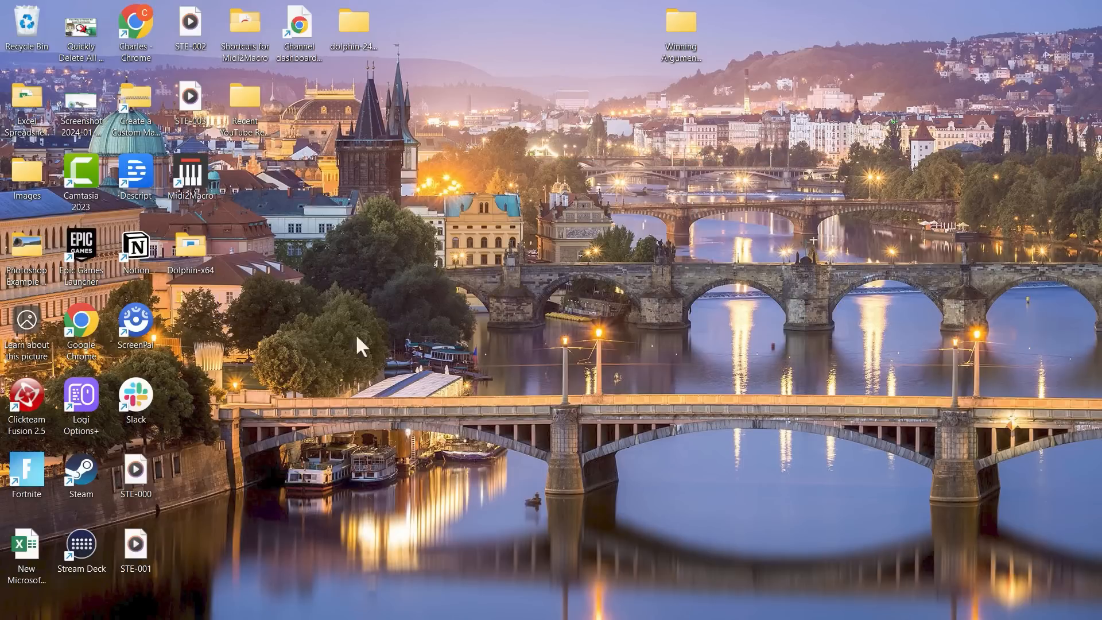
{"action": "mouse_move", "coordinate": [433, 414]}
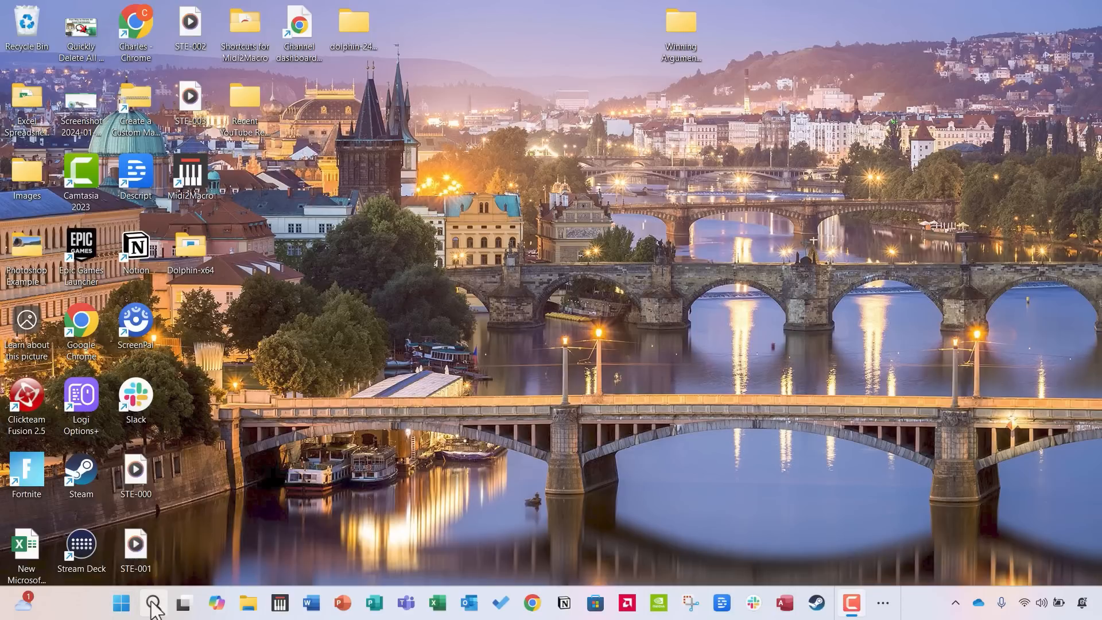
{"action": "mouse_move", "coordinate": [152, 603]}
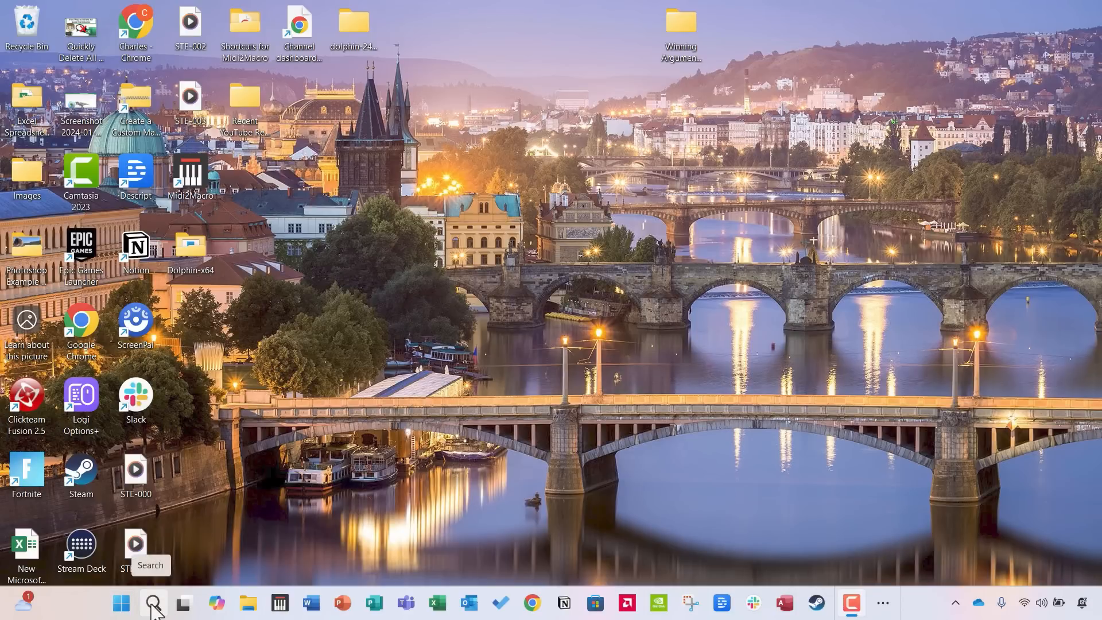
{"action": "mouse_move", "coordinate": [121, 602]}
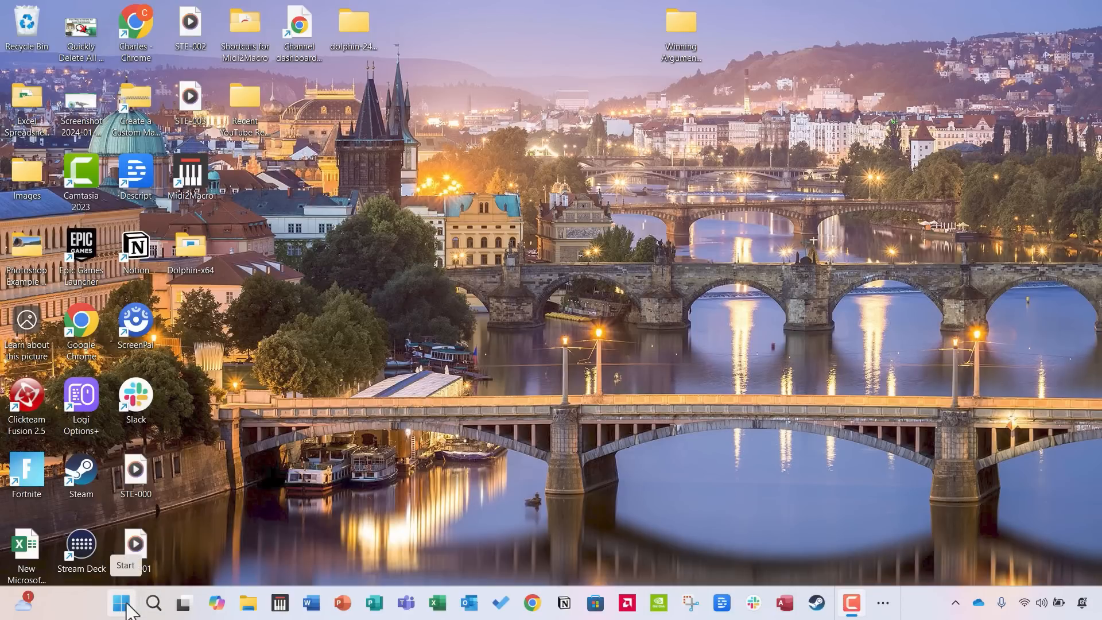
Step: Search the Start menu for 'clipchamp' and launch the Microsoft Clipchamp best match
{"action": "left_click", "coordinate": [121, 603]}
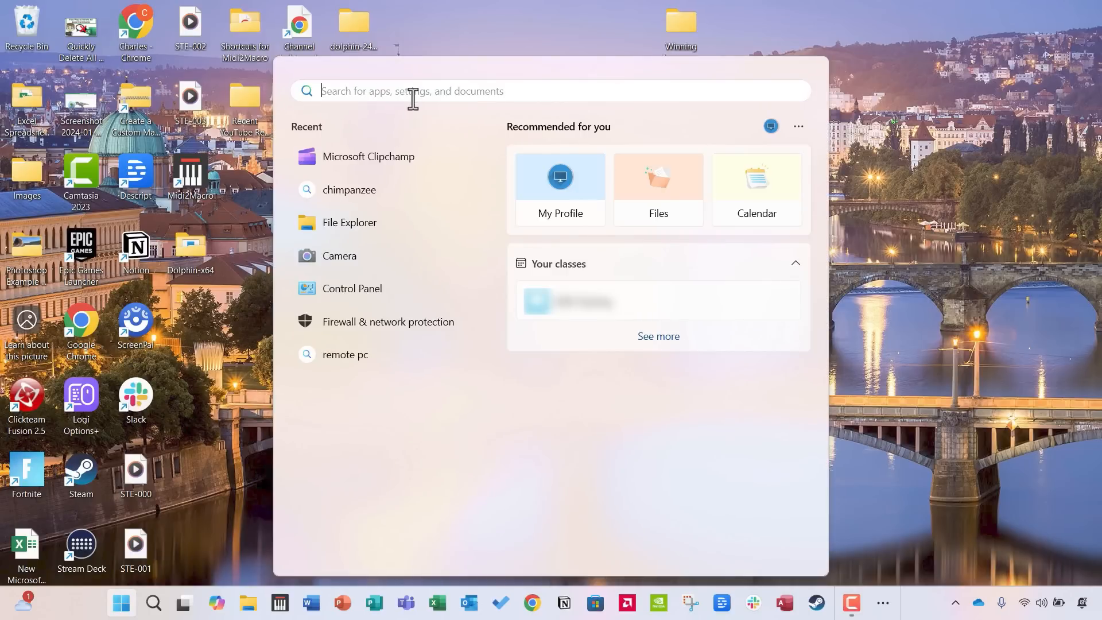
{"action": "type", "text": "clipcham"}
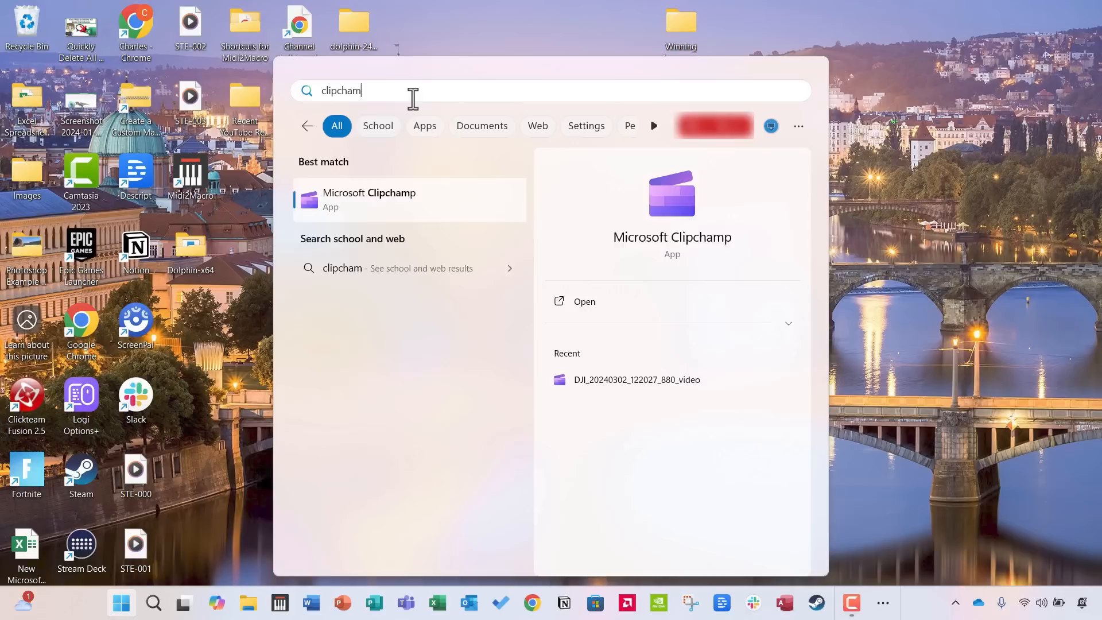
{"action": "type", "text": "p"}
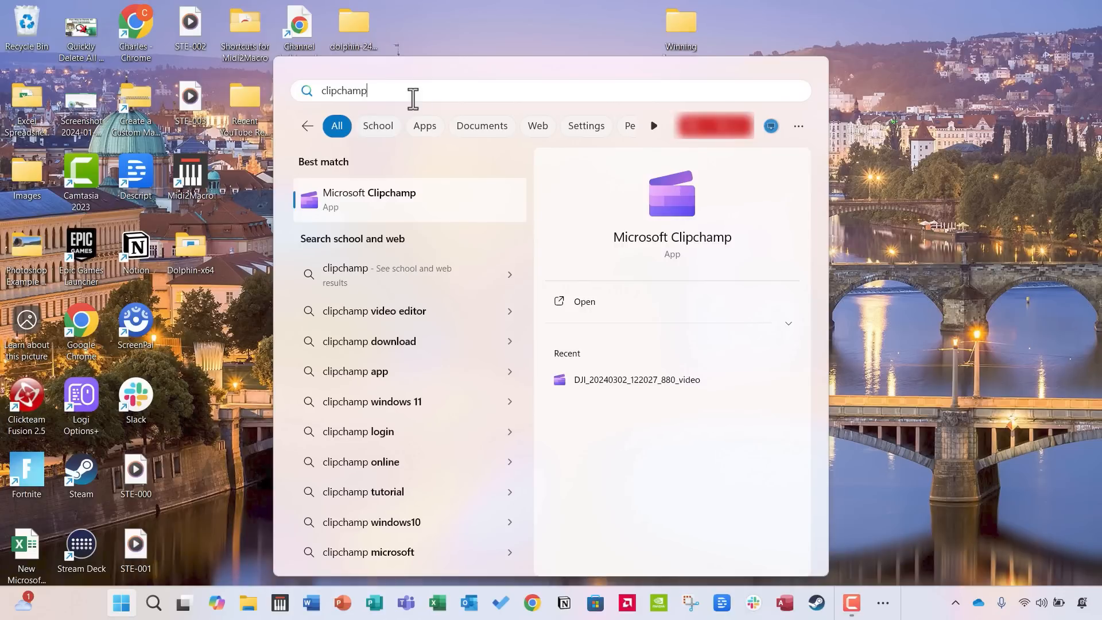
{"action": "left_click", "coordinate": [583, 300]}
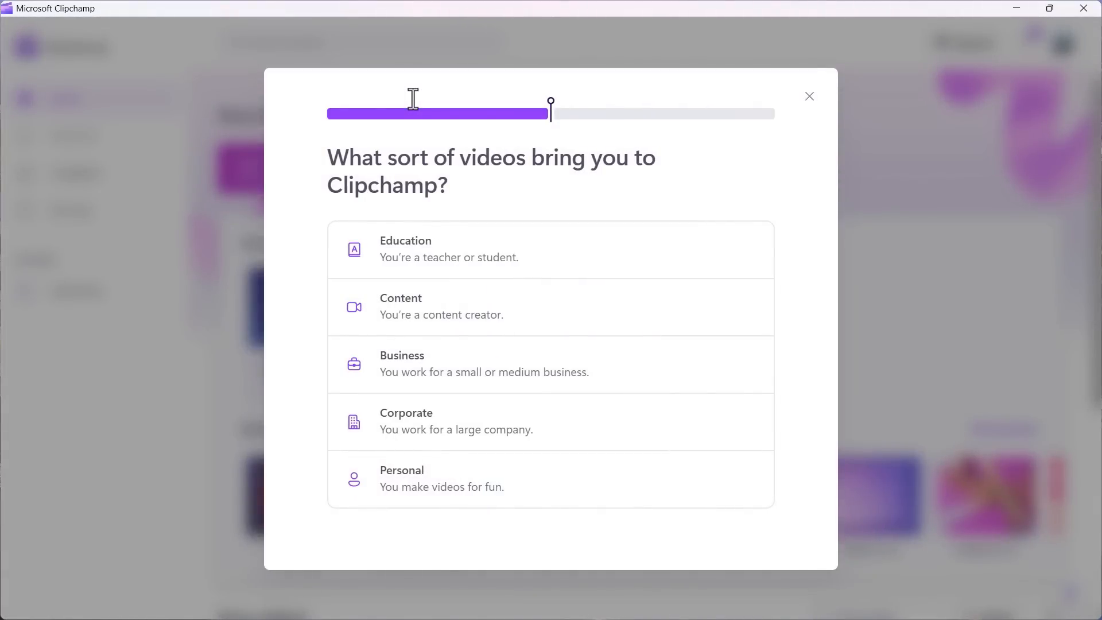
Step: Dismiss the 'What sort of videos bring you to Clipchamp?' onboarding dialog
{"action": "left_click", "coordinate": [808, 96]}
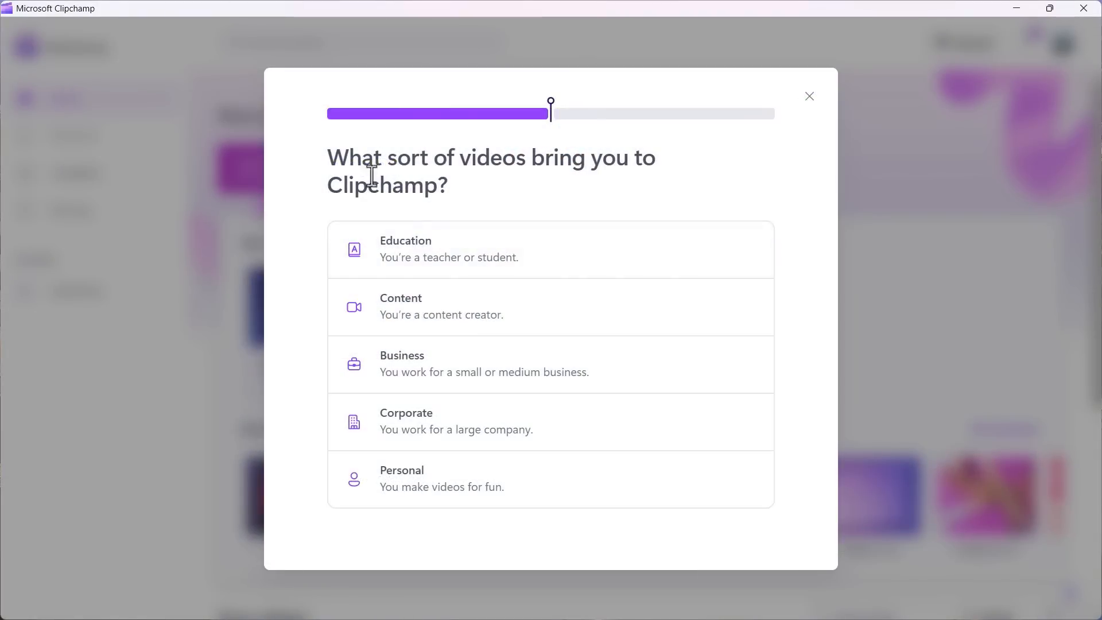
{"action": "mouse_move", "coordinate": [437, 274]}
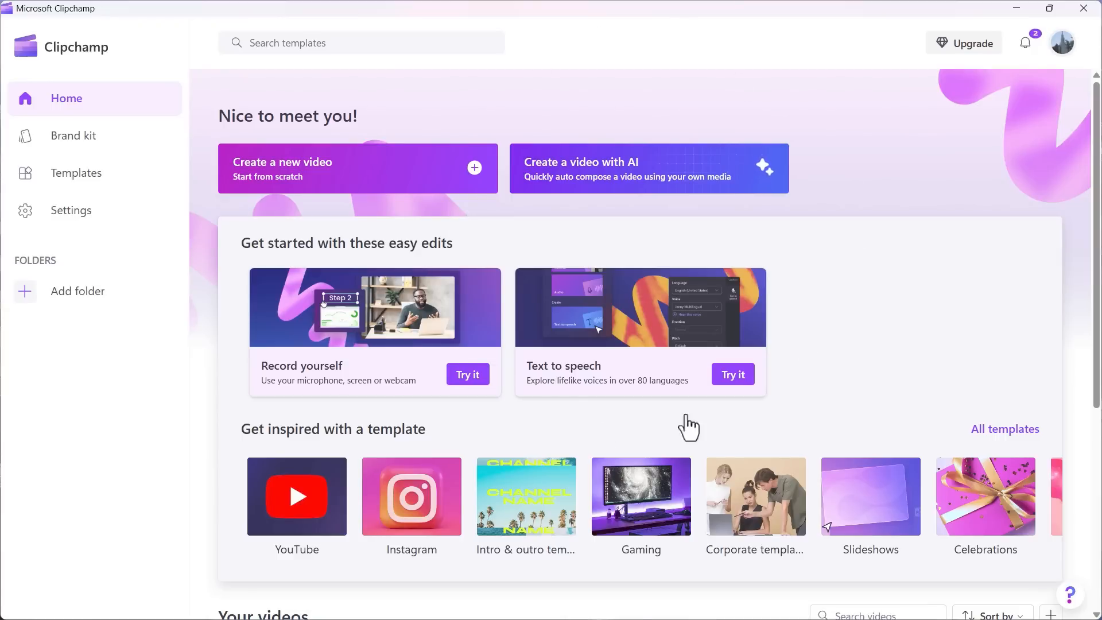
{"action": "mouse_move", "coordinate": [286, 332]}
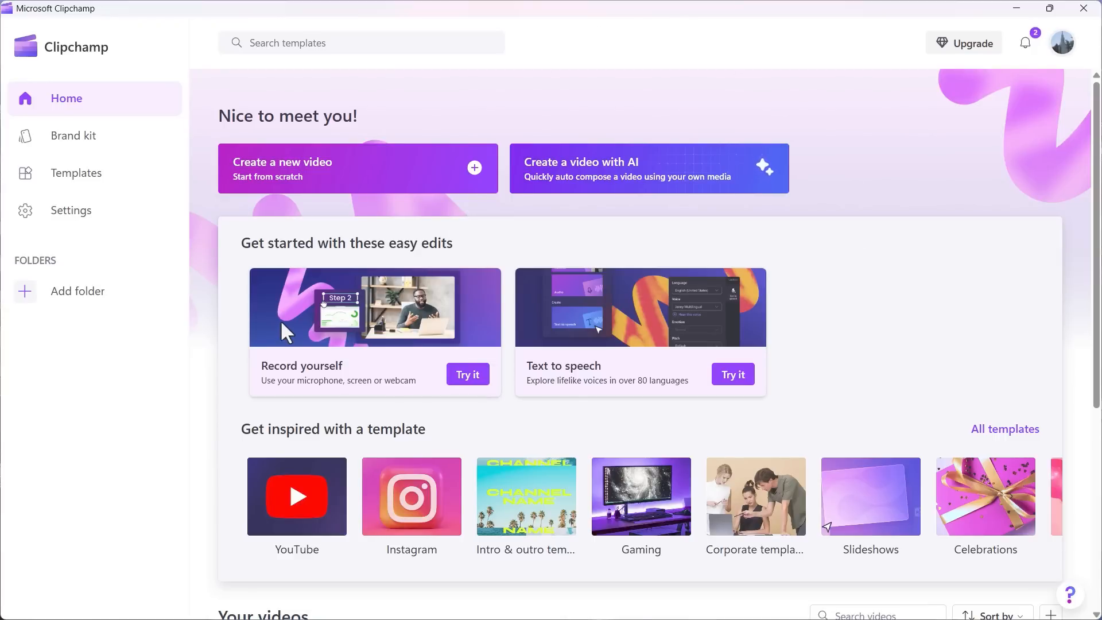
{"action": "mouse_move", "coordinate": [552, 305]}
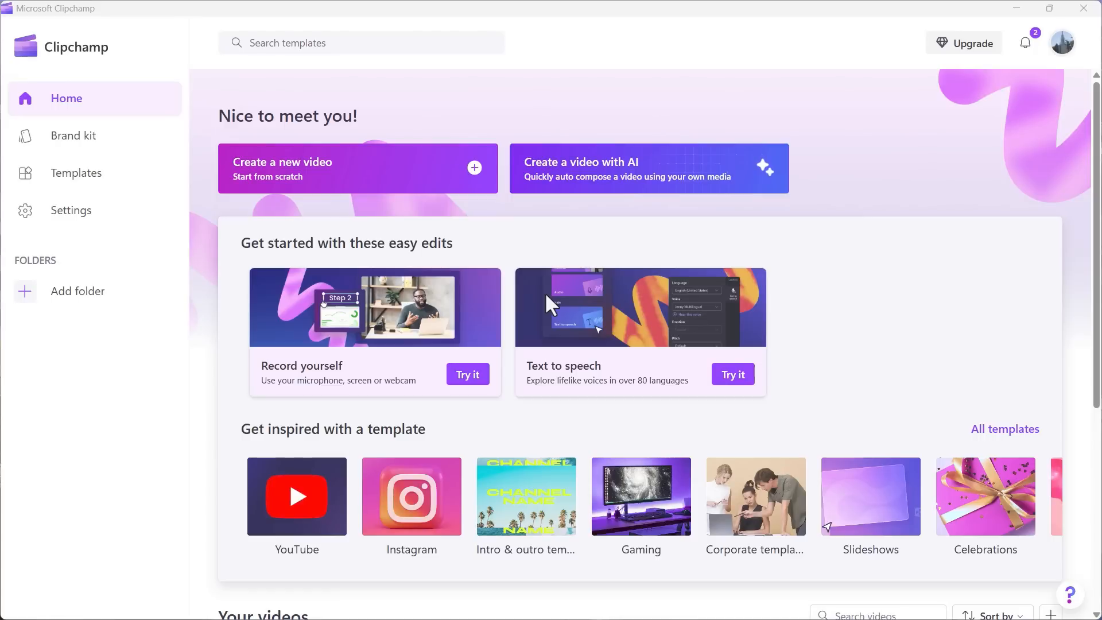
{"action": "mouse_move", "coordinate": [875, 59]}
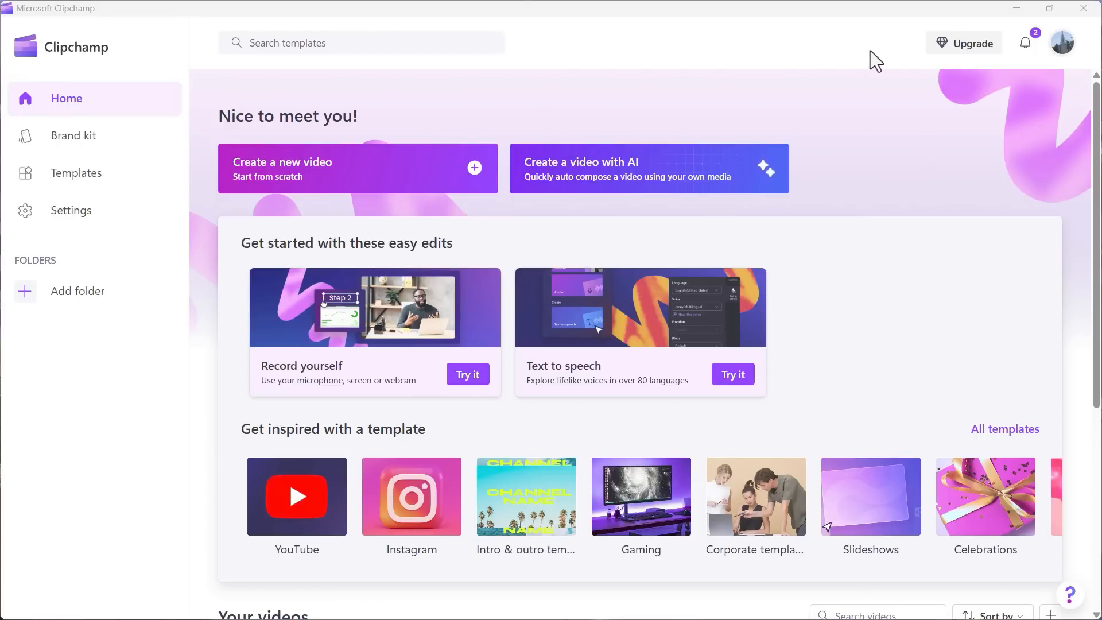
{"action": "mouse_move", "coordinate": [754, 200]}
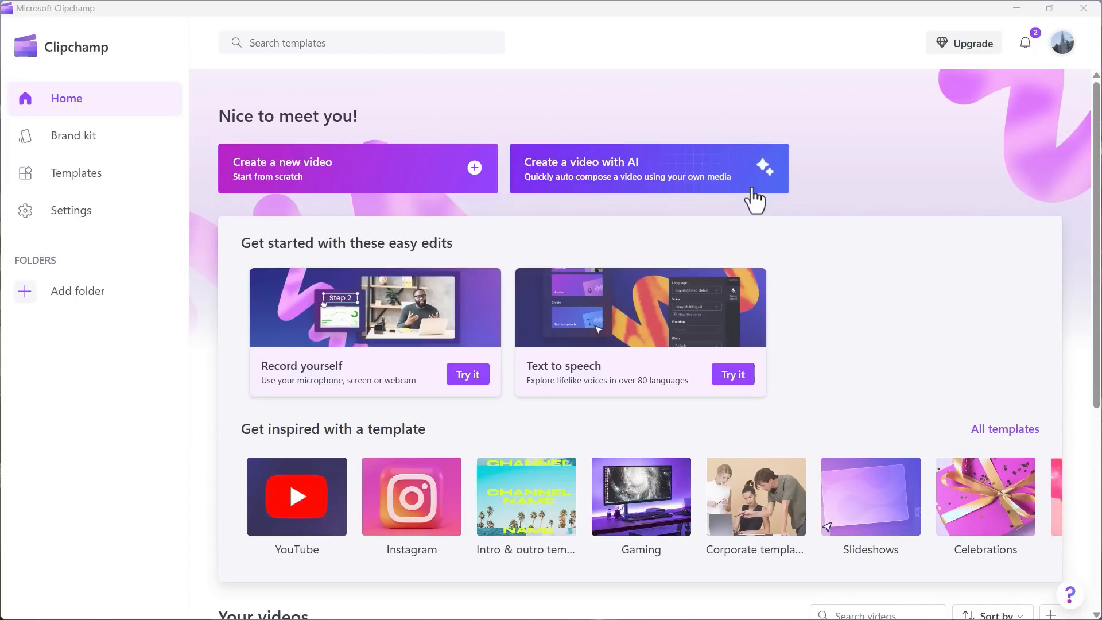
{"action": "mouse_move", "coordinate": [176, 169]}
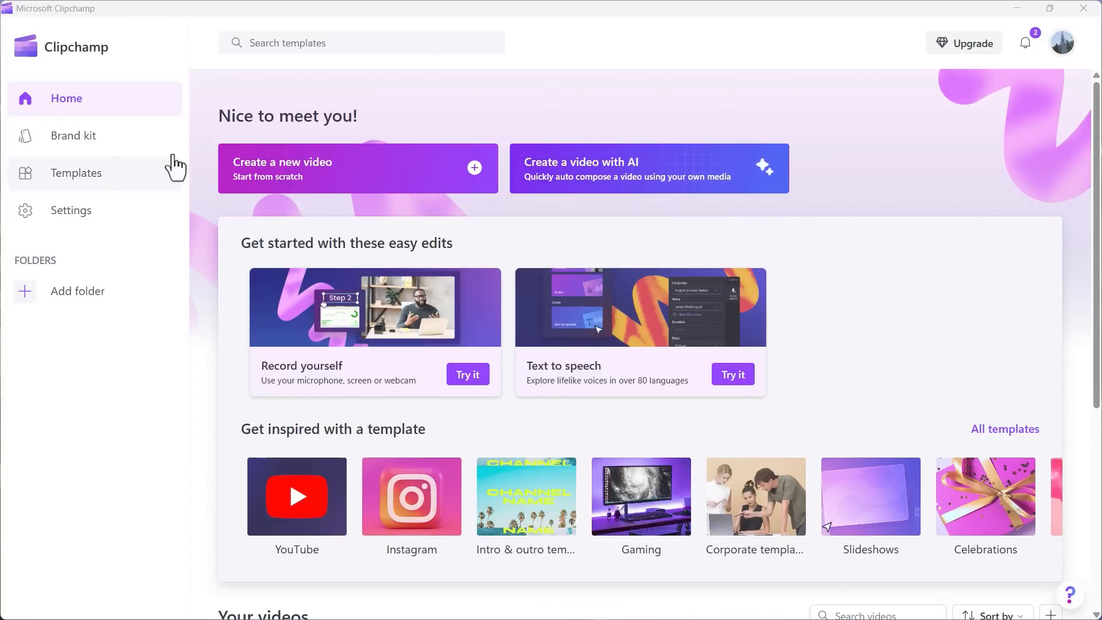
{"action": "mouse_move", "coordinate": [373, 211]}
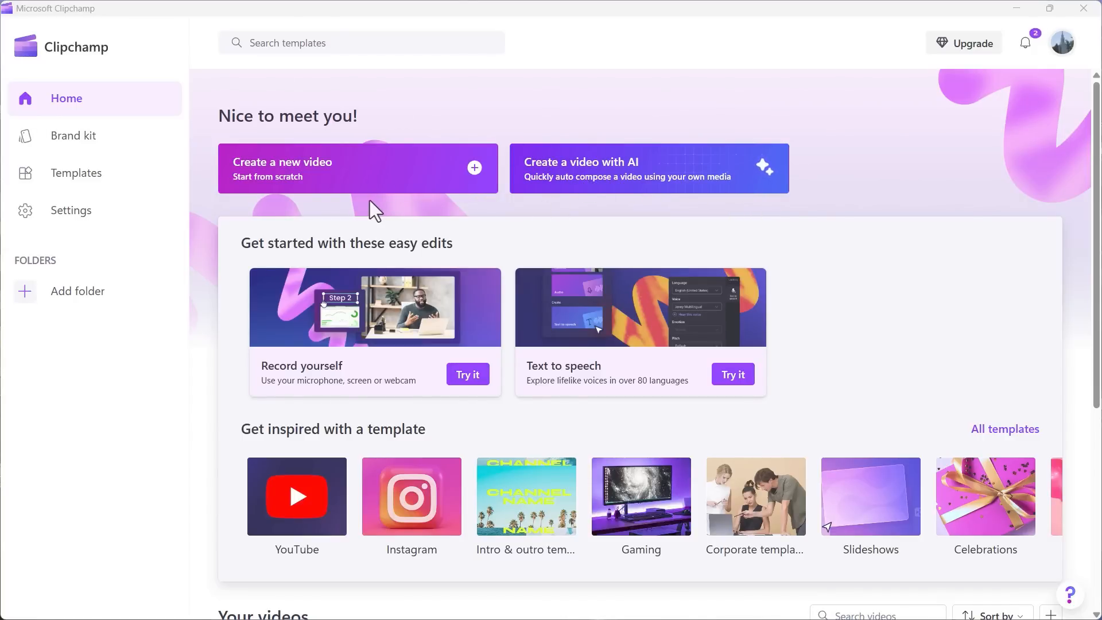
{"action": "mouse_move", "coordinate": [567, 199]}
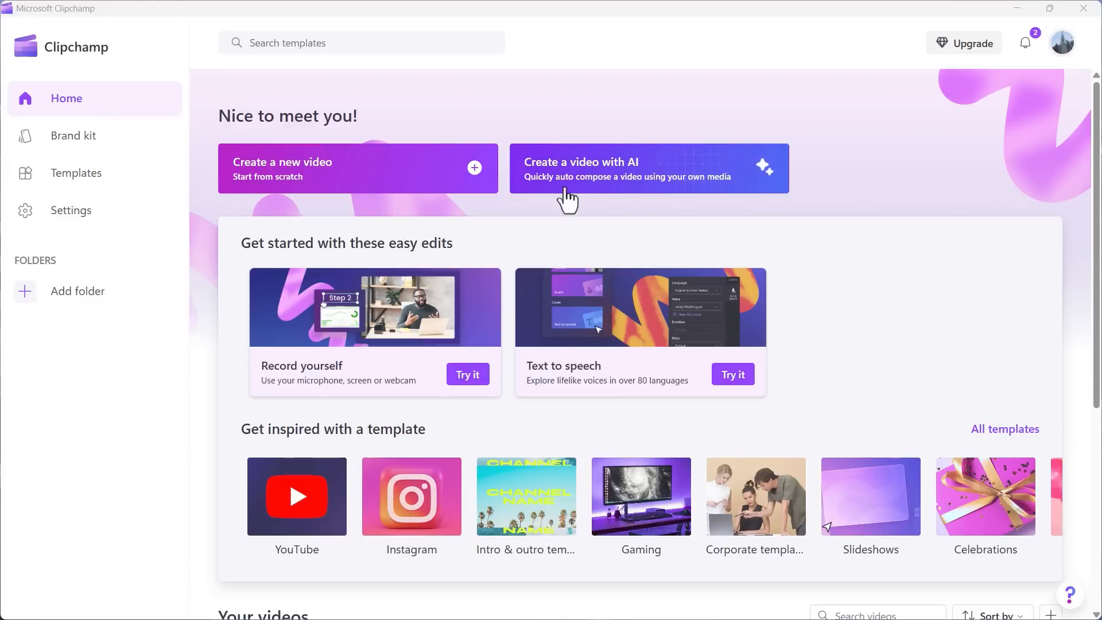
{"action": "mouse_move", "coordinate": [294, 208]}
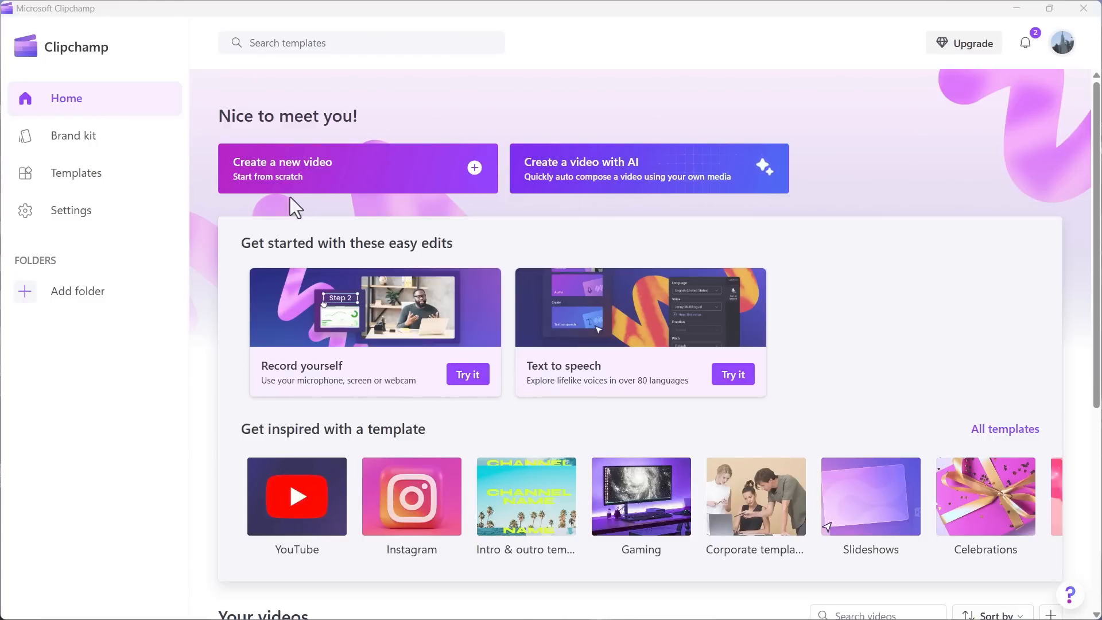
{"action": "mouse_move", "coordinate": [292, 176]}
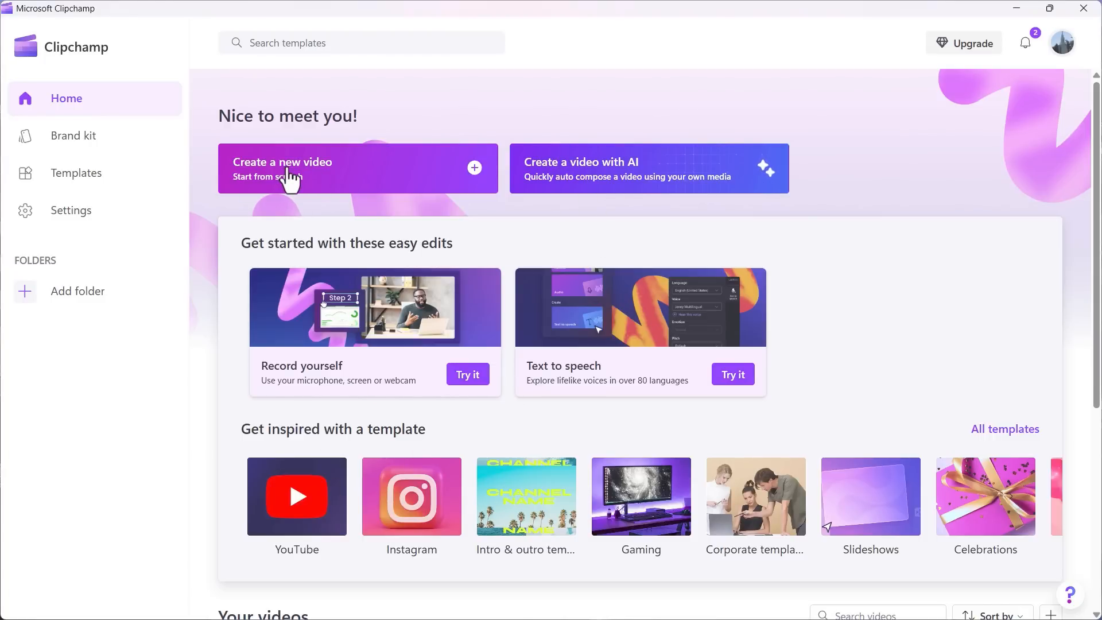
Step: Create a new untitled video project from the Clipchamp home page
{"action": "left_click", "coordinate": [283, 168]}
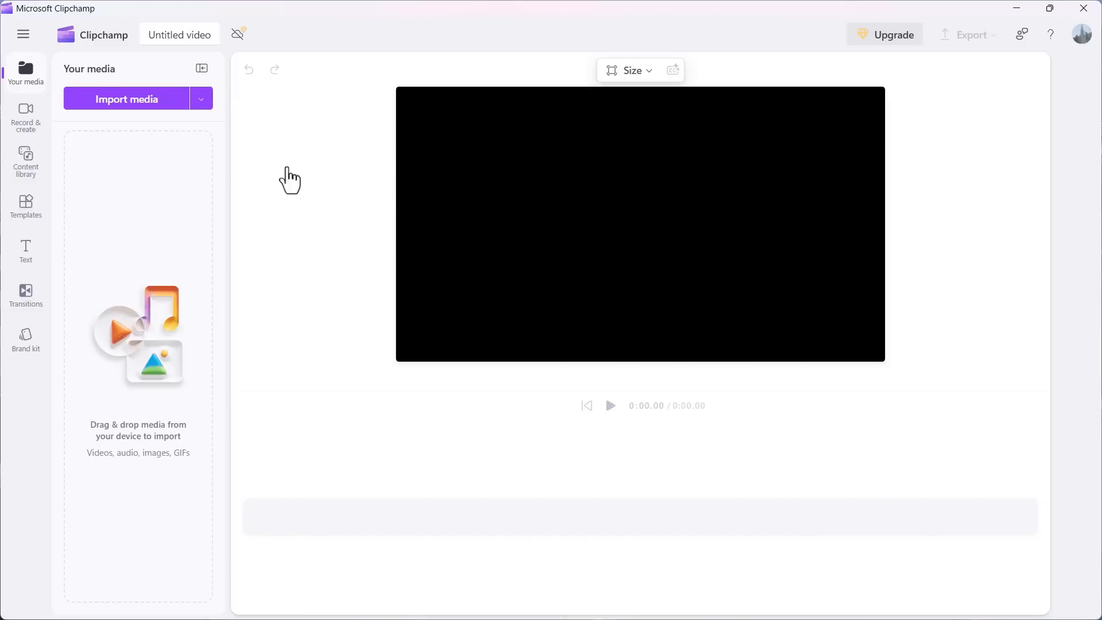
{"action": "mouse_move", "coordinate": [635, 225]}
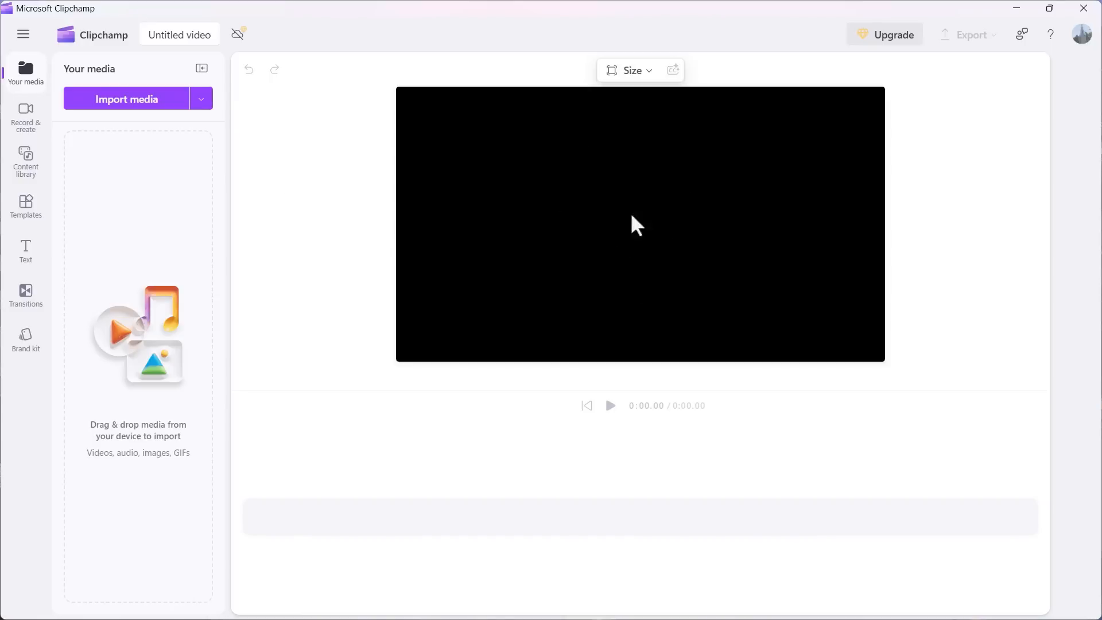
{"action": "mouse_move", "coordinate": [605, 257]}
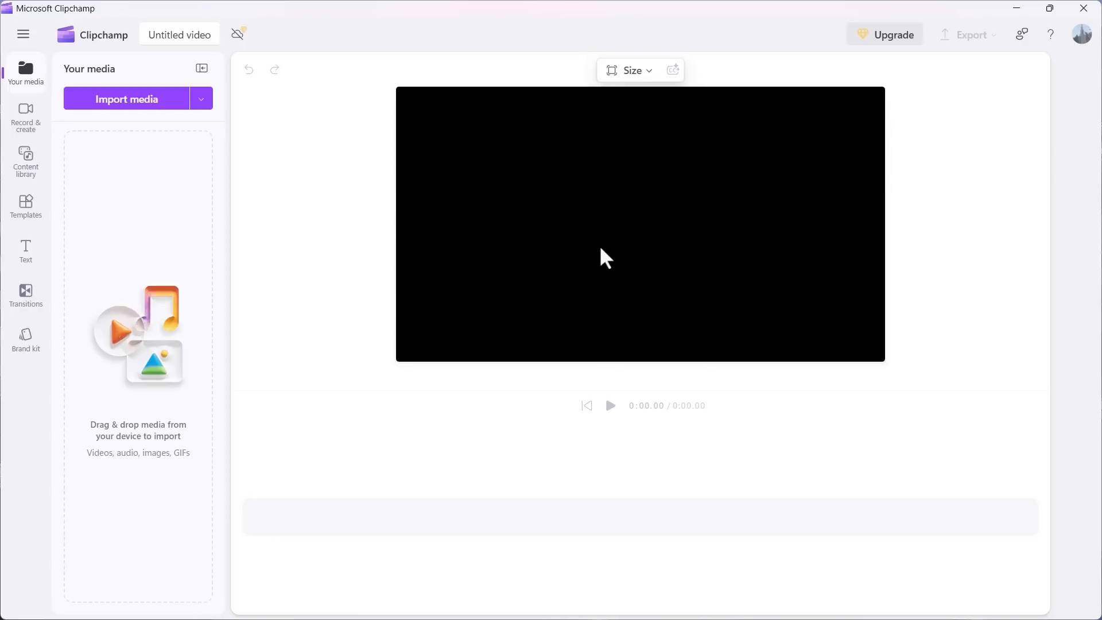
{"action": "mouse_move", "coordinate": [941, 525]}
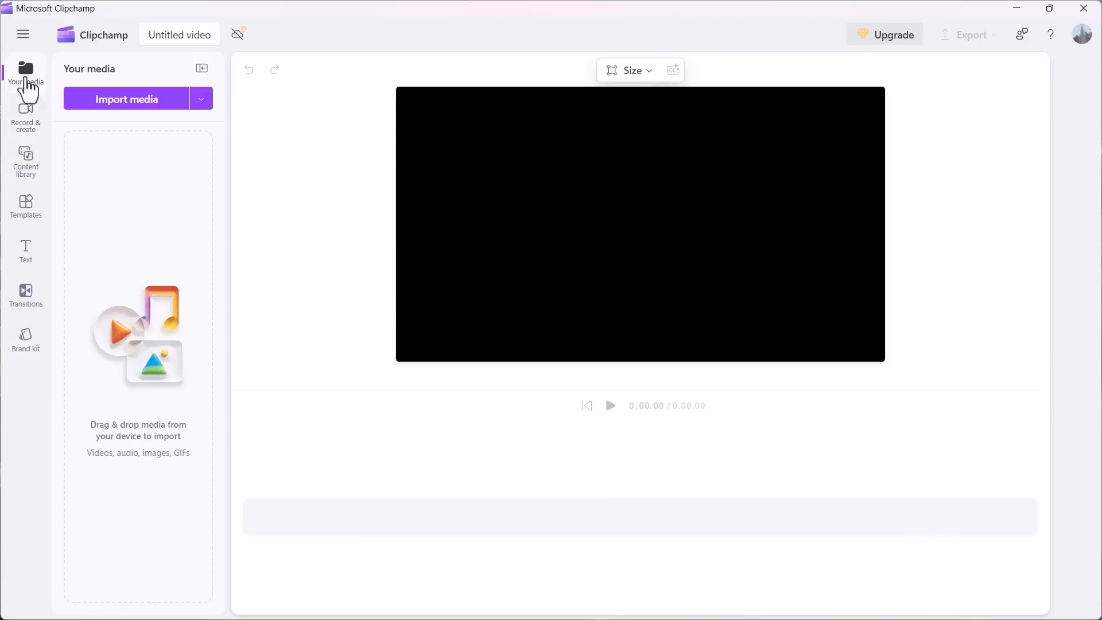
{"action": "mouse_move", "coordinate": [1076, 296]}
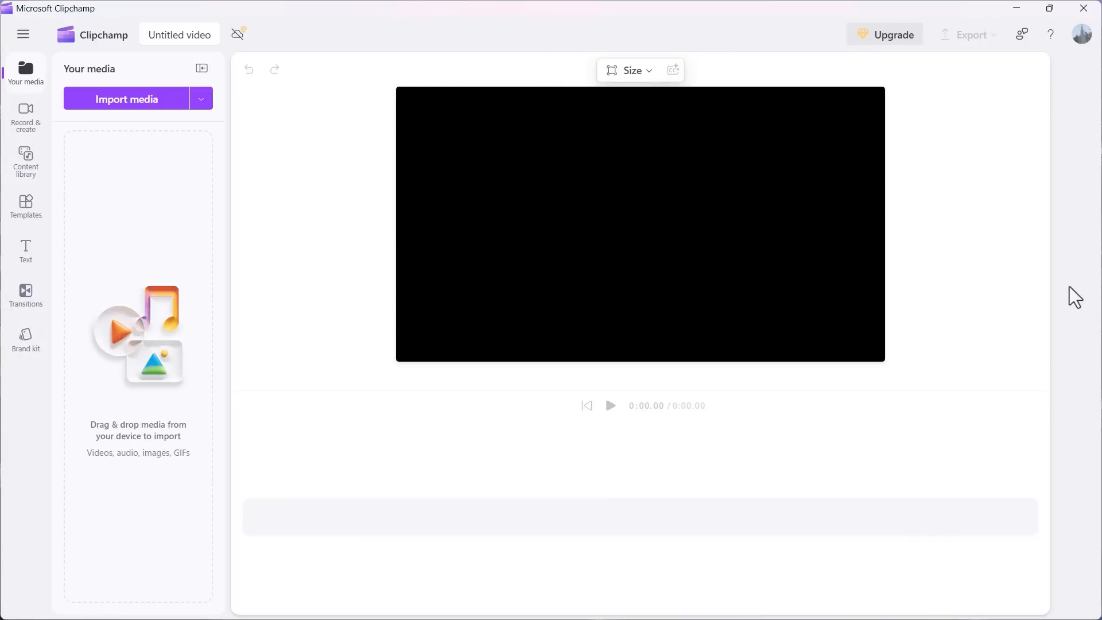
{"action": "mouse_move", "coordinate": [1053, 264]}
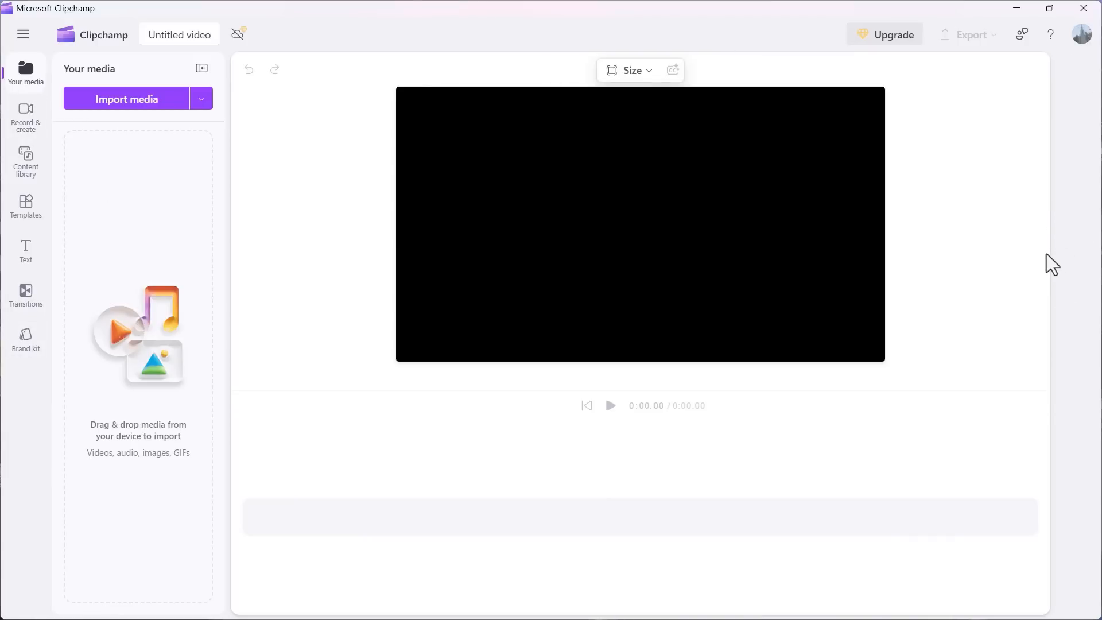
{"action": "mouse_move", "coordinate": [182, 111]}
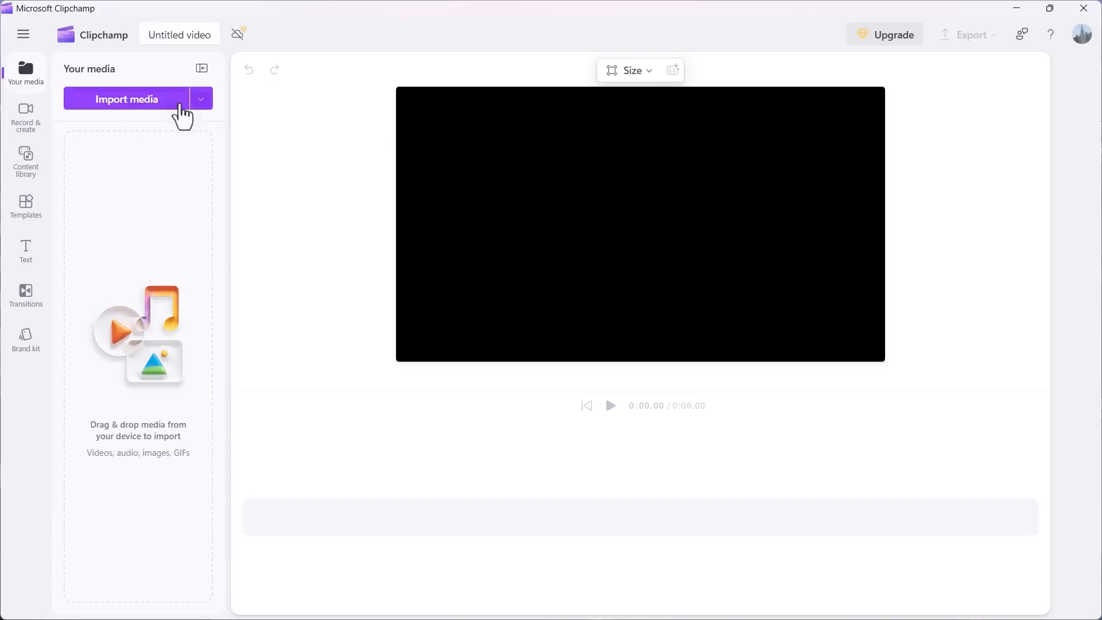
{"action": "mouse_move", "coordinate": [1066, 338]}
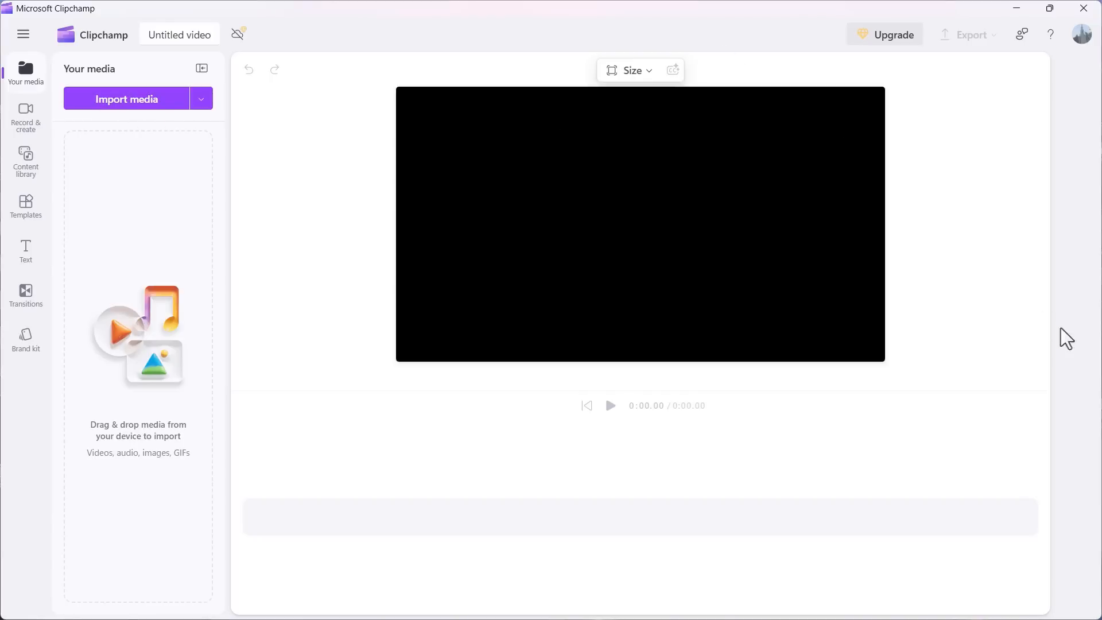
{"action": "mouse_move", "coordinate": [107, 372]}
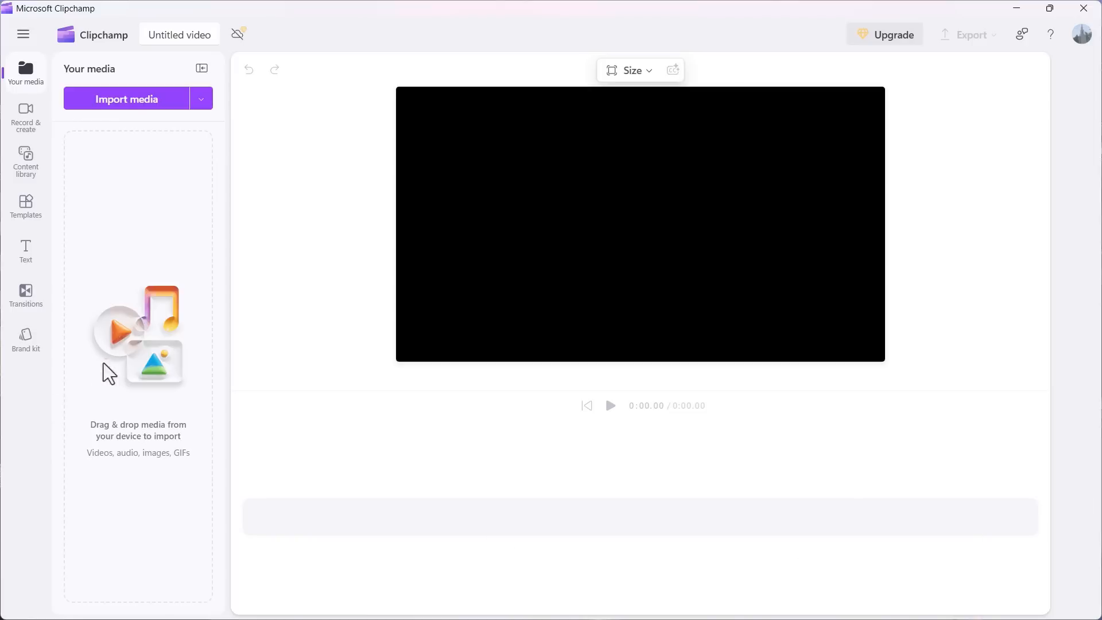
{"action": "mouse_move", "coordinate": [1086, 255]}
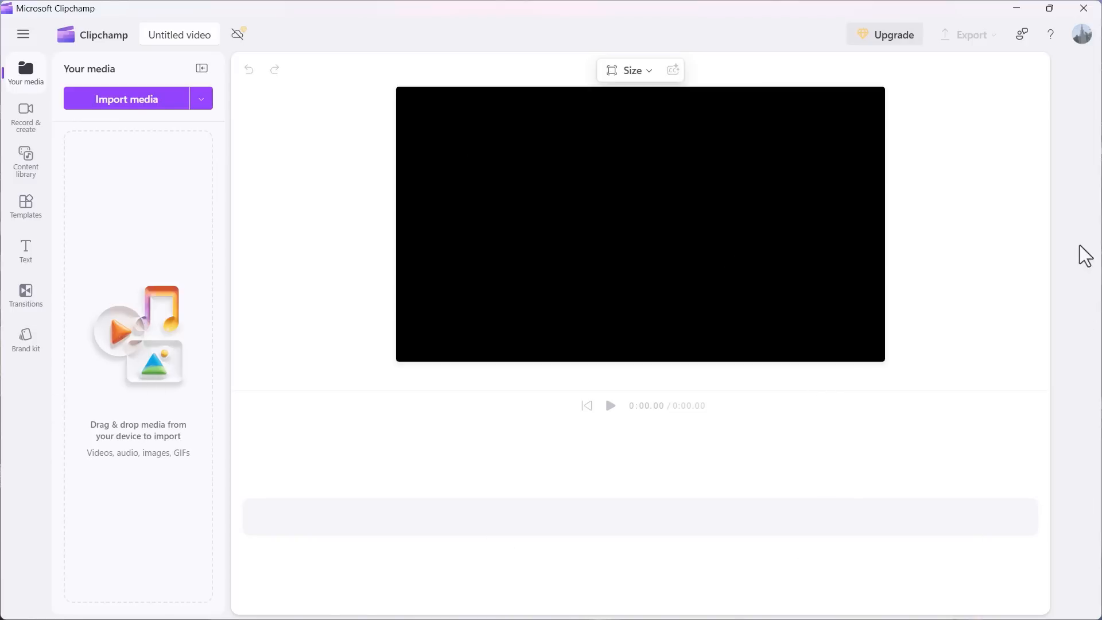
{"action": "mouse_move", "coordinate": [503, 31]}
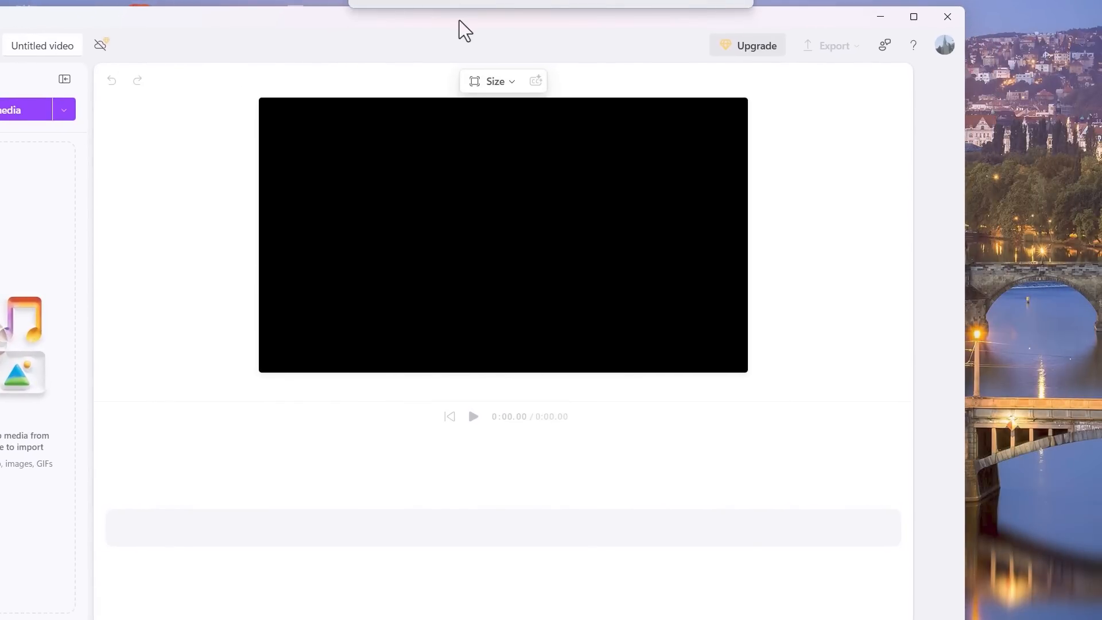
{"action": "mouse_move", "coordinate": [1063, 127]}
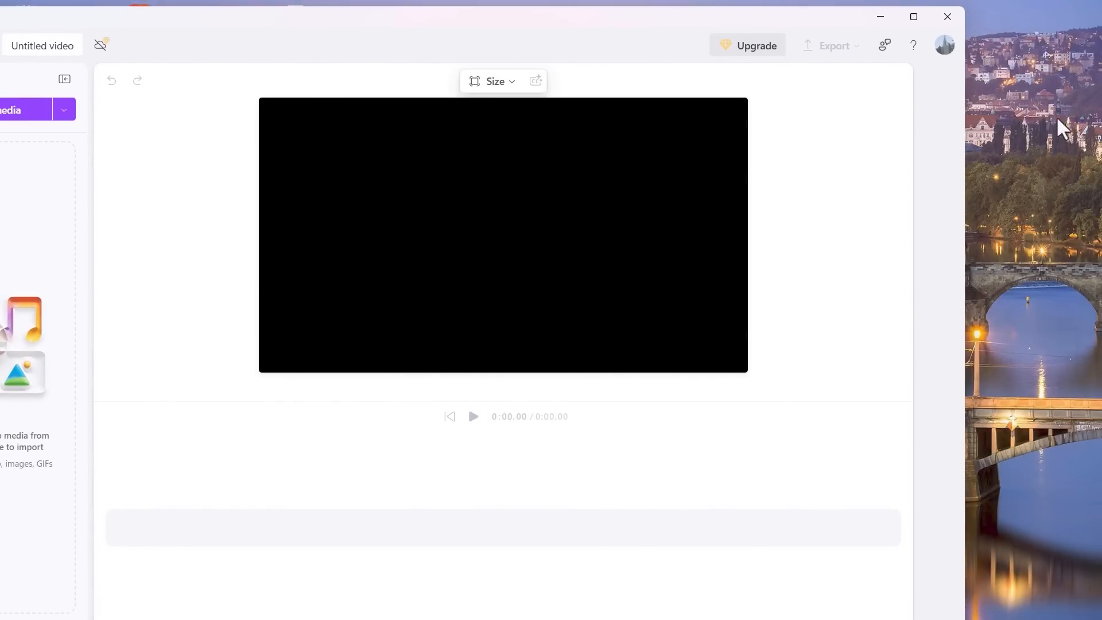
{"action": "mouse_move", "coordinate": [1083, 132]}
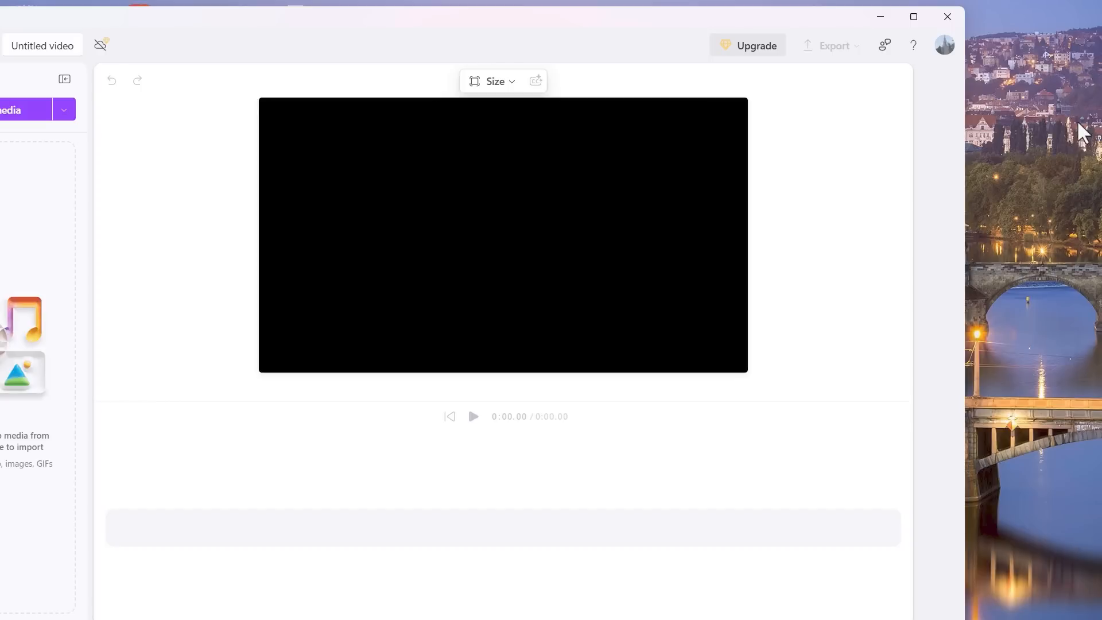
{"action": "mouse_move", "coordinate": [432, 330]}
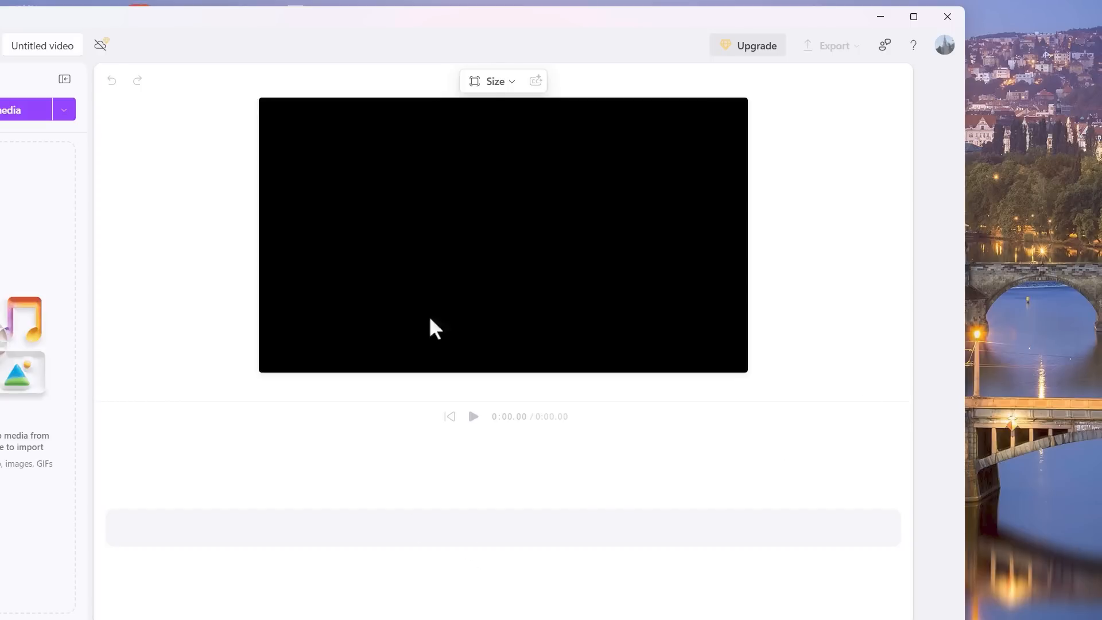
{"action": "mouse_move", "coordinate": [232, 24]}
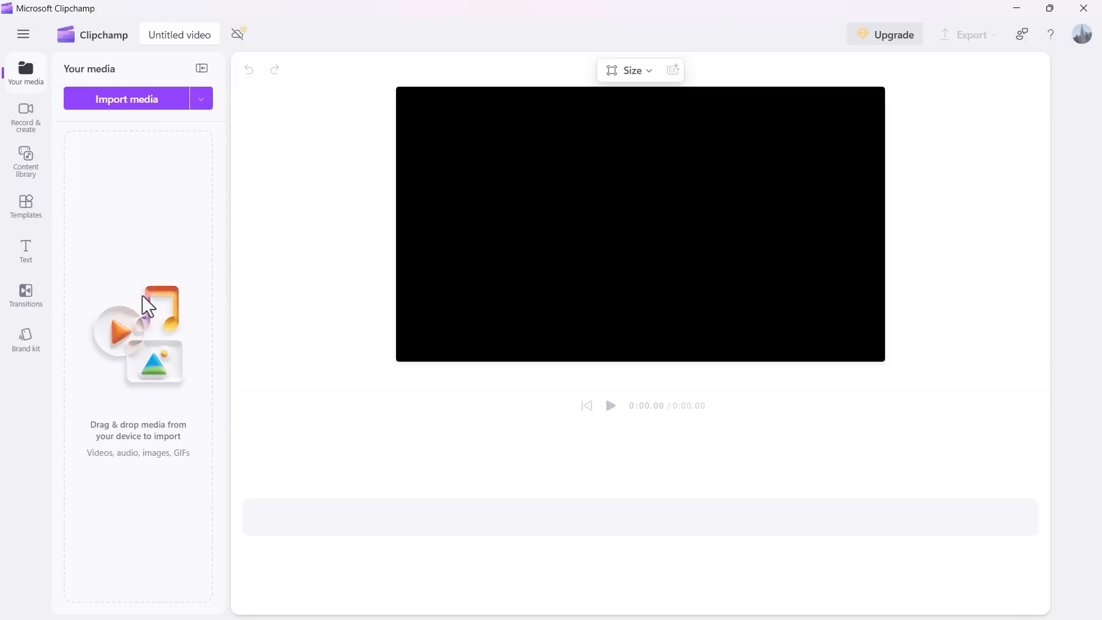
{"action": "mouse_move", "coordinate": [139, 116]}
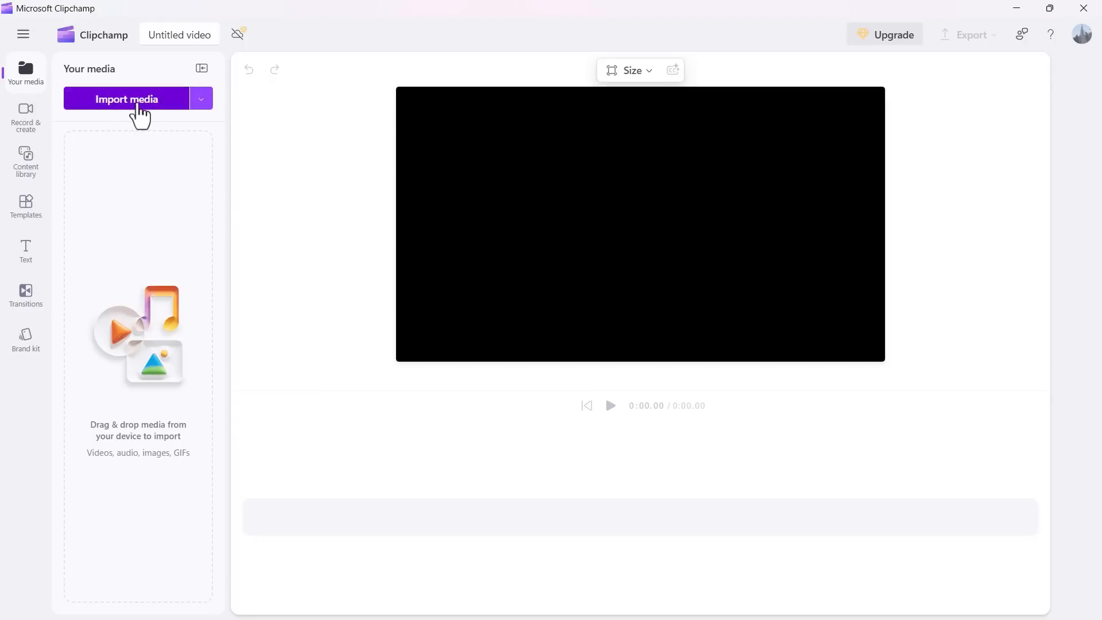
Step: Import IMG_0691 and DJI_20240302_122027_880_video from the Video Footage folder into the media library
{"action": "left_click", "coordinate": [126, 99]}
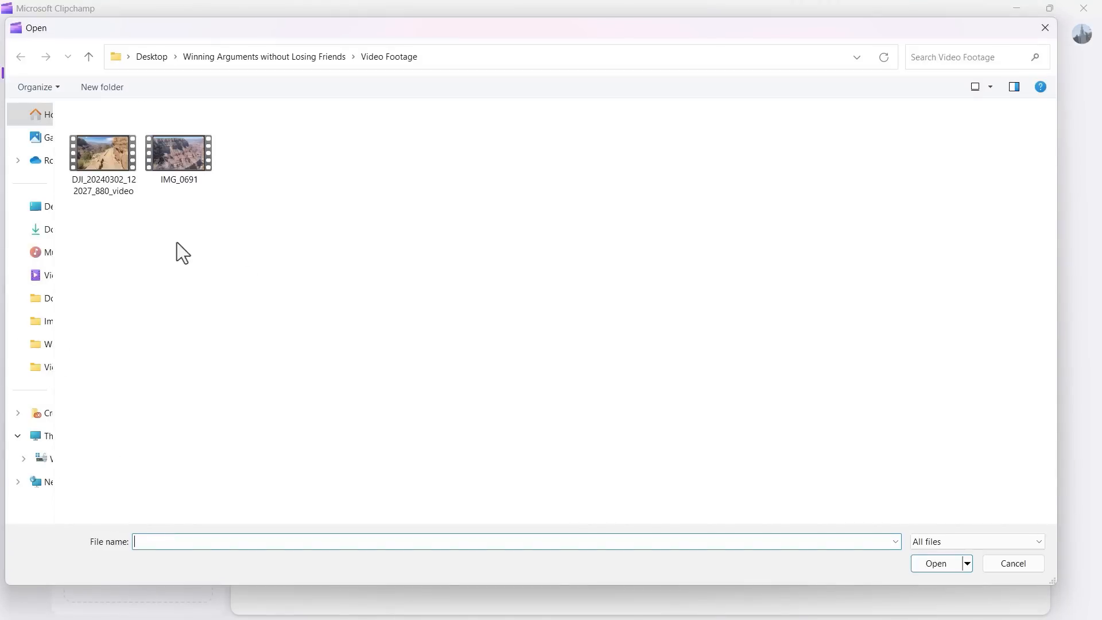
{"action": "mouse_move", "coordinate": [93, 264]}
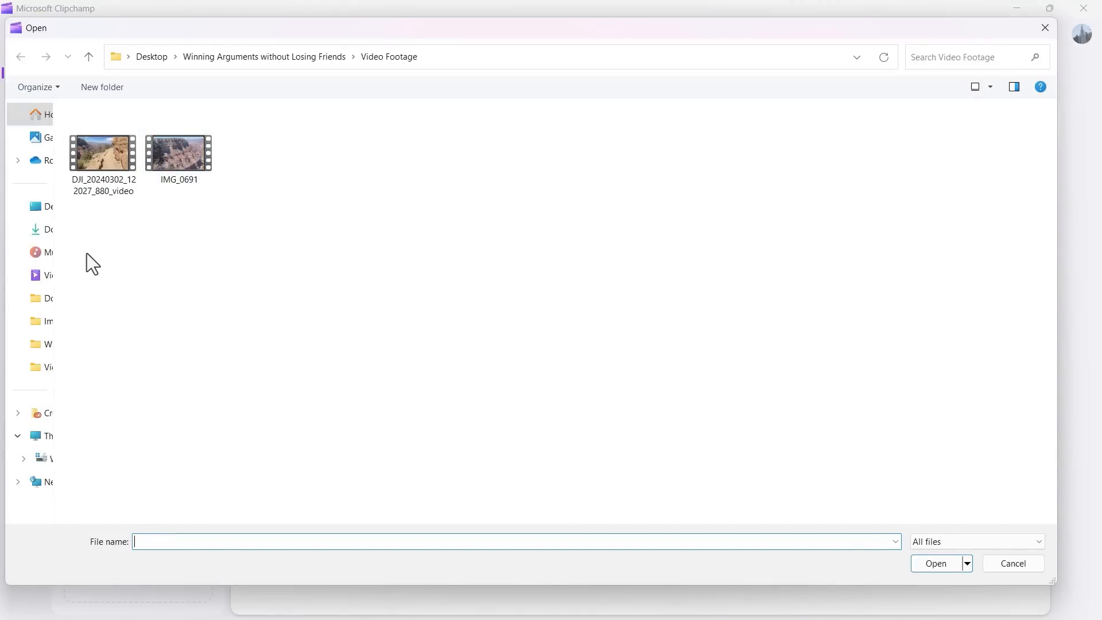
{"action": "mouse_move", "coordinate": [146, 246]}
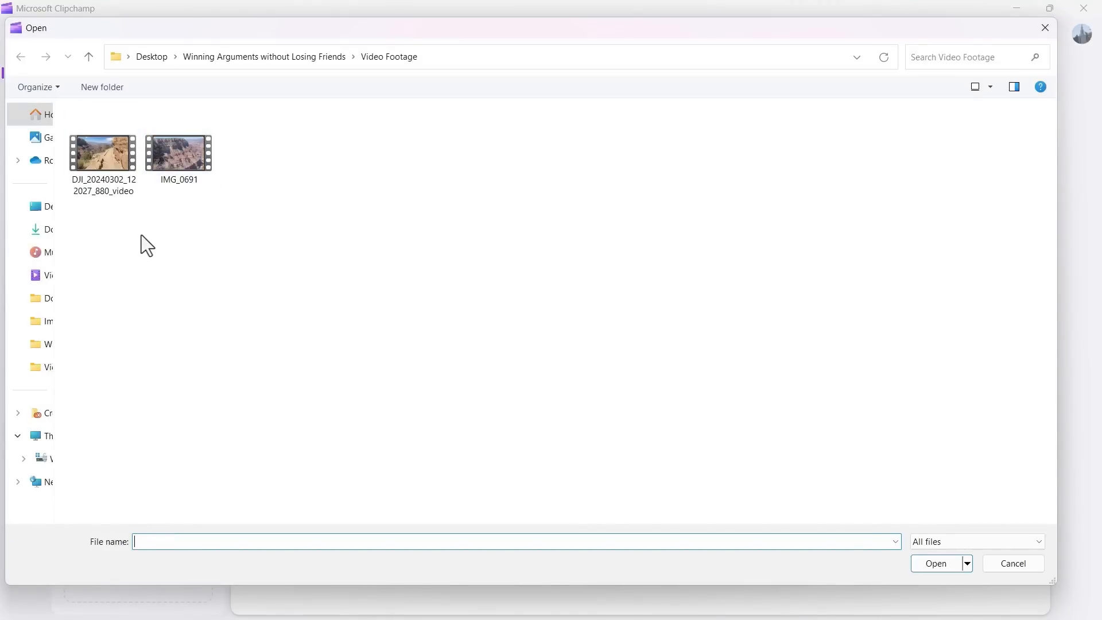
{"action": "mouse_move", "coordinate": [53, 199]}
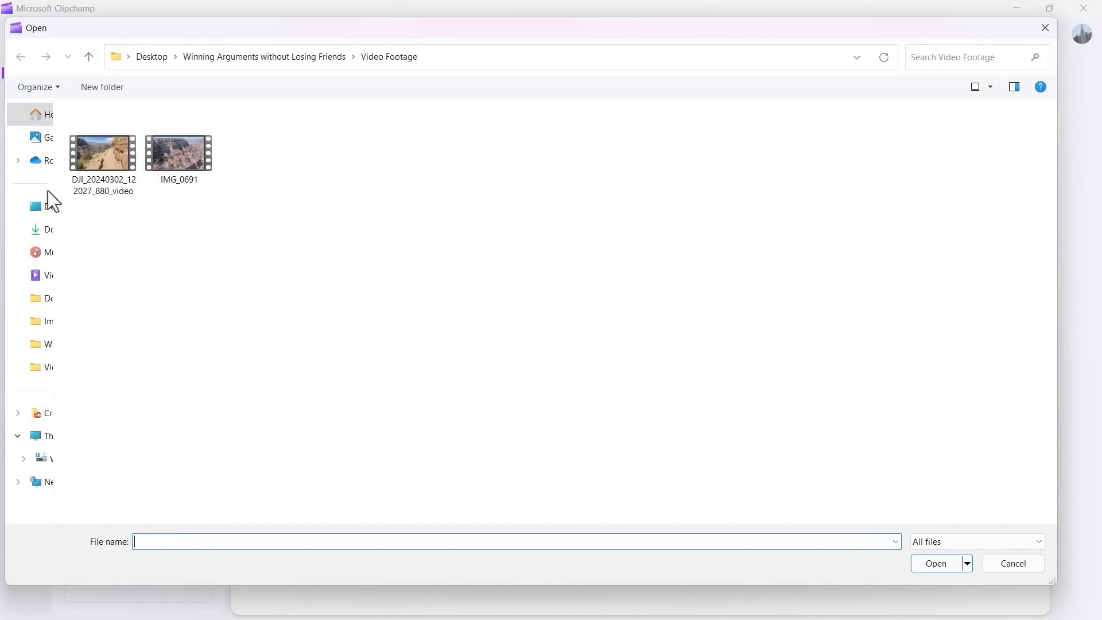
{"action": "mouse_move", "coordinate": [44, 118]}
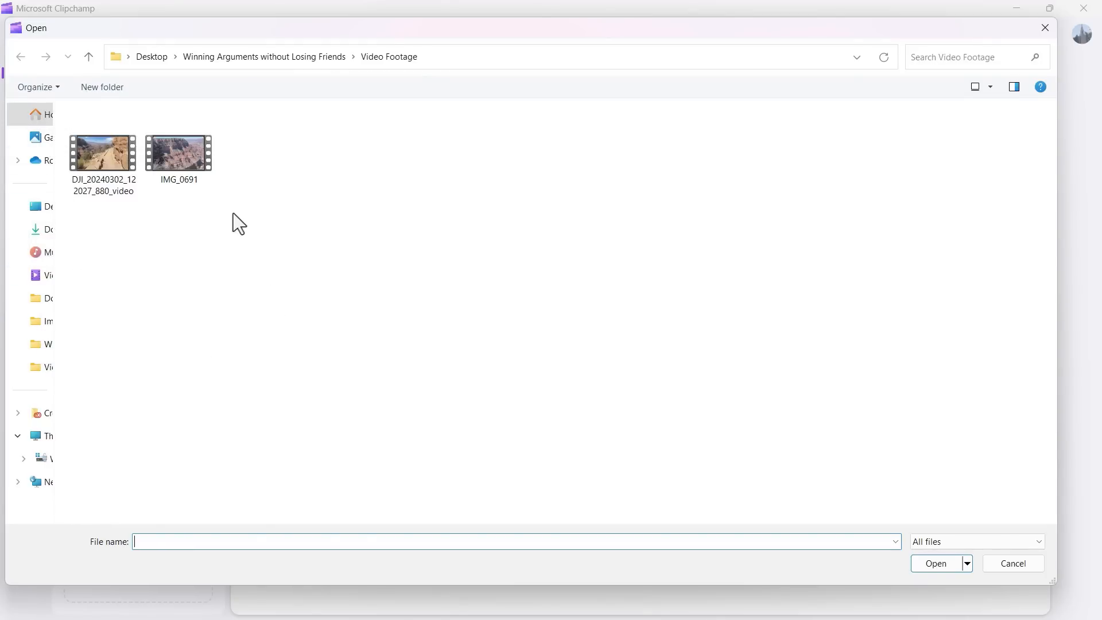
{"action": "mouse_move", "coordinate": [211, 217]}
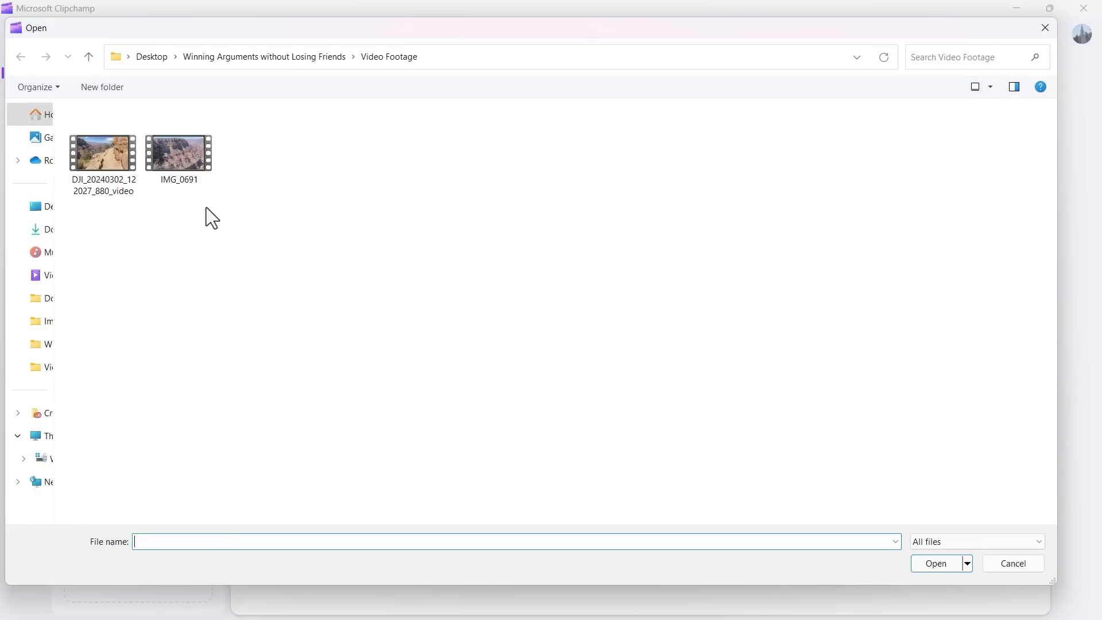
{"action": "mouse_move", "coordinate": [209, 222]}
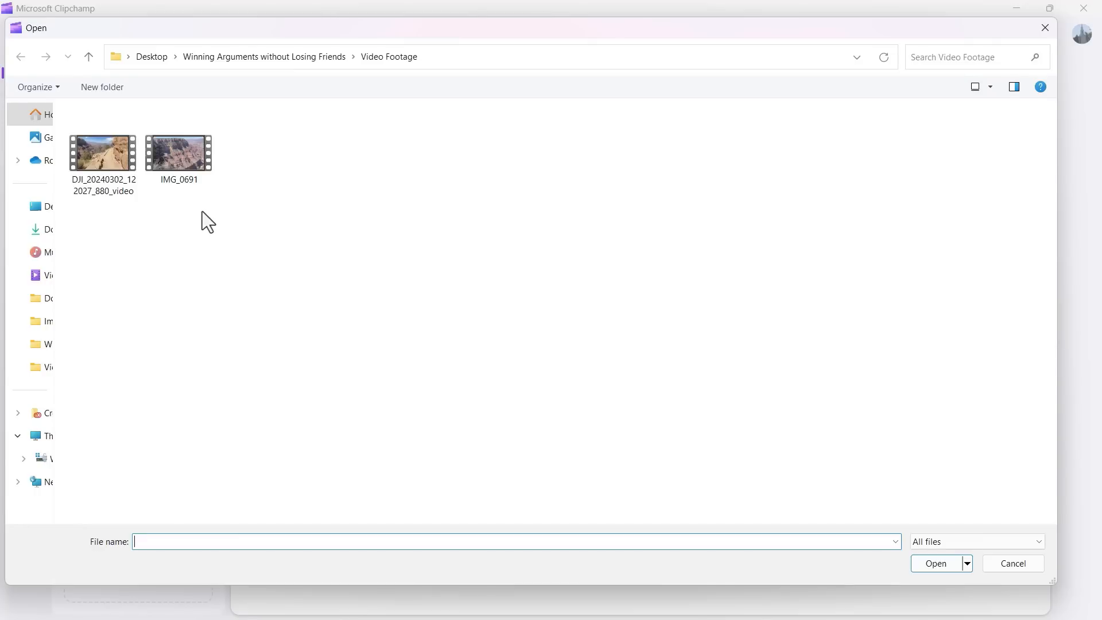
{"action": "left_click", "coordinate": [179, 152]}
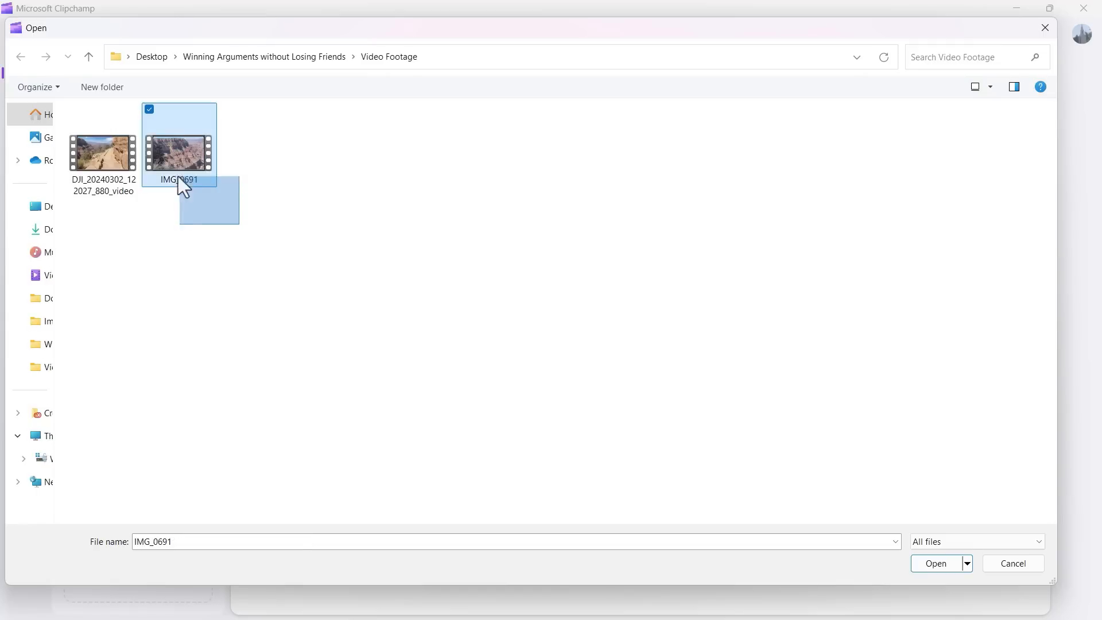
{"action": "left_click", "coordinate": [102, 152]}
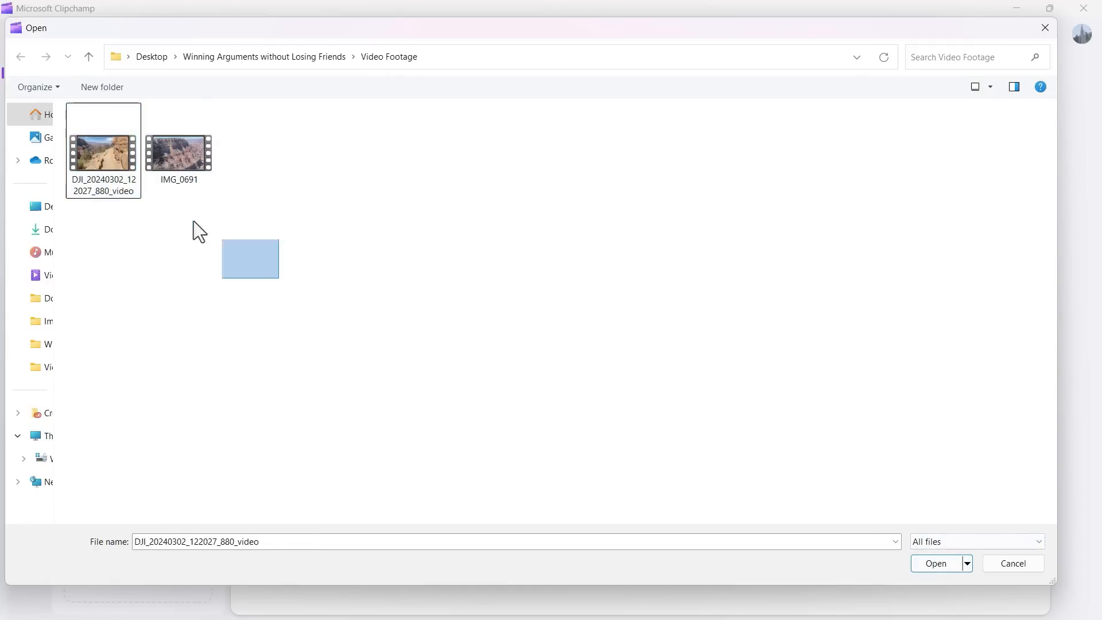
{"action": "left_click", "coordinate": [936, 563]}
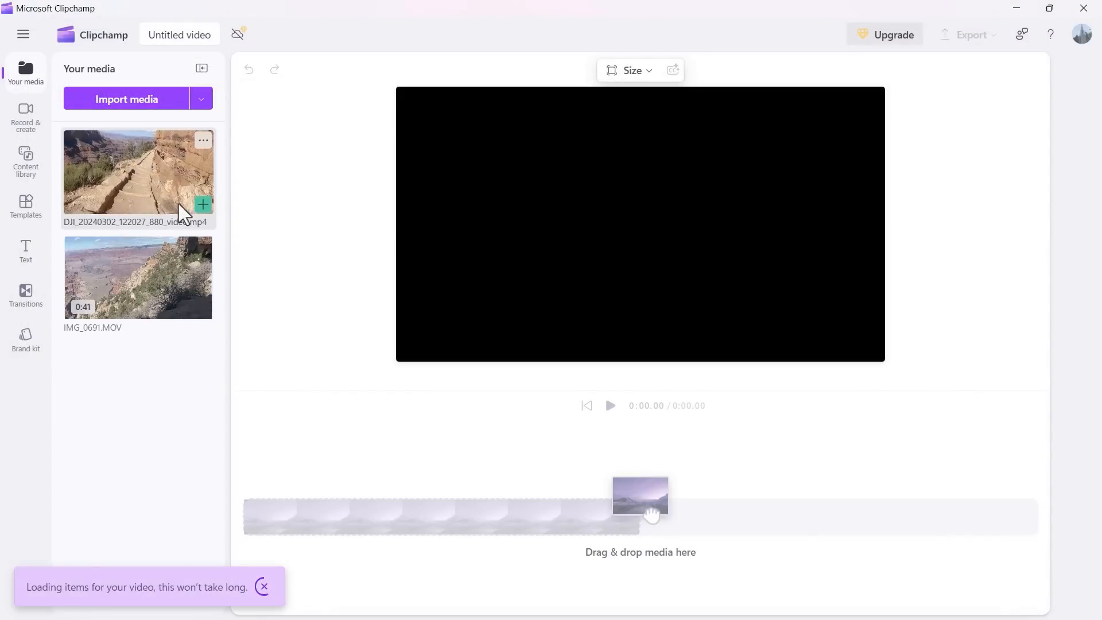
{"action": "mouse_move", "coordinate": [164, 292]}
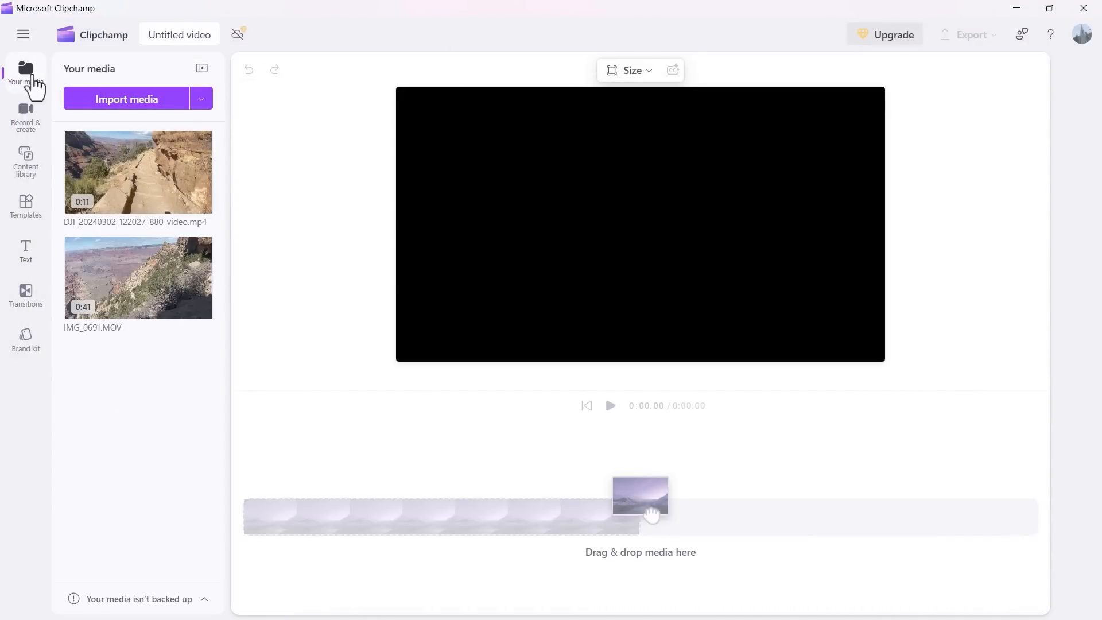
{"action": "mouse_move", "coordinate": [468, 537]}
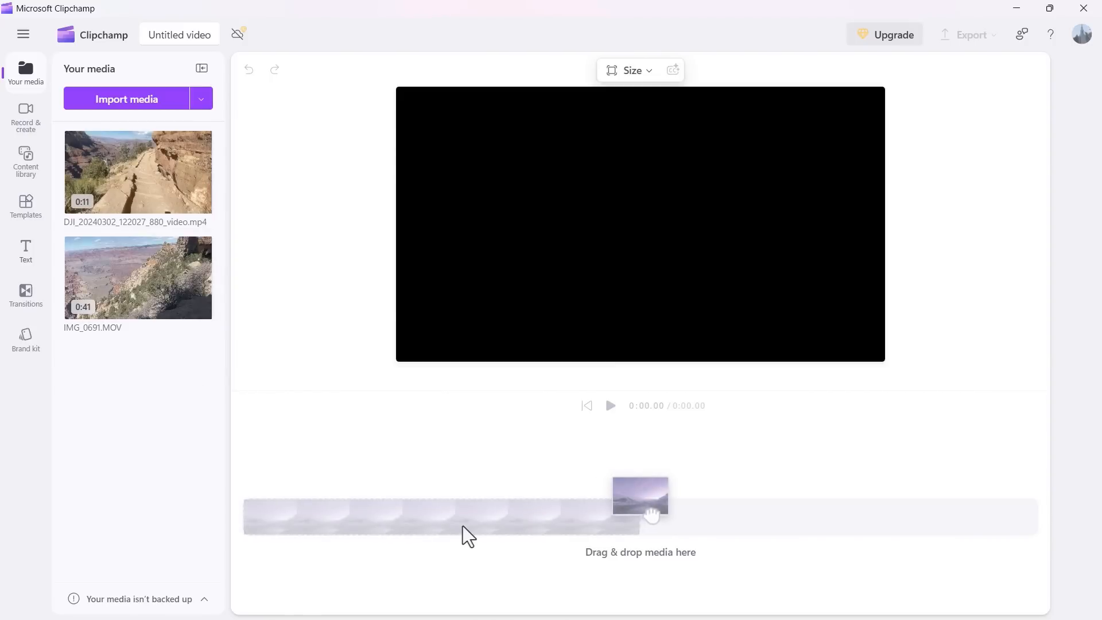
{"action": "mouse_move", "coordinate": [623, 462]}
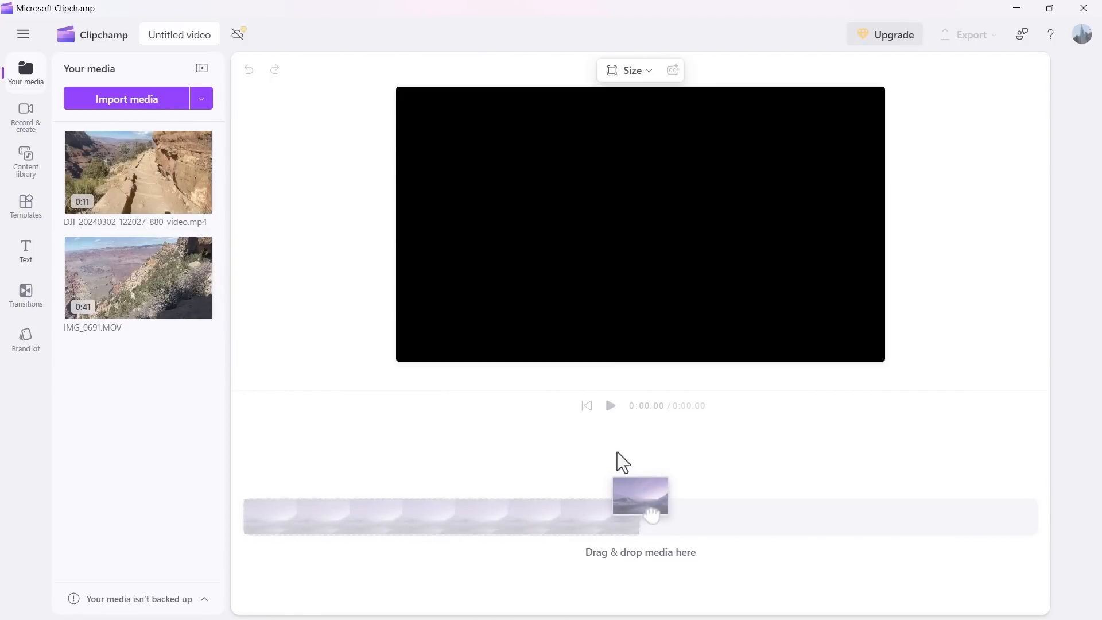
{"action": "mouse_move", "coordinate": [137, 172]}
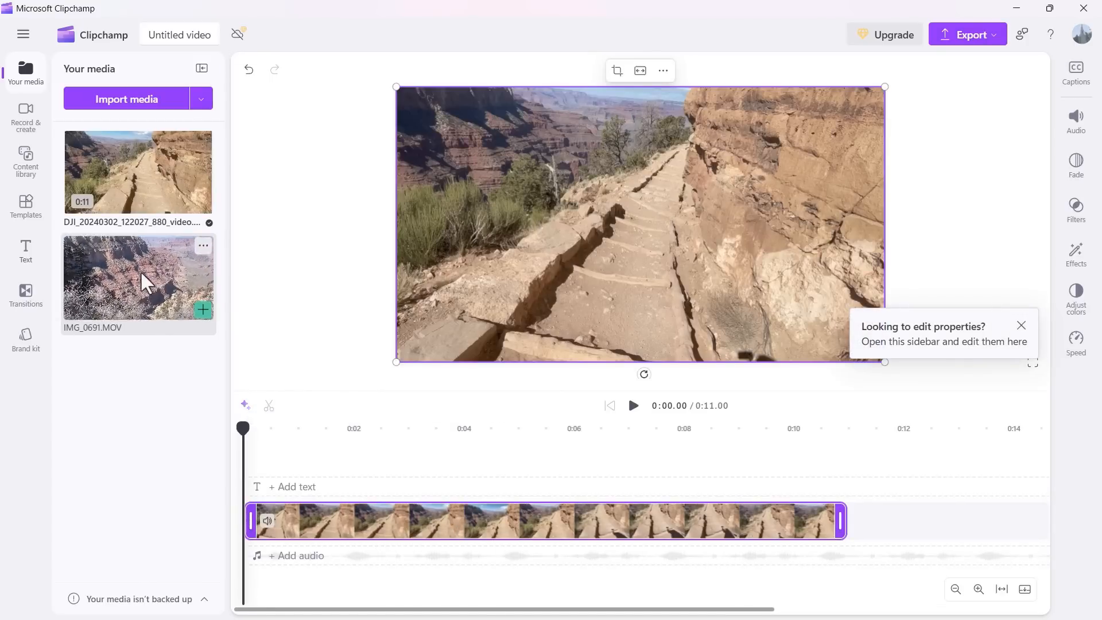
{"action": "mouse_move", "coordinate": [202, 311]}
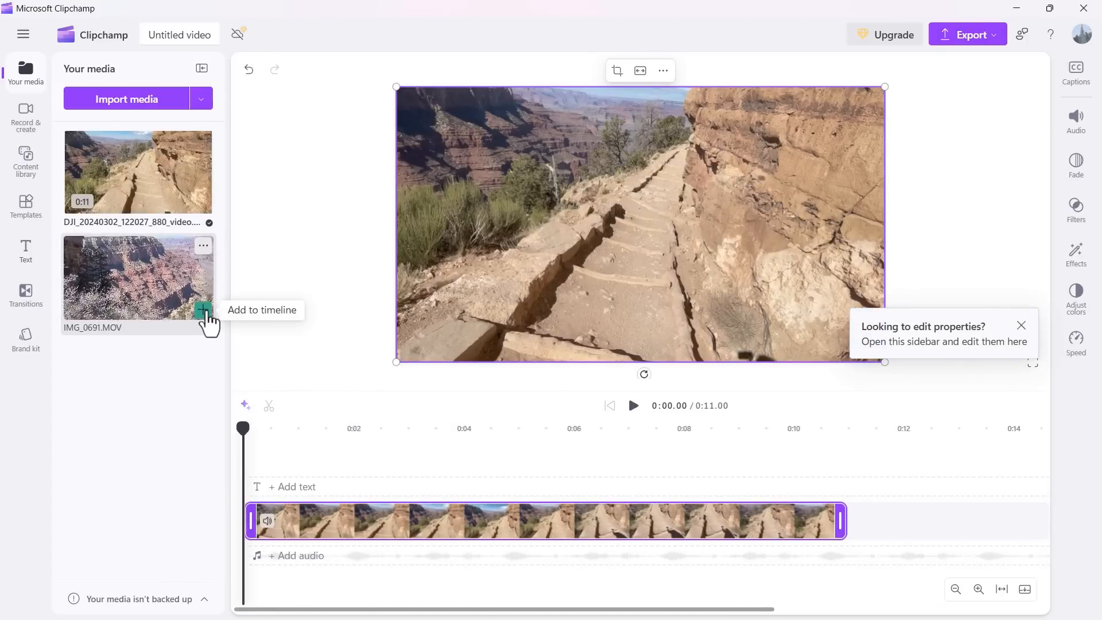
Step: Place IMG_0691 on the main track right after the DJI clip, making a 52-second video
{"action": "left_click", "coordinate": [204, 310]}
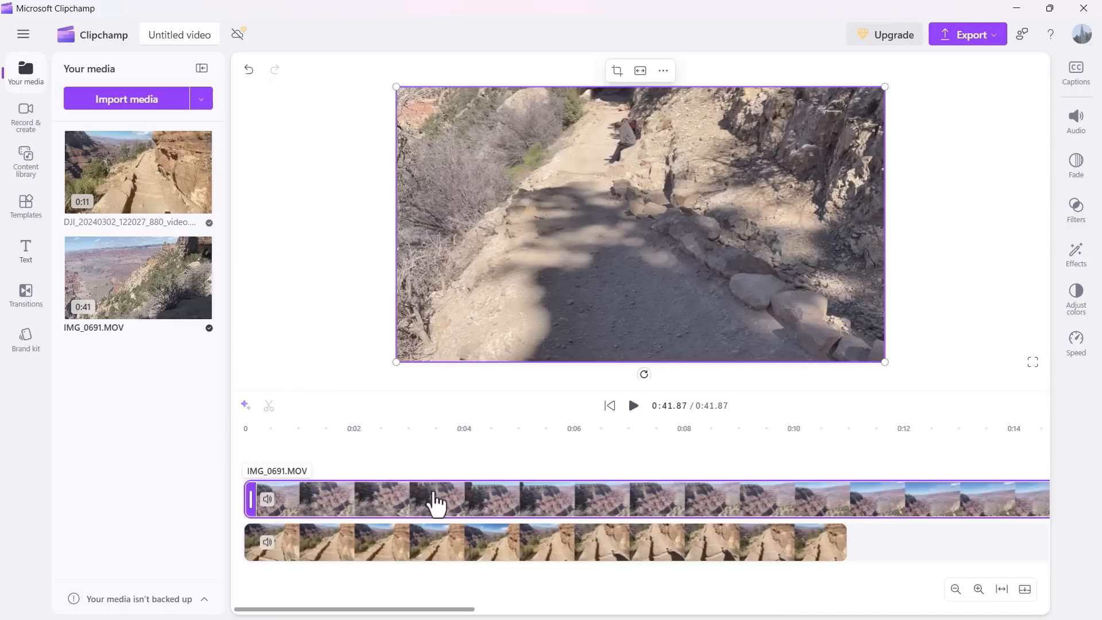
{"action": "left_click", "coordinate": [446, 542]}
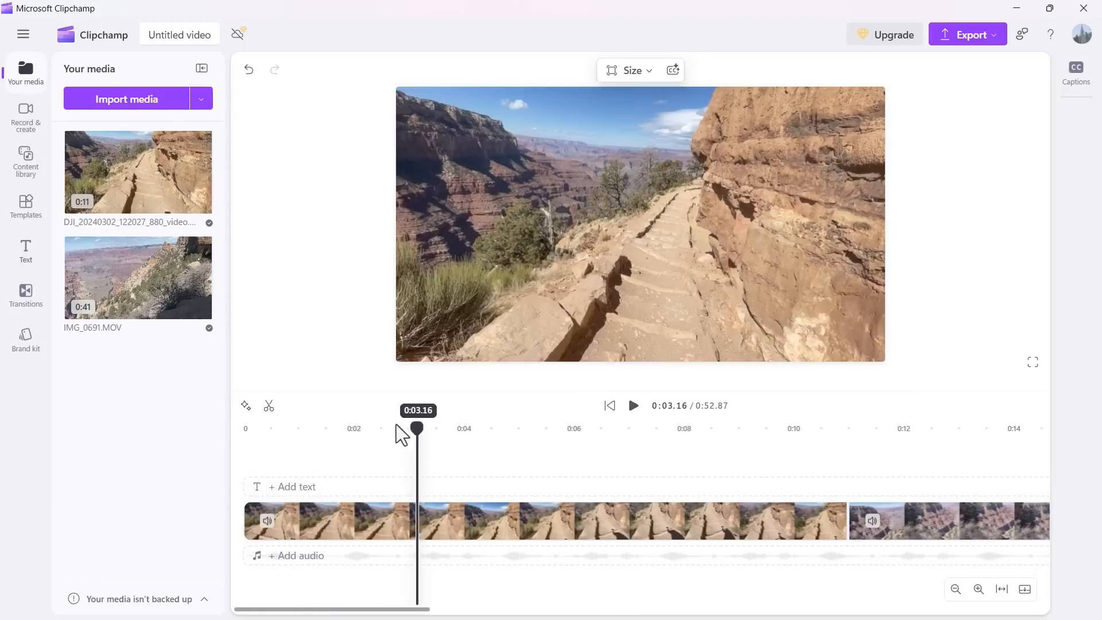
{"action": "left_click", "coordinate": [632, 405]}
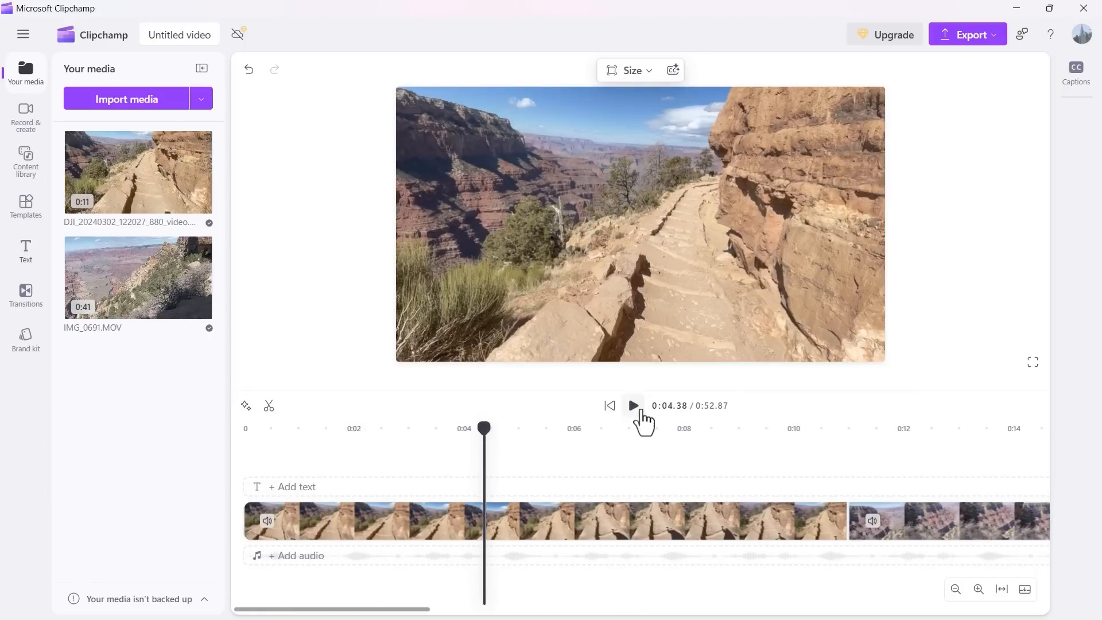
{"action": "mouse_move", "coordinate": [633, 407]}
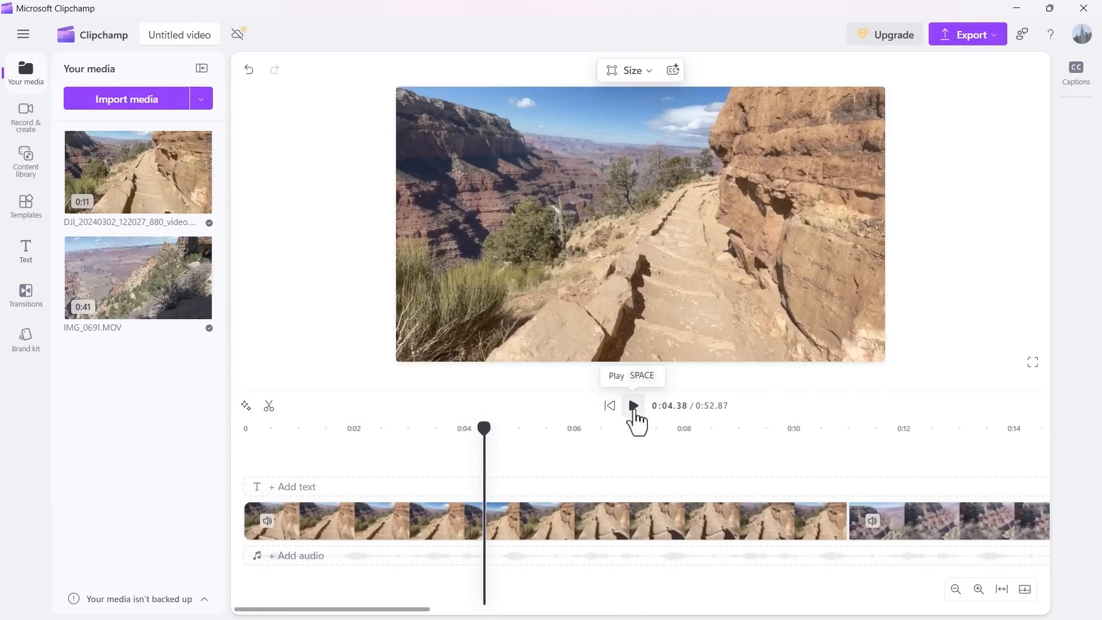
{"action": "left_click", "coordinate": [632, 406]}
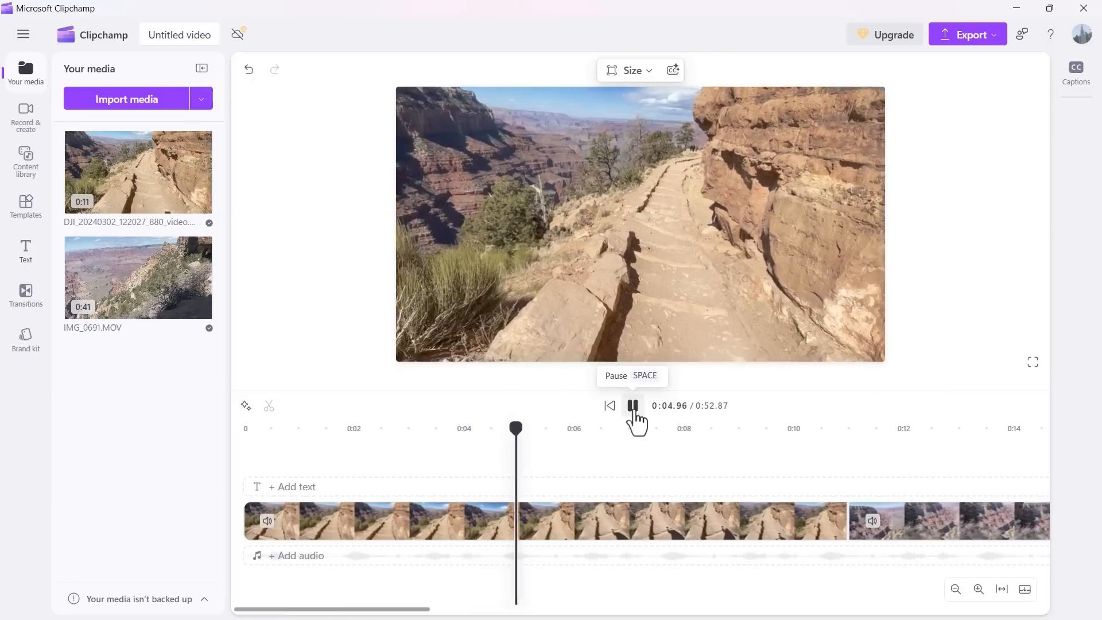
{"action": "left_click", "coordinate": [631, 405]}
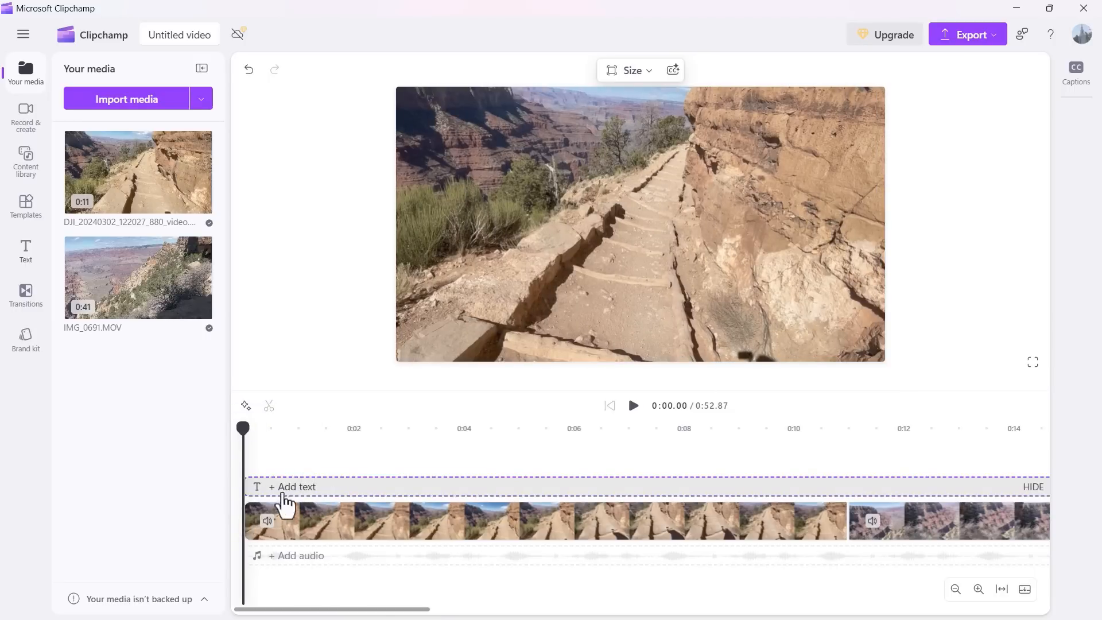
Step: Add a Creator-style text title over the opening clip and word it 'The Grand Canyon'
{"action": "left_click", "coordinate": [25, 250]}
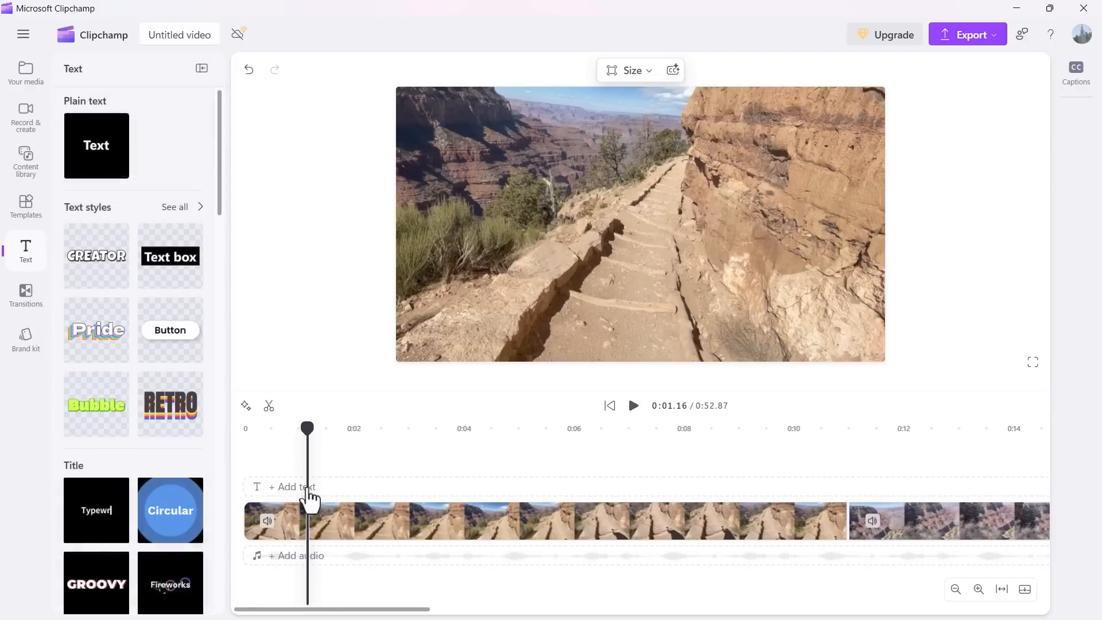
{"action": "mouse_move", "coordinate": [118, 167]}
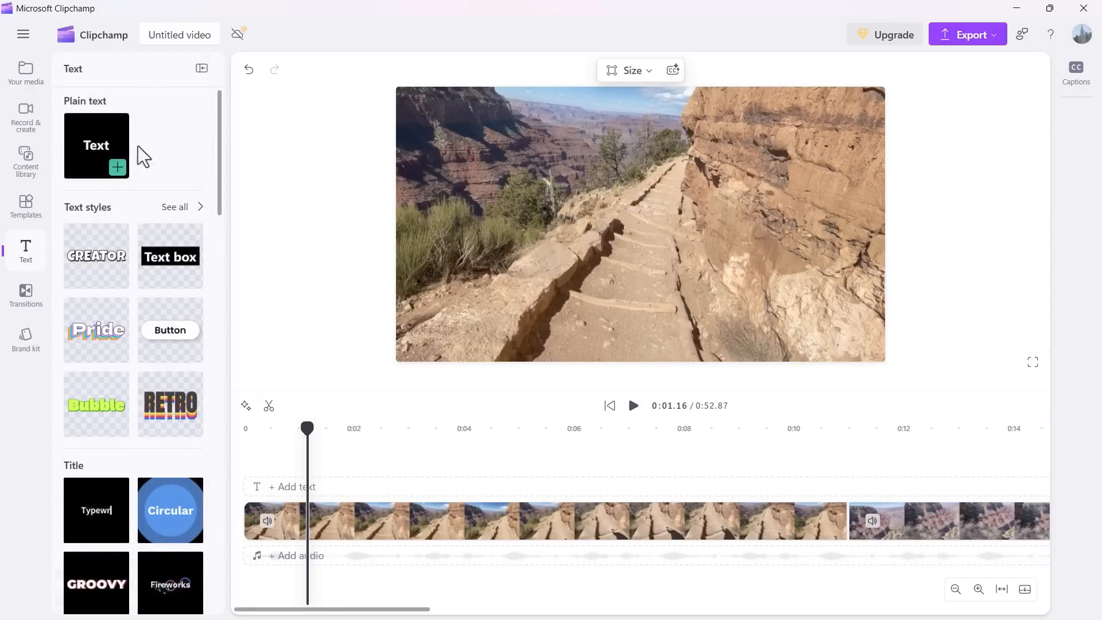
{"action": "mouse_move", "coordinate": [97, 295]}
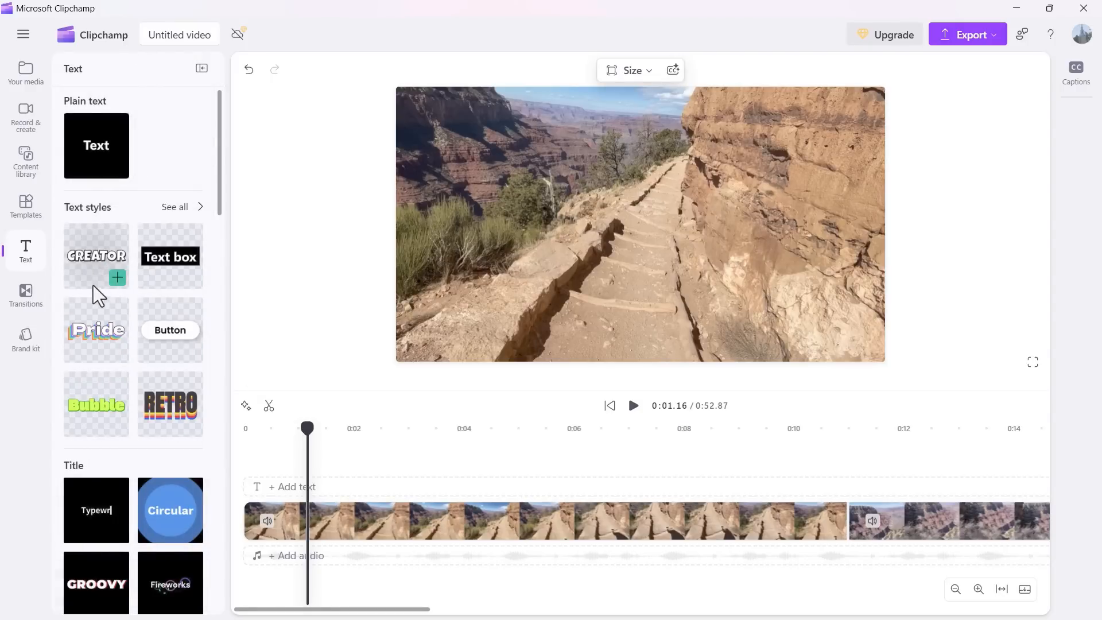
{"action": "left_click", "coordinate": [117, 277]}
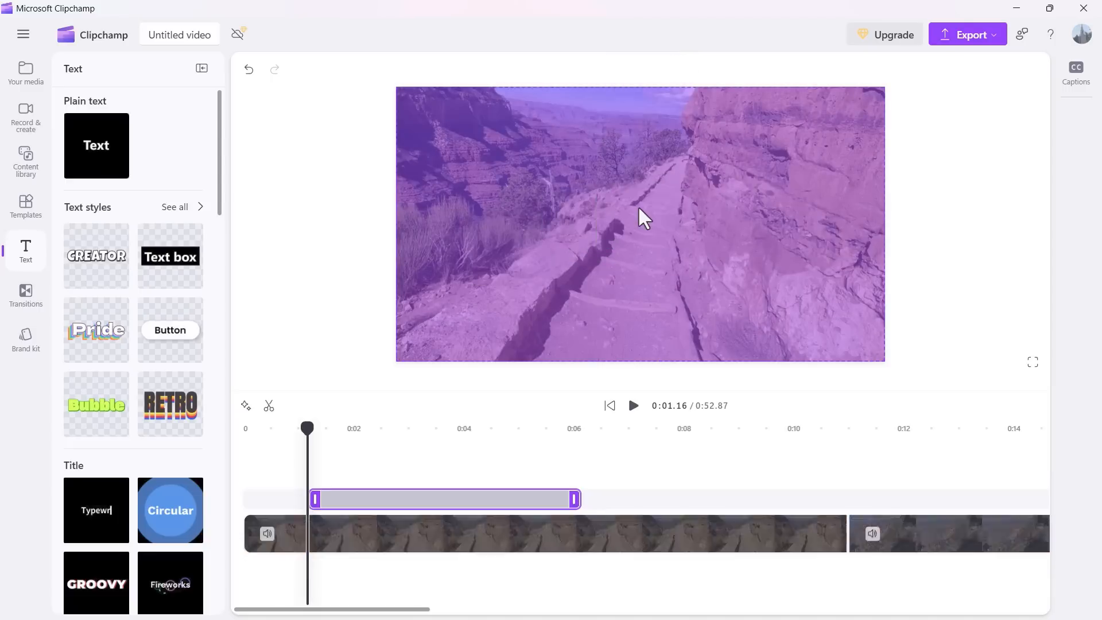
{"action": "left_click", "coordinate": [97, 255]}
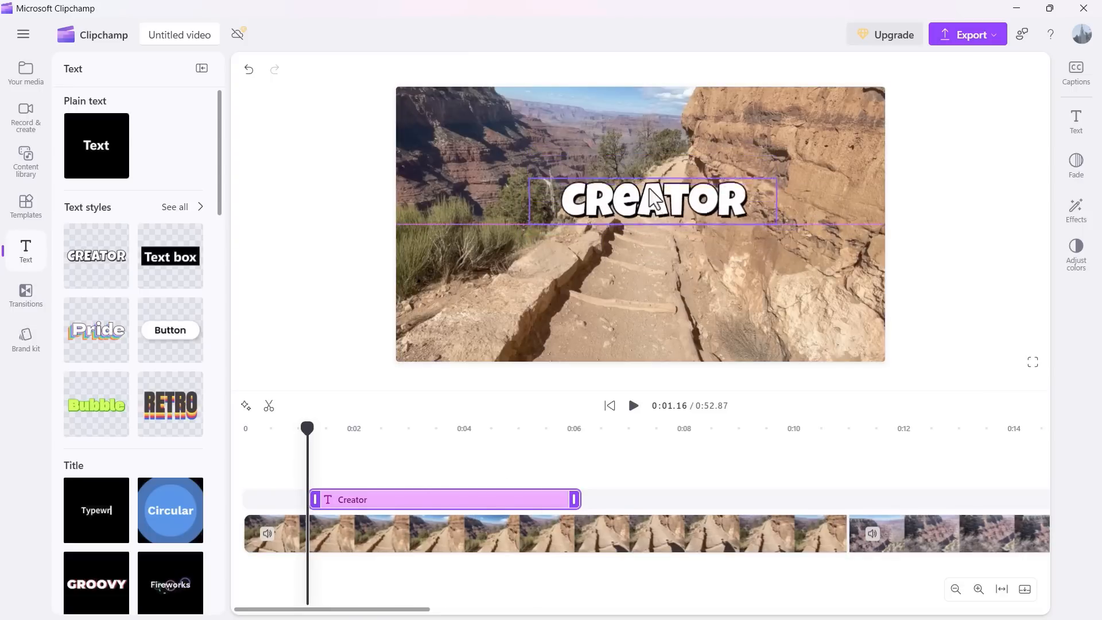
{"action": "left_click", "coordinate": [650, 199]}
{"action": "type", "text": "The Grand Canyon"}
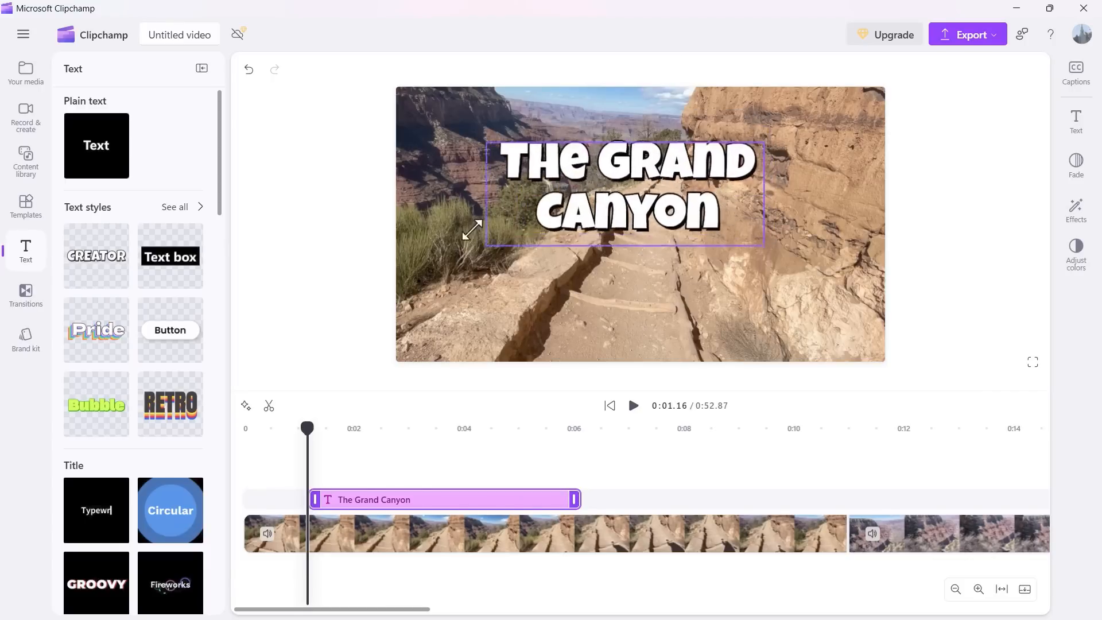
{"action": "left_click", "coordinate": [622, 193]}
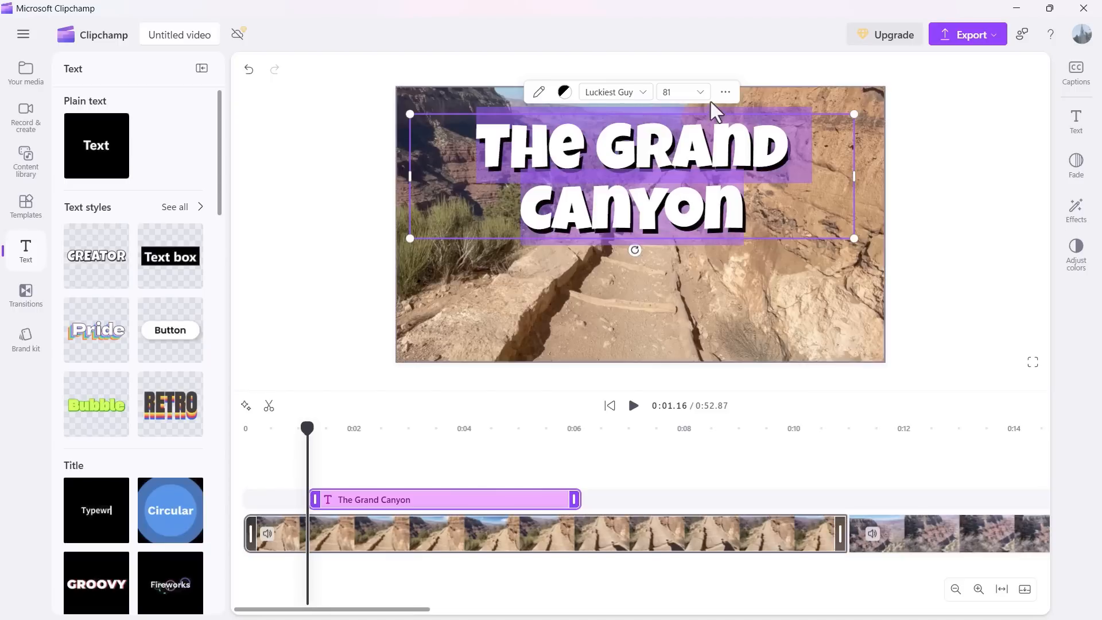
Step: Set the title's font size to 60 and nudge its clip slightly earlier on the timeline
{"action": "left_click", "coordinate": [701, 92]}
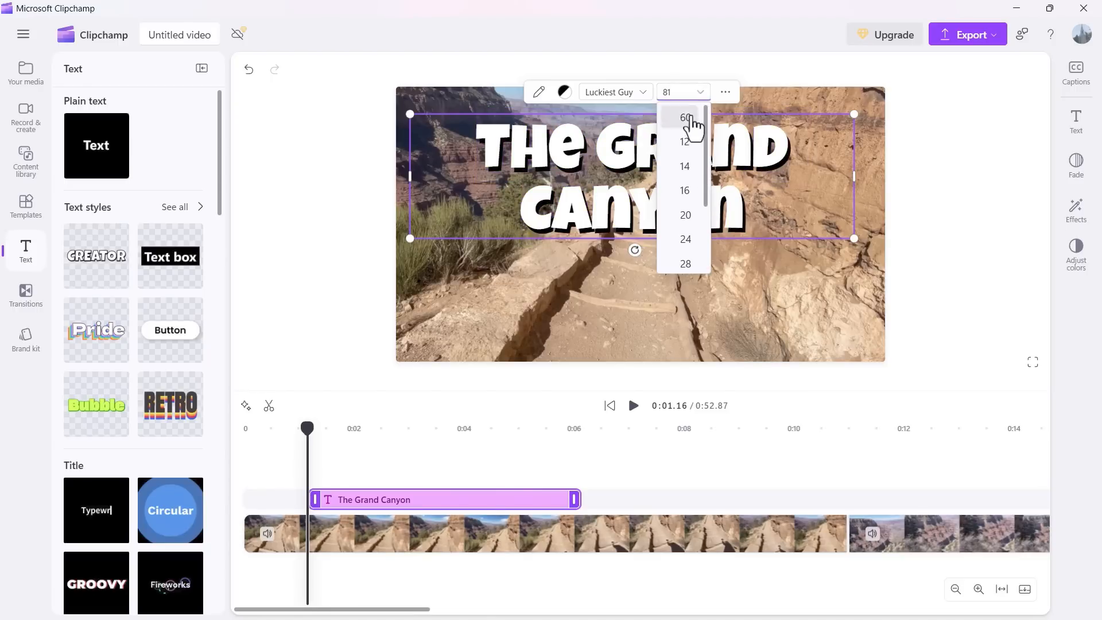
{"action": "left_click", "coordinate": [684, 118]}
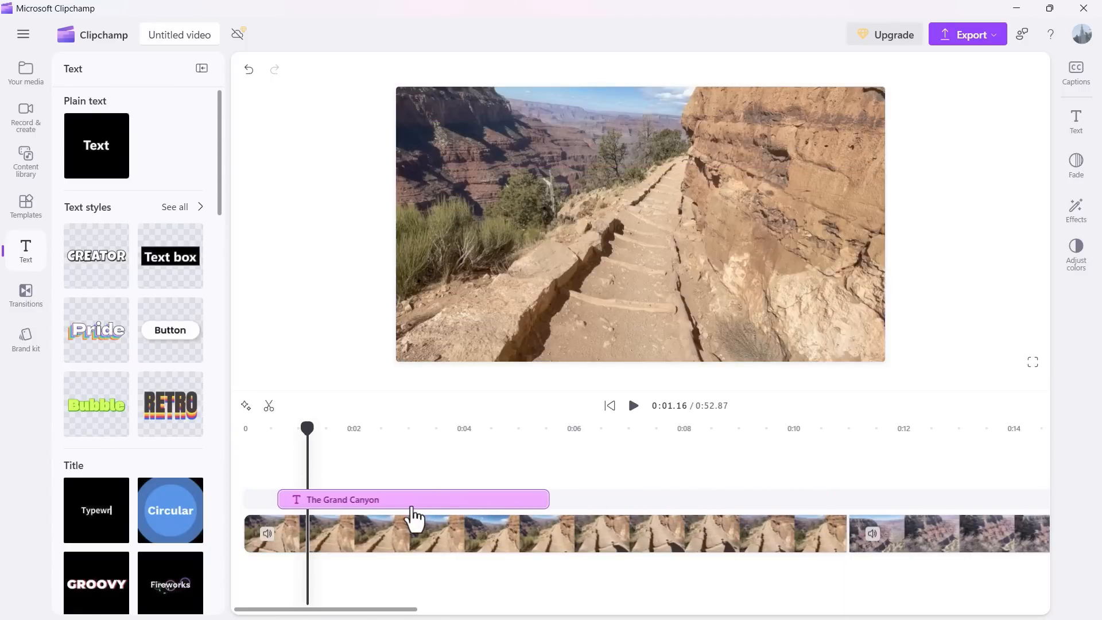
{"action": "left_click", "coordinate": [381, 500]}
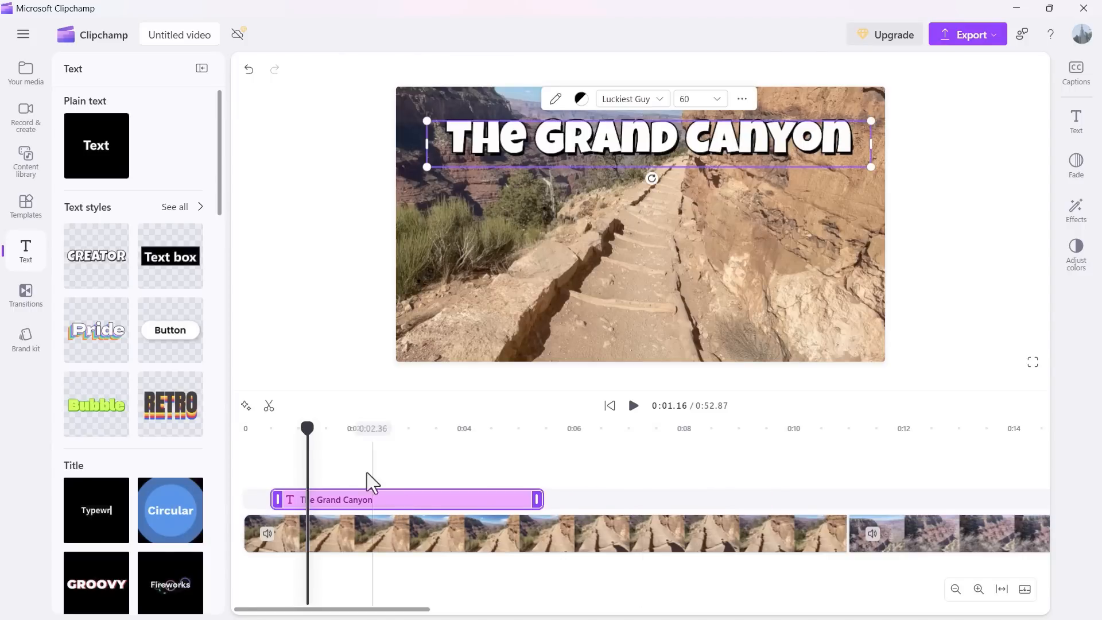
Step: Shift the title clip so it starts around the one-second mark
{"action": "left_click", "coordinate": [610, 405]}
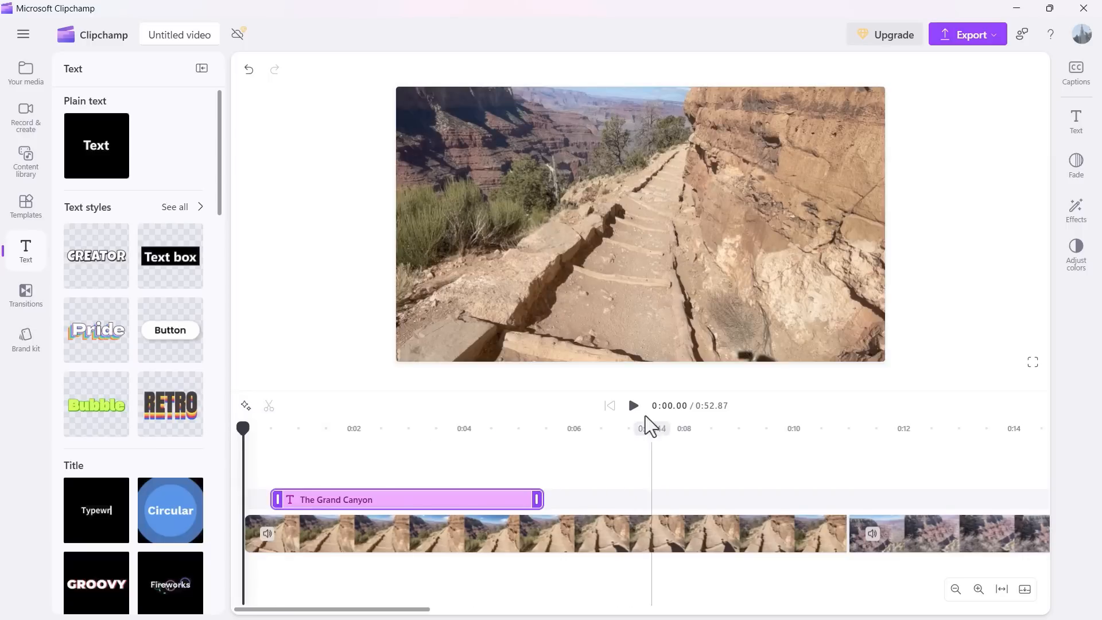
{"action": "left_click", "coordinate": [632, 405]}
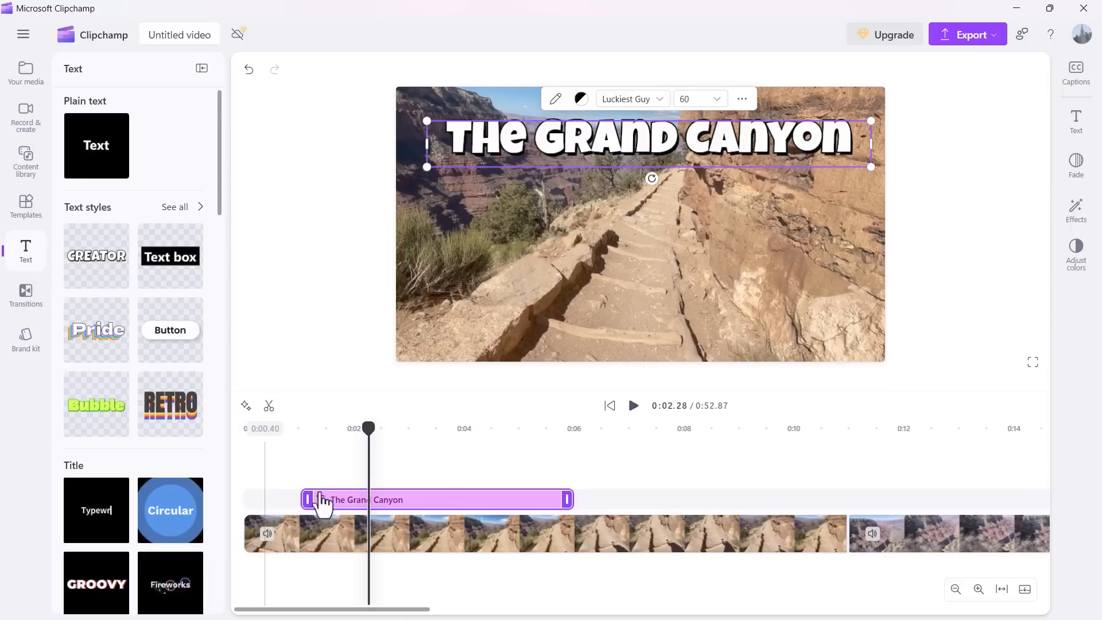
{"action": "left_click", "coordinate": [609, 406]}
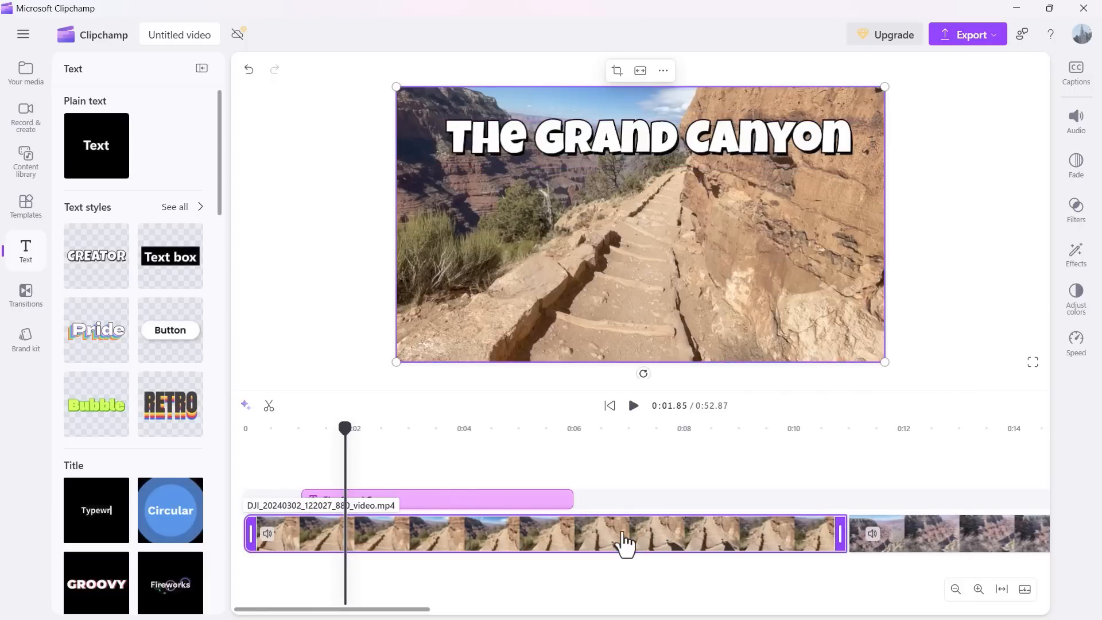
{"action": "mouse_move", "coordinate": [623, 406]}
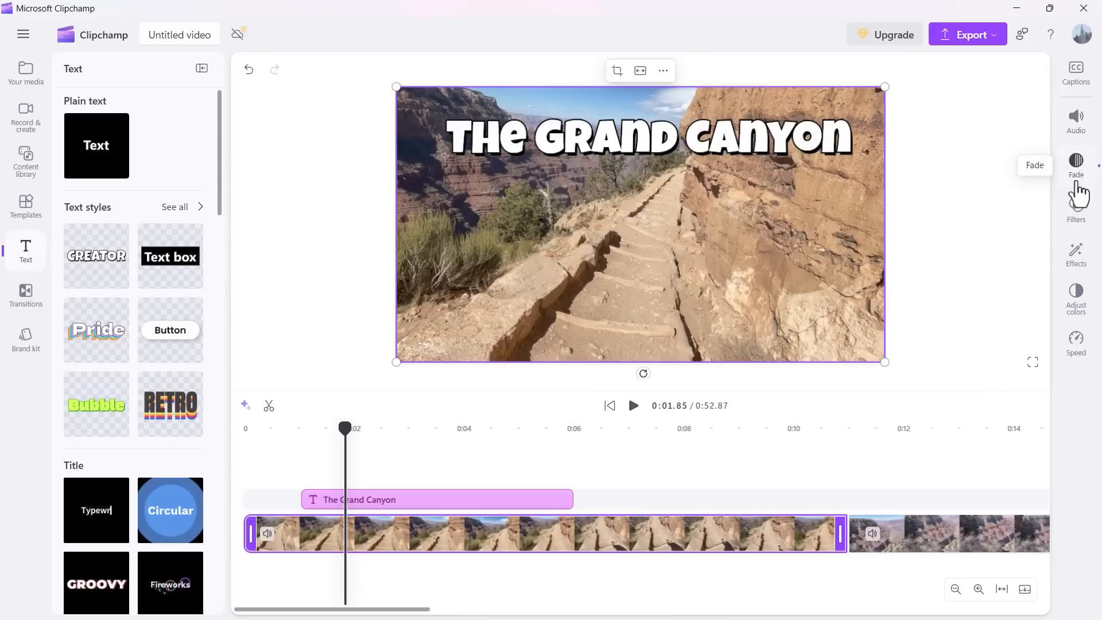
{"action": "mouse_move", "coordinate": [1076, 120]}
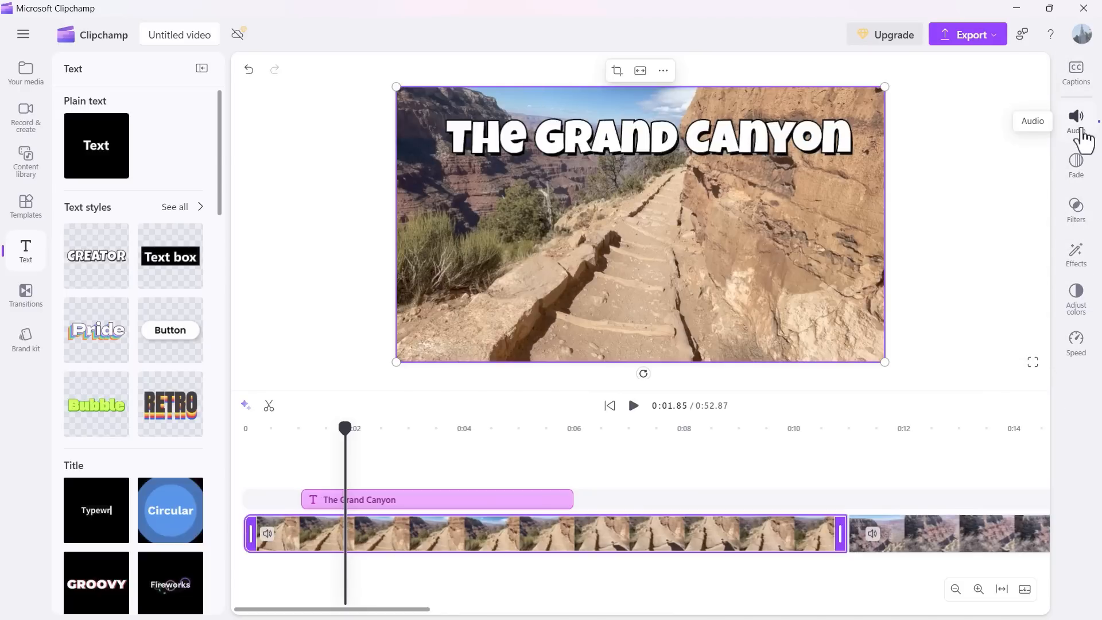
{"action": "mouse_move", "coordinate": [1076, 160]}
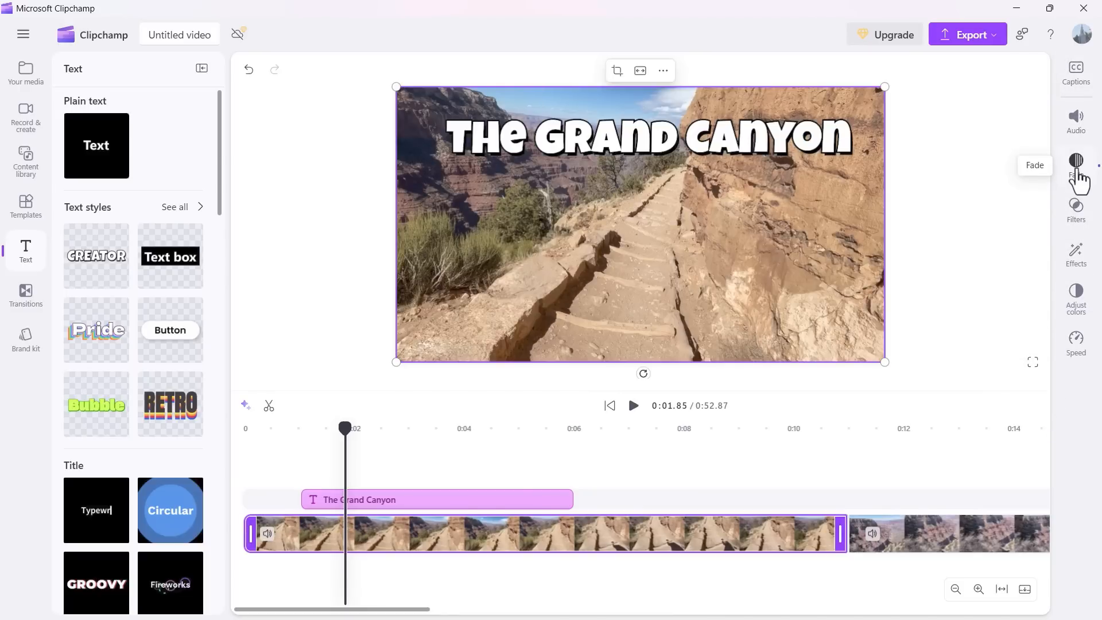
{"action": "mouse_move", "coordinate": [1078, 211]}
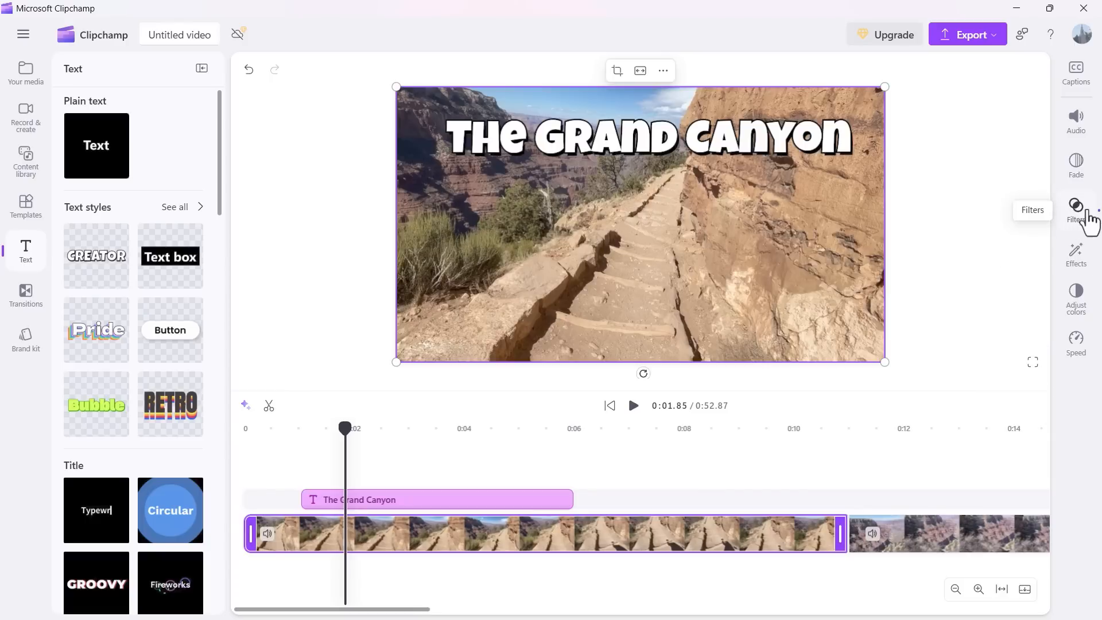
{"action": "mouse_move", "coordinate": [1085, 336]}
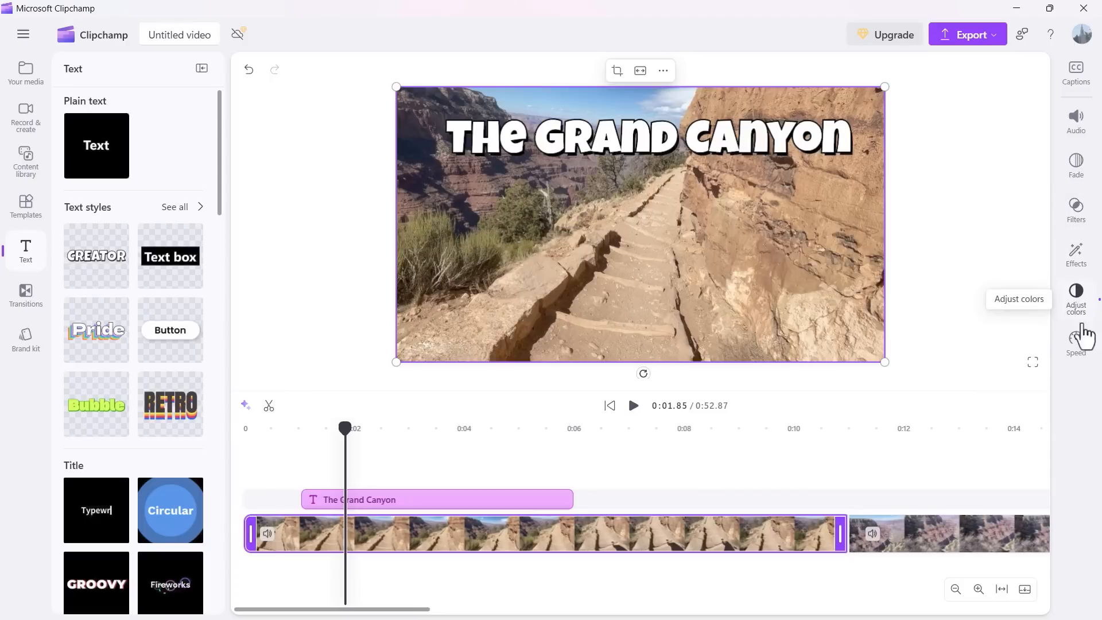
{"action": "mouse_move", "coordinate": [1077, 341]}
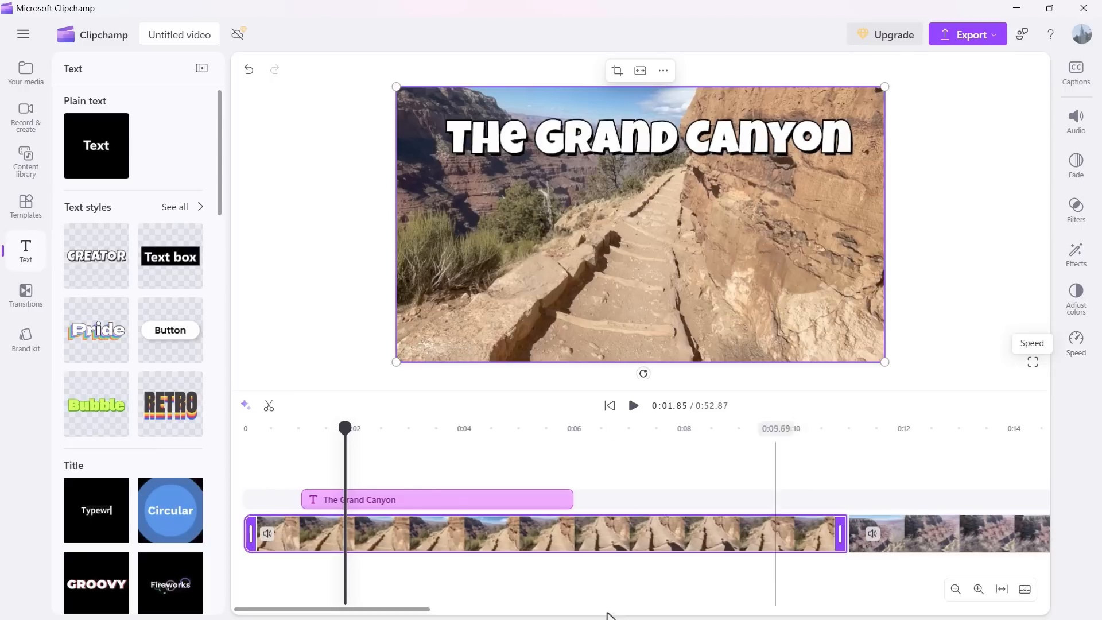
{"action": "mouse_move", "coordinate": [1076, 120]}
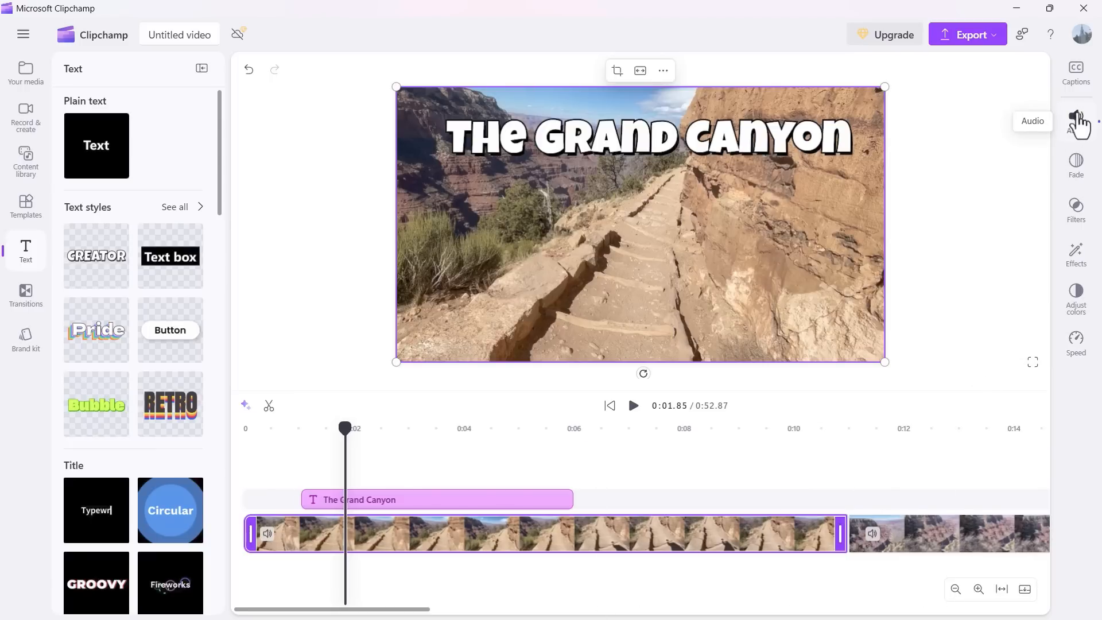
Step: Check the trail clip's 4% volume in the Audio settings and briefly play back the opening
{"action": "left_click", "coordinate": [1075, 119]}
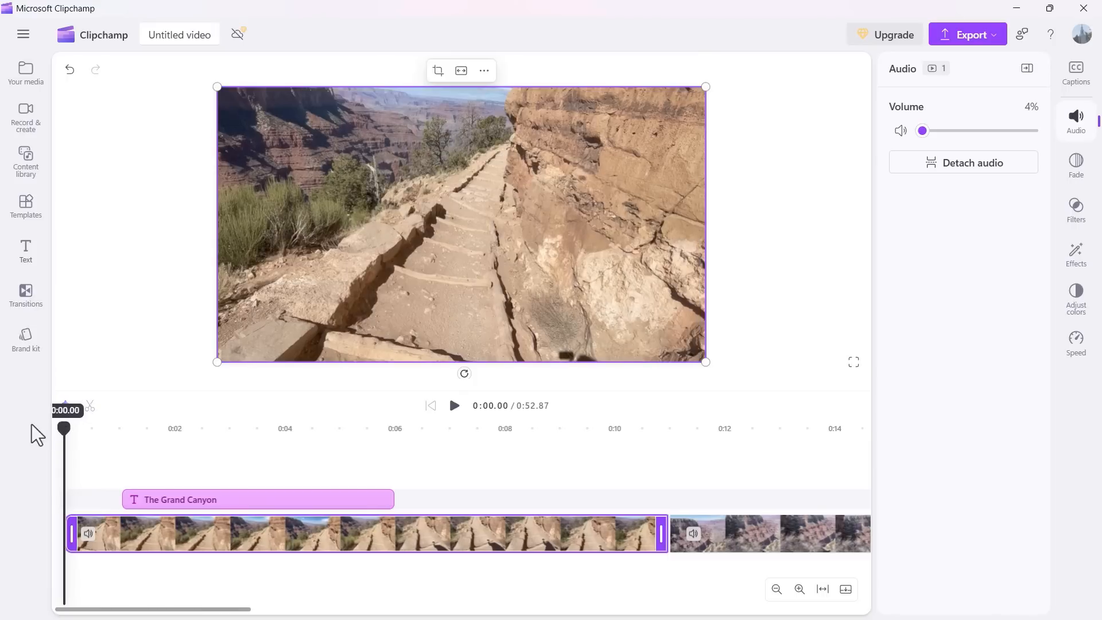
{"action": "left_click", "coordinate": [455, 405]}
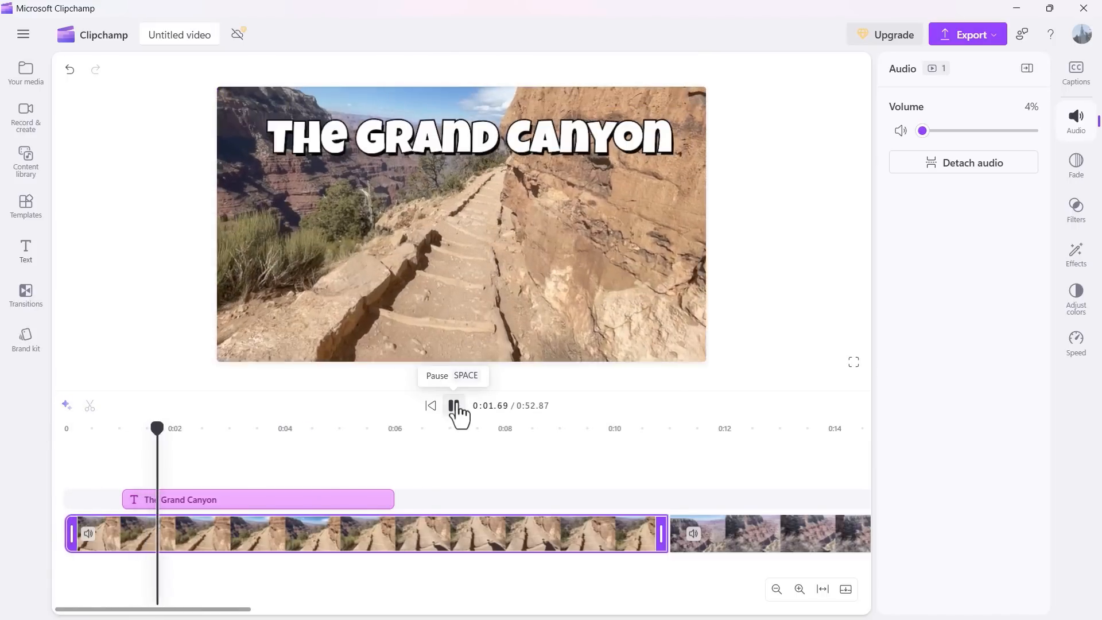
{"action": "left_click", "coordinate": [456, 409]}
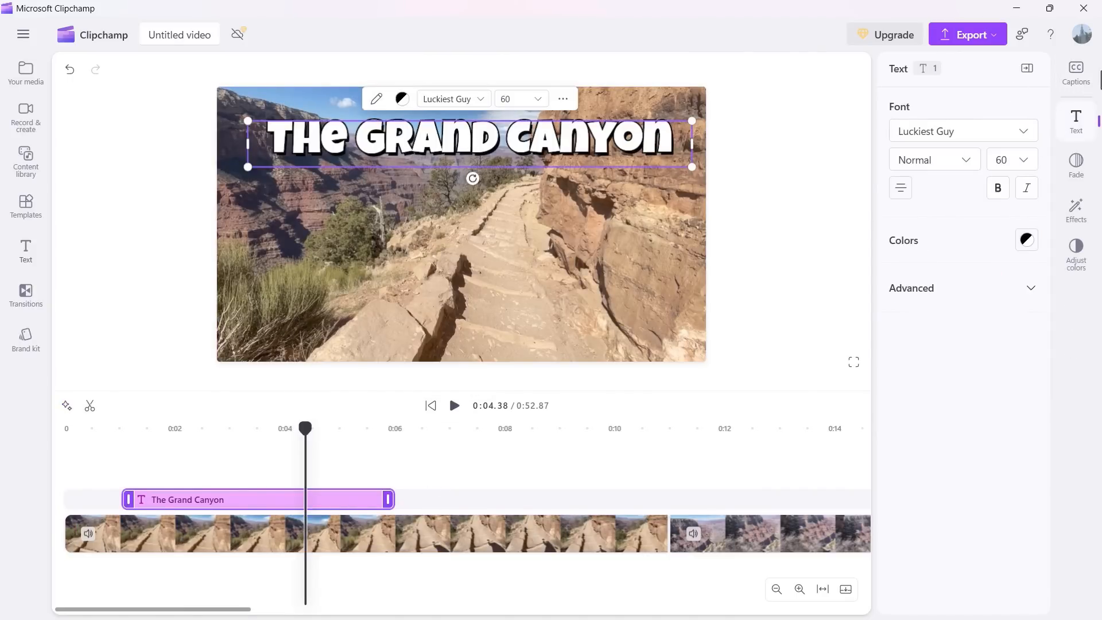
{"action": "mouse_move", "coordinate": [1076, 163]}
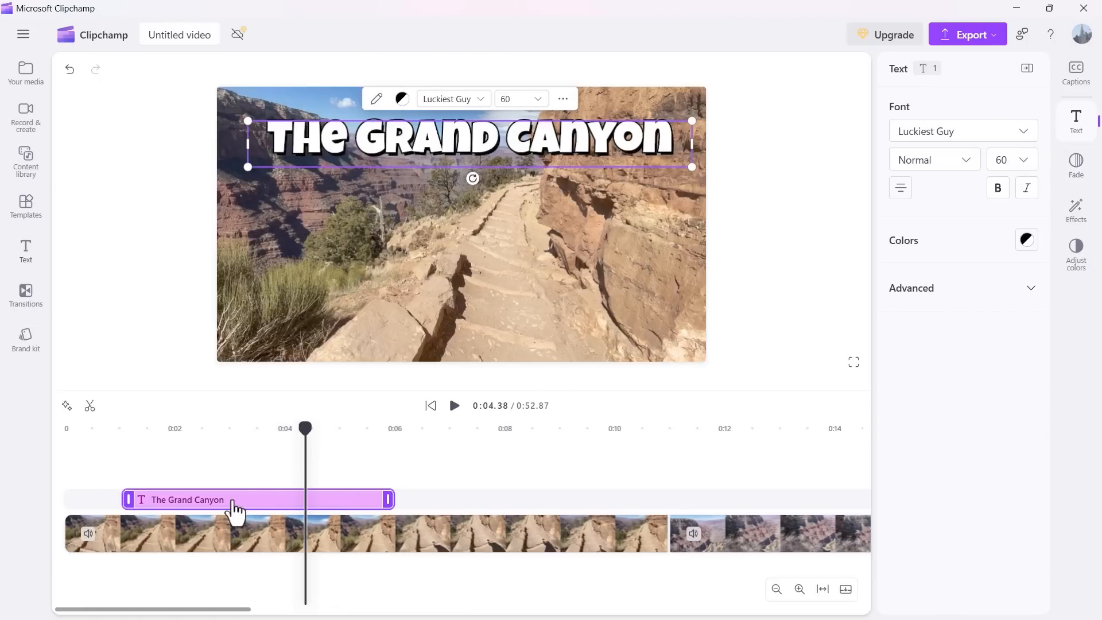
{"action": "mouse_move", "coordinate": [524, 155]}
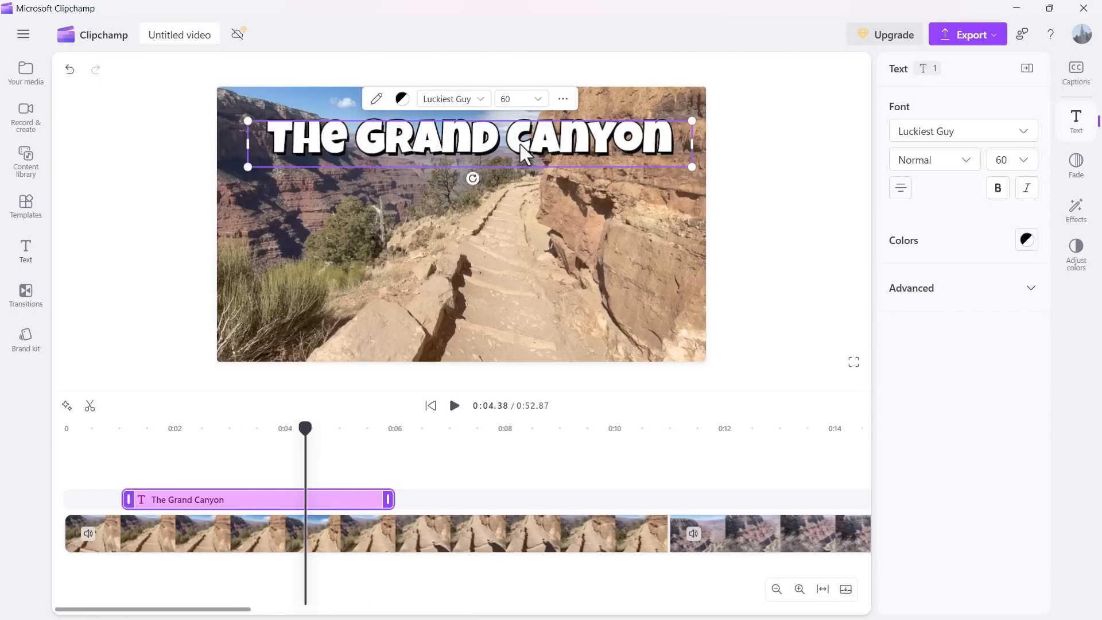
{"action": "mouse_move", "coordinate": [251, 507]}
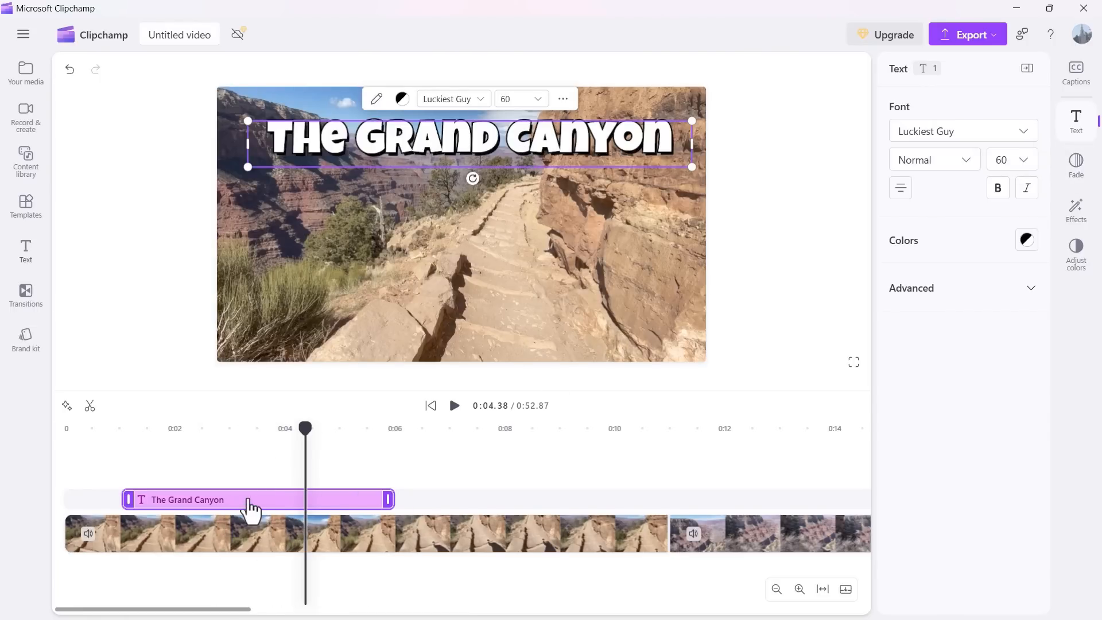
{"action": "mouse_move", "coordinate": [1076, 169]}
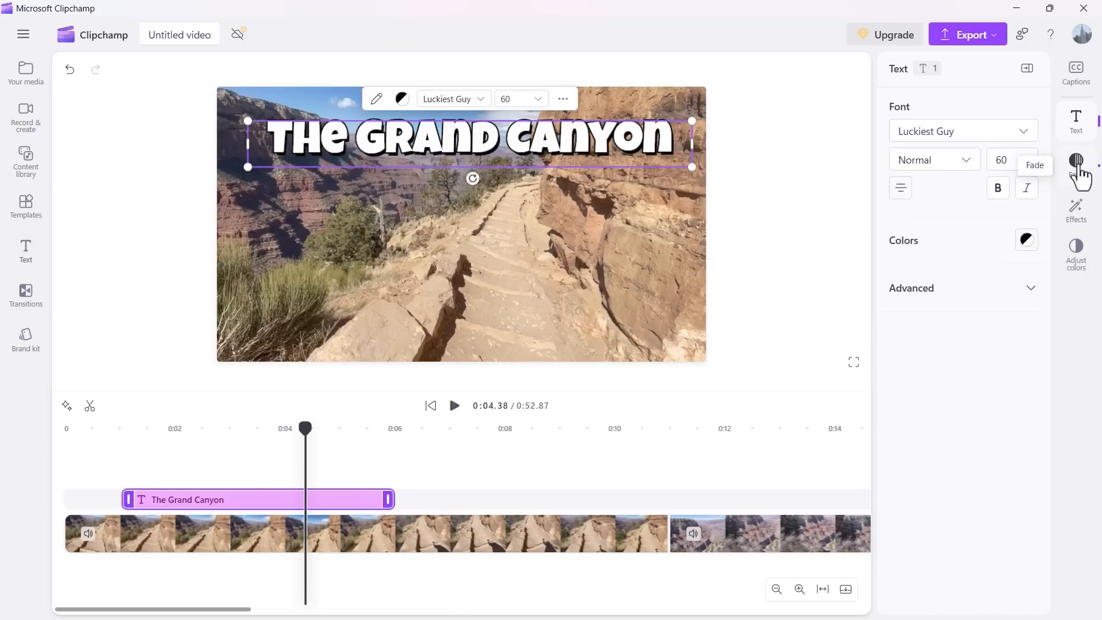
Step: Set the title's fade-in to 0.5 s and fade-out to 0.7 s
{"action": "left_click", "coordinate": [1075, 165]}
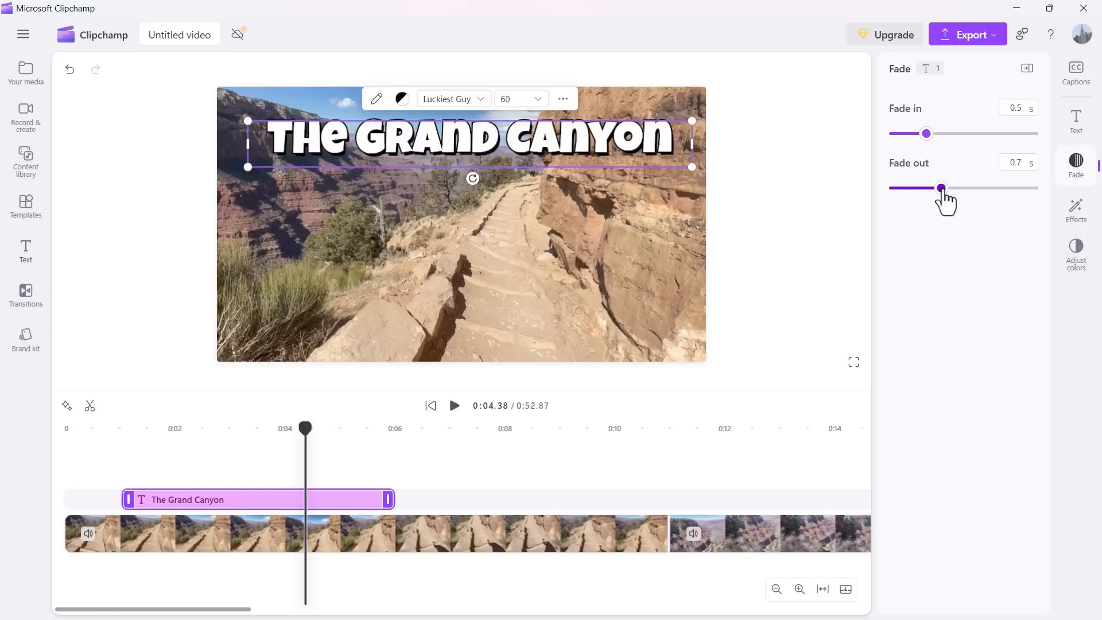
{"action": "left_click", "coordinate": [1075, 70]}
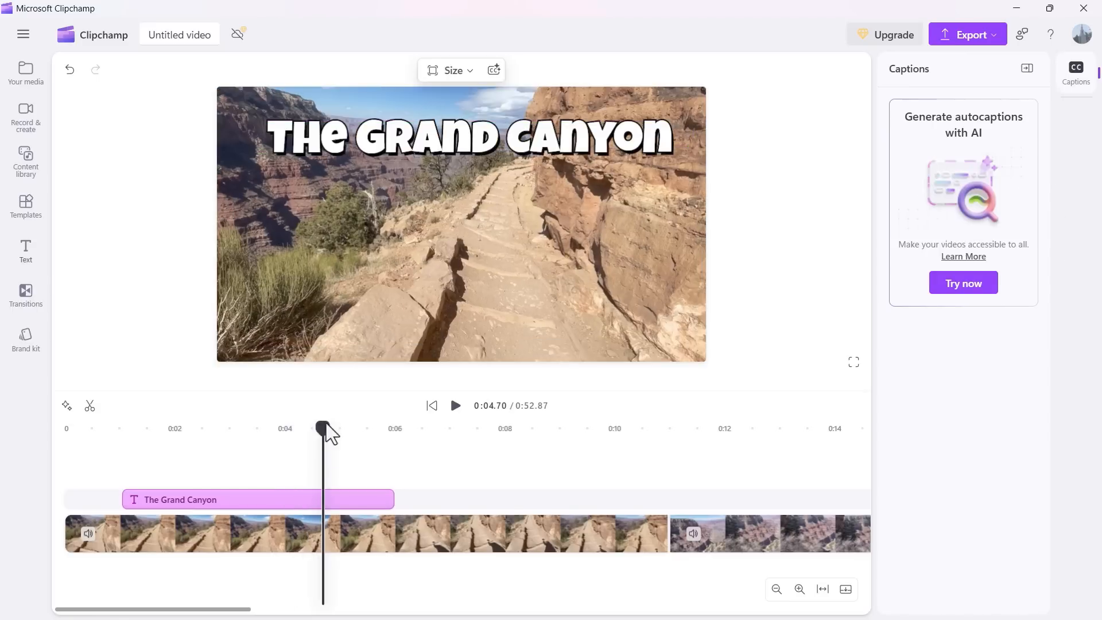
Step: Rewind to the start and preview the video from the beginning
{"action": "left_click", "coordinate": [431, 406]}
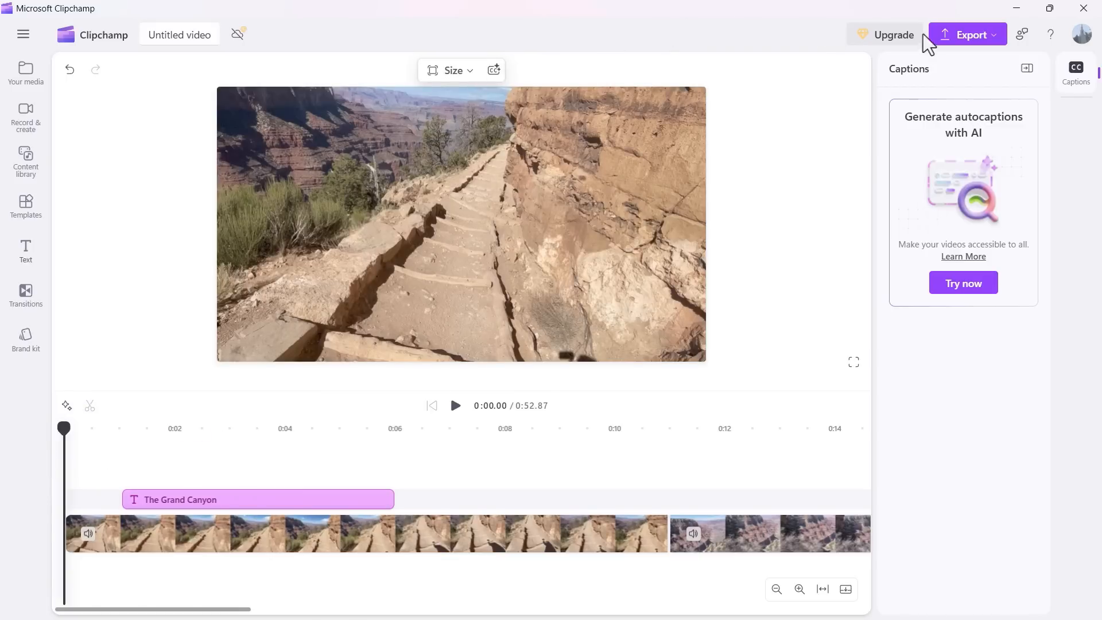
{"action": "mouse_move", "coordinate": [371, 420]}
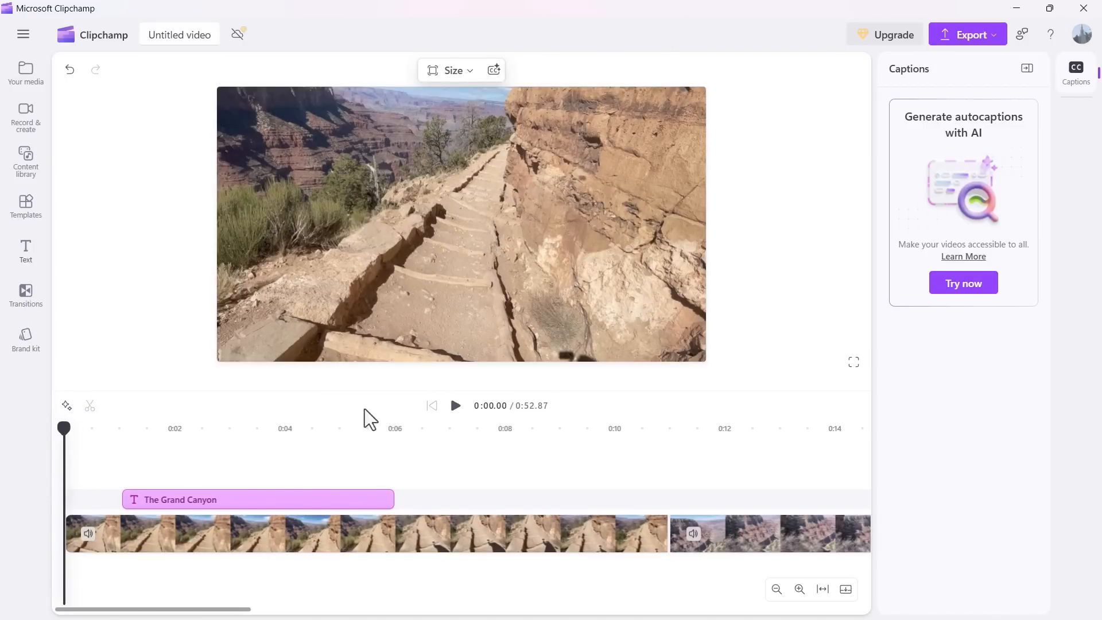
{"action": "left_click", "coordinate": [455, 405]}
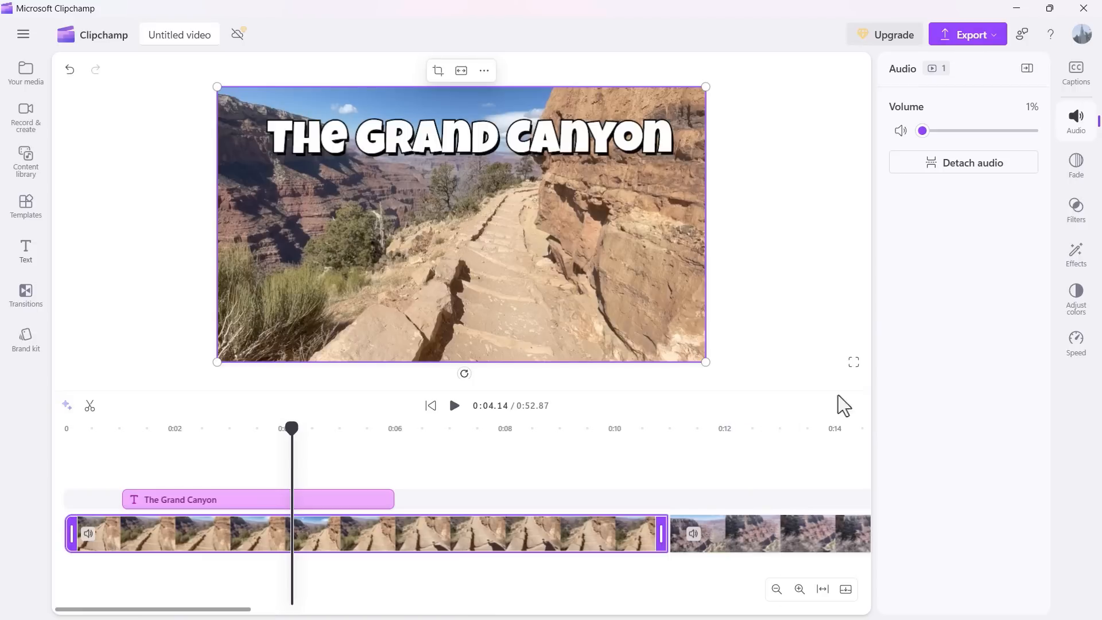
{"action": "mouse_move", "coordinate": [469, 541]}
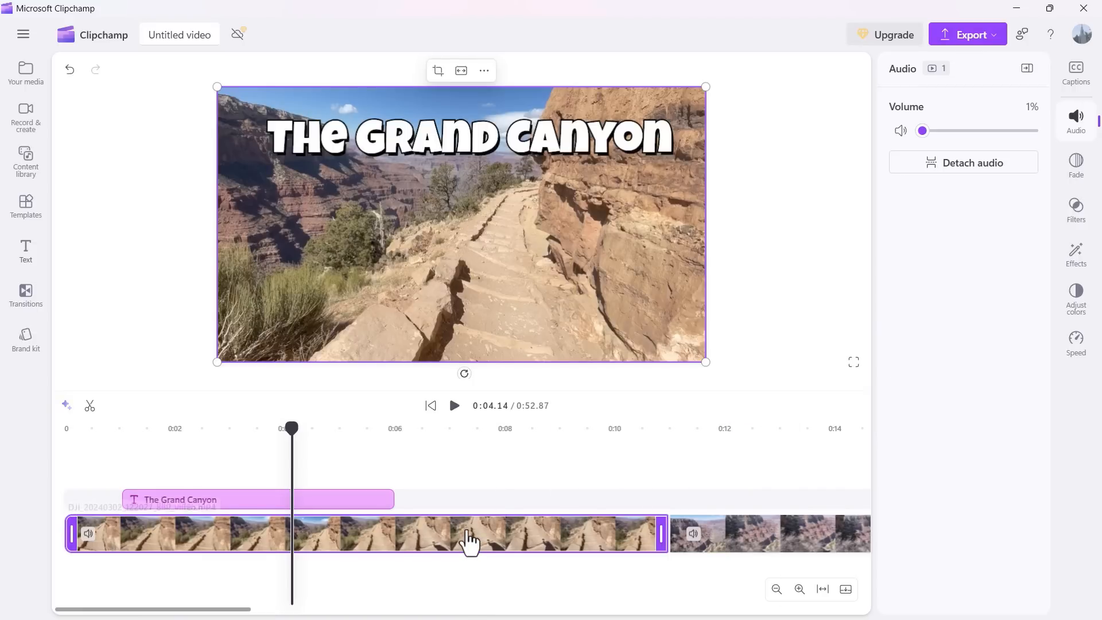
Step: Select the trail clip and bring up its filter list
{"action": "left_click", "coordinate": [1076, 167]}
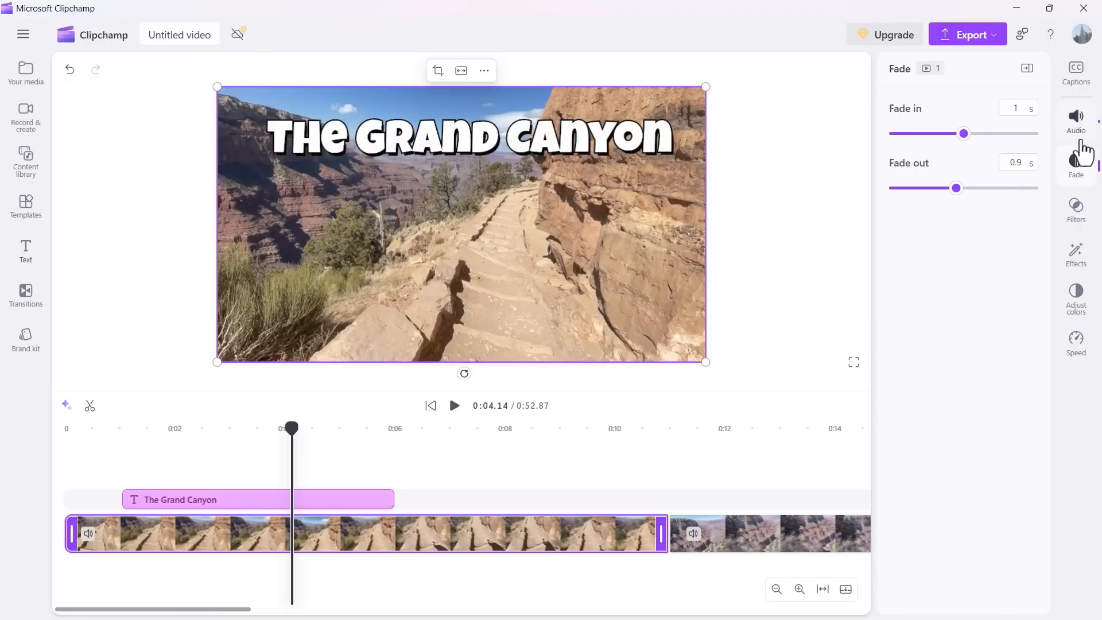
{"action": "left_click", "coordinate": [1075, 209]}
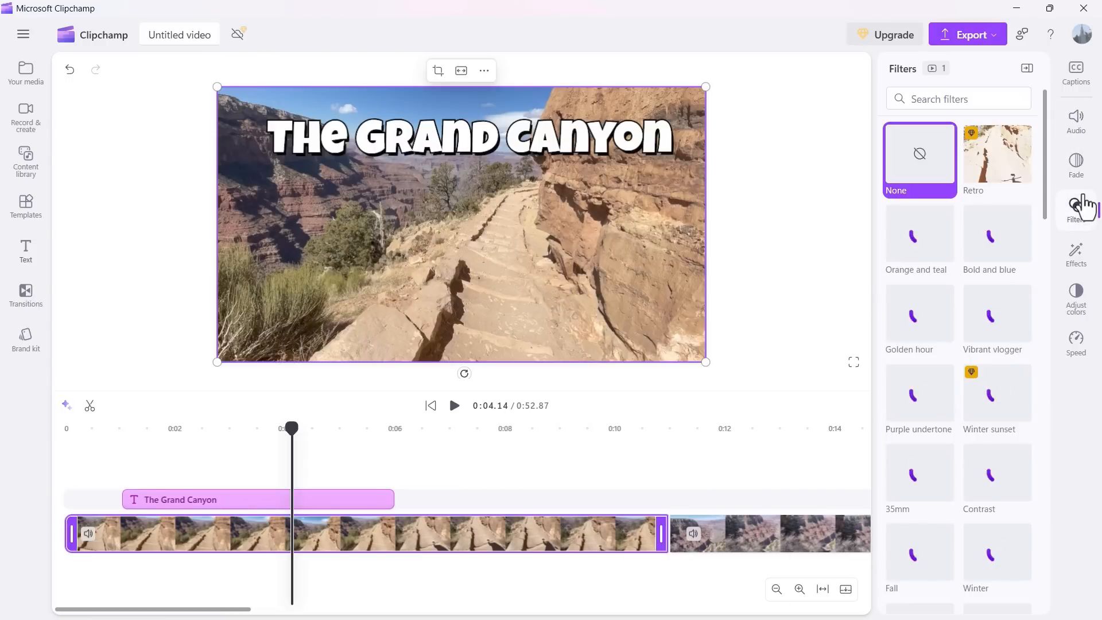
{"action": "mouse_move", "coordinate": [812, 433]}
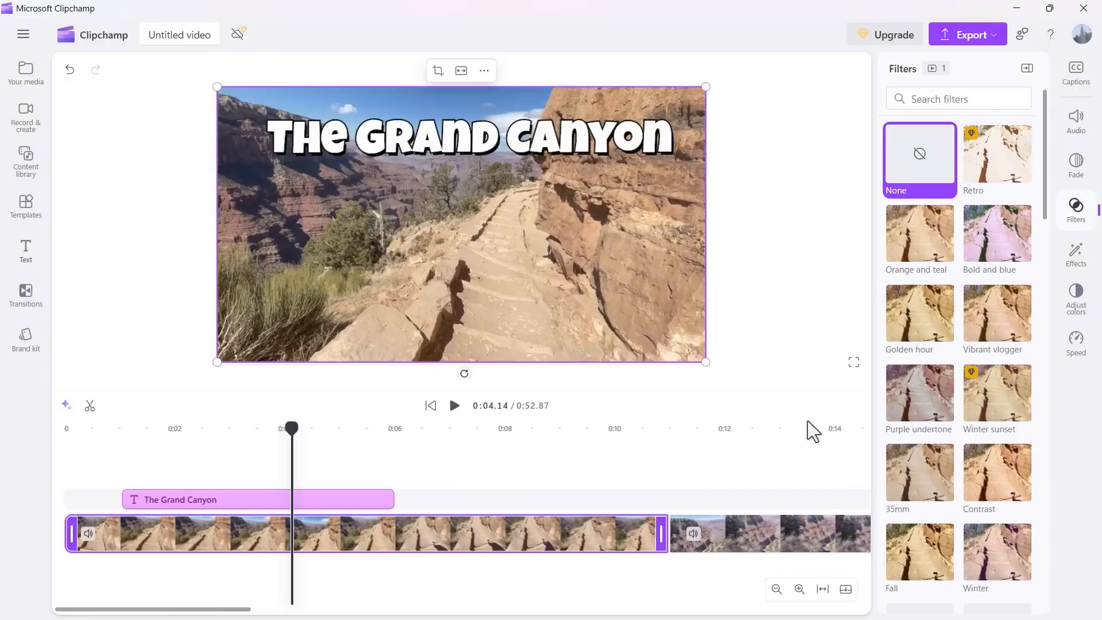
{"action": "mouse_move", "coordinate": [597, 251]}
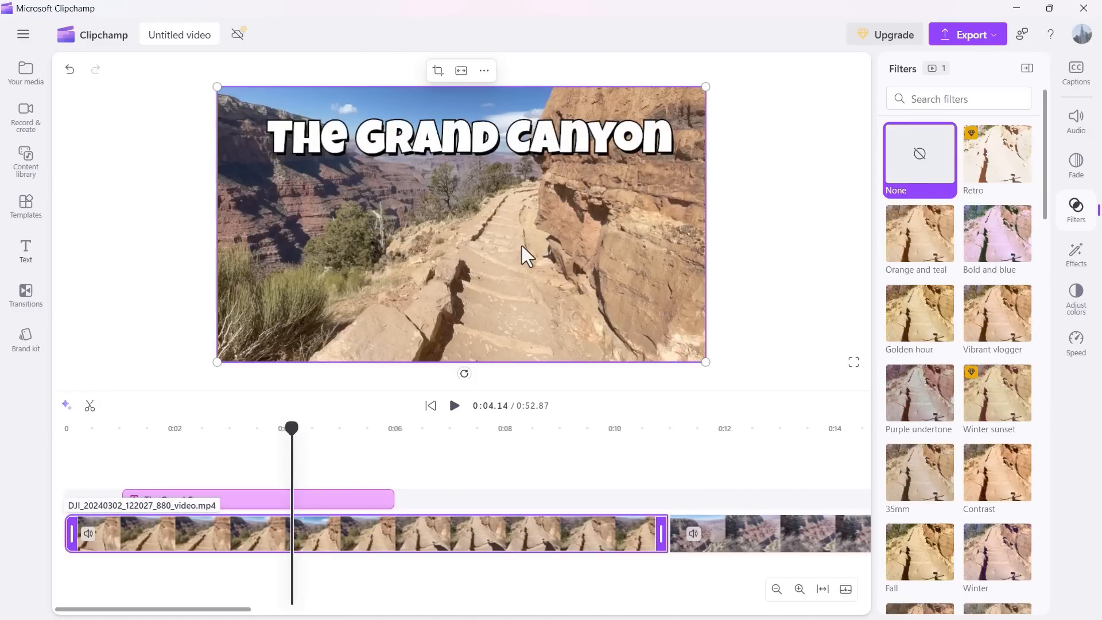
Step: Browse the filters, leave None selected, and bring up the Effects list
{"action": "left_click", "coordinate": [996, 233]}
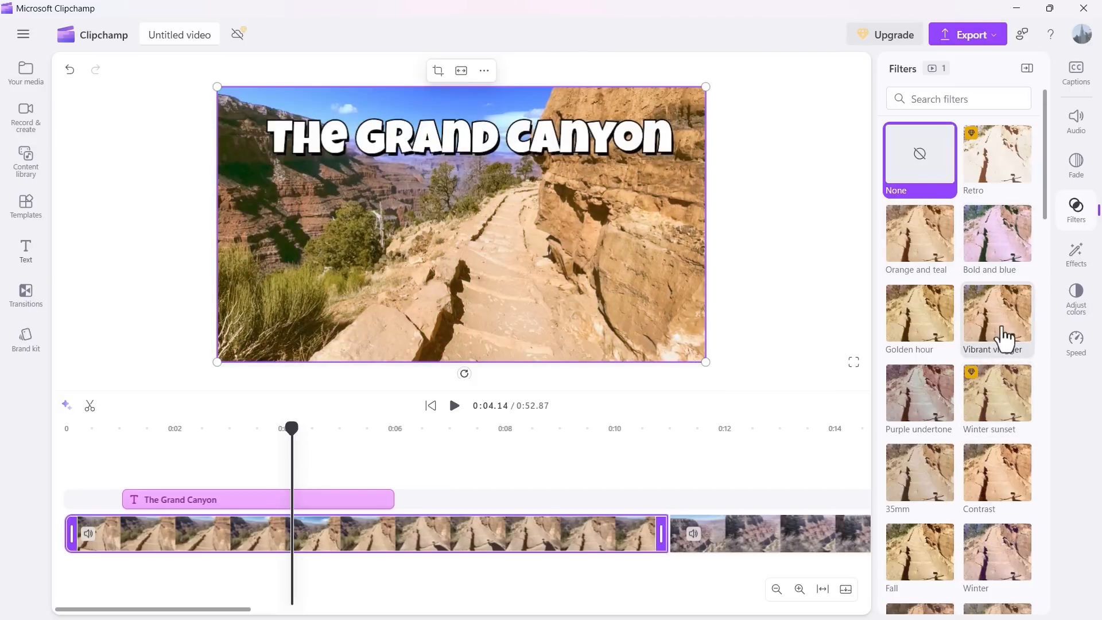
{"action": "scroll", "scroll_direction": "down", "scroll_amount": 3}
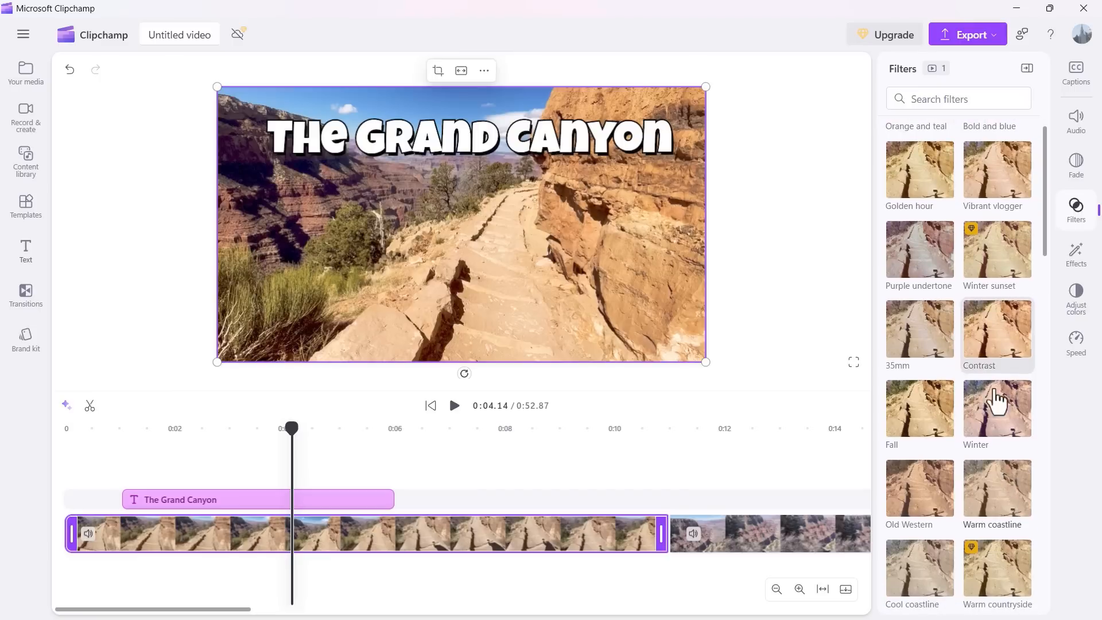
{"action": "scroll", "scroll_direction": "down", "scroll_amount": 3}
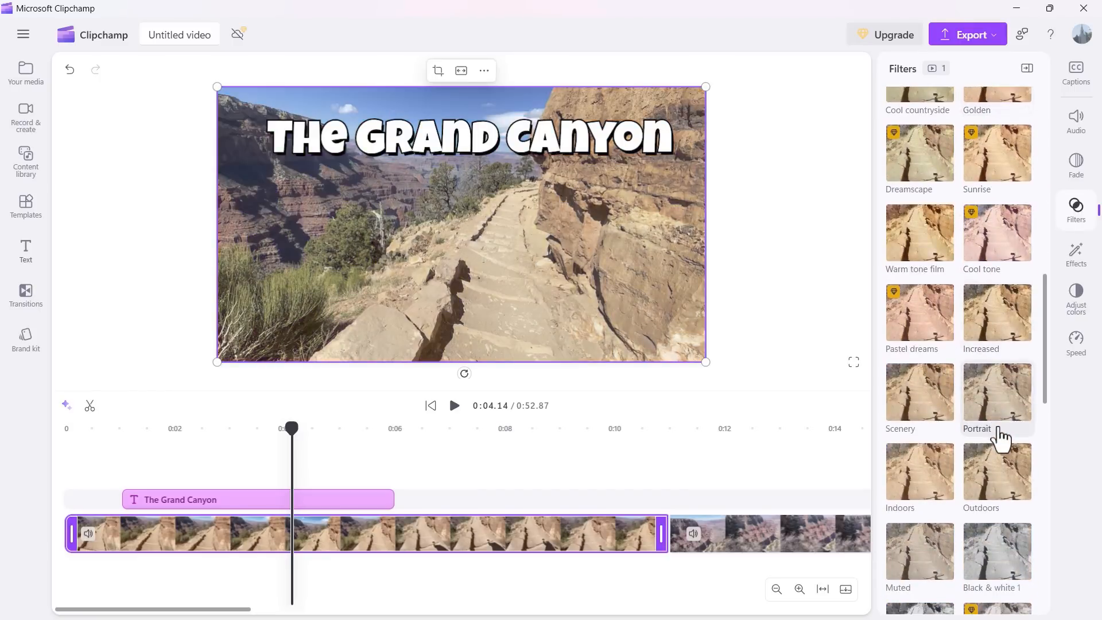
{"action": "left_click", "coordinate": [920, 312]}
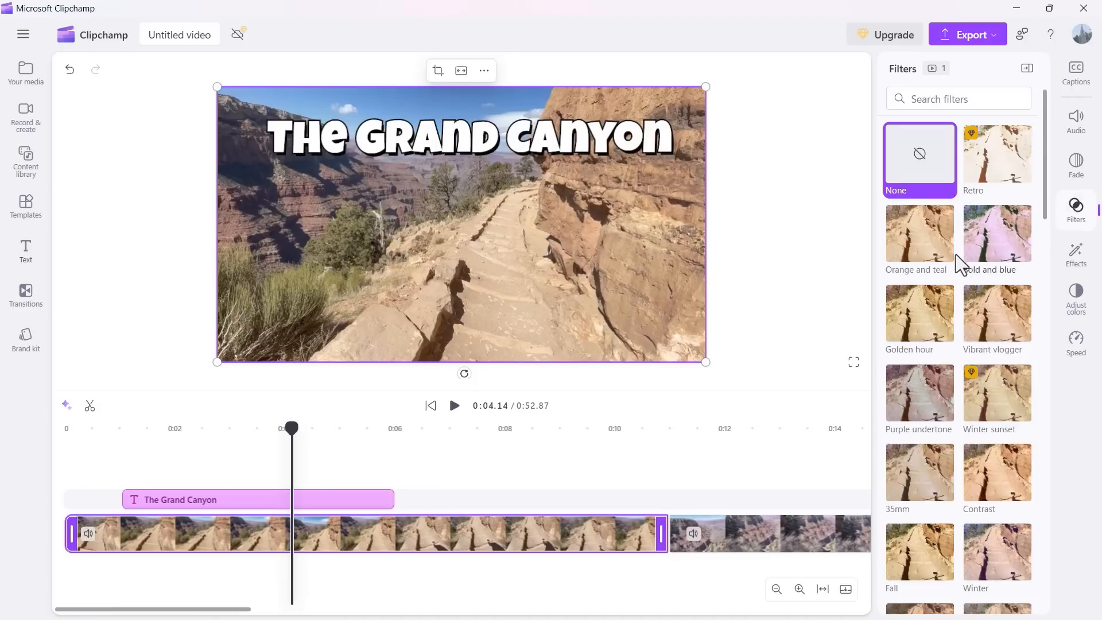
{"action": "mouse_move", "coordinate": [1075, 252]}
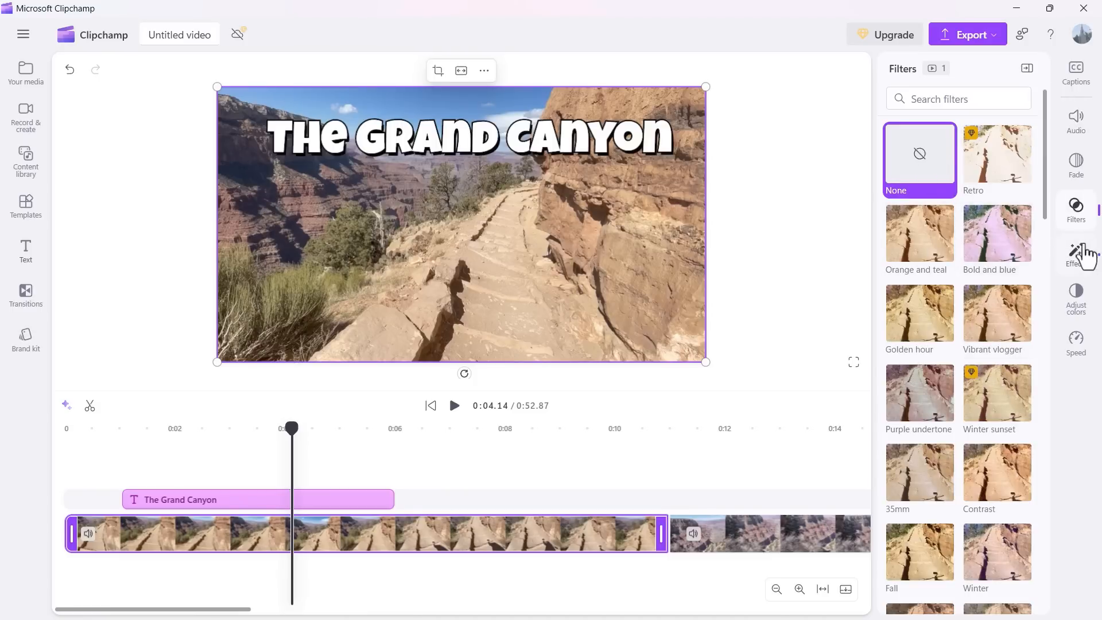
{"action": "left_click", "coordinate": [1075, 255]}
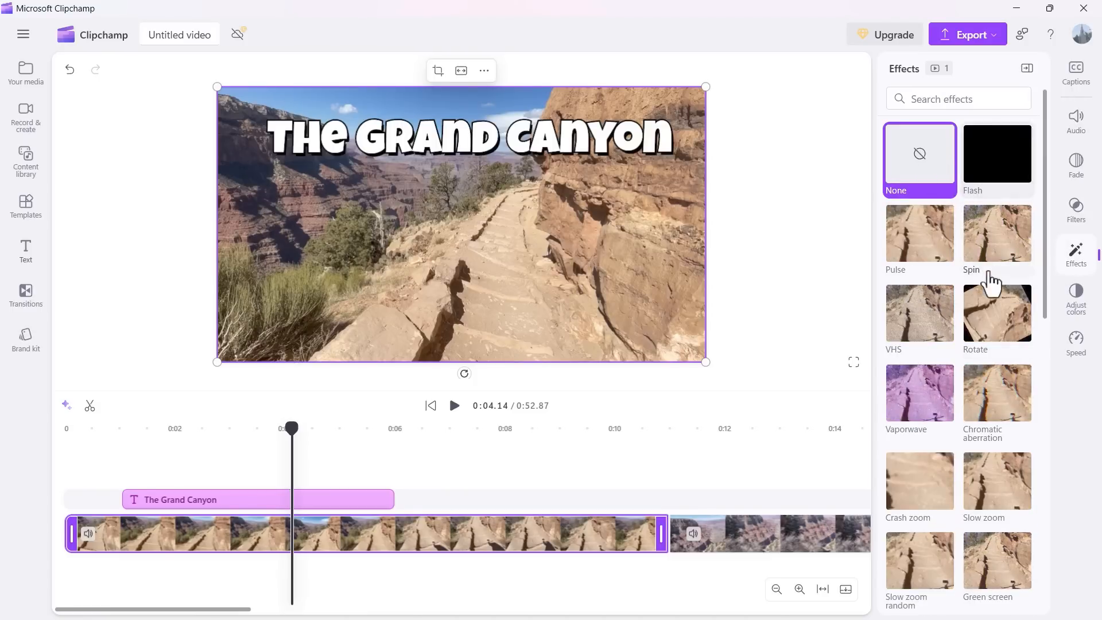
{"action": "left_click", "coordinate": [997, 313]}
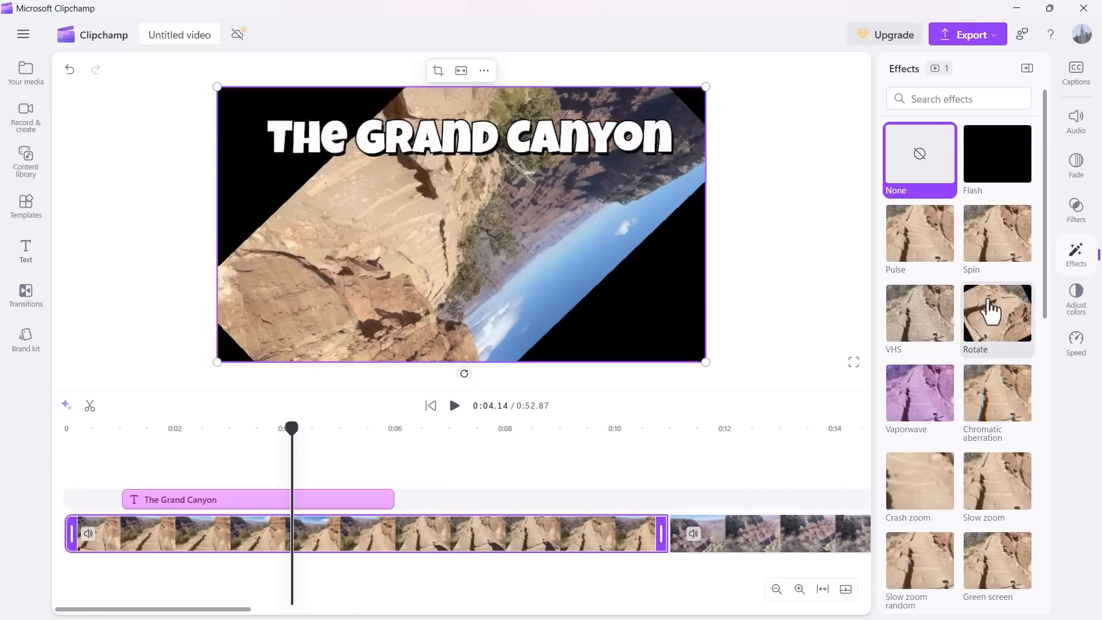
{"action": "left_click", "coordinate": [997, 317]}
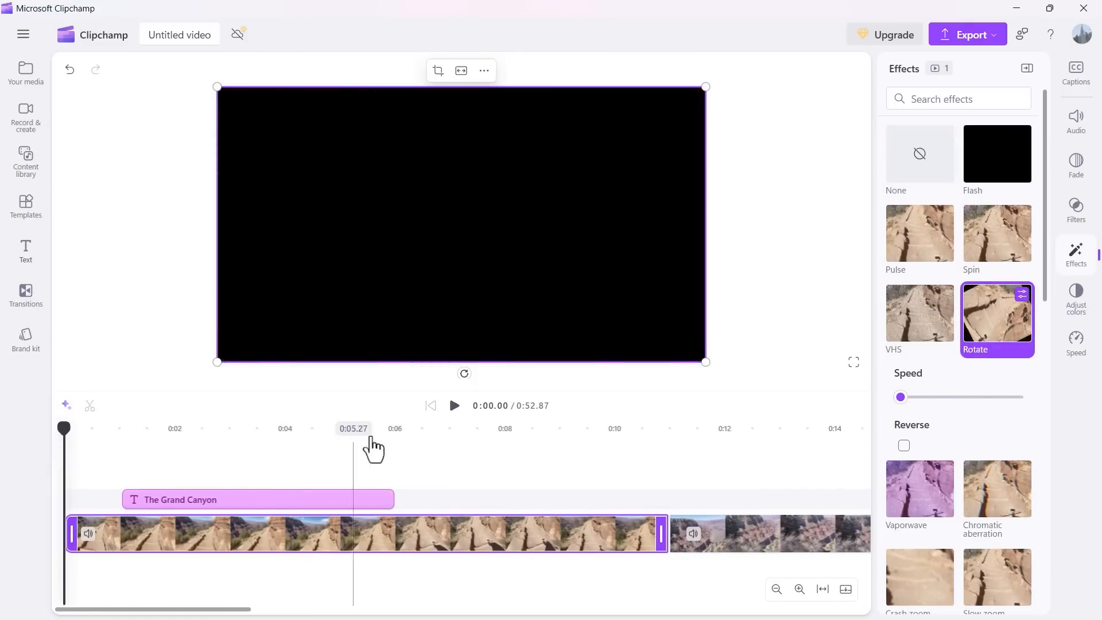
{"action": "left_click", "coordinate": [454, 406]}
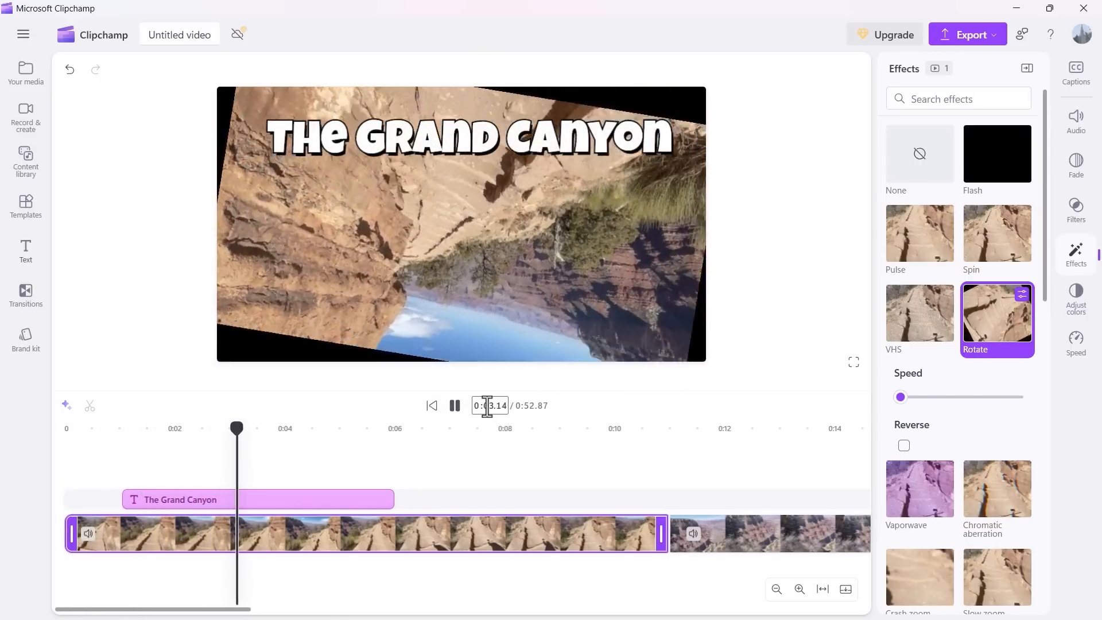
{"action": "left_click", "coordinate": [454, 405]}
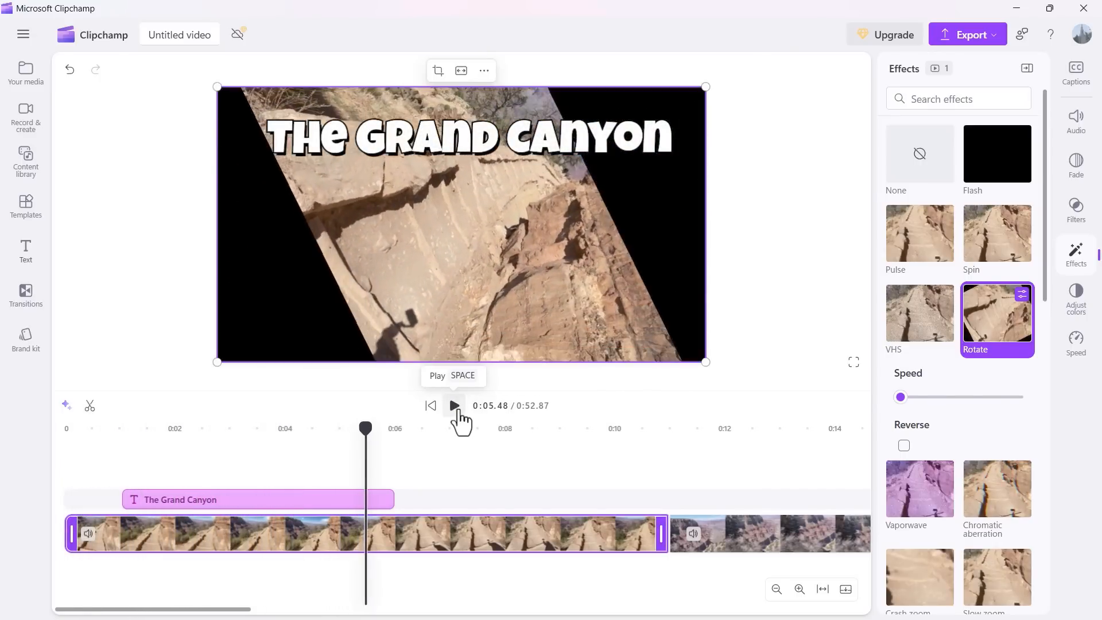
{"action": "left_click", "coordinate": [919, 154]}
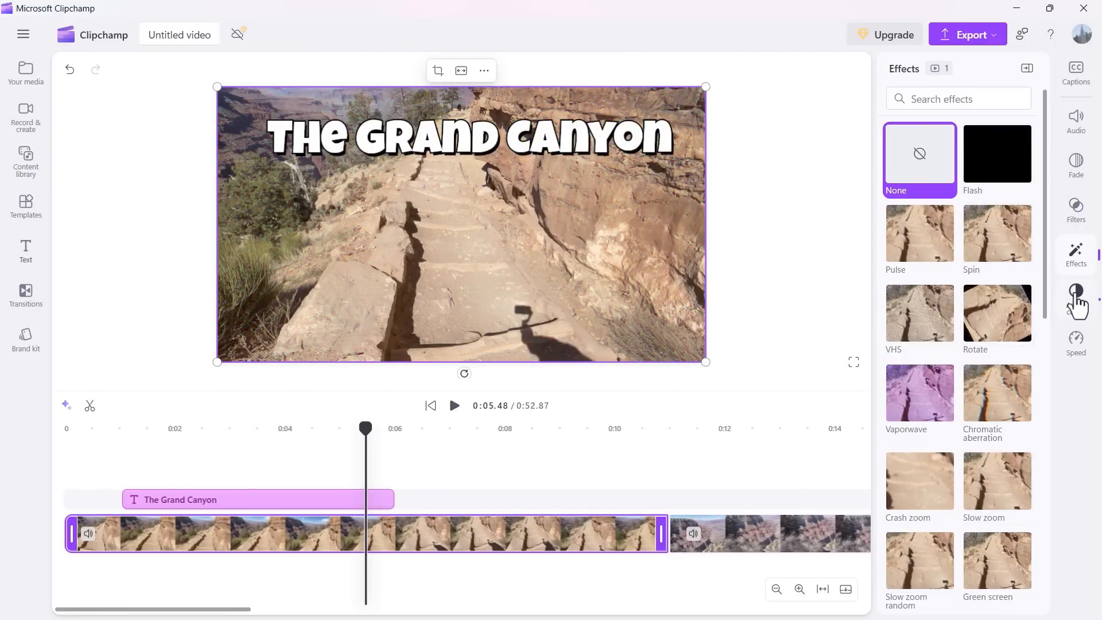
{"action": "left_click", "coordinate": [1076, 295]}
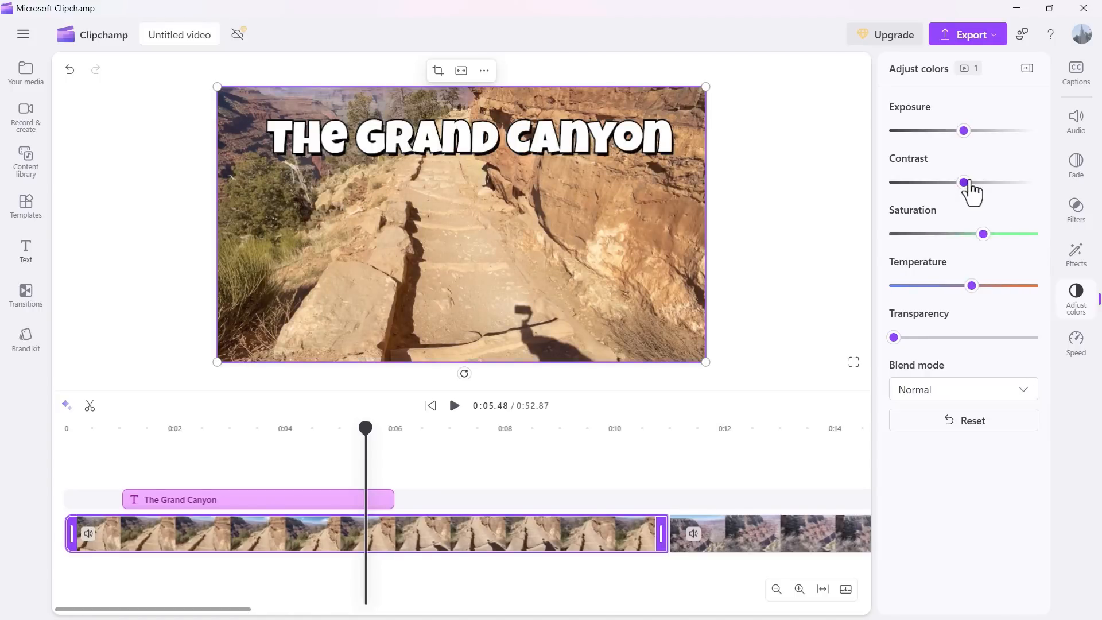
Step: Close the colour adjustments and bring up the clip's Speed settings
{"action": "left_click", "coordinate": [1076, 345]}
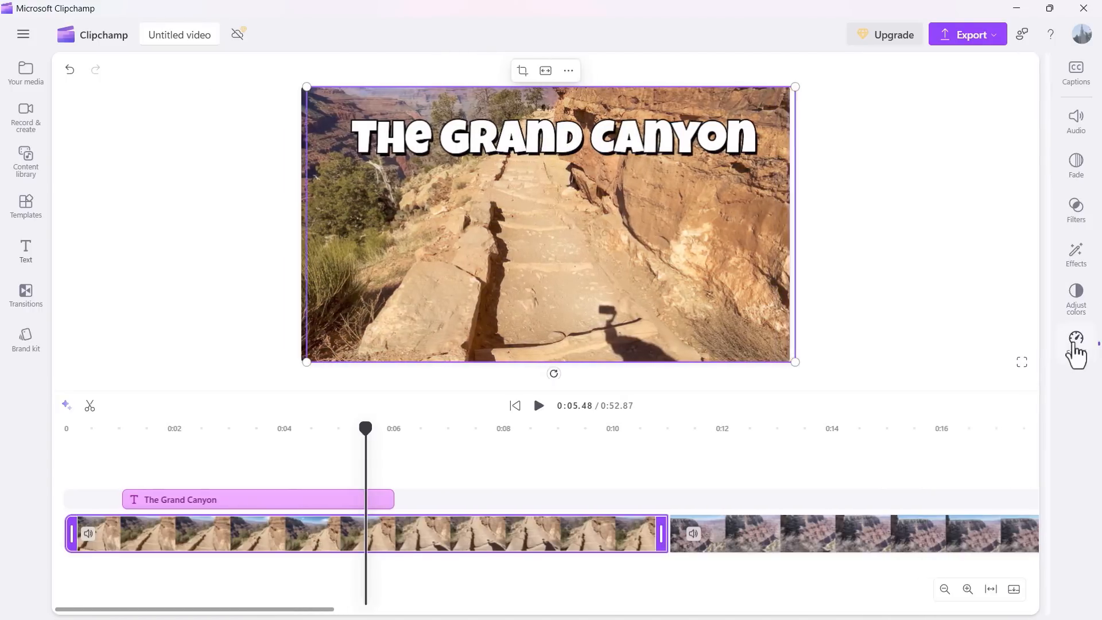
{"action": "left_click", "coordinate": [1075, 341]}
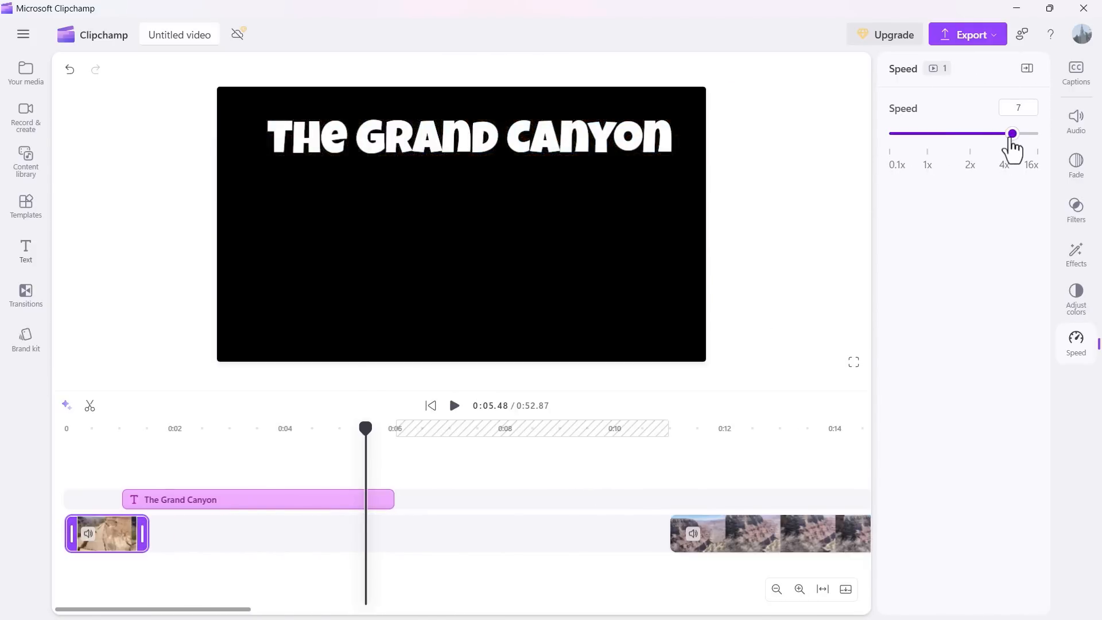
{"action": "mouse_move", "coordinate": [132, 541]}
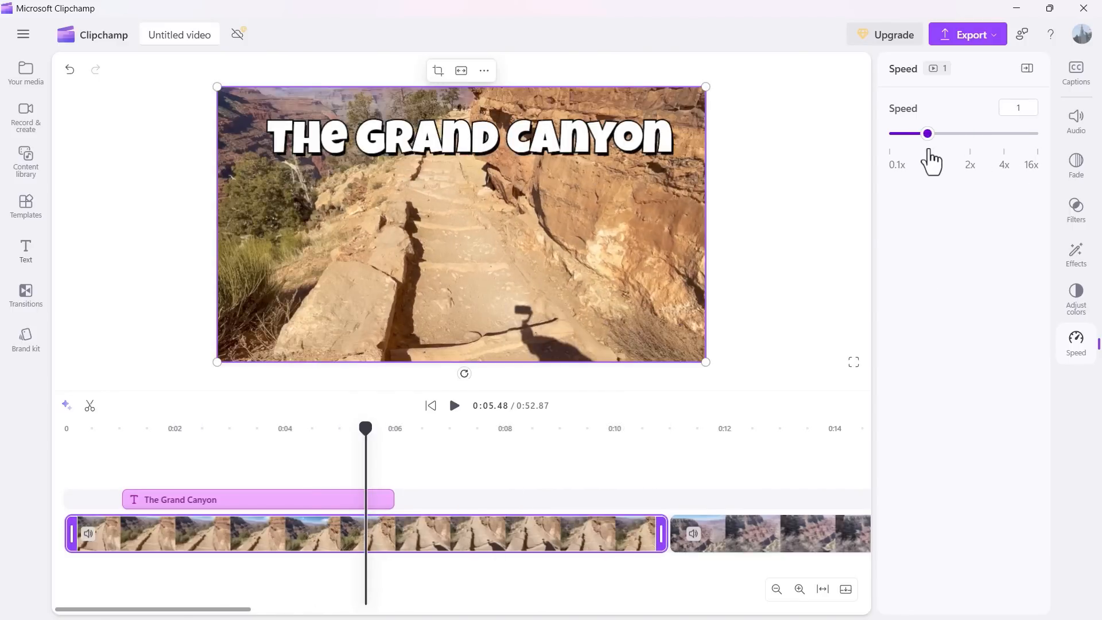
Step: Keep the clip at 1x speed and bring up the AI auto-captions offer
{"action": "left_click", "coordinate": [769, 533]}
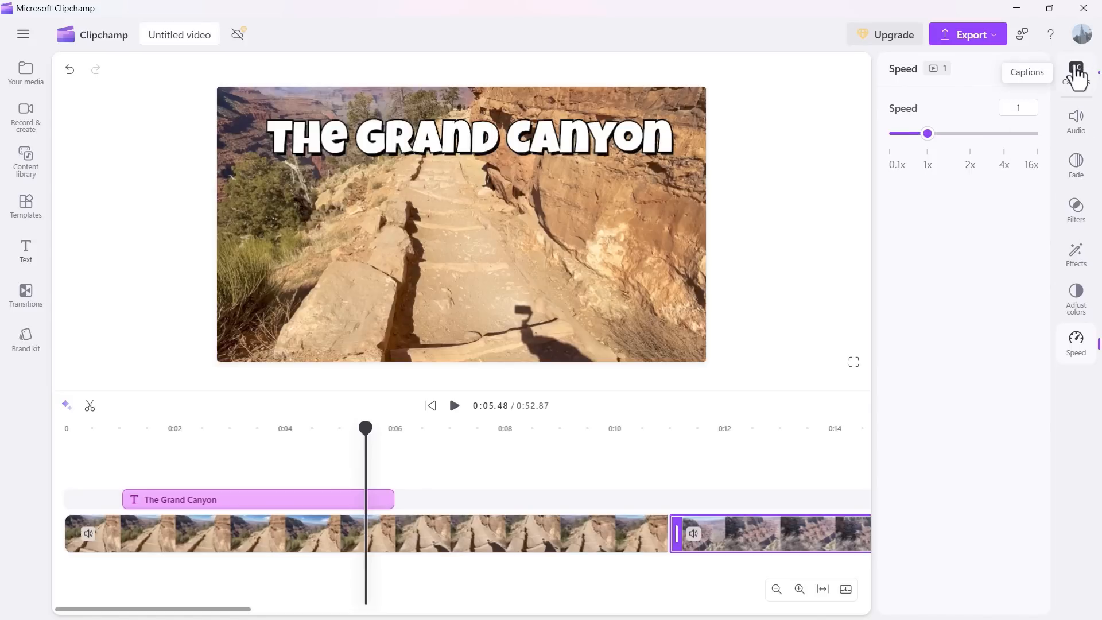
{"action": "left_click", "coordinate": [1076, 71]}
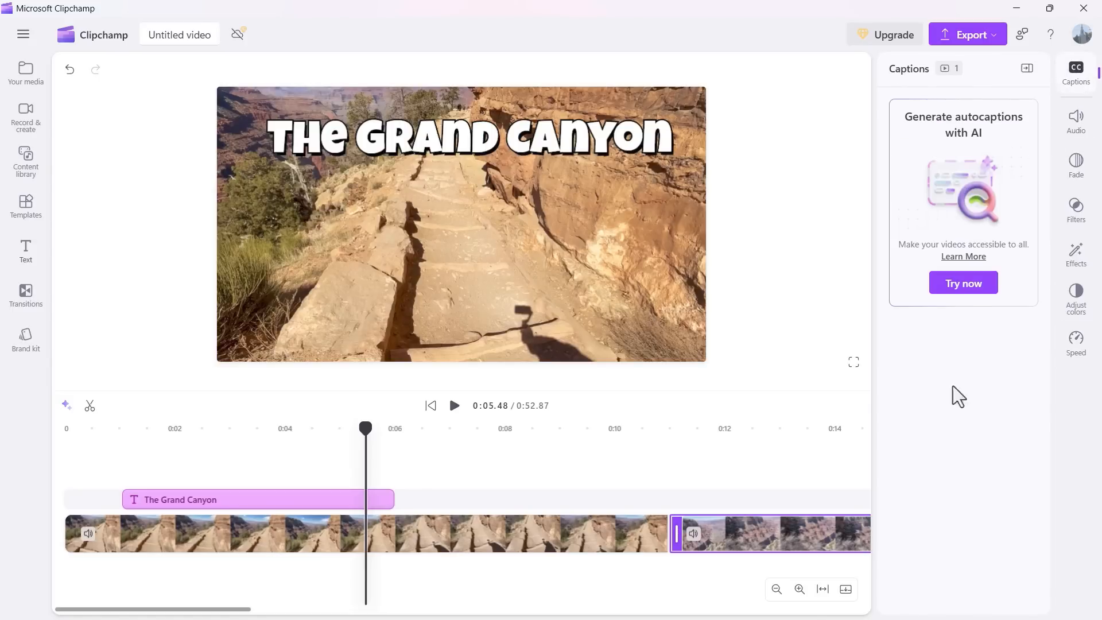
{"action": "mouse_move", "coordinate": [26, 70]}
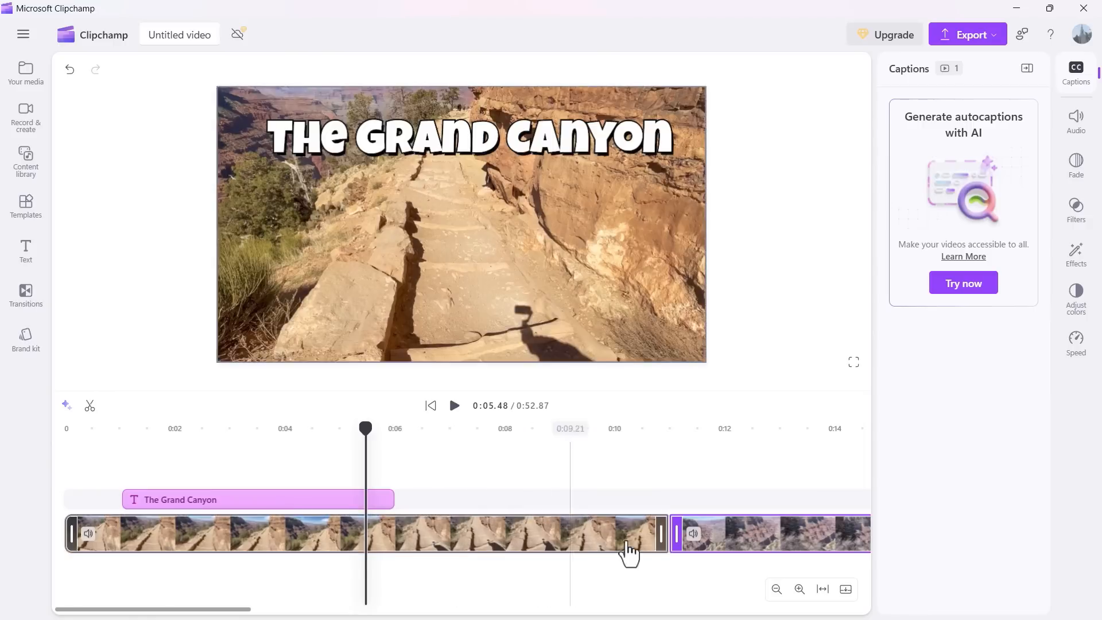
Step: Move the playhead past the trail clip into the canyon overlook clip at 0:12.24
{"action": "left_click", "coordinate": [384, 474]}
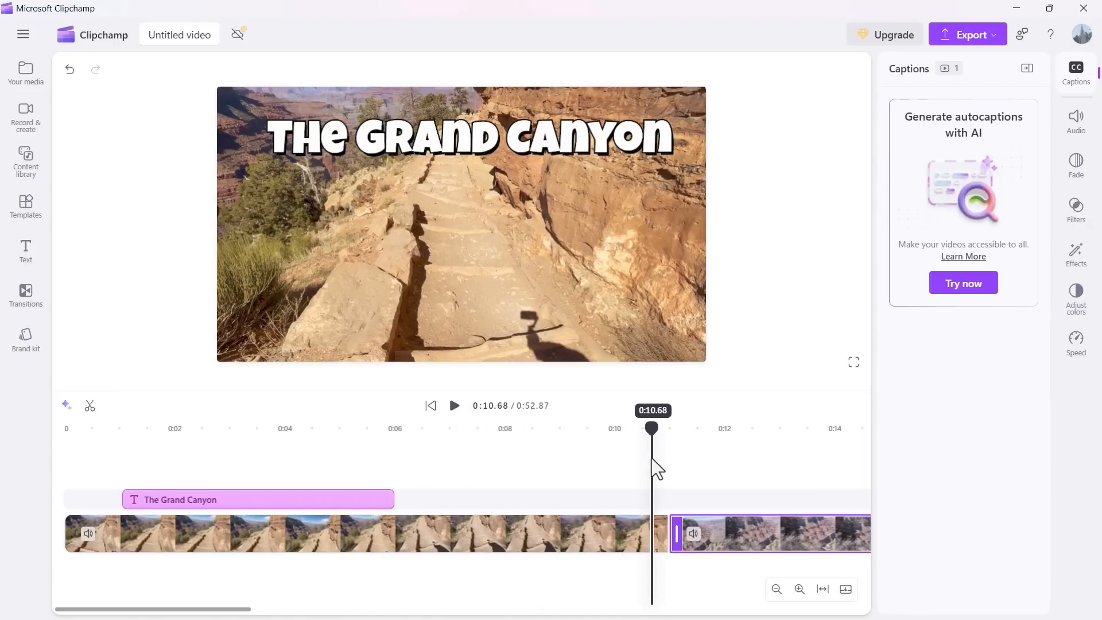
{"action": "left_click", "coordinate": [205, 500]}
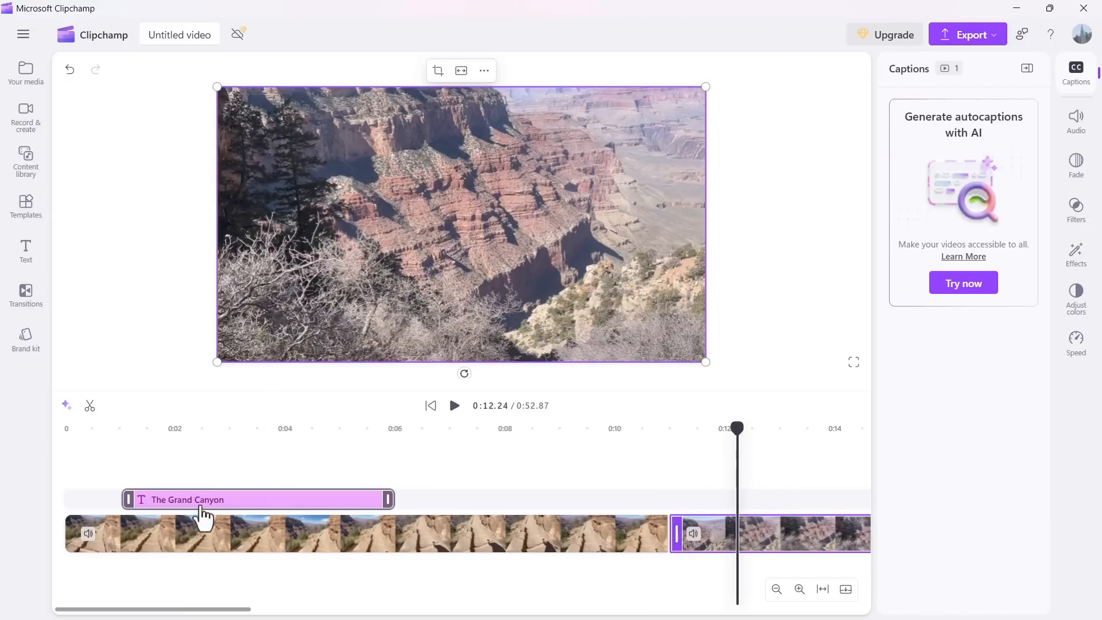
{"action": "mouse_move", "coordinate": [26, 70]}
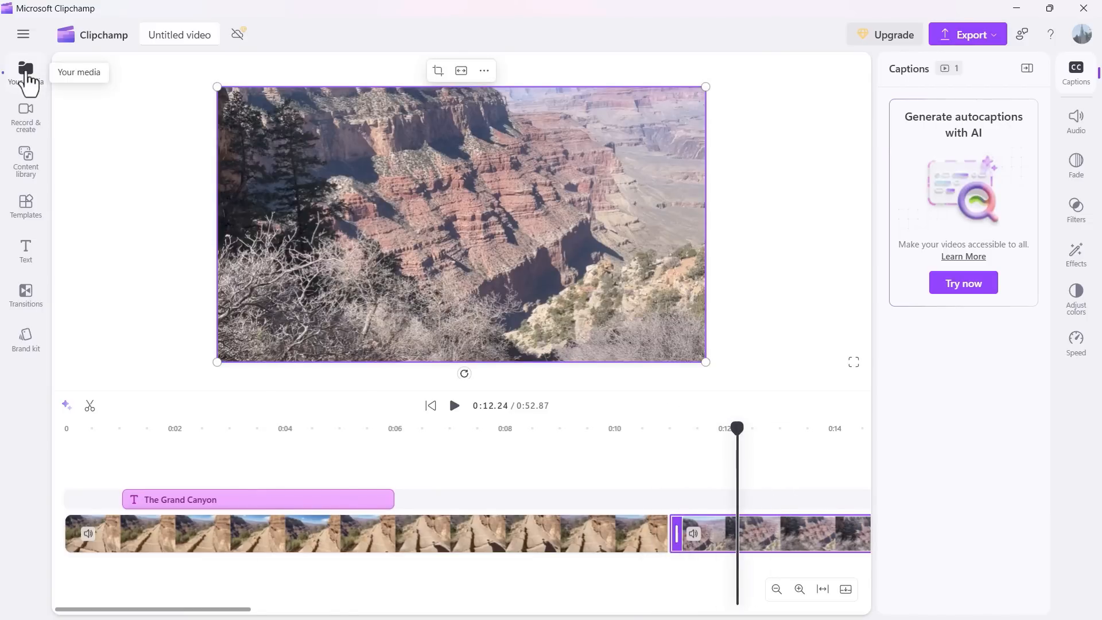
{"action": "left_click", "coordinate": [25, 70]}
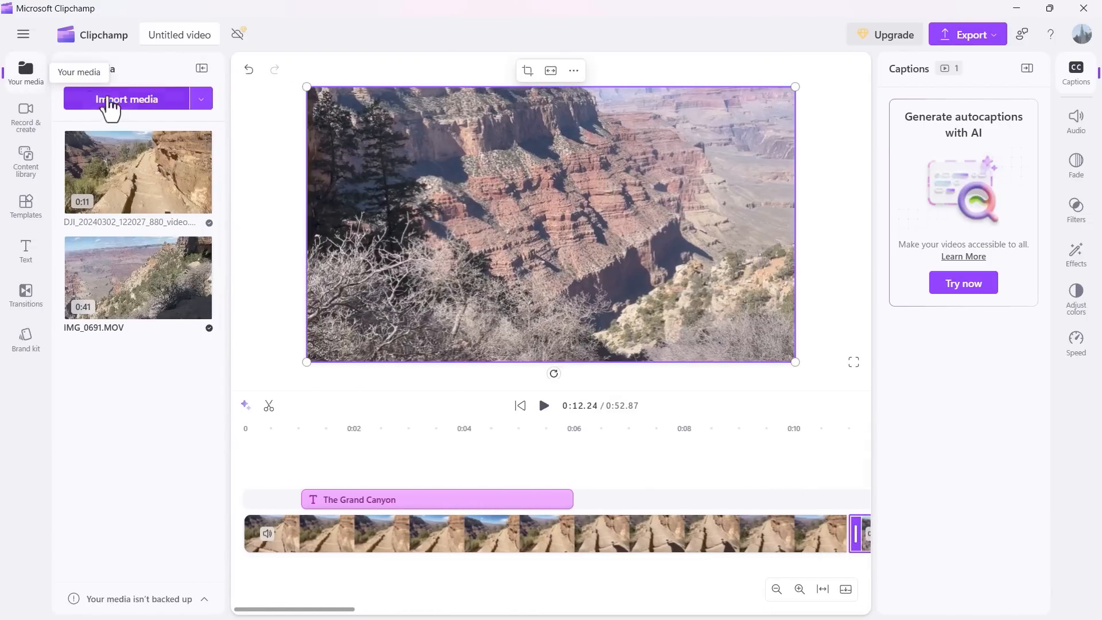
{"action": "left_click", "coordinate": [127, 99]}
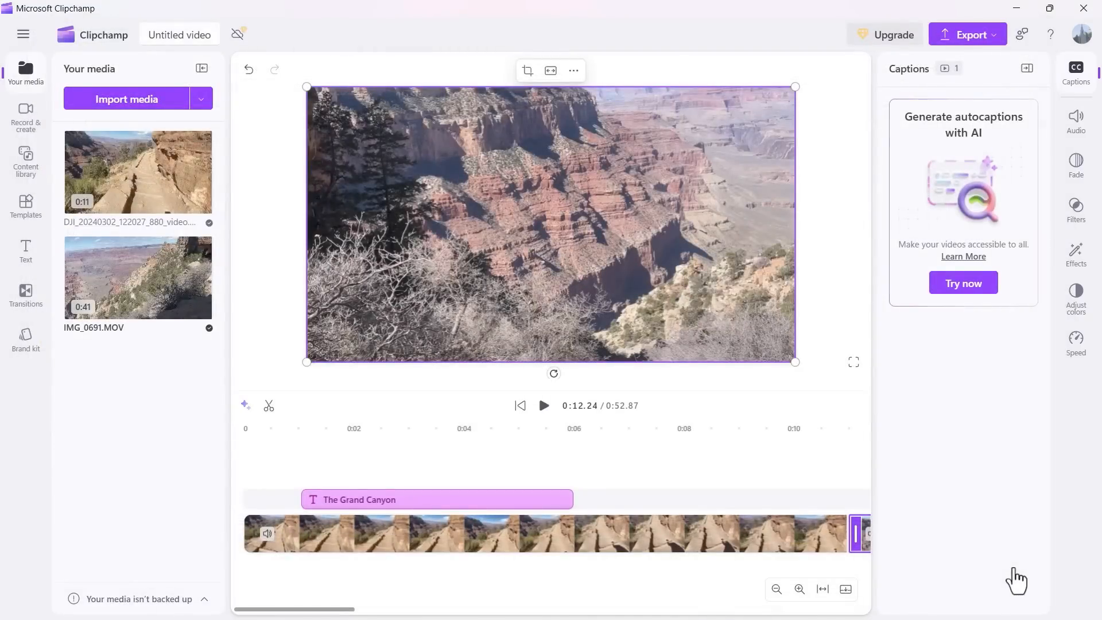
{"action": "mouse_move", "coordinate": [396, 348]}
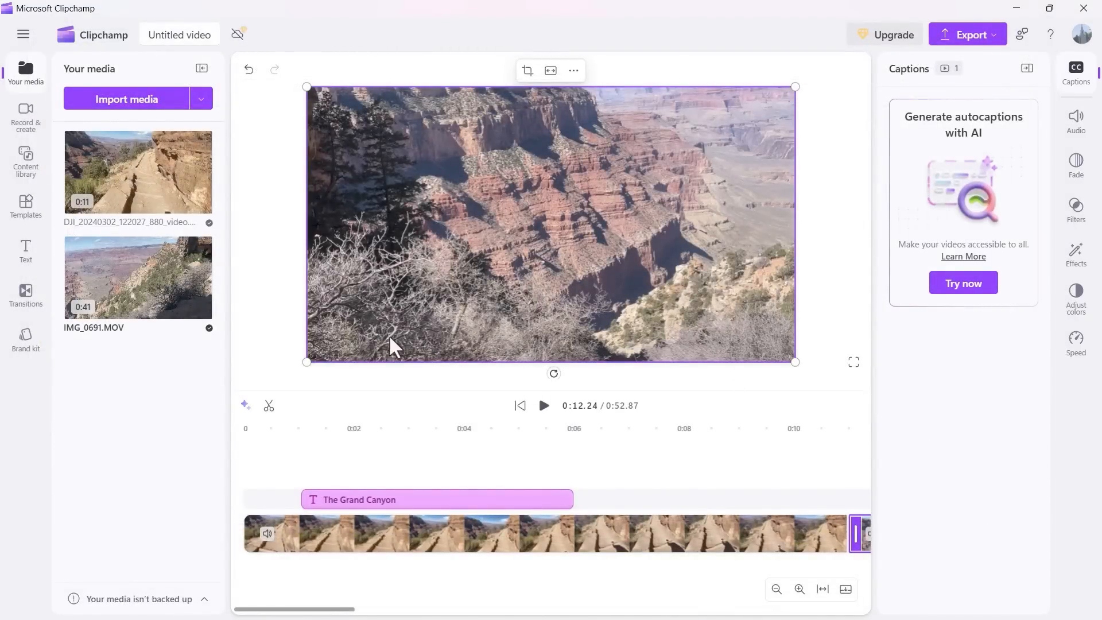
{"action": "mouse_move", "coordinate": [164, 244]}
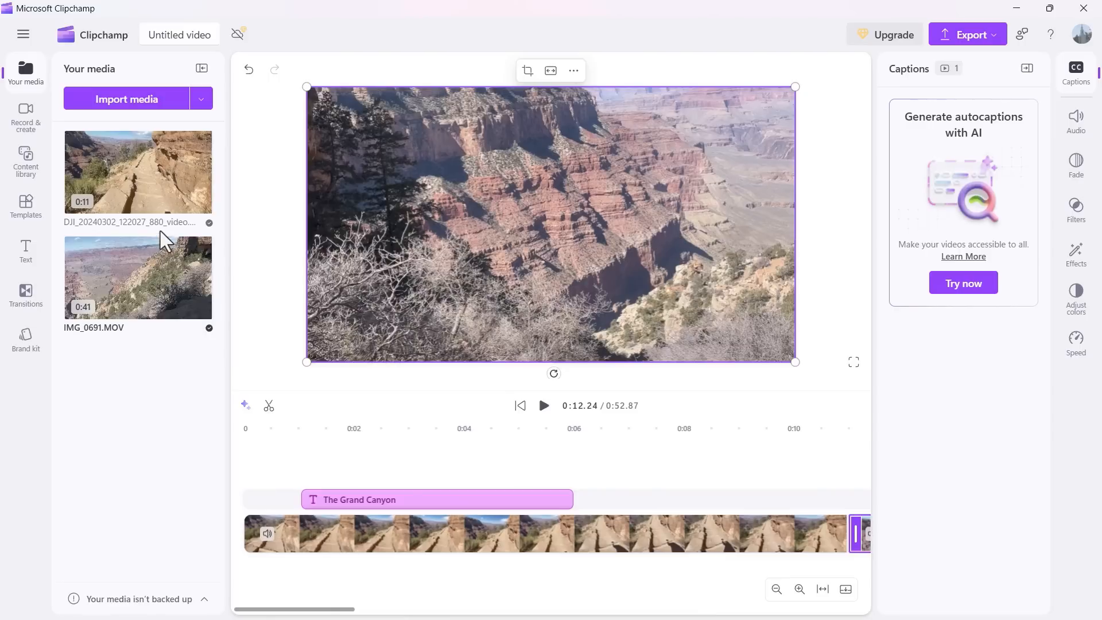
{"action": "mouse_move", "coordinate": [184, 229]}
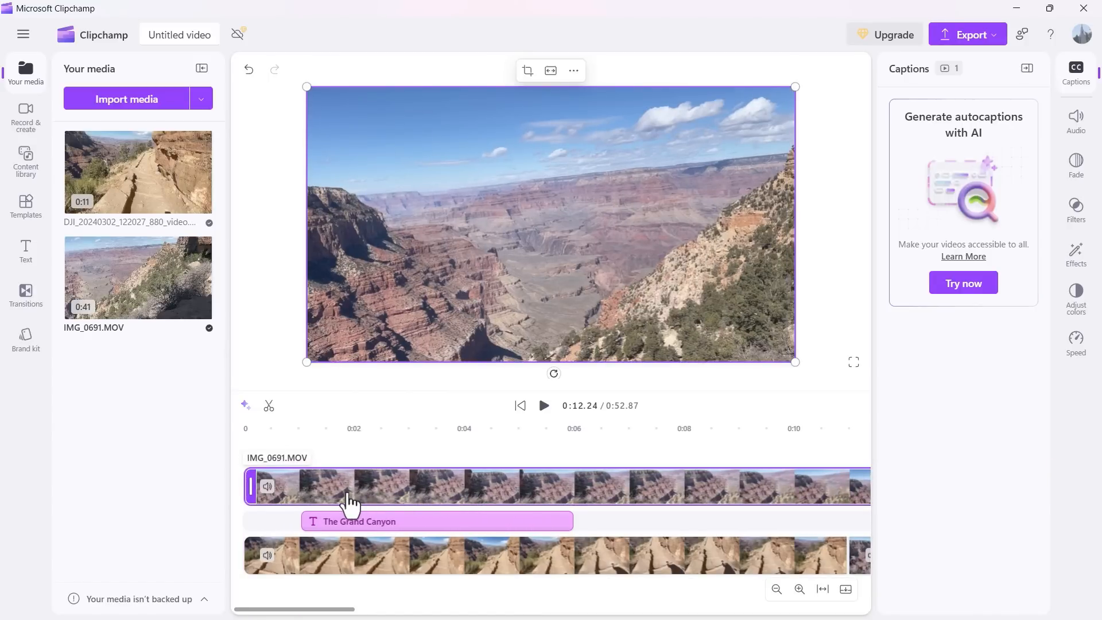
{"action": "left_click", "coordinate": [352, 485]}
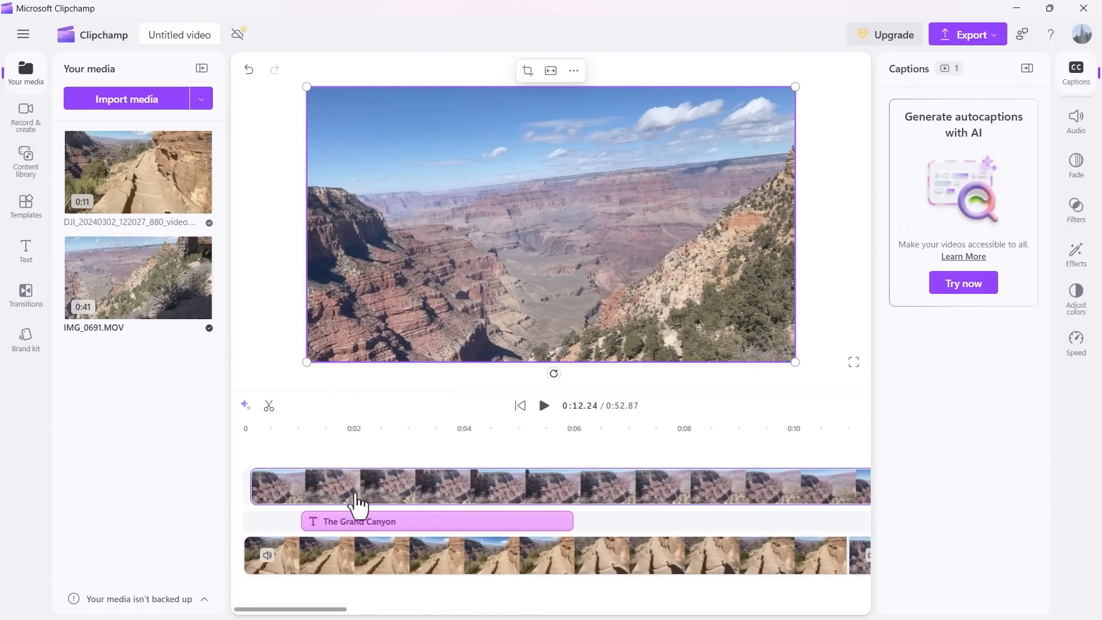
{"action": "left_click", "coordinate": [351, 521]}
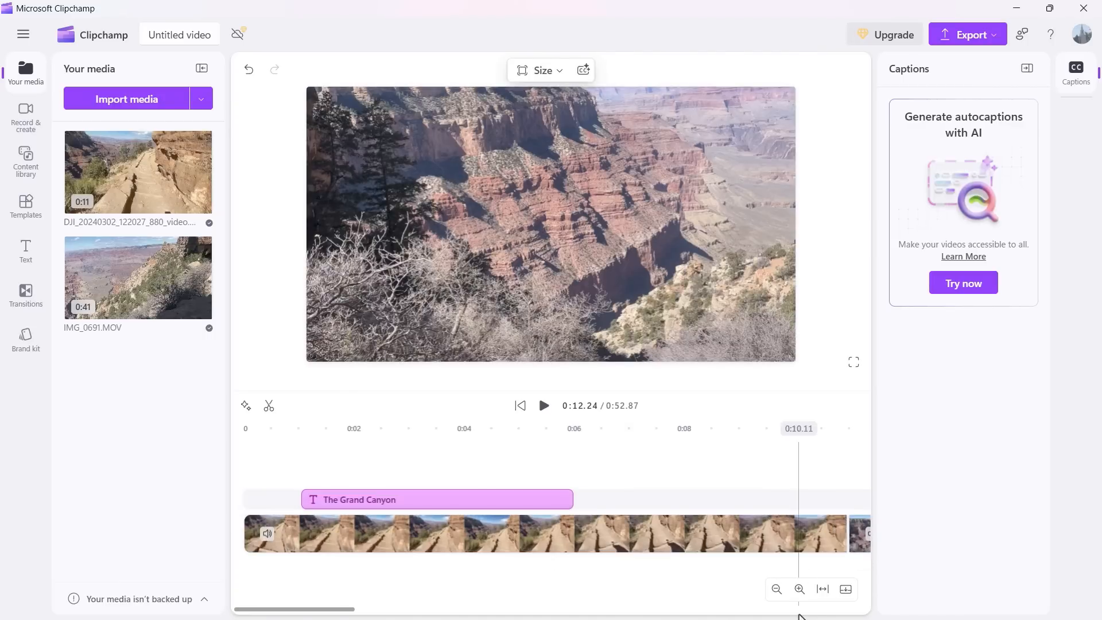
Step: Zoom the timeline in and out until the whole project's clips are visible
{"action": "left_click", "coordinate": [731, 533]}
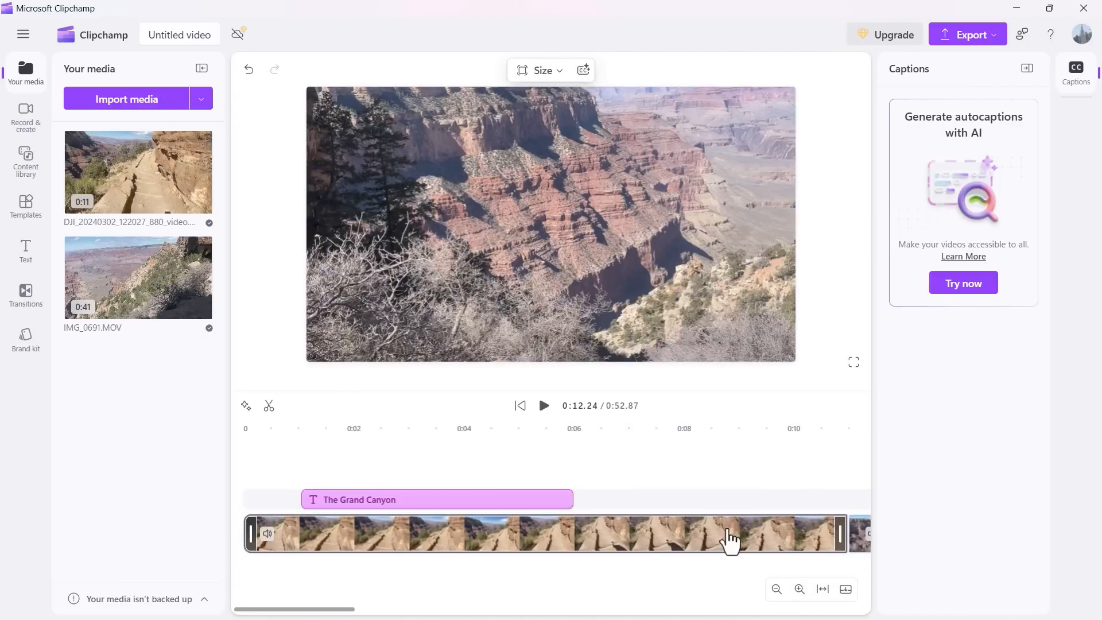
{"action": "mouse_move", "coordinate": [870, 561]}
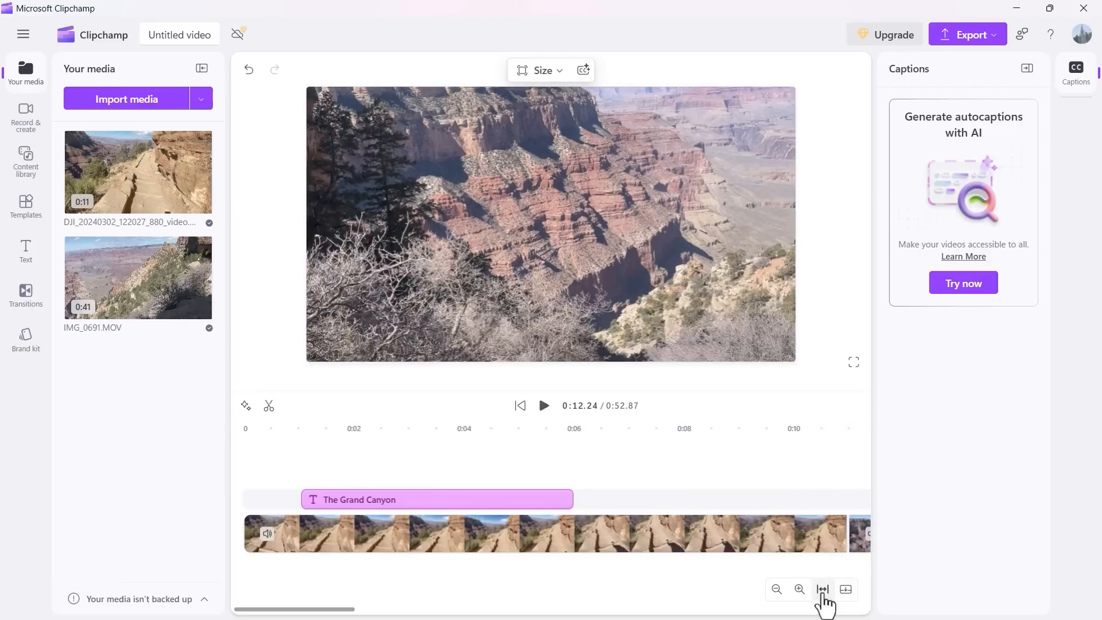
{"action": "mouse_move", "coordinate": [778, 589]}
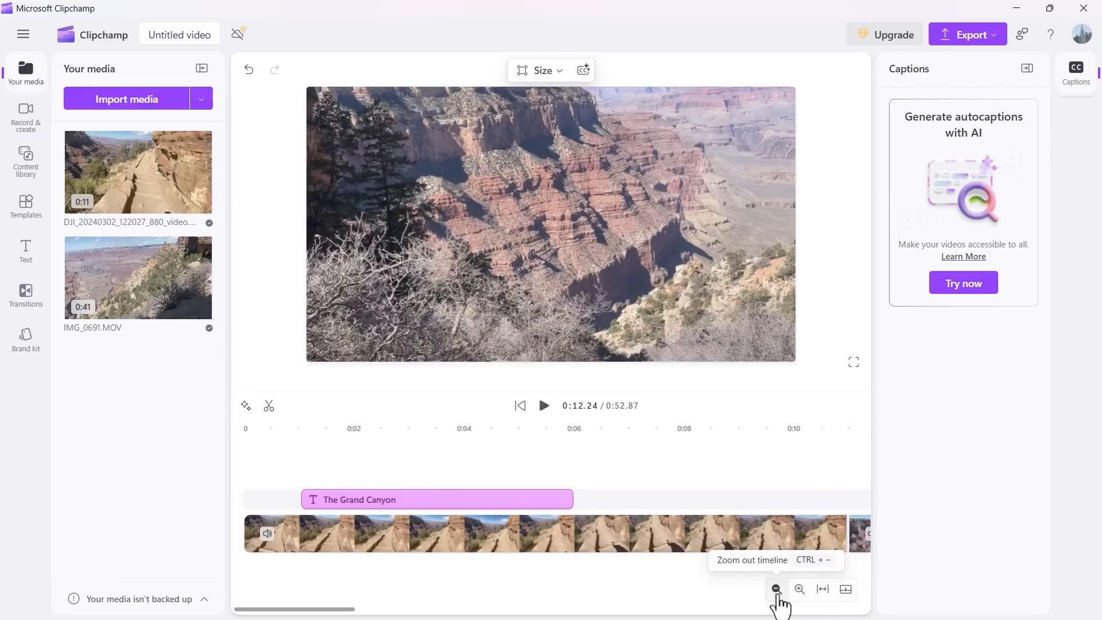
{"action": "left_click", "coordinate": [777, 589]}
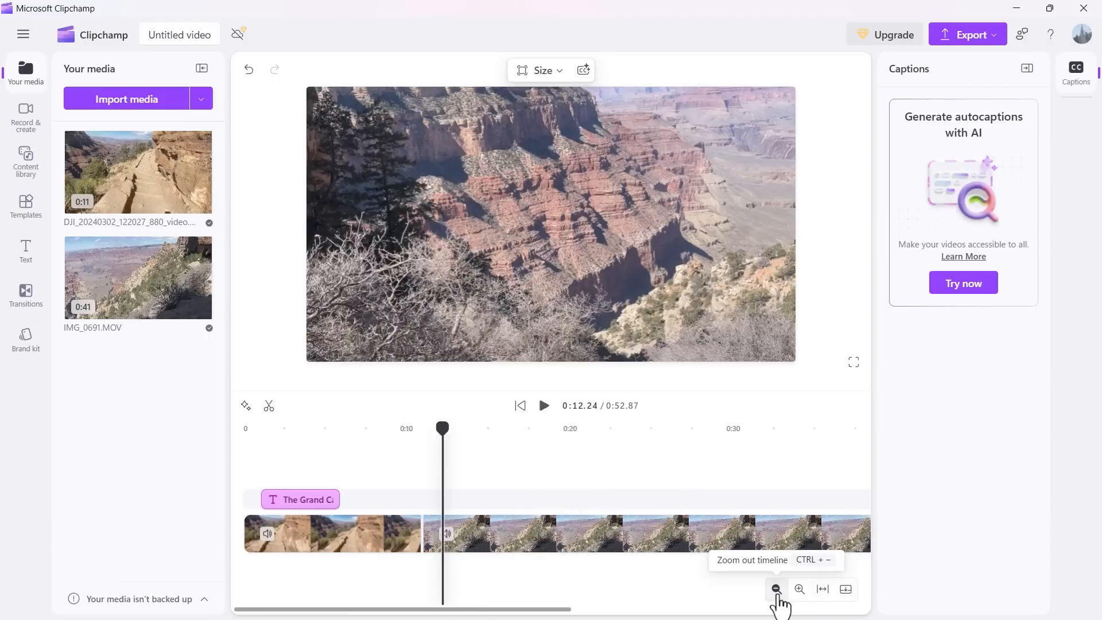
{"action": "left_click", "coordinate": [776, 589]}
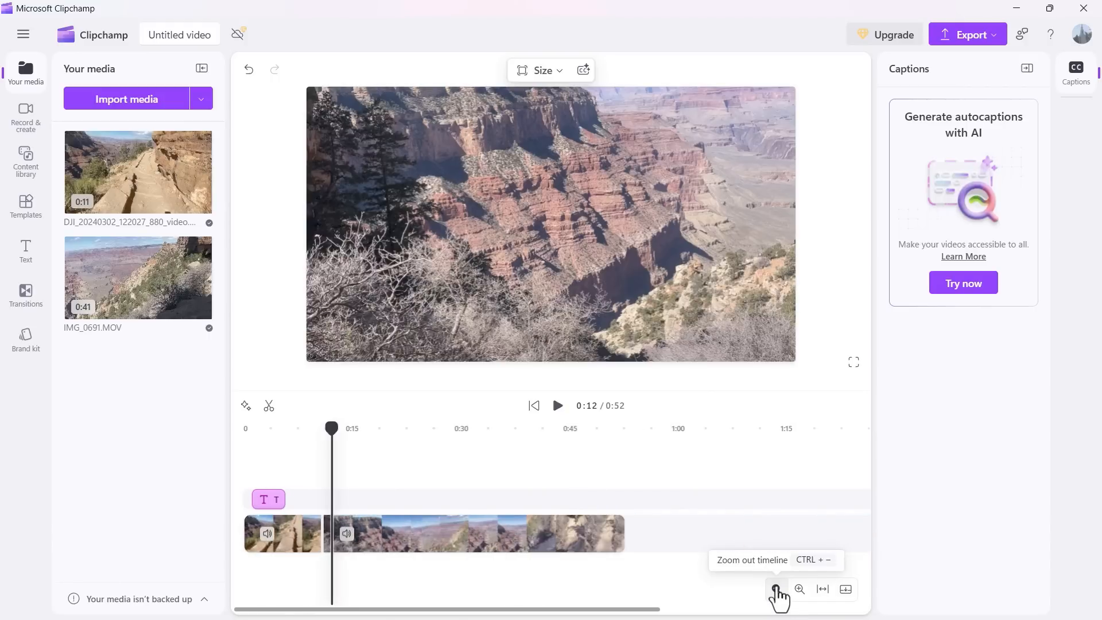
{"action": "left_click", "coordinate": [799, 589]}
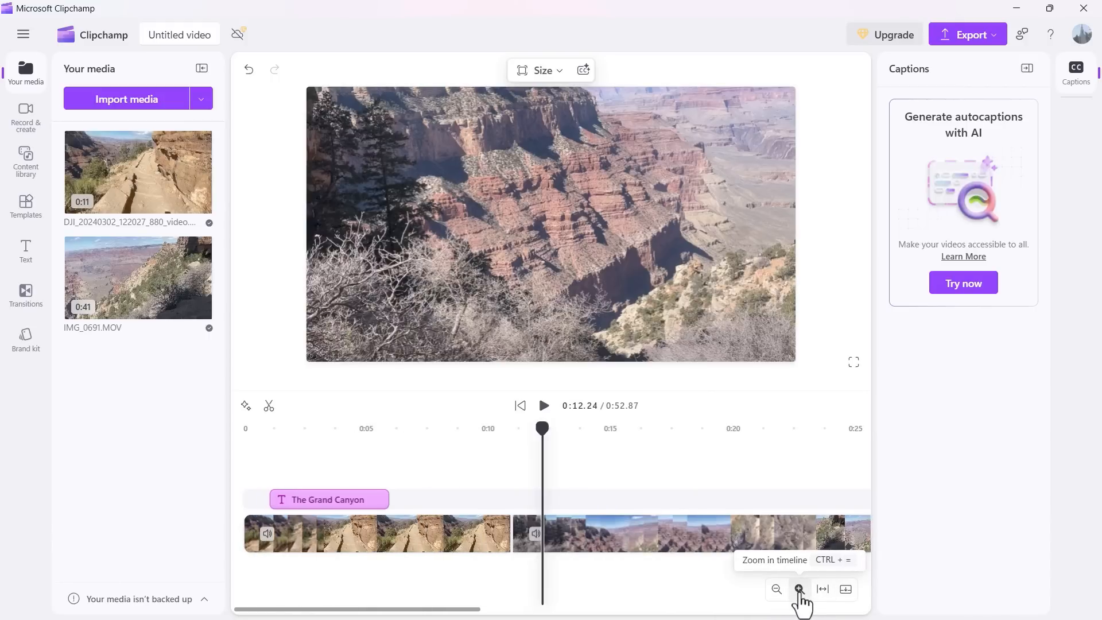
{"action": "left_click", "coordinate": [799, 589]}
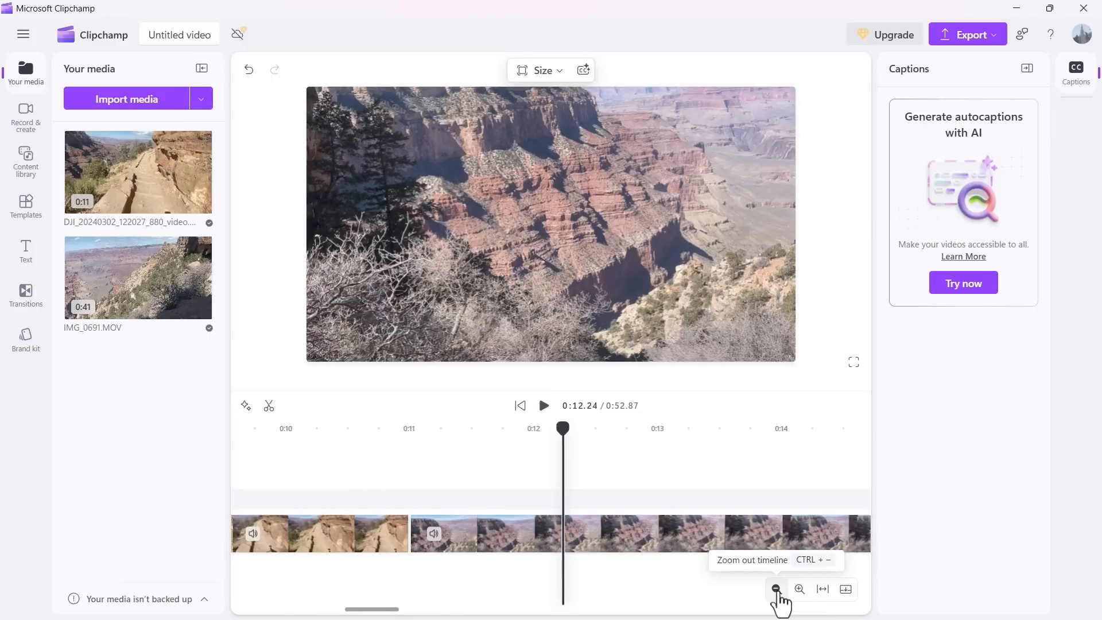
{"action": "left_click", "coordinate": [775, 590]}
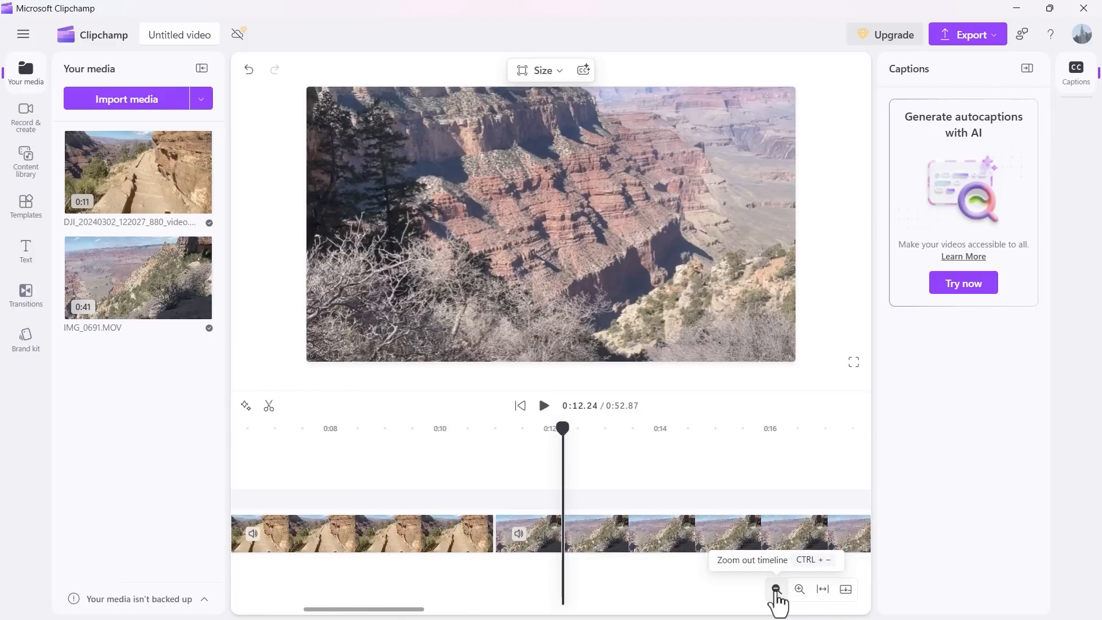
{"action": "left_click", "coordinate": [777, 590]}
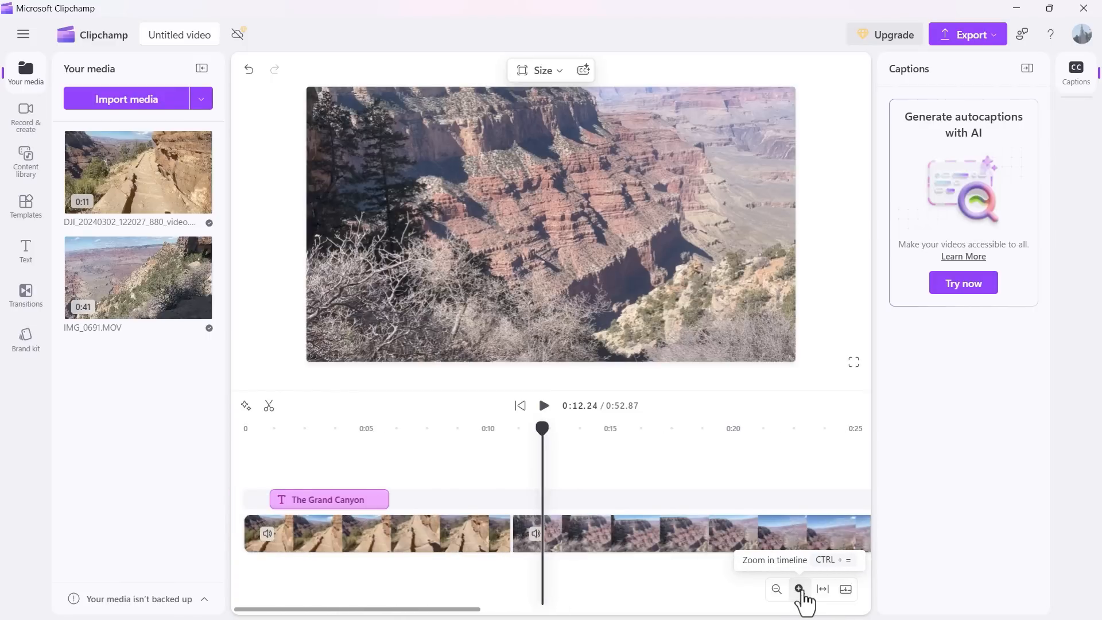
{"action": "left_click", "coordinate": [799, 589]}
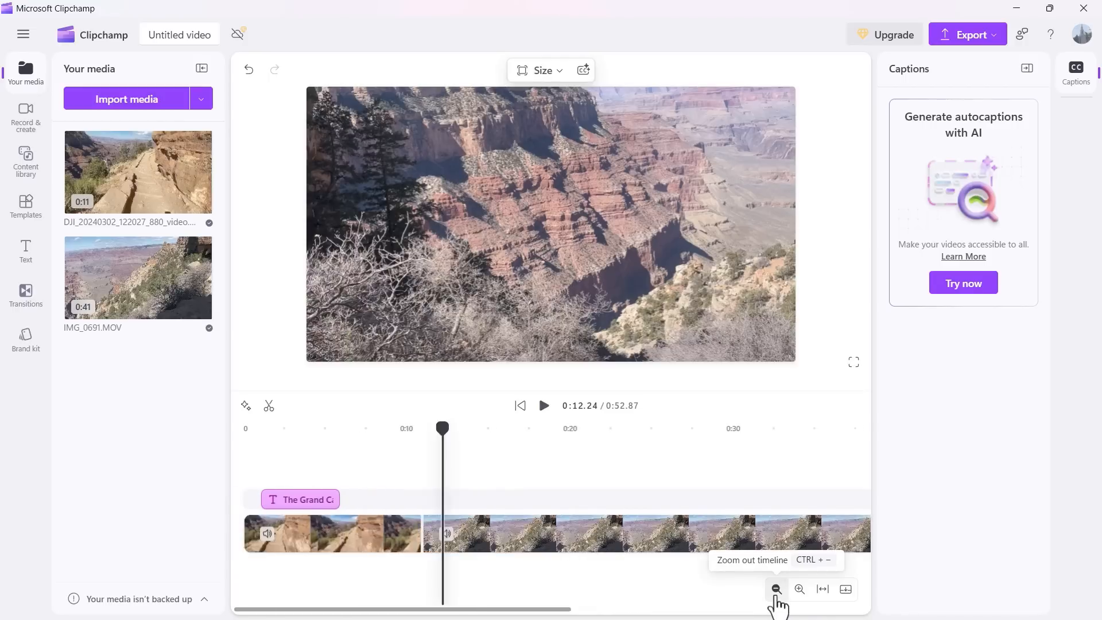
{"action": "left_click", "coordinate": [777, 589]}
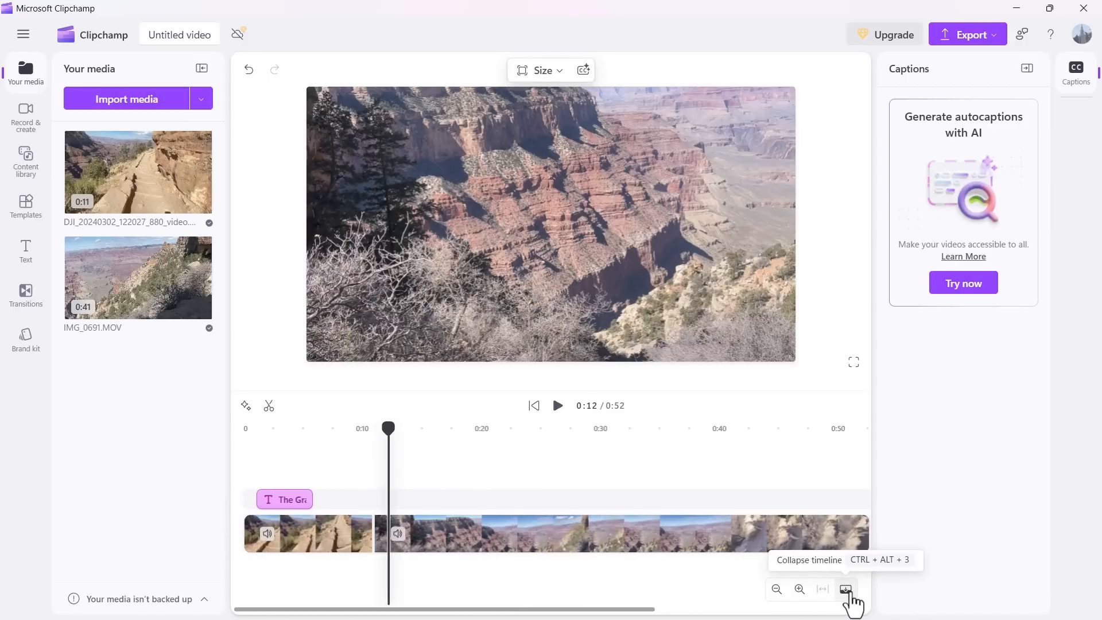
Step: Collapse the timeline panel and then expand it again
{"action": "left_click", "coordinate": [846, 589]}
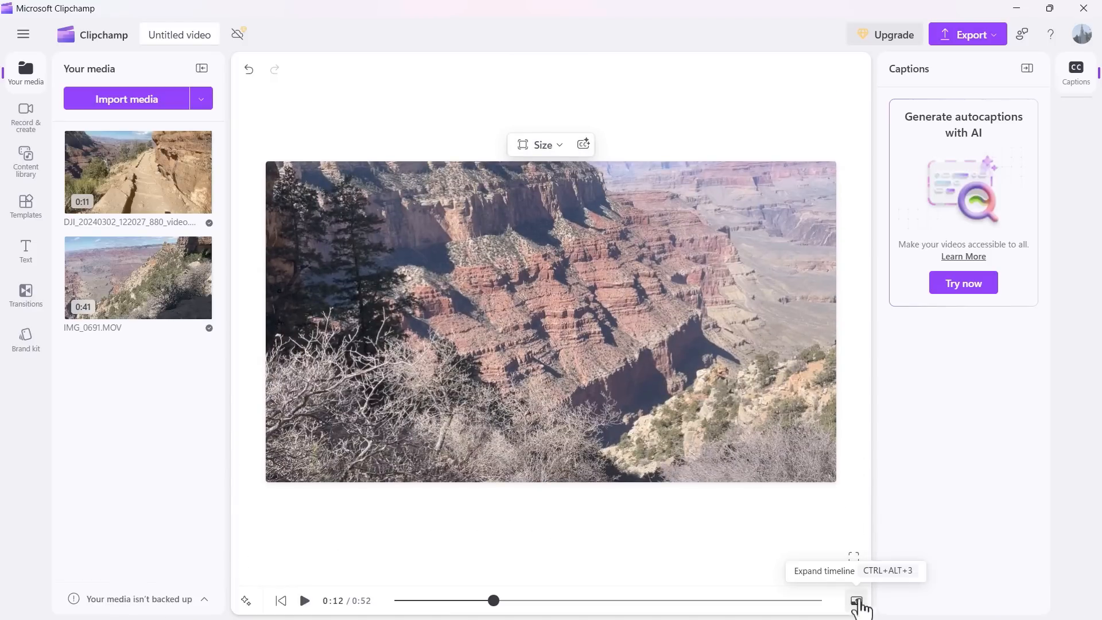
{"action": "left_click", "coordinate": [859, 603]}
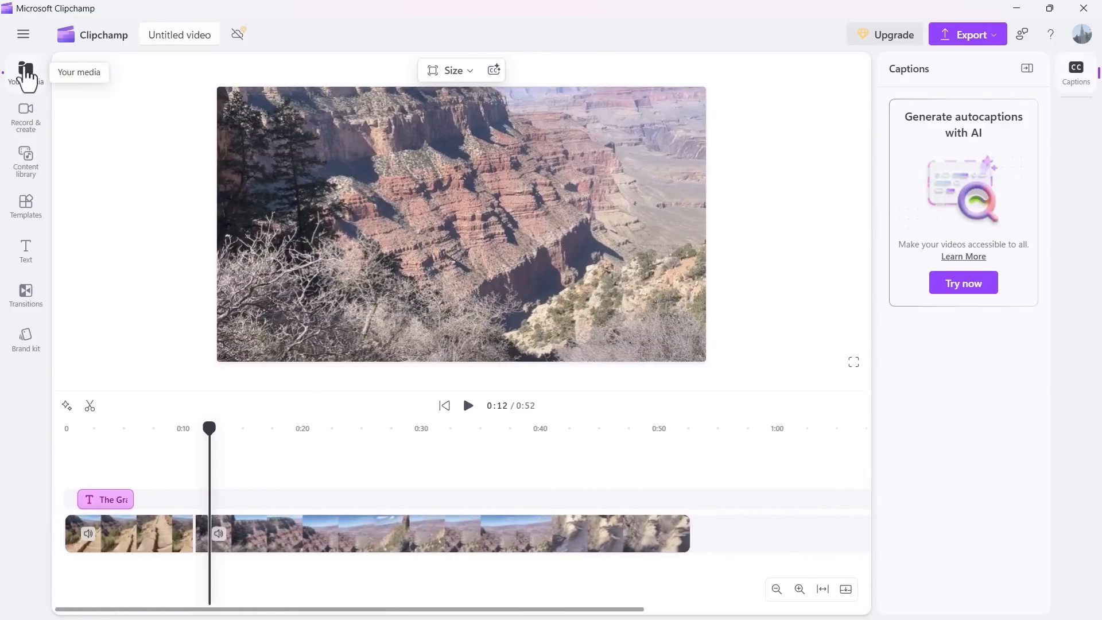
Step: Reopen Your media, then bring up the Record & create options
{"action": "left_click", "coordinate": [25, 70]}
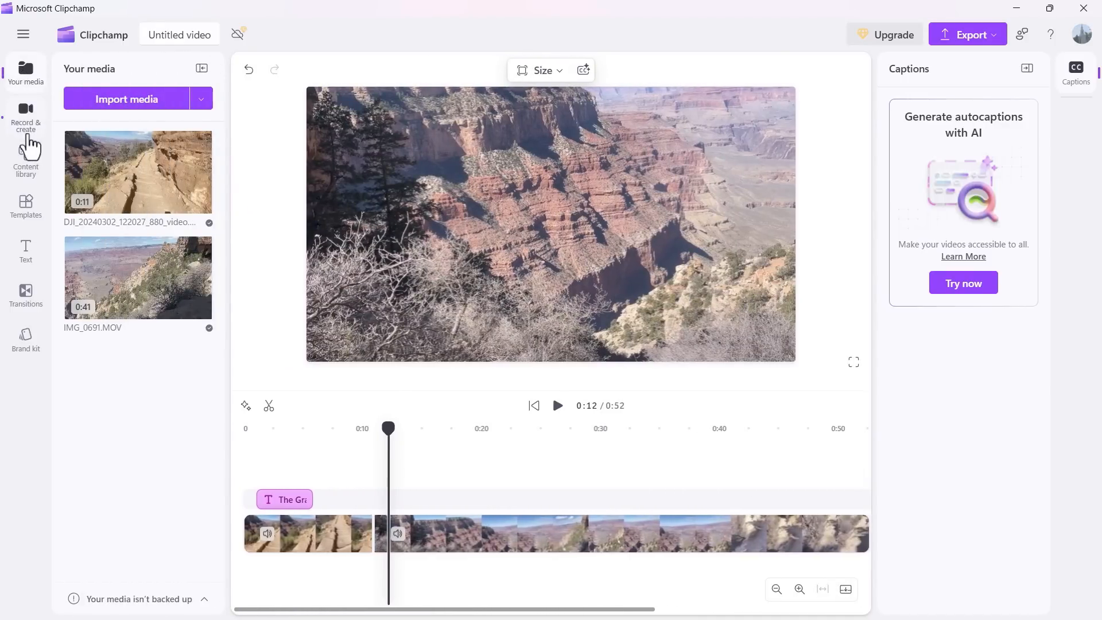
{"action": "left_click", "coordinate": [25, 120]}
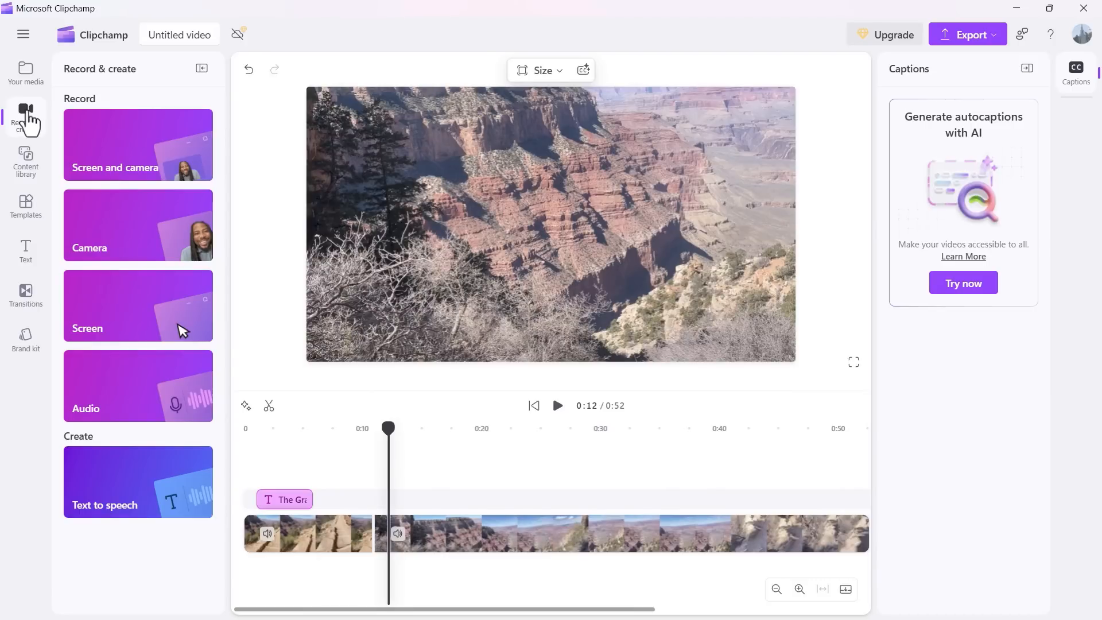
{"action": "mouse_move", "coordinate": [123, 179]}
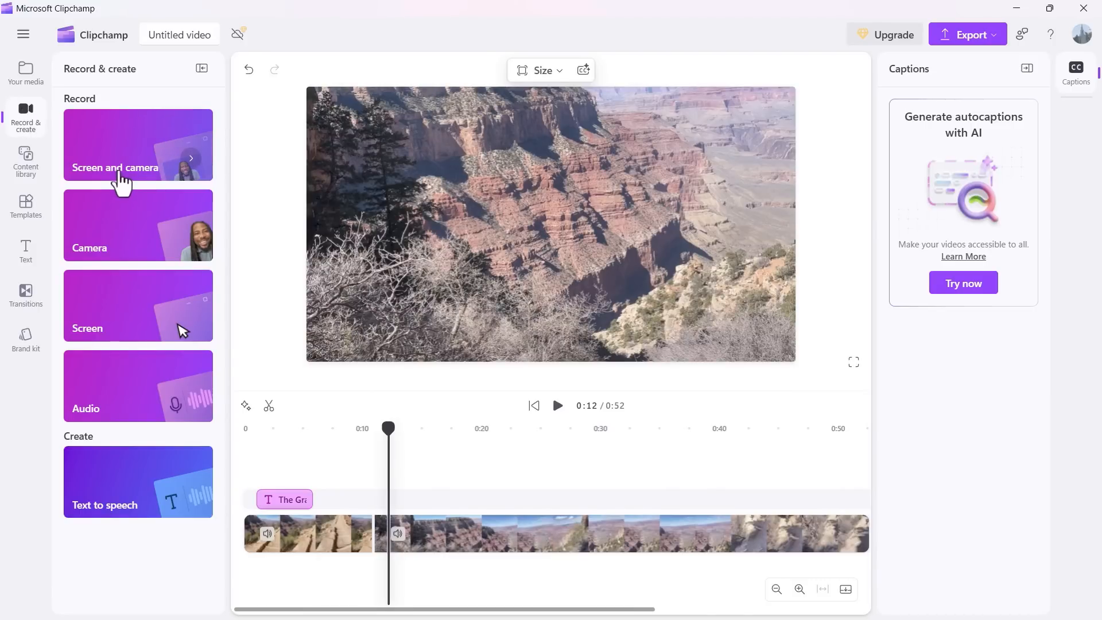
{"action": "mouse_move", "coordinate": [113, 242]}
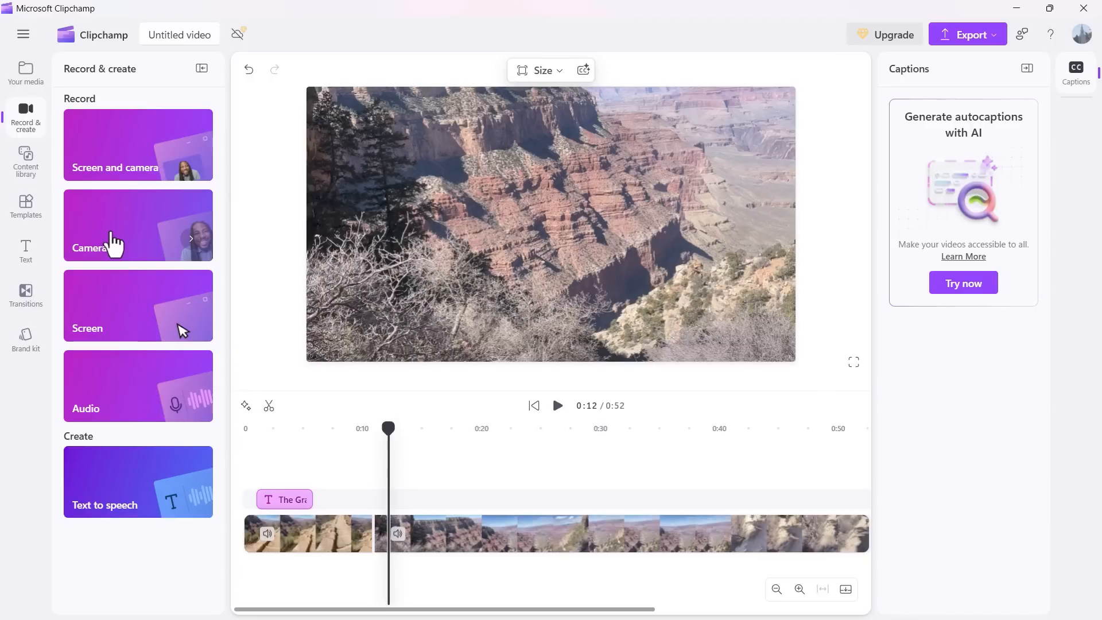
{"action": "mouse_move", "coordinate": [133, 344]}
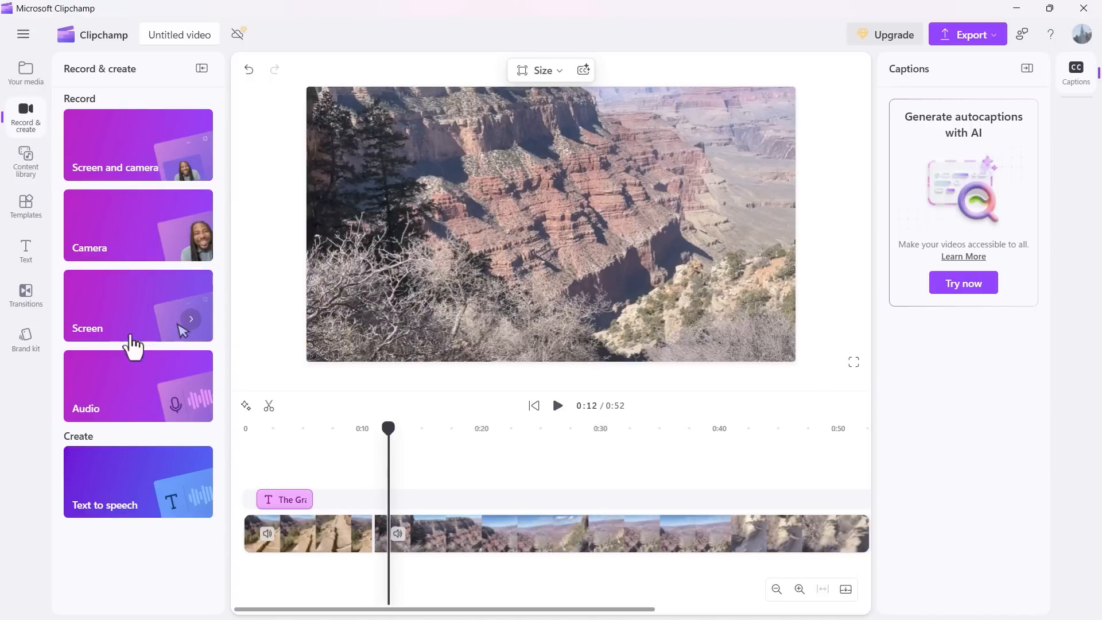
{"action": "mouse_move", "coordinate": [137, 408]}
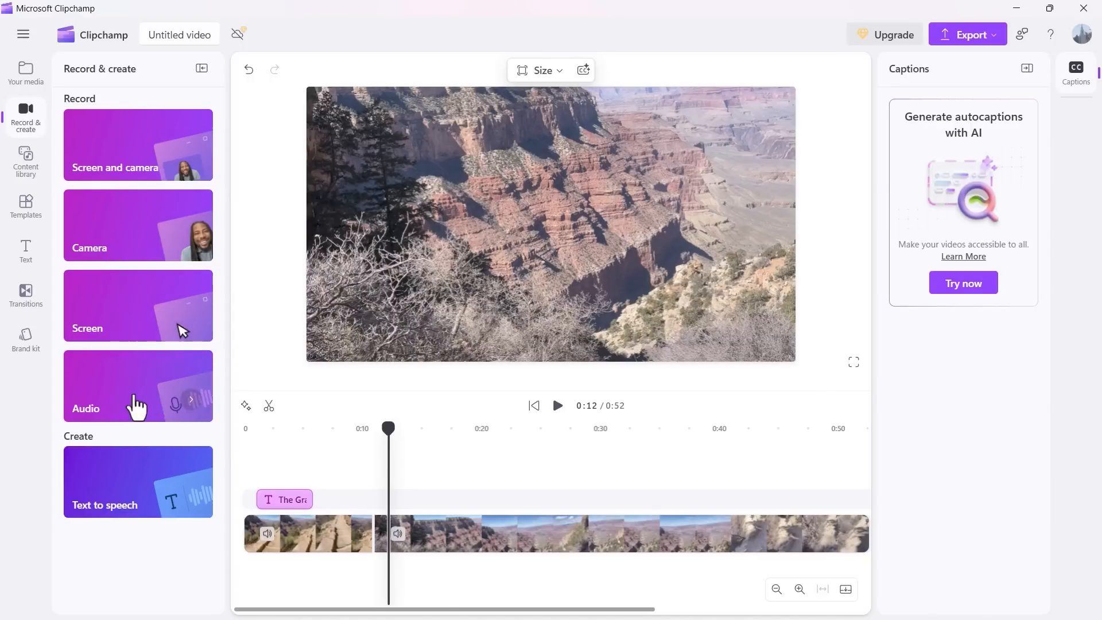
{"action": "mouse_move", "coordinate": [503, 513]}
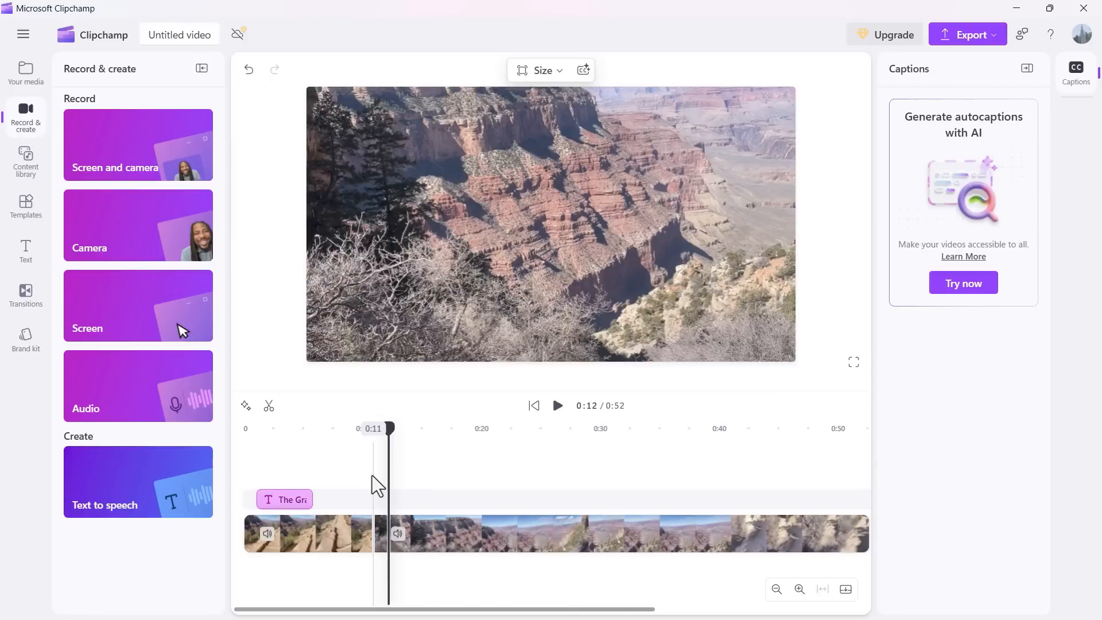
{"action": "mouse_move", "coordinate": [163, 404]}
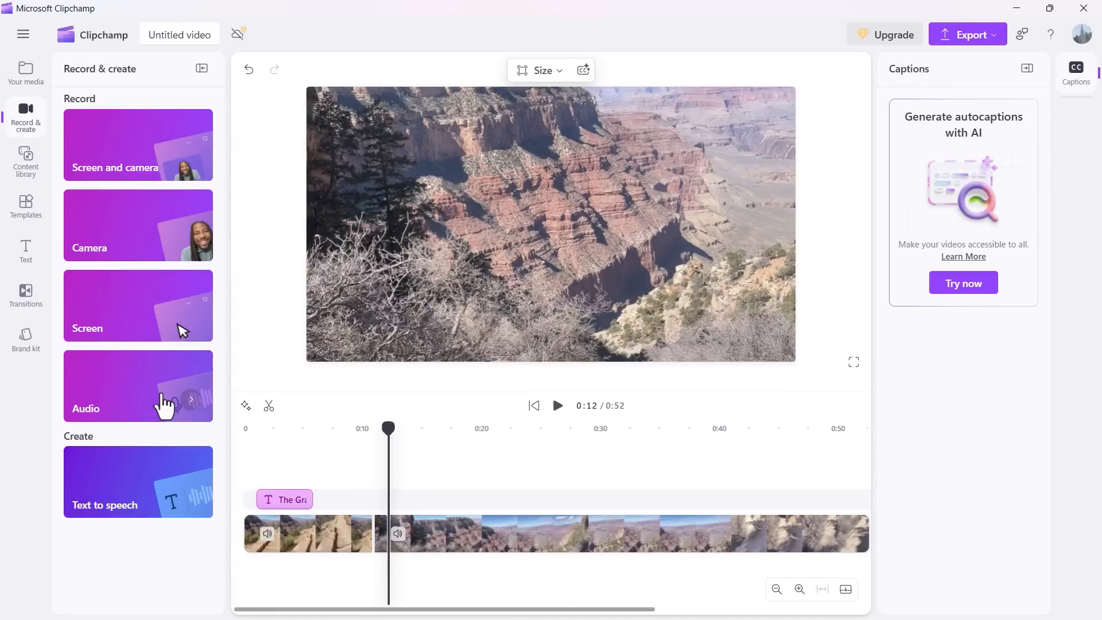
{"action": "mouse_move", "coordinate": [139, 497]}
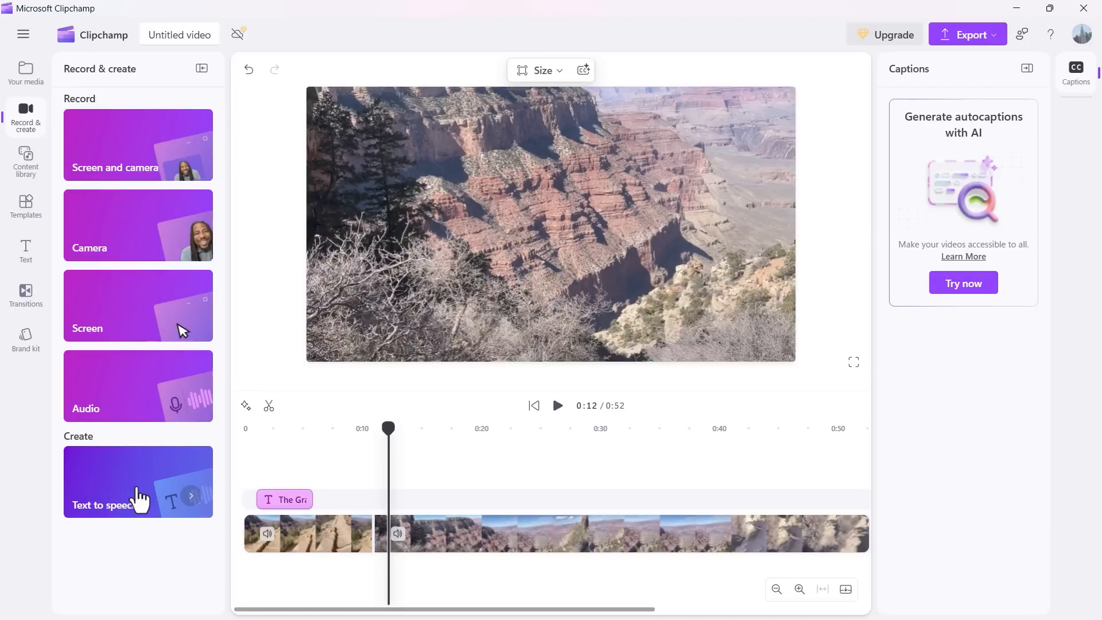
Step: Add a text-to-speech voiceover with the script "The beautiful Grand Canyon." and save it
{"action": "left_click", "coordinate": [138, 481]}
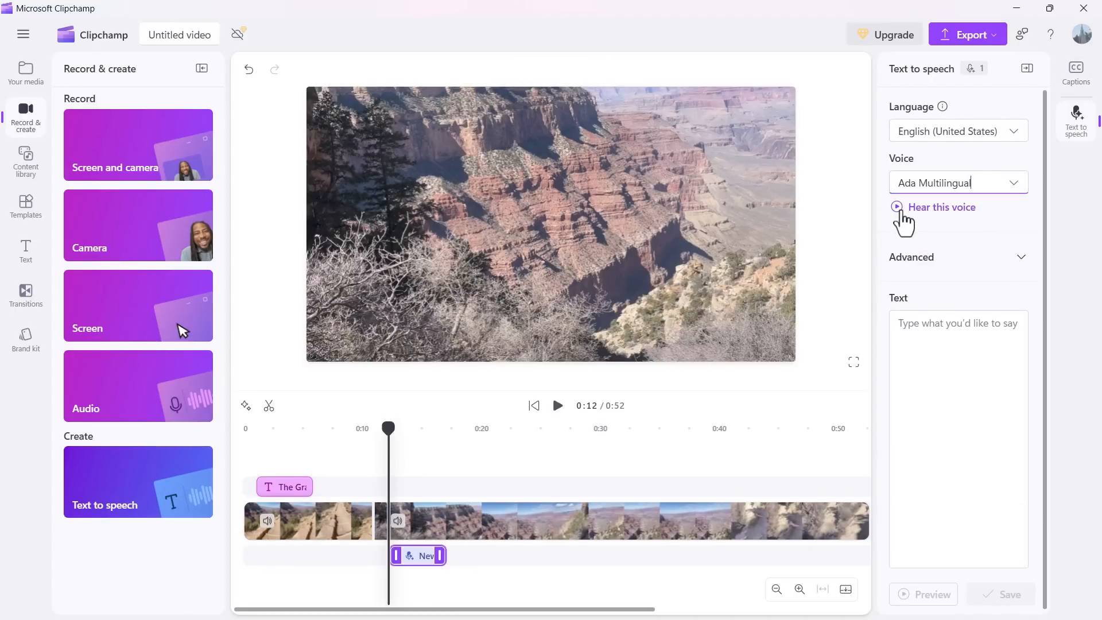
{"action": "left_click", "coordinate": [896, 207]}
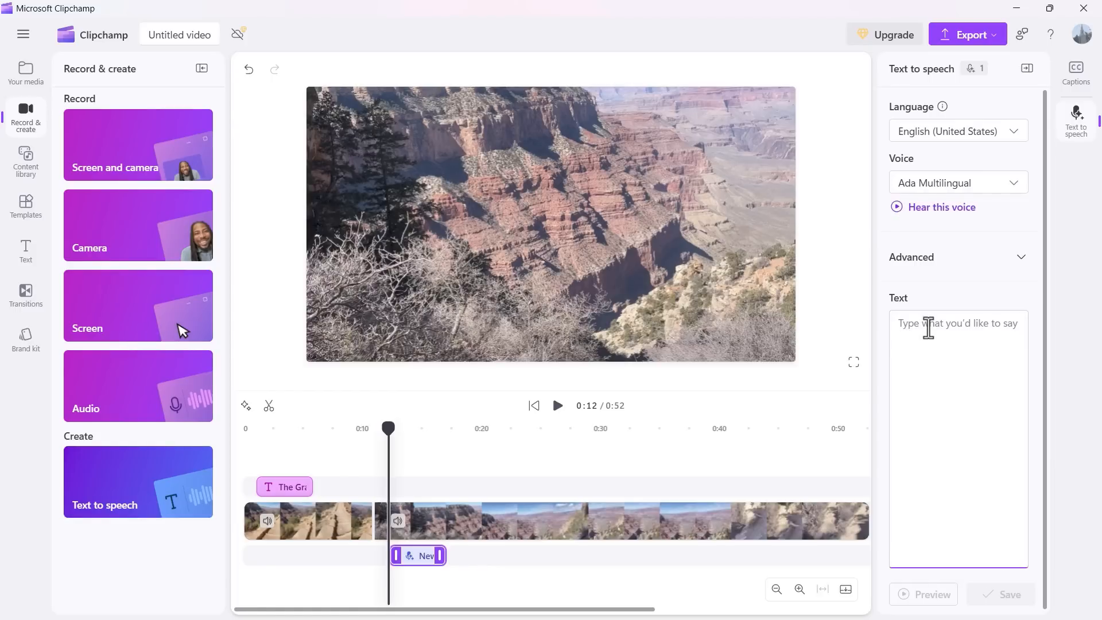
{"action": "type", "text": "The beautiful Grand Canyon."}
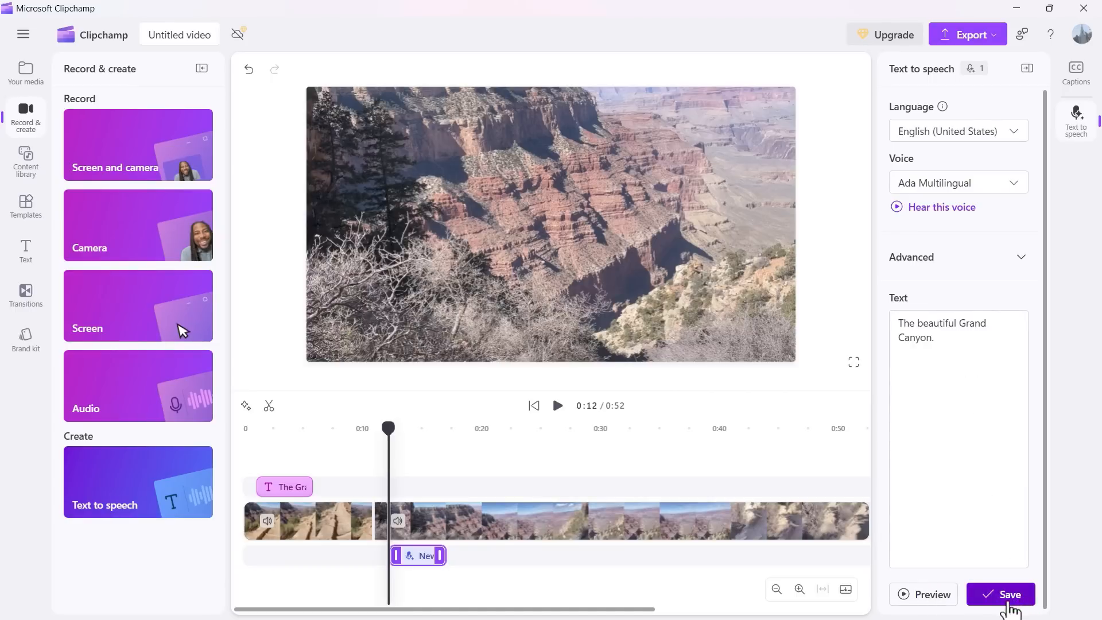
{"action": "left_click", "coordinate": [1008, 594]}
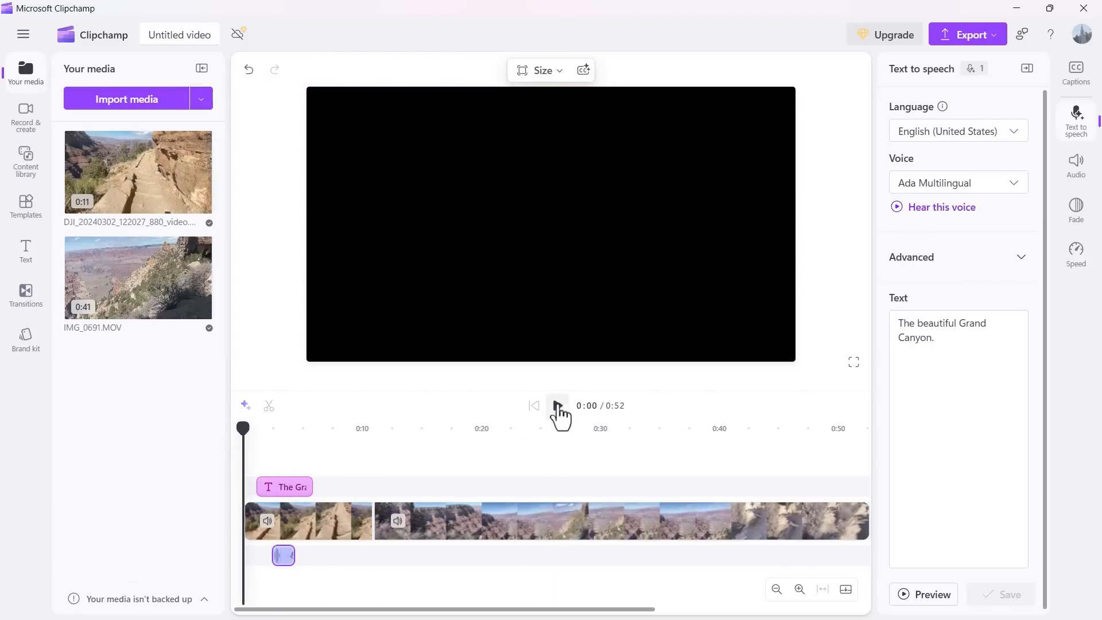
{"action": "left_click", "coordinate": [556, 405]}
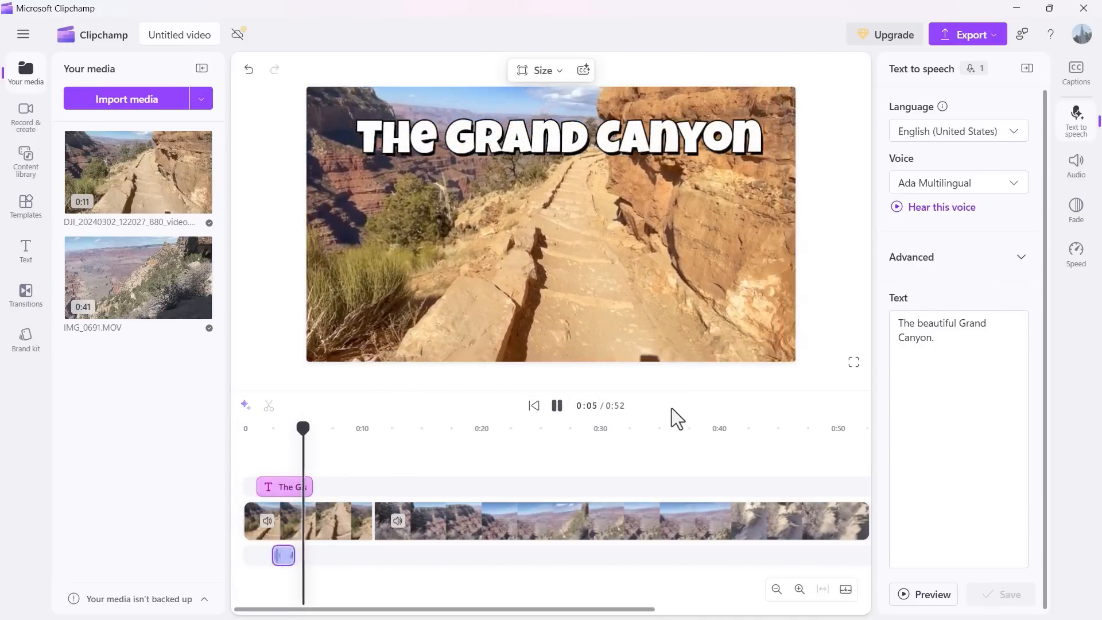
{"action": "left_click", "coordinate": [556, 405]}
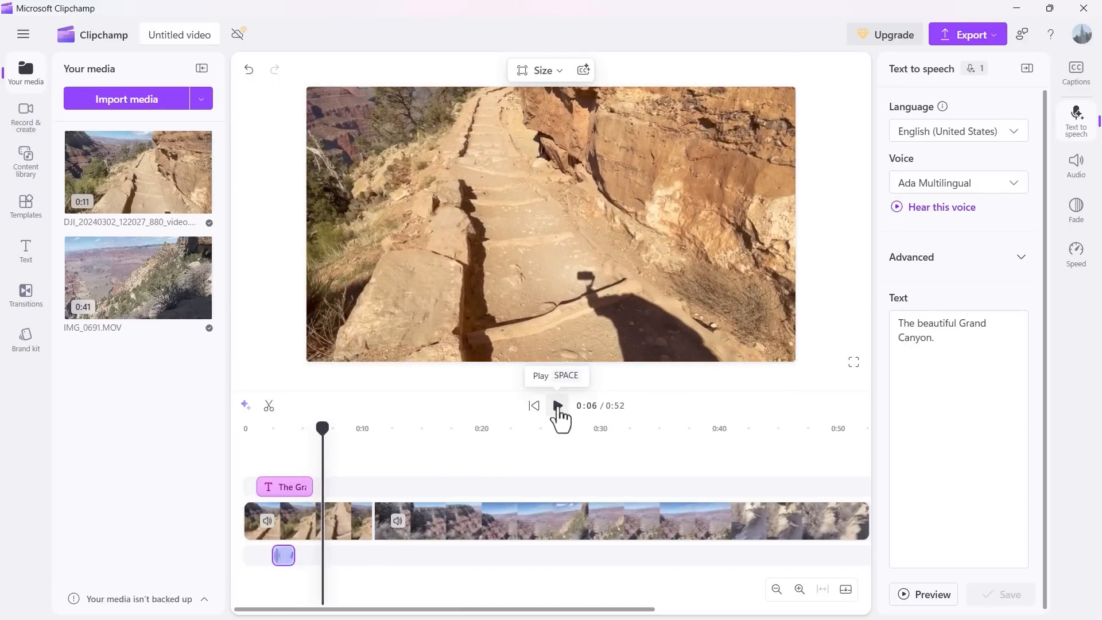
{"action": "mouse_move", "coordinate": [155, 290]}
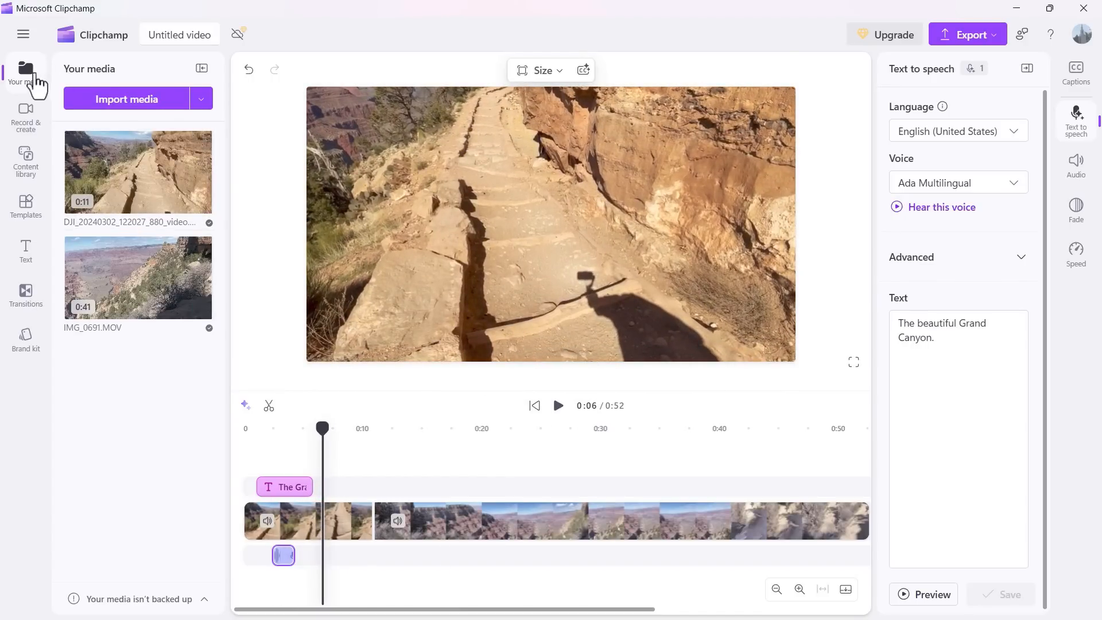
{"action": "left_click", "coordinate": [25, 113]}
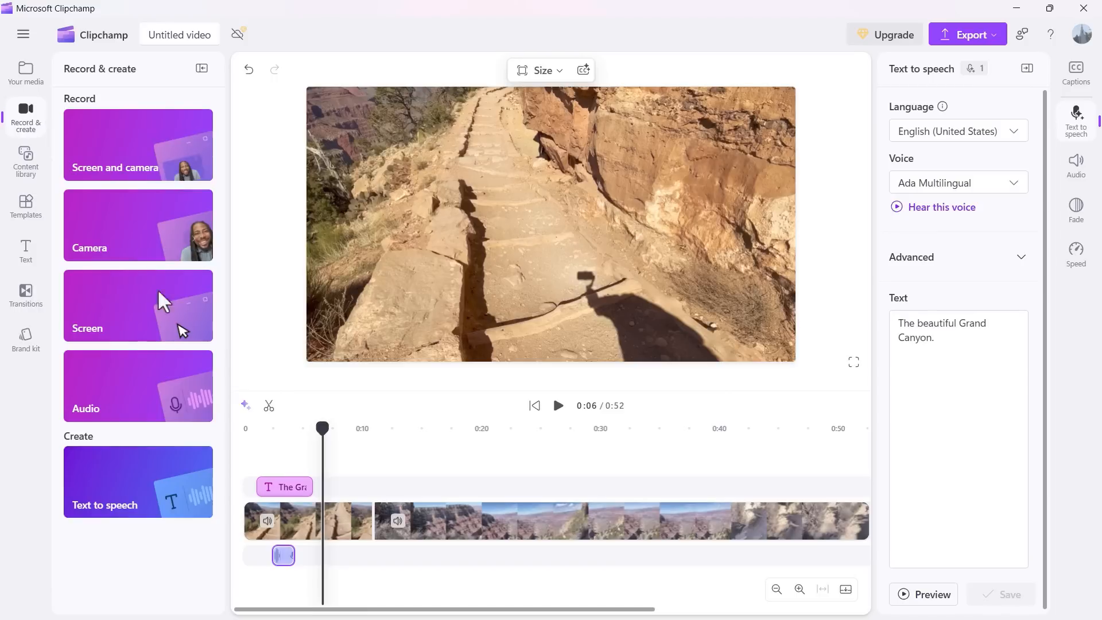
{"action": "mouse_move", "coordinate": [438, 374]}
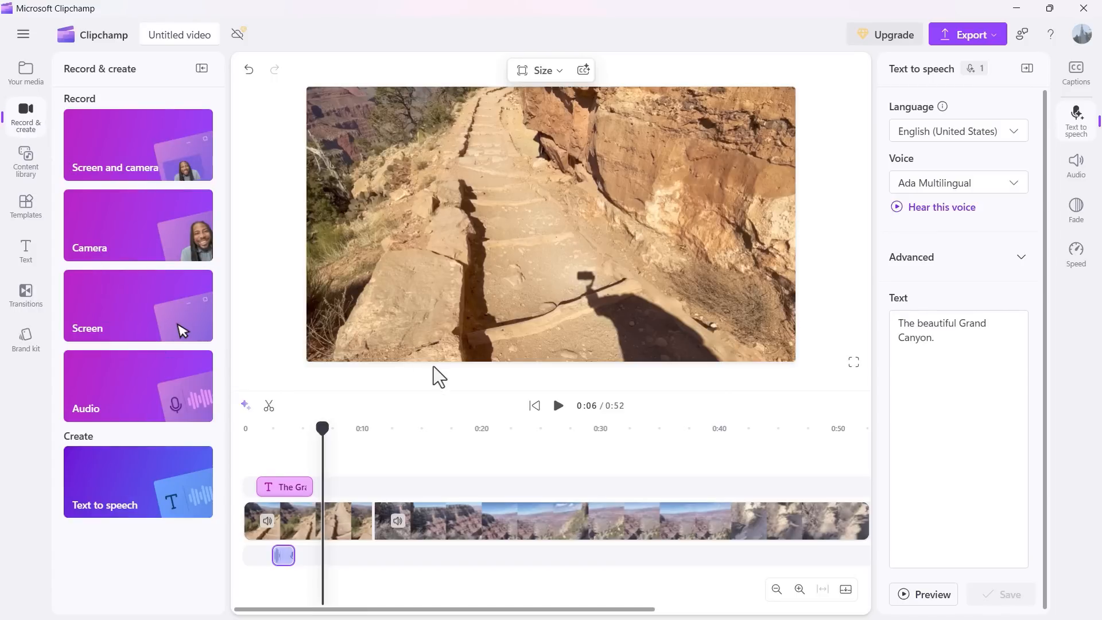
{"action": "mouse_move", "coordinate": [435, 381]}
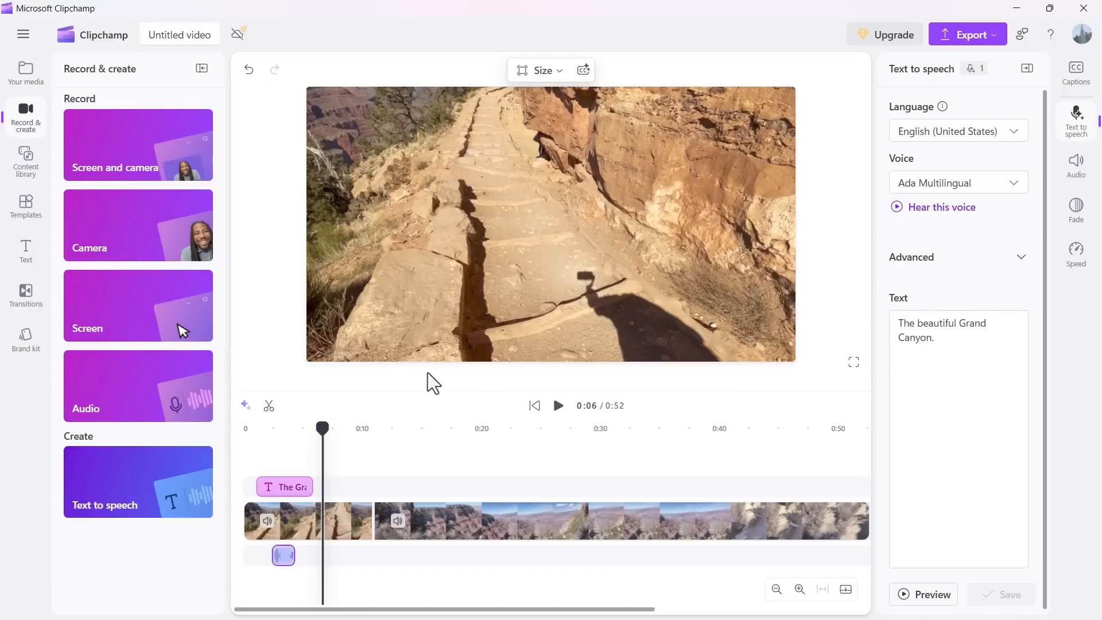
{"action": "mouse_move", "coordinate": [133, 212]}
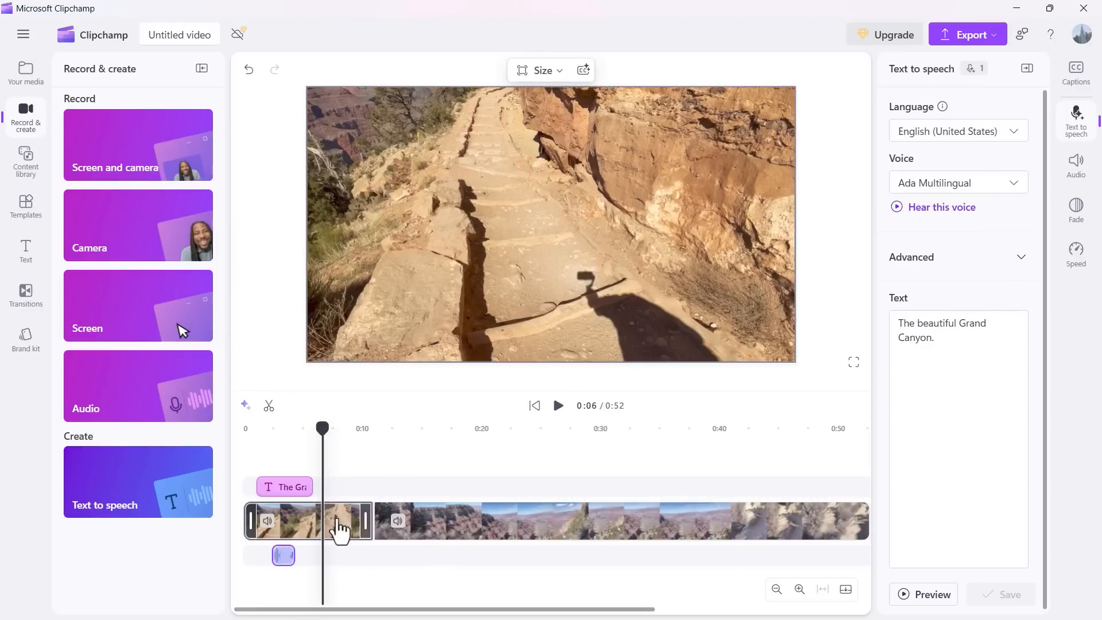
{"action": "mouse_move", "coordinate": [26, 211]}
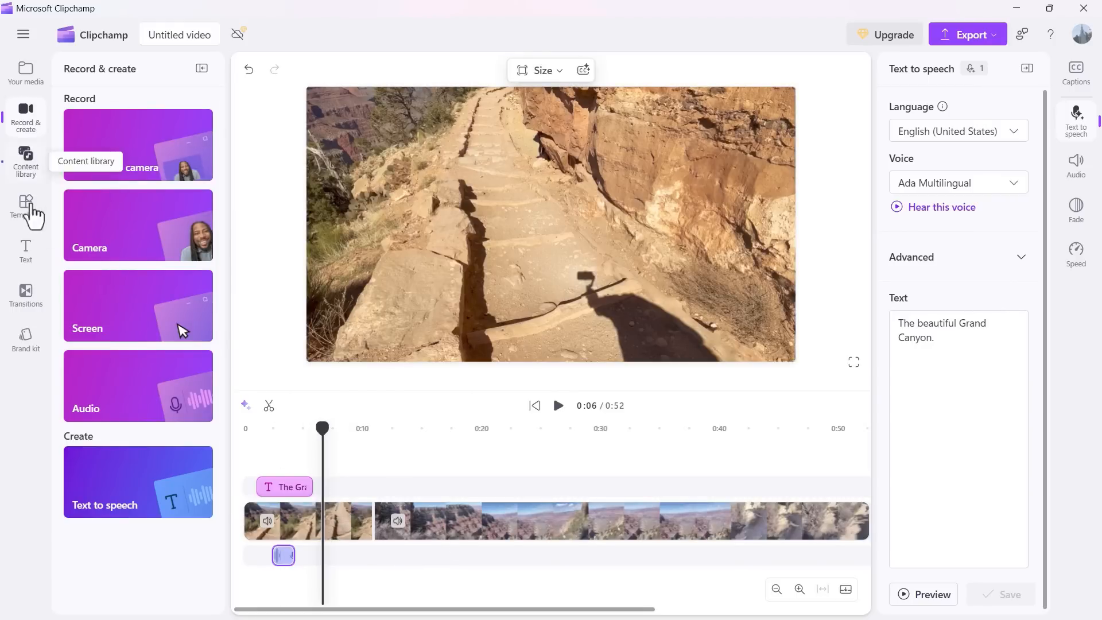
{"action": "mouse_move", "coordinate": [26, 295]}
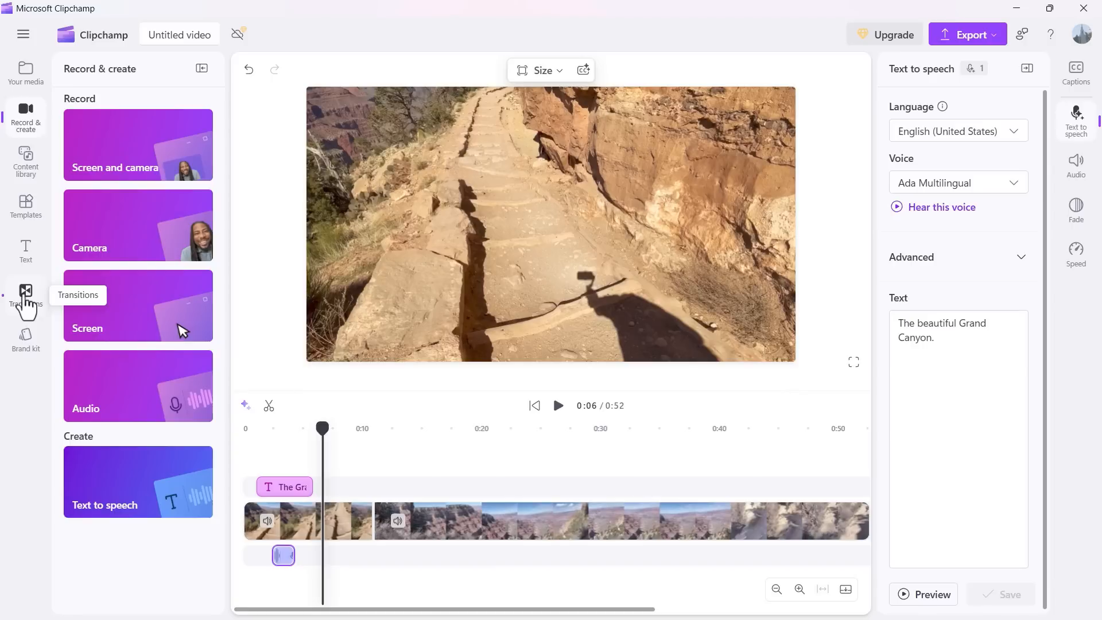
Step: Bring up the Transitions library and scroll toward the 3D section
{"action": "left_click", "coordinate": [25, 294]}
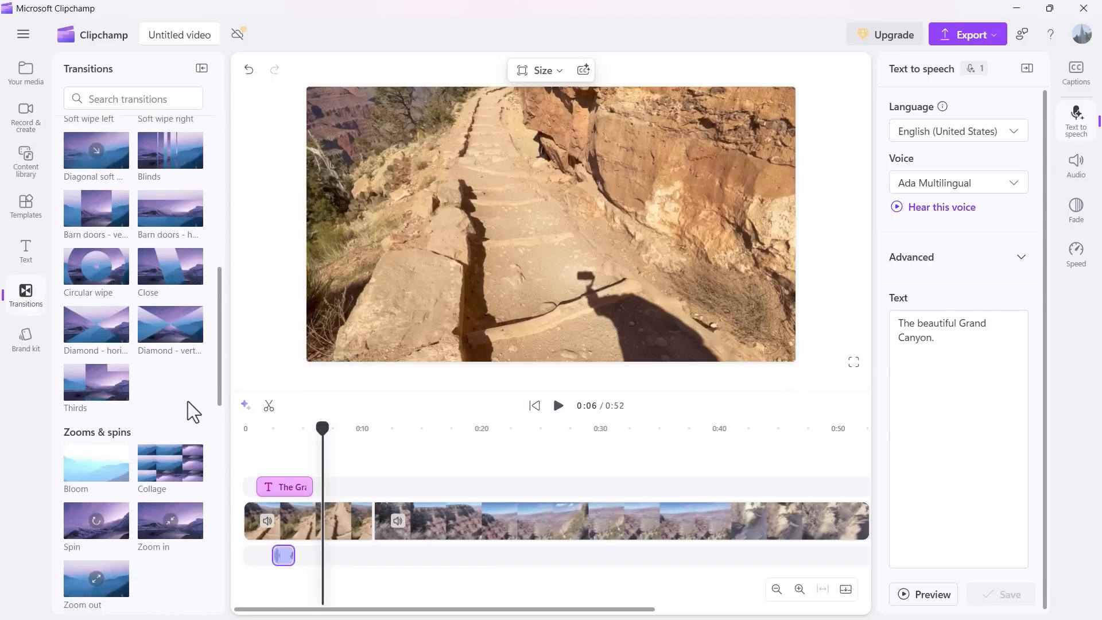
{"action": "scroll", "scroll_direction": "down", "scroll_amount": 3}
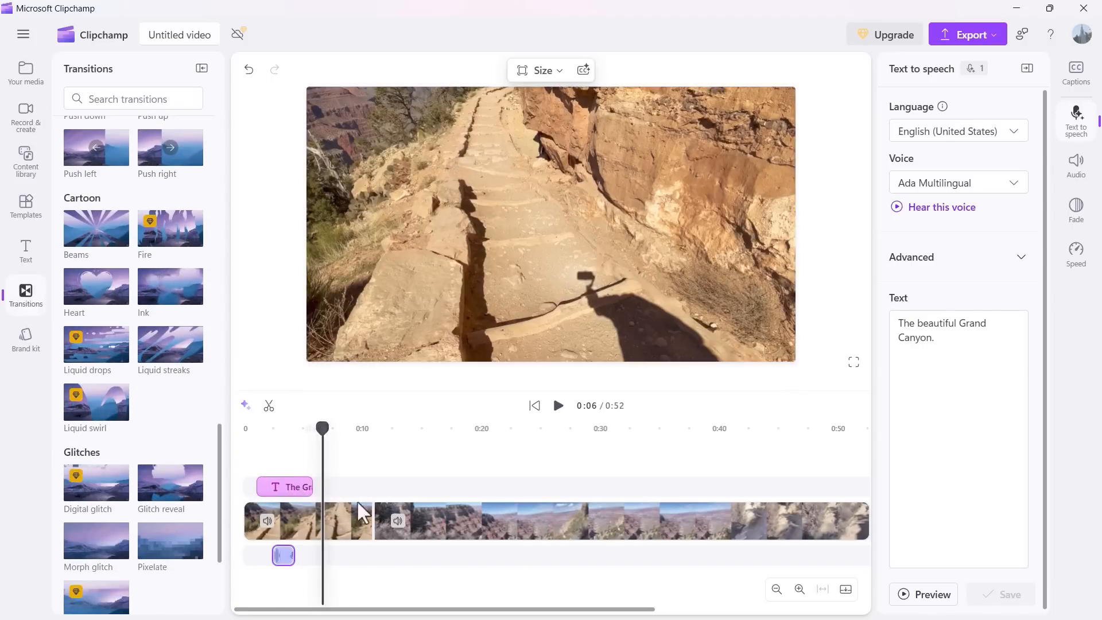
{"action": "mouse_move", "coordinate": [165, 394]}
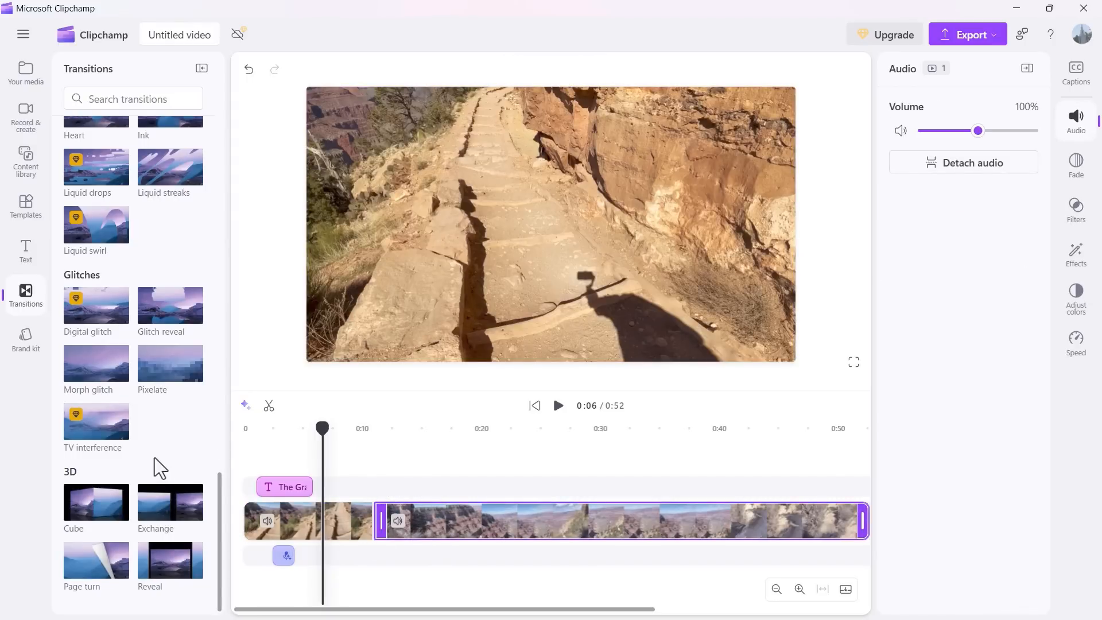
{"action": "mouse_move", "coordinate": [179, 513]}
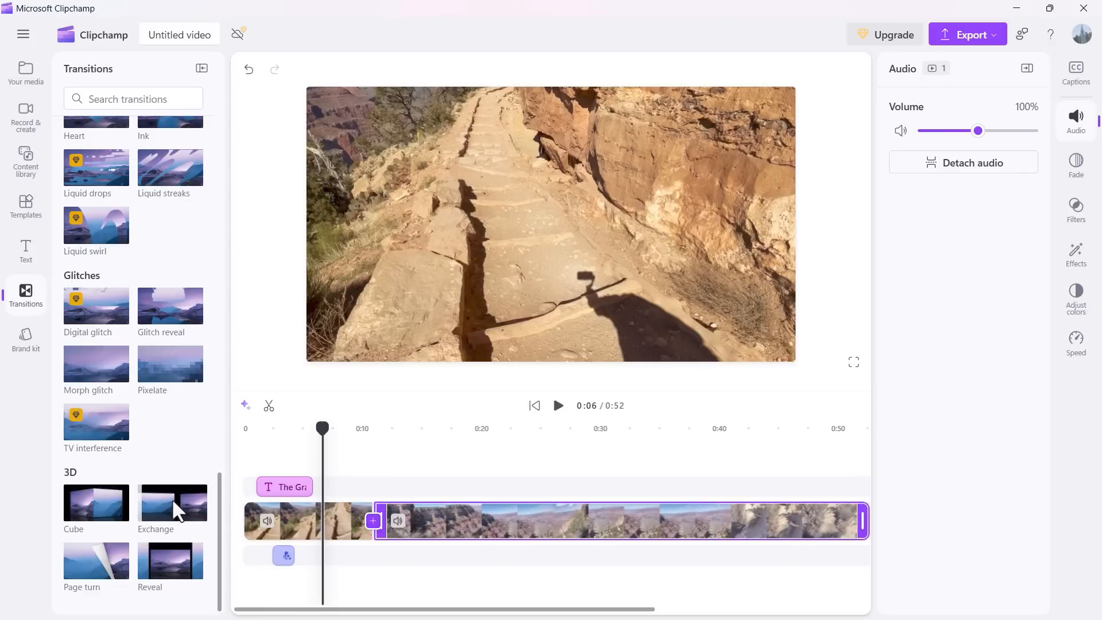
{"action": "mouse_move", "coordinate": [373, 521]}
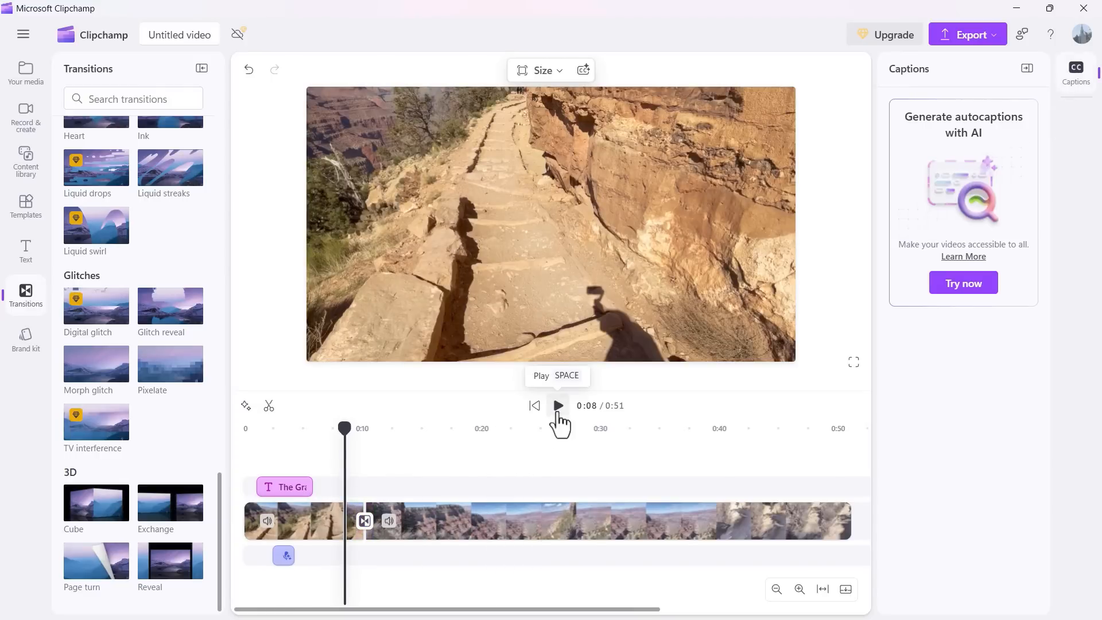
{"action": "left_click", "coordinate": [558, 405]}
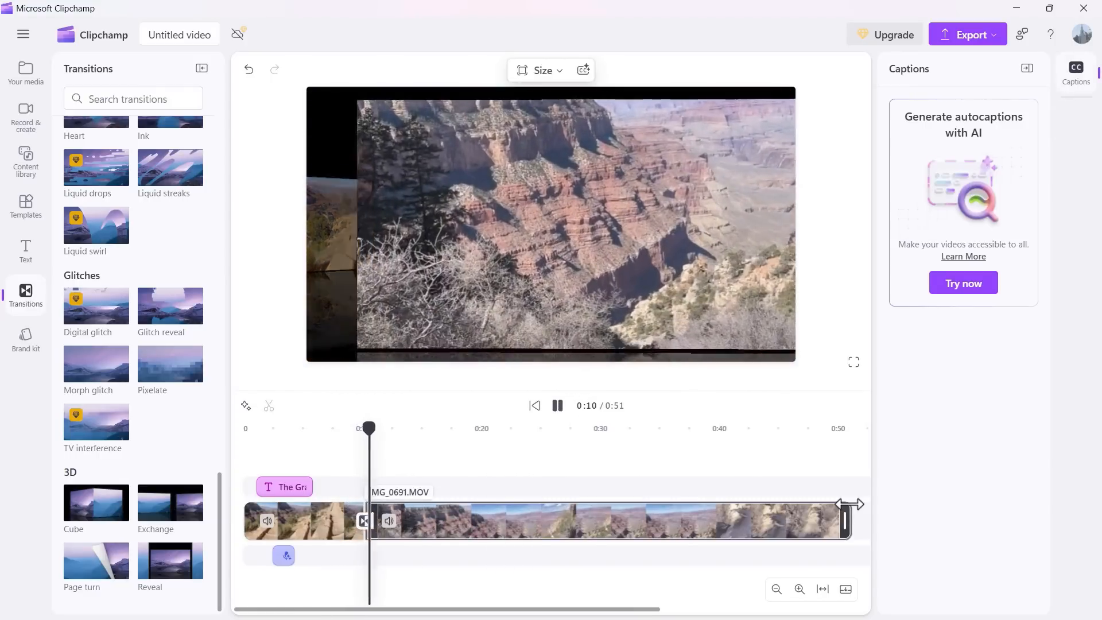
{"action": "left_click", "coordinate": [557, 405]}
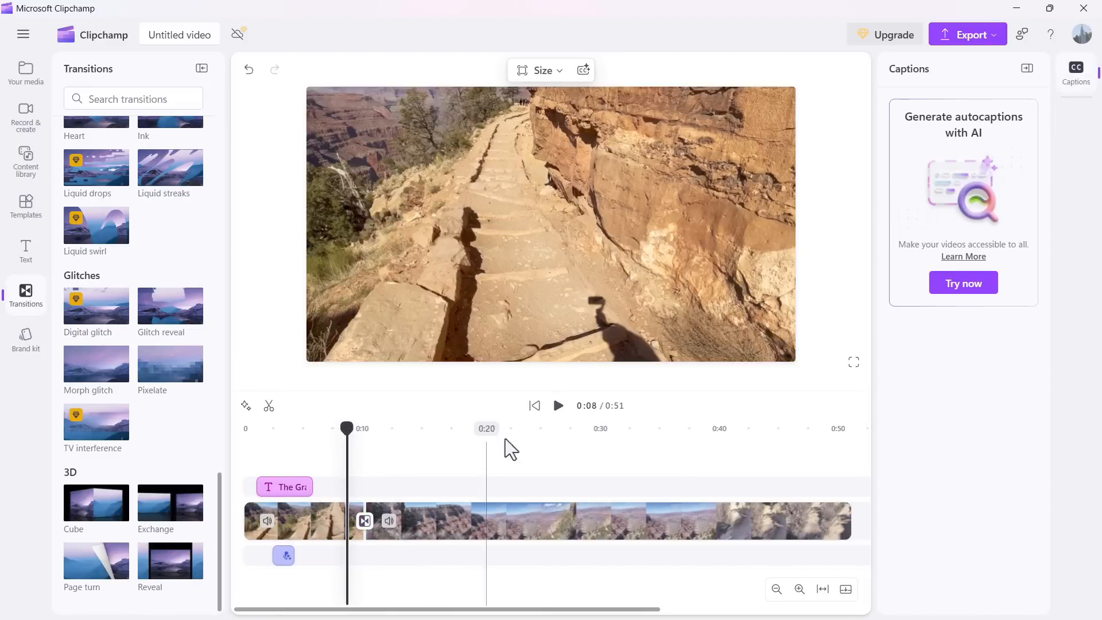
{"action": "left_click", "coordinate": [558, 406]}
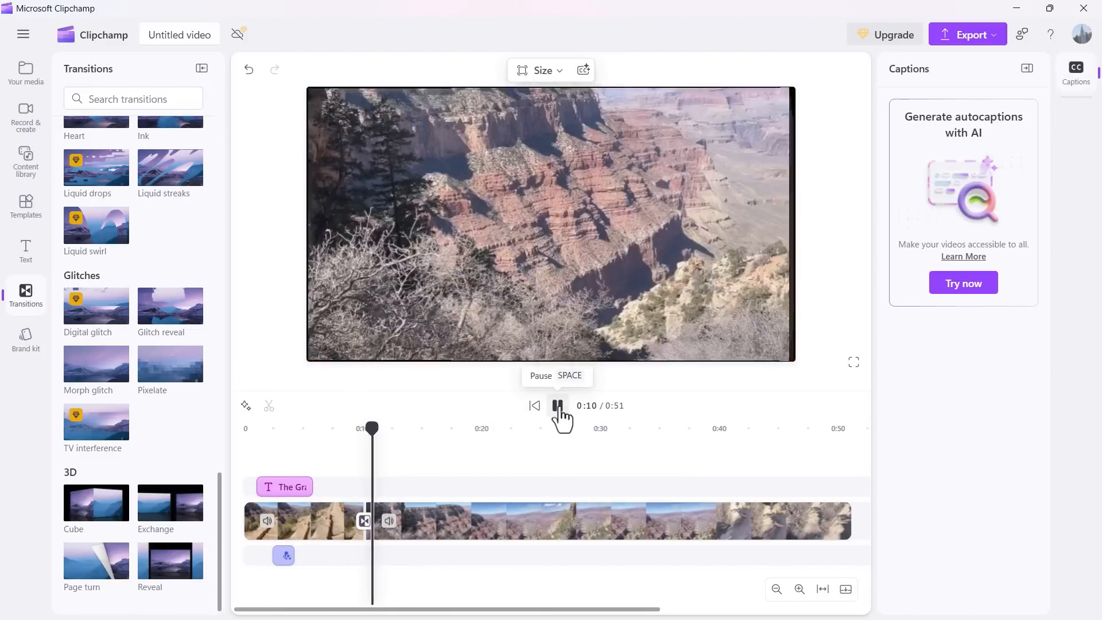
{"action": "left_click", "coordinate": [558, 405]}
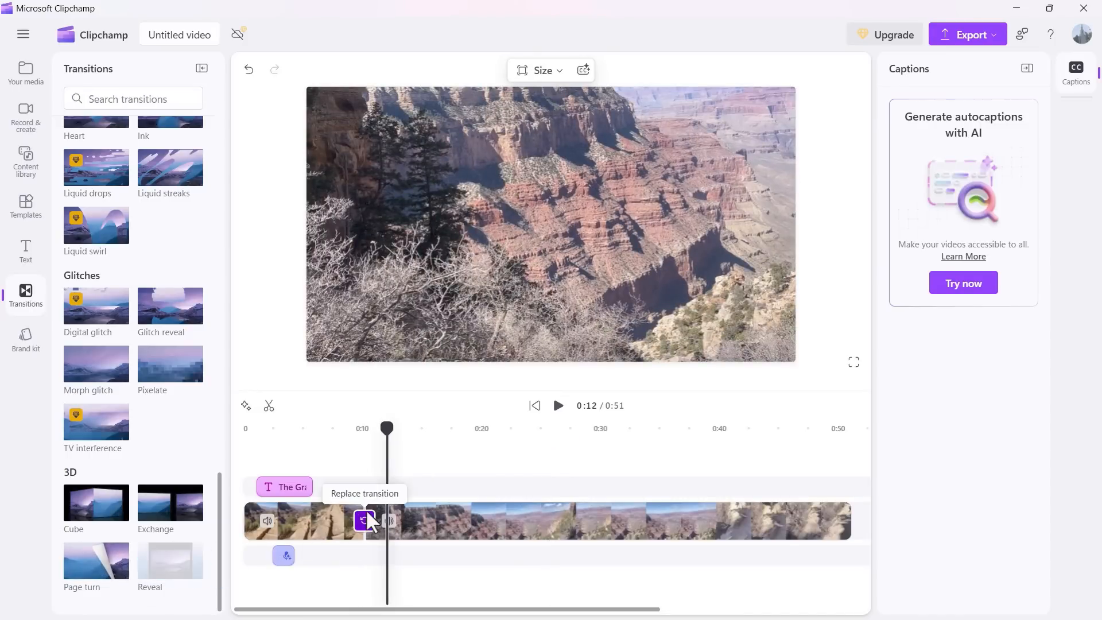
{"action": "left_click", "coordinate": [558, 405]}
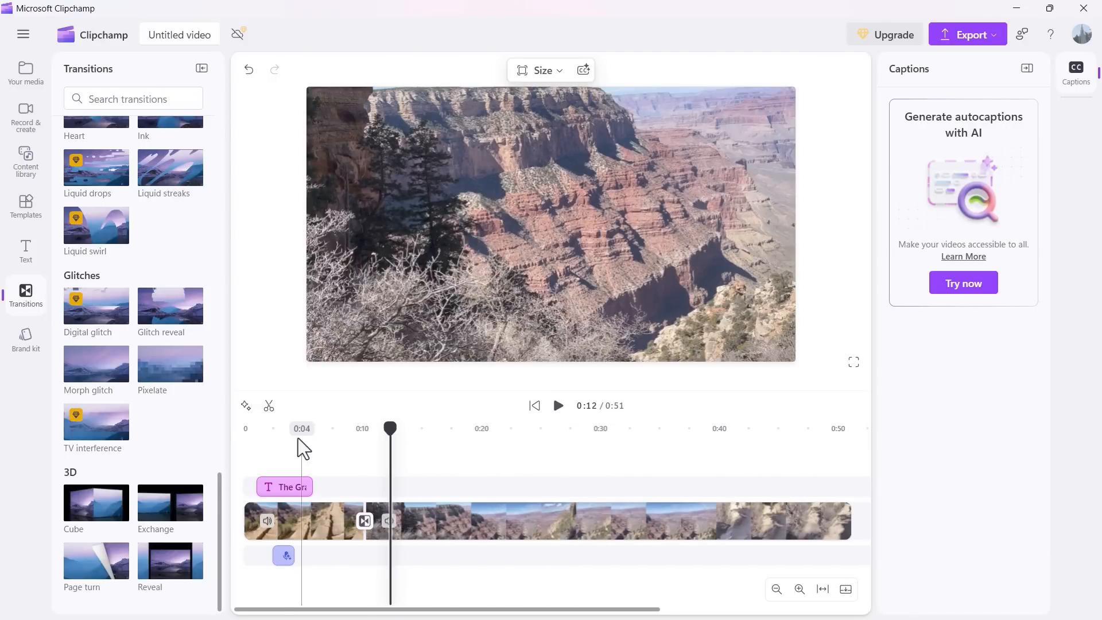
{"action": "mouse_move", "coordinate": [145, 403]}
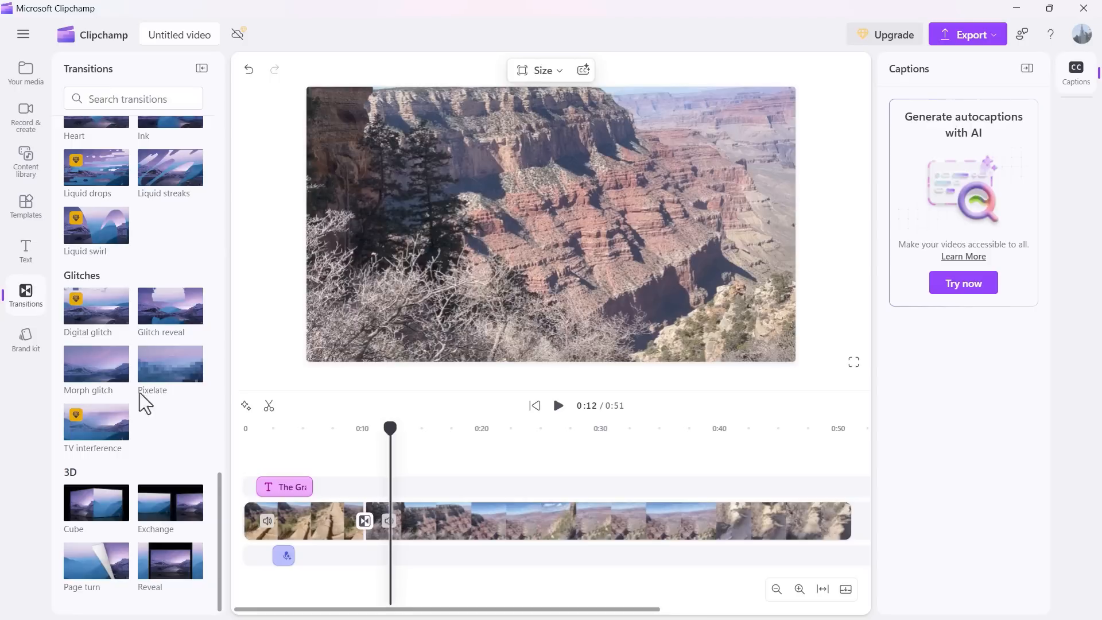
{"action": "mouse_move", "coordinate": [232, 474]}
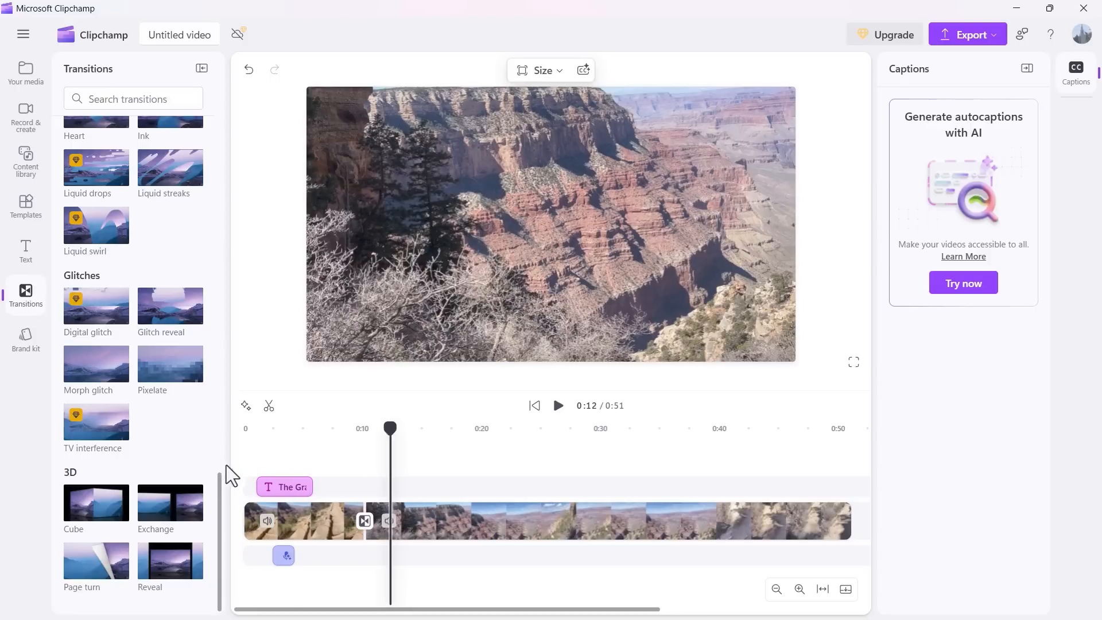
{"action": "mouse_move", "coordinate": [25, 251]}
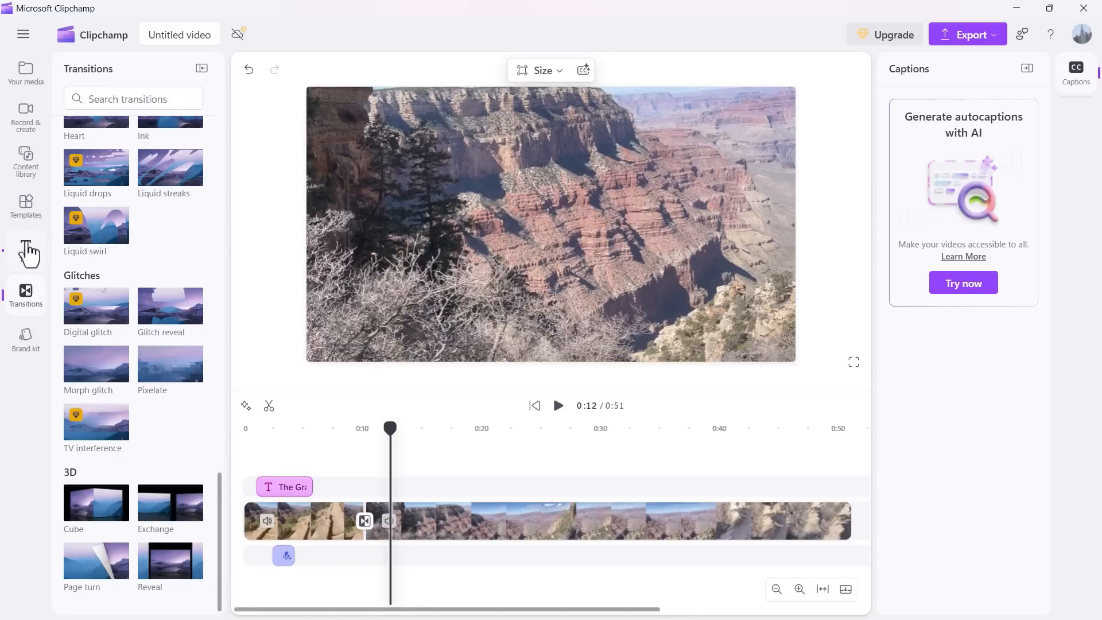
Step: Add the CREATOR text style to the timeline over the canyon footage around 14 seconds
{"action": "left_click", "coordinate": [25, 249]}
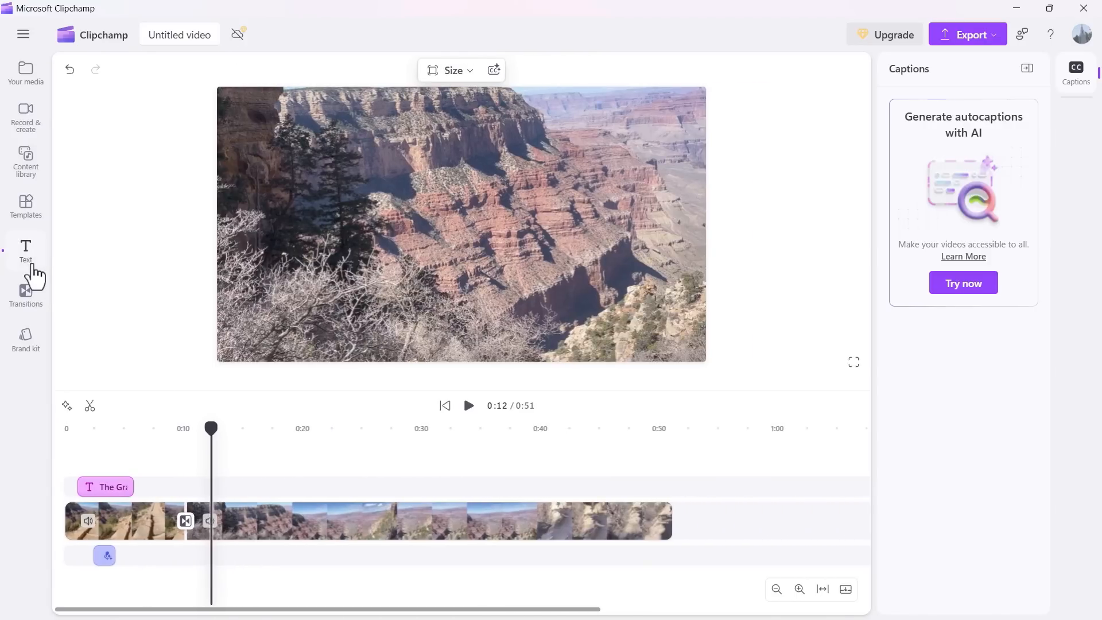
{"action": "left_click", "coordinate": [25, 249]}
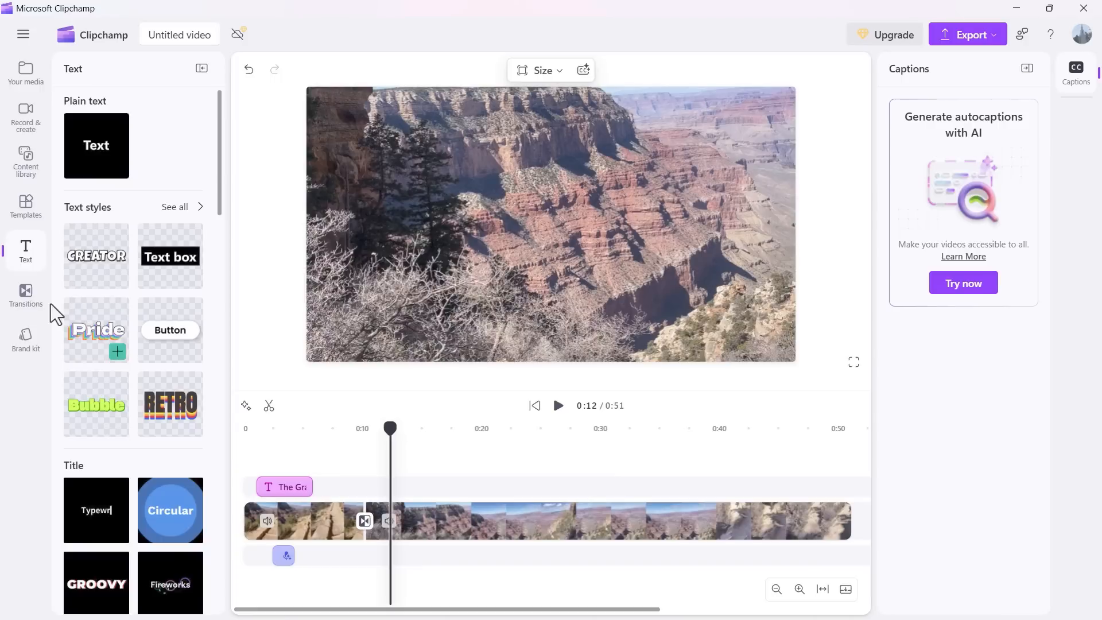
{"action": "mouse_move", "coordinate": [175, 341]}
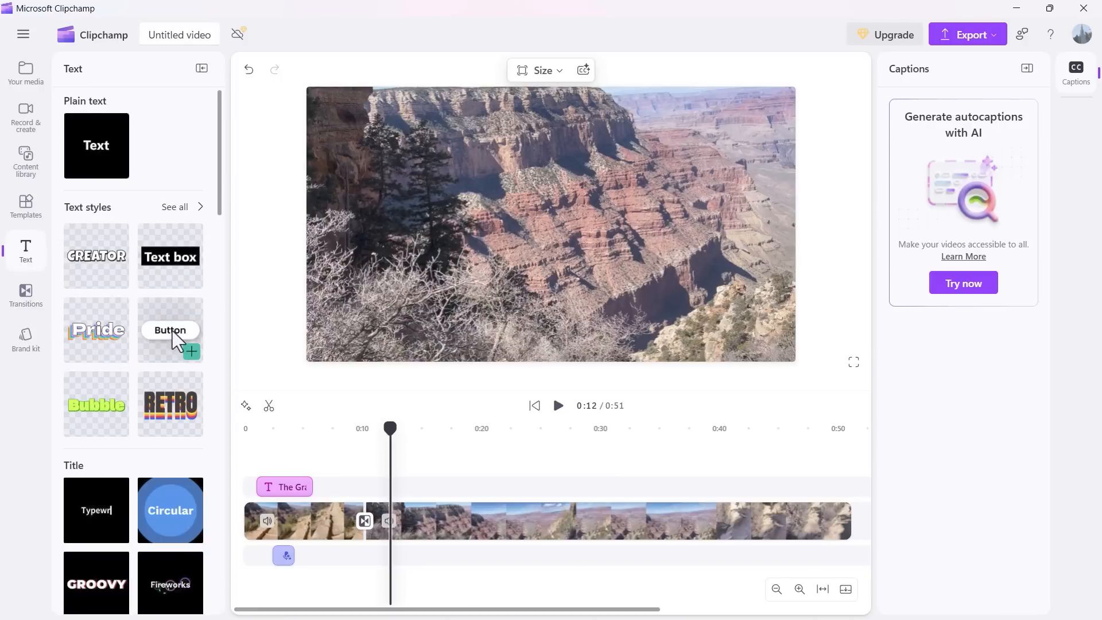
{"action": "scroll", "scroll_direction": "down", "scroll_amount": 3}
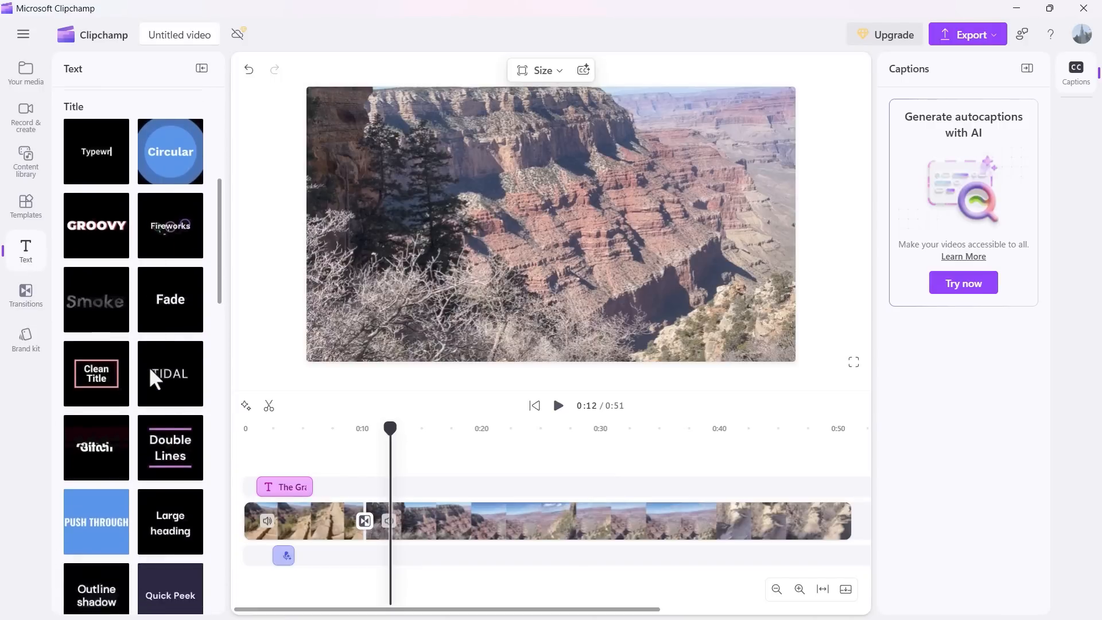
{"action": "scroll", "scroll_direction": "up", "scroll_amount": 3}
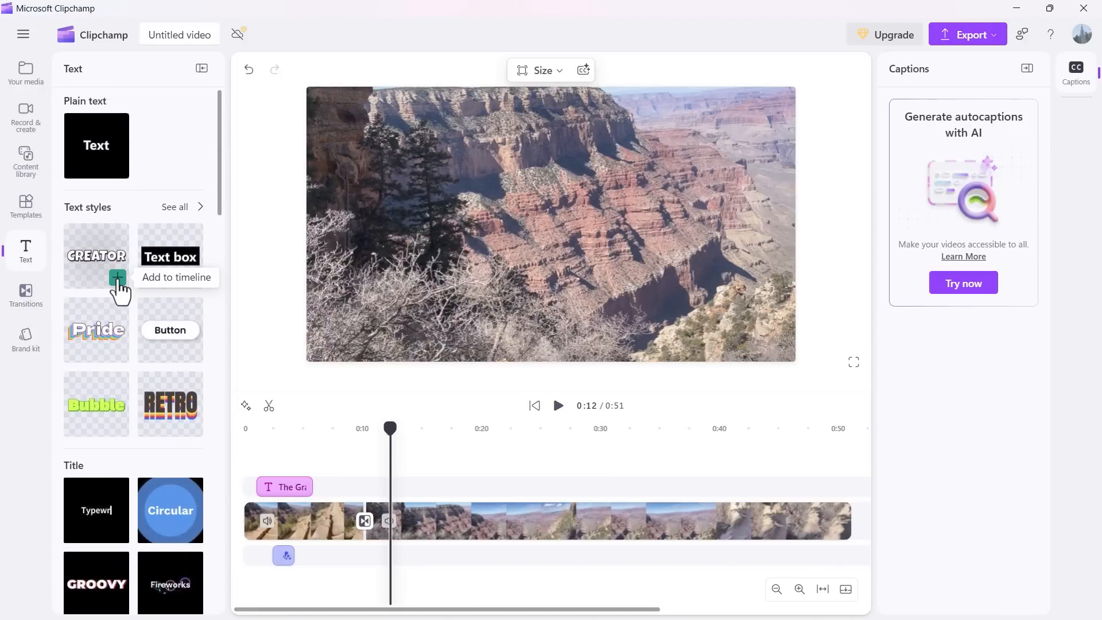
{"action": "left_click", "coordinate": [117, 278]}
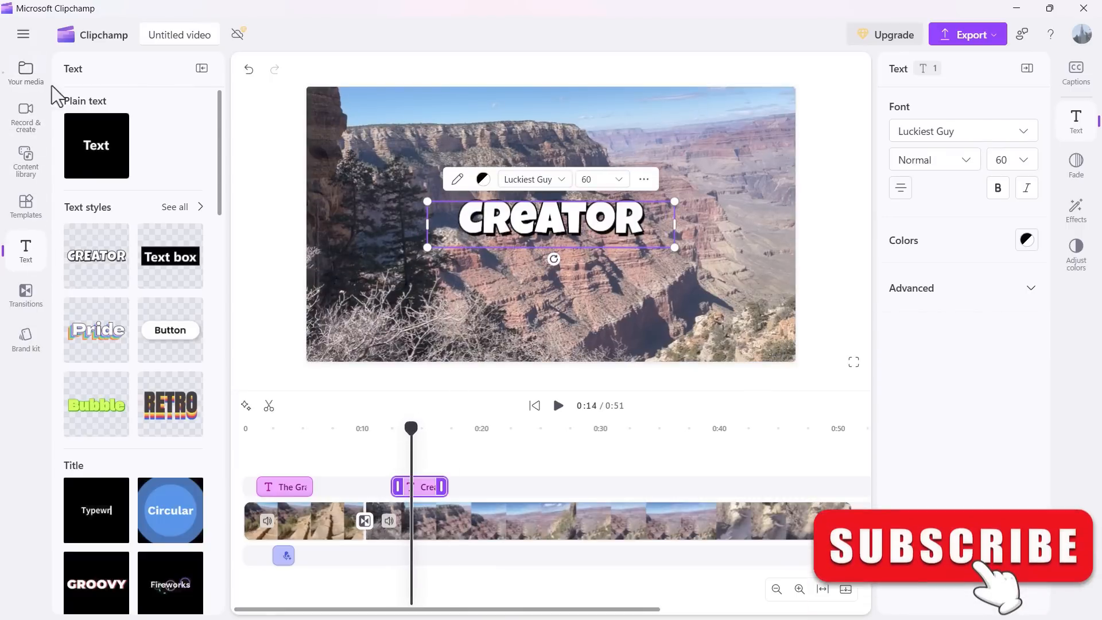
{"action": "mouse_move", "coordinate": [25, 341]}
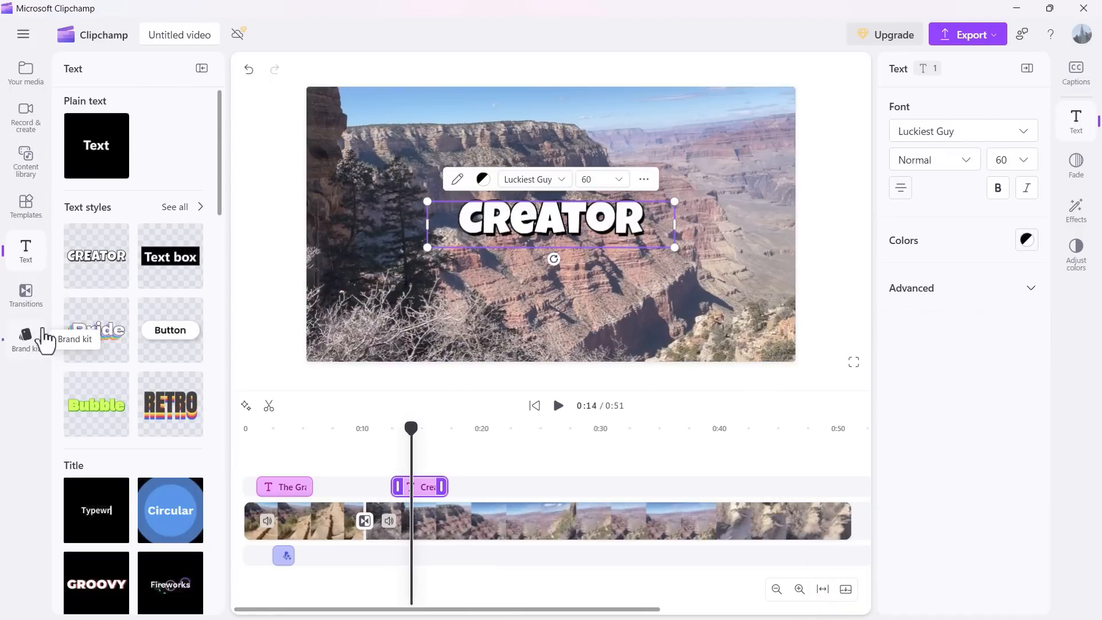
Step: Add a circle shape from the content library to the video
{"action": "left_click", "coordinate": [25, 207]}
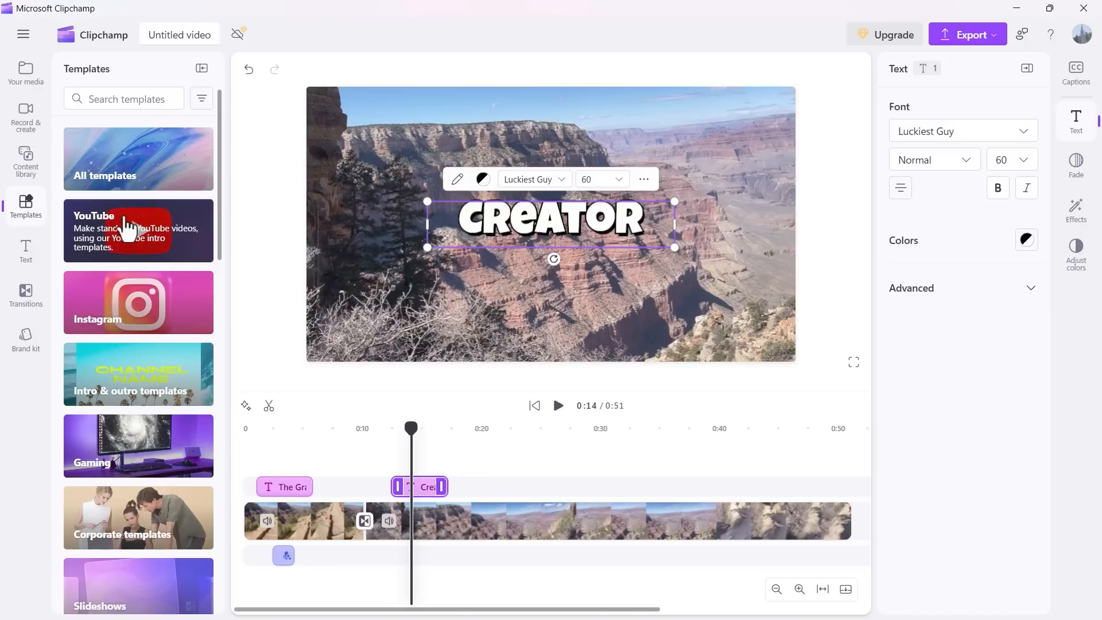
{"action": "scroll", "scroll_direction": "down", "scroll_amount": 3}
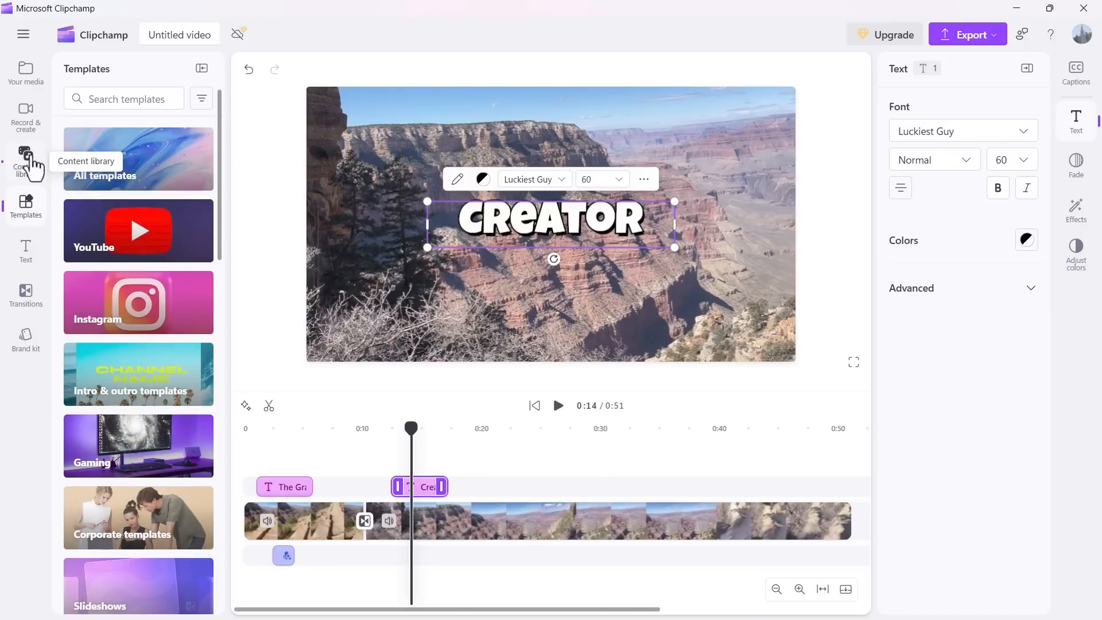
{"action": "left_click", "coordinate": [25, 160]}
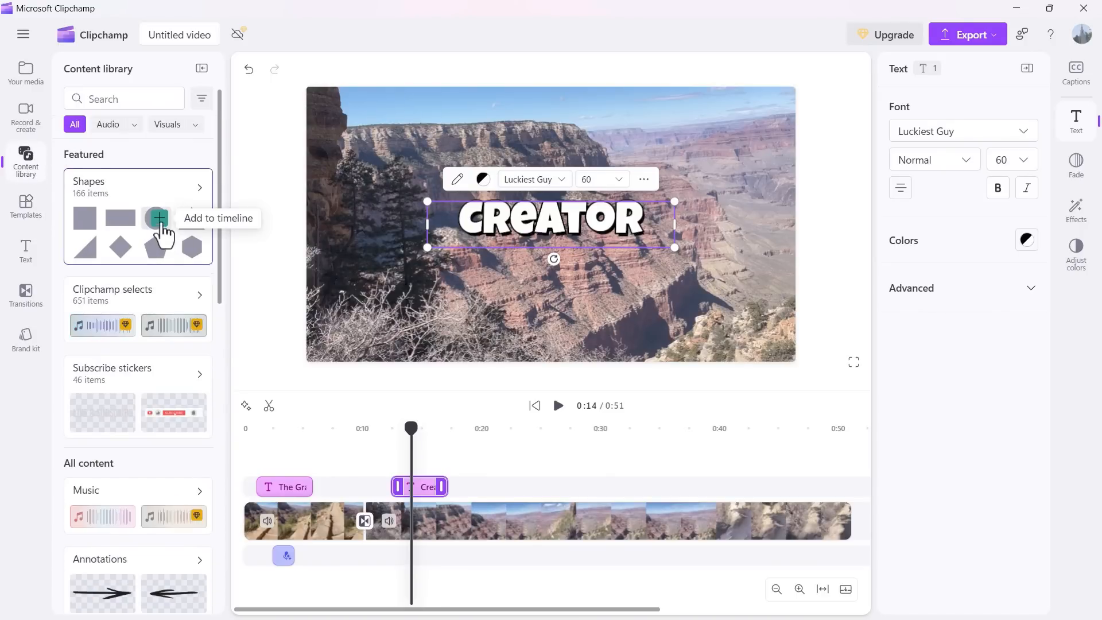
{"action": "left_click", "coordinate": [157, 218]}
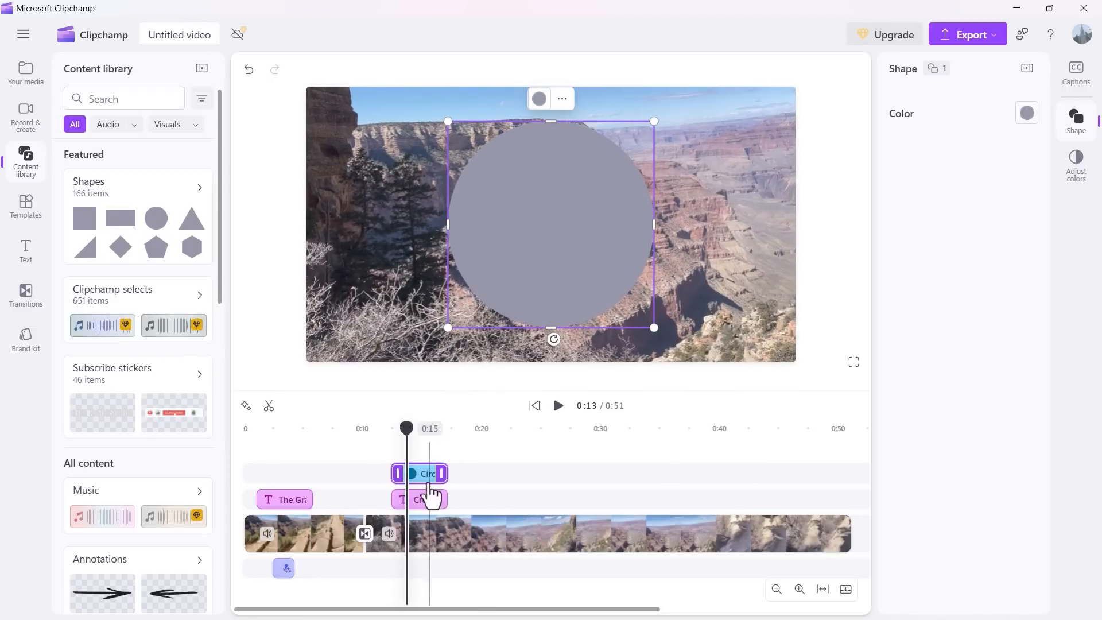
Step: Arrange the circle and CREATOR text clips to start together around 14 seconds
{"action": "left_click", "coordinate": [418, 499]}
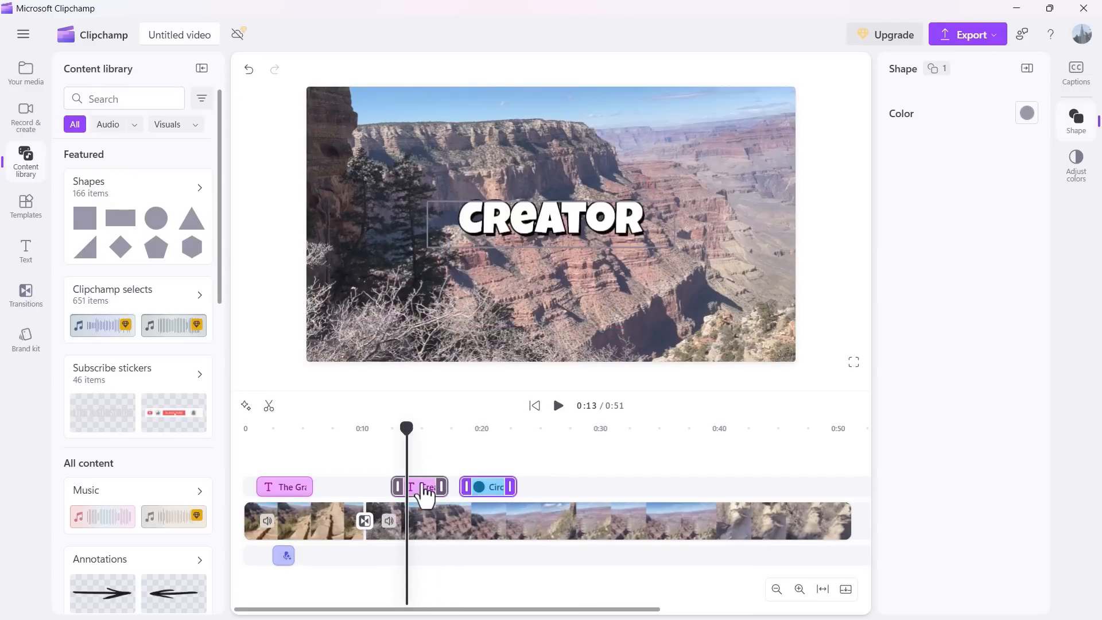
{"action": "left_click", "coordinate": [418, 487]}
{"action": "type", "text": "Grand Canyon"}
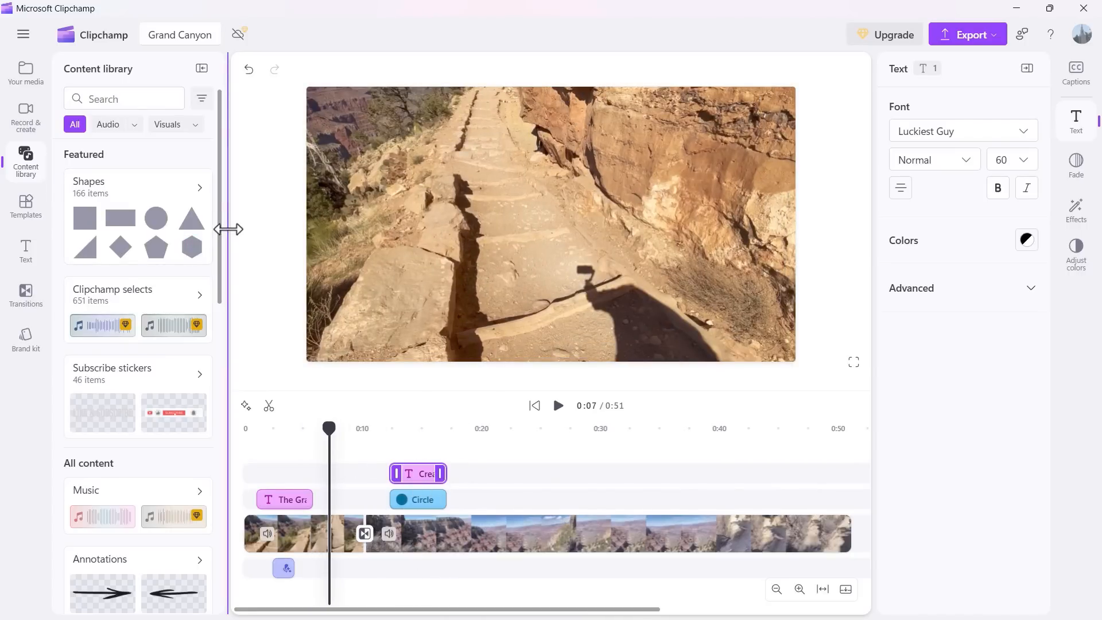
{"action": "scroll", "scroll_direction": "down", "scroll_amount": 3}
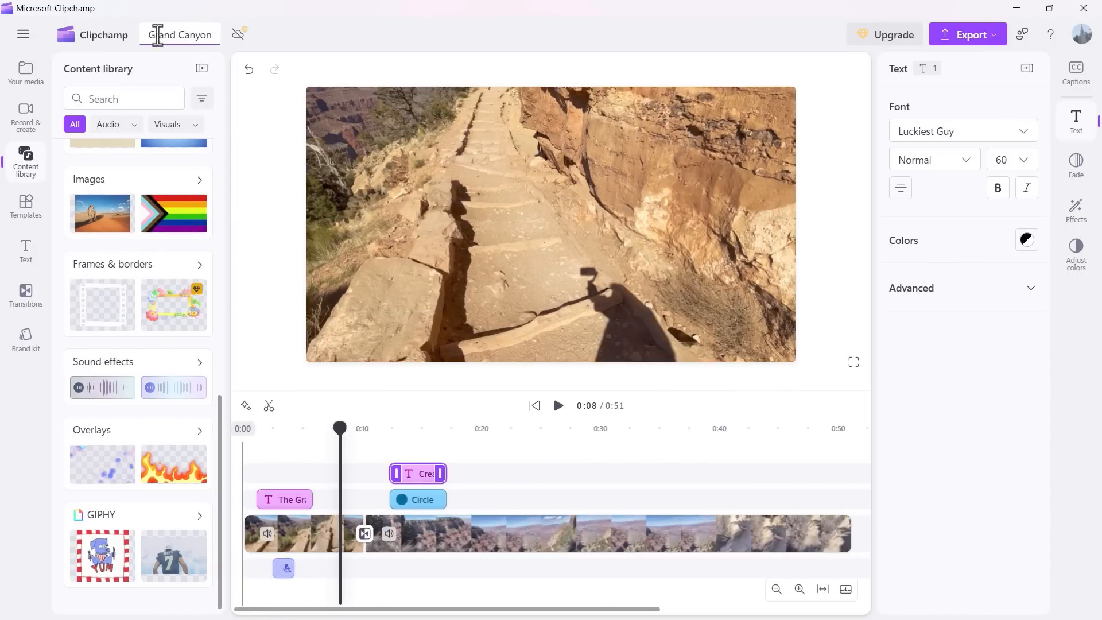
{"action": "mouse_move", "coordinate": [185, 41]}
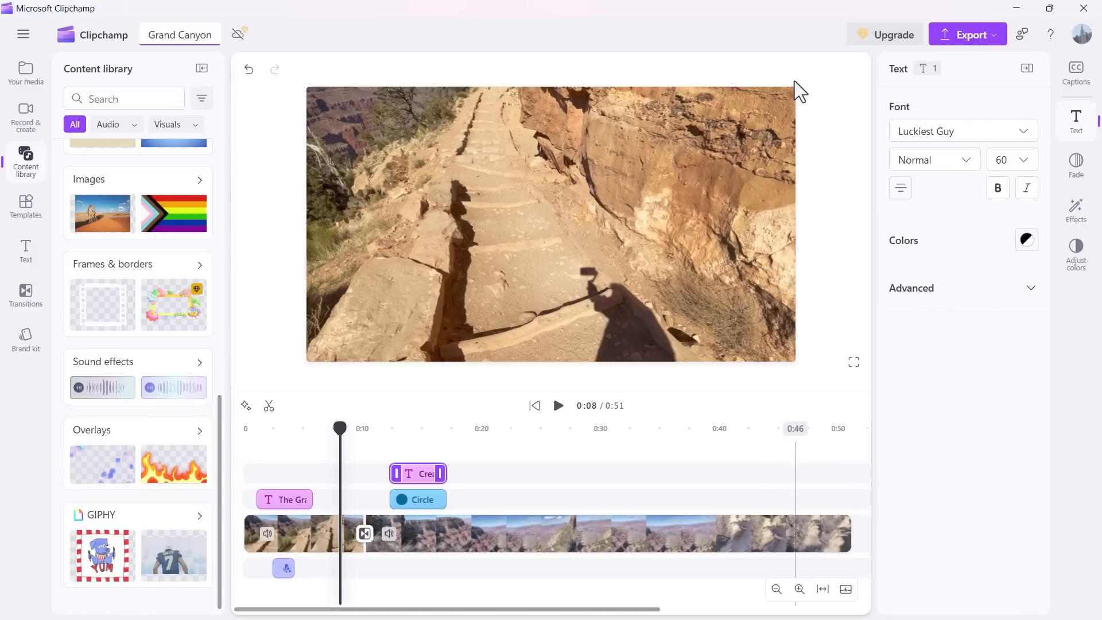
Step: Export the Grand Canyon video as a 1080p MP4
{"action": "left_click", "coordinate": [968, 33]}
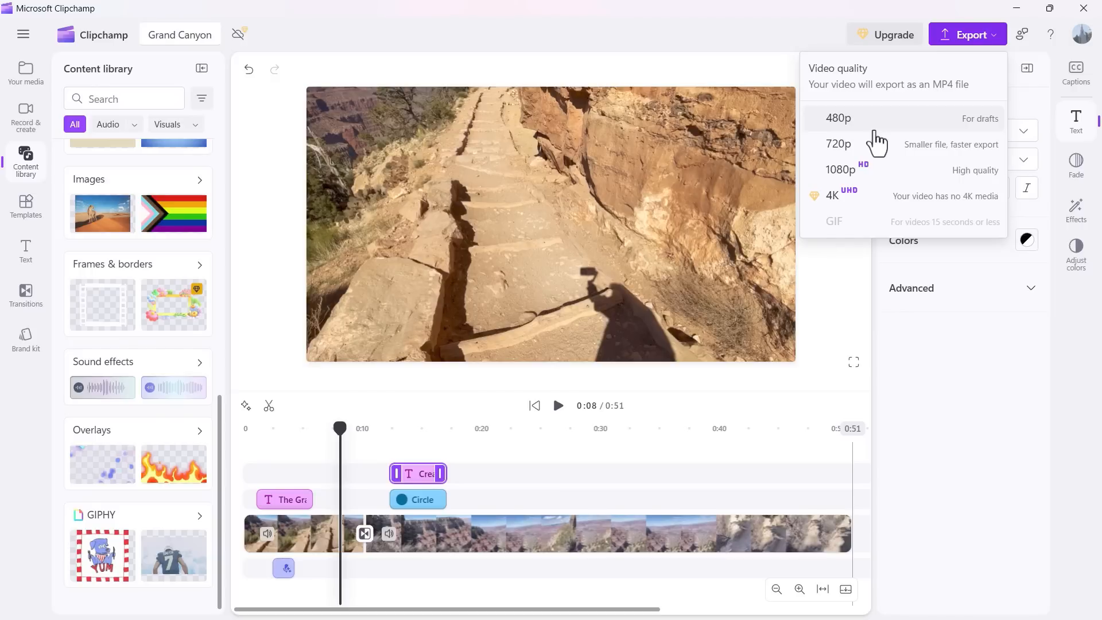
{"action": "mouse_move", "coordinate": [874, 186]}
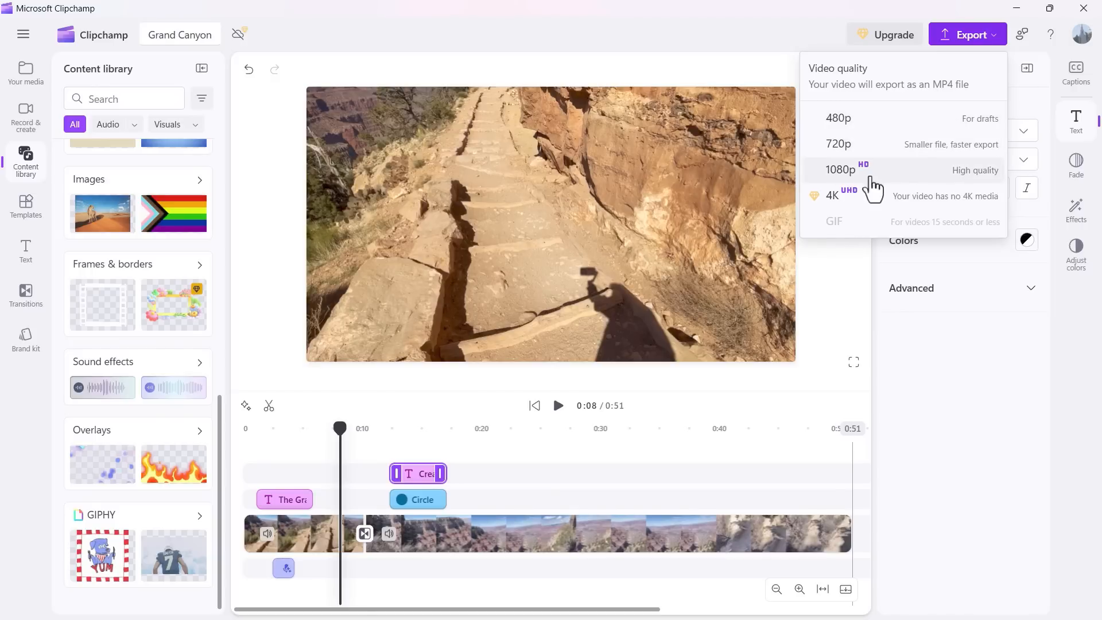
{"action": "mouse_move", "coordinate": [888, 186]}
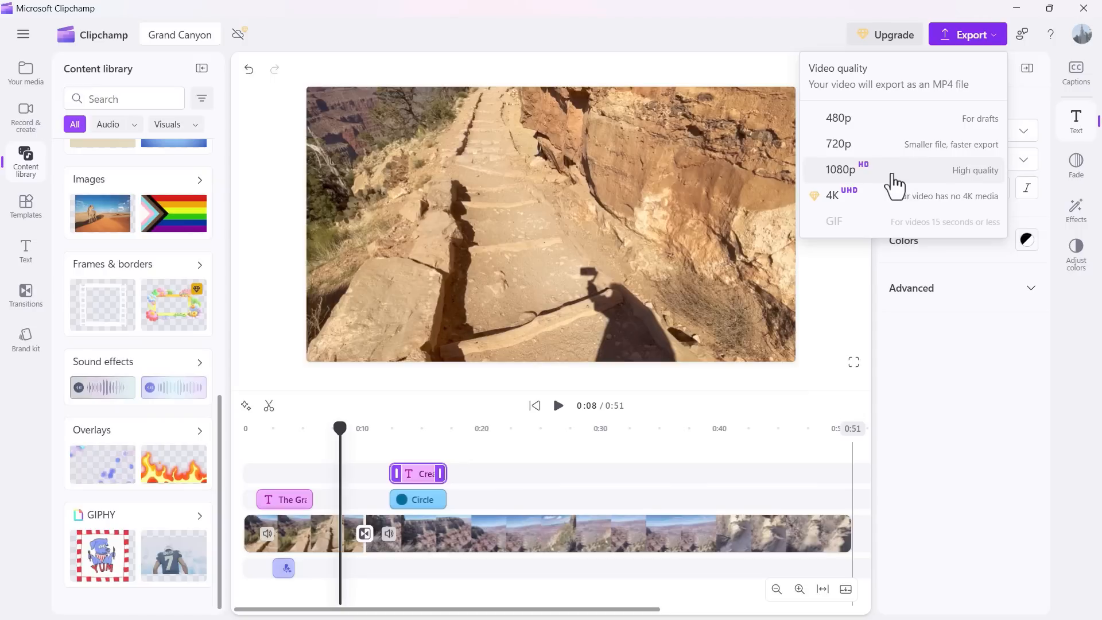
{"action": "mouse_move", "coordinate": [869, 204]}
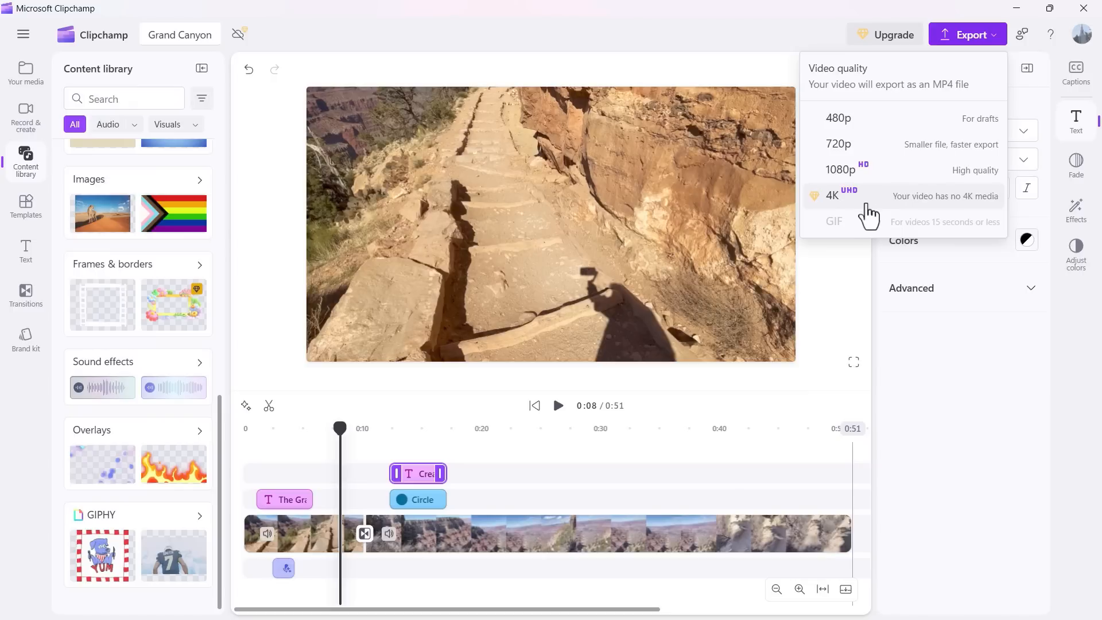
{"action": "mouse_move", "coordinate": [893, 70]}
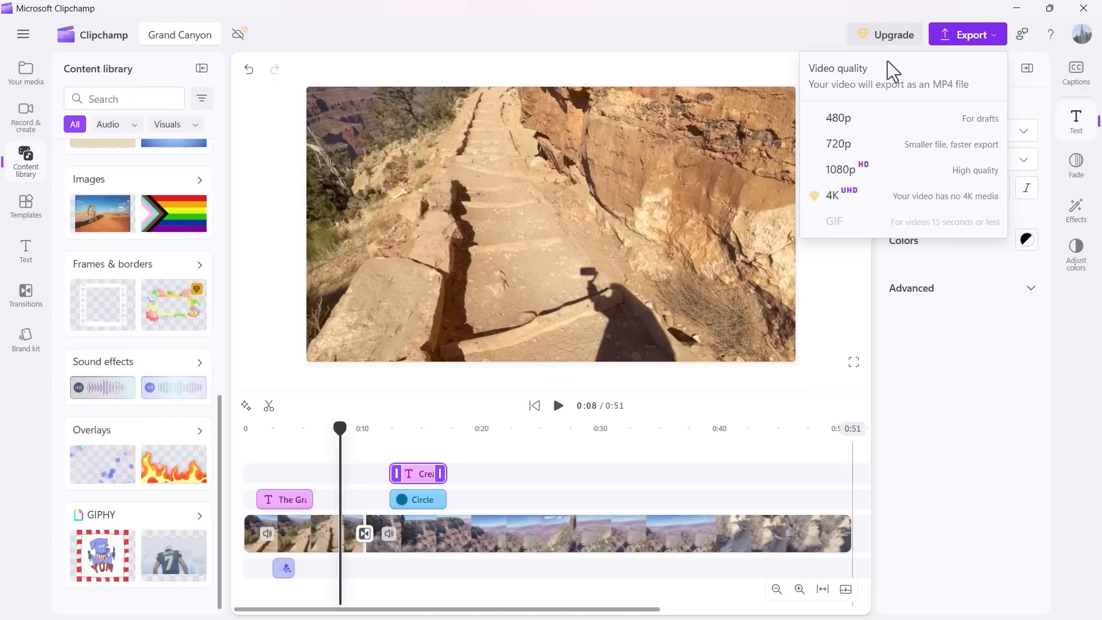
{"action": "mouse_move", "coordinate": [891, 66]}
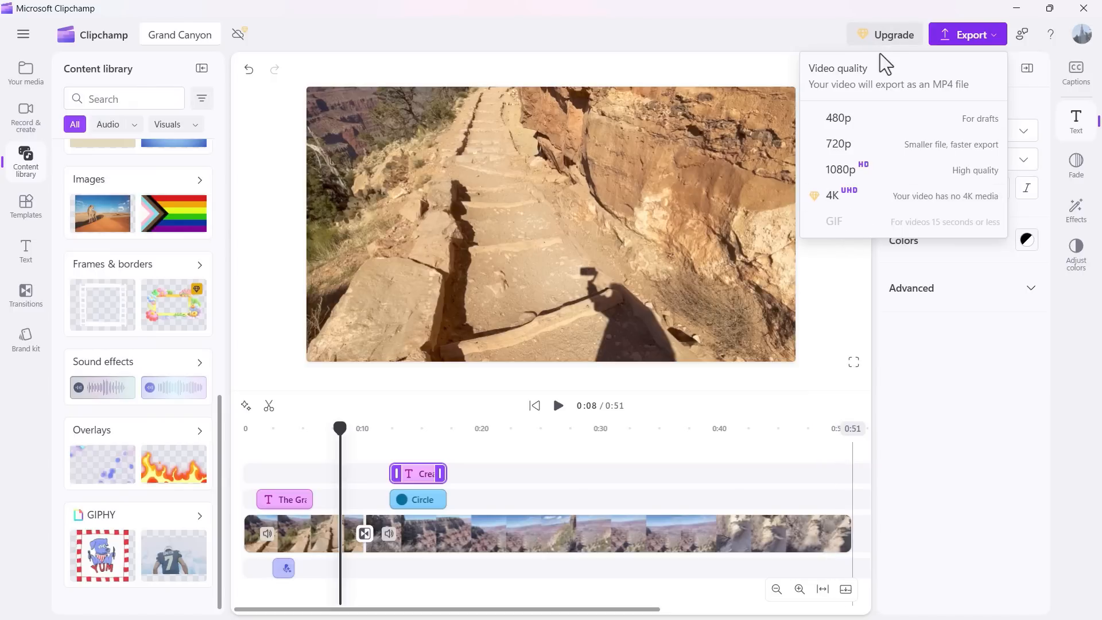
{"action": "mouse_move", "coordinate": [894, 53]}
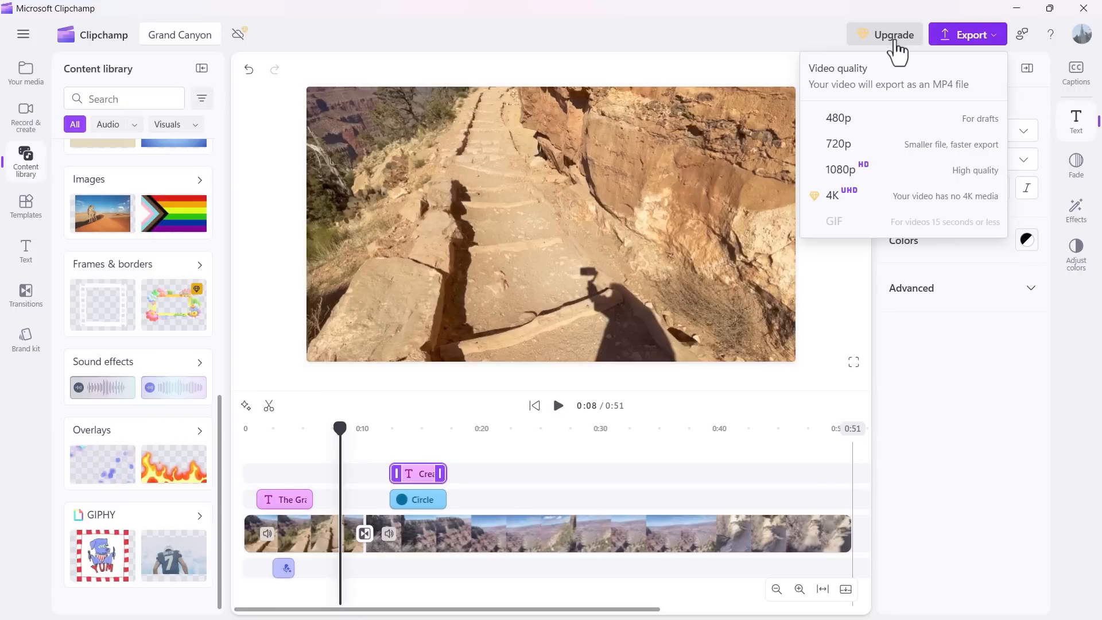
{"action": "mouse_move", "coordinate": [858, 179]}
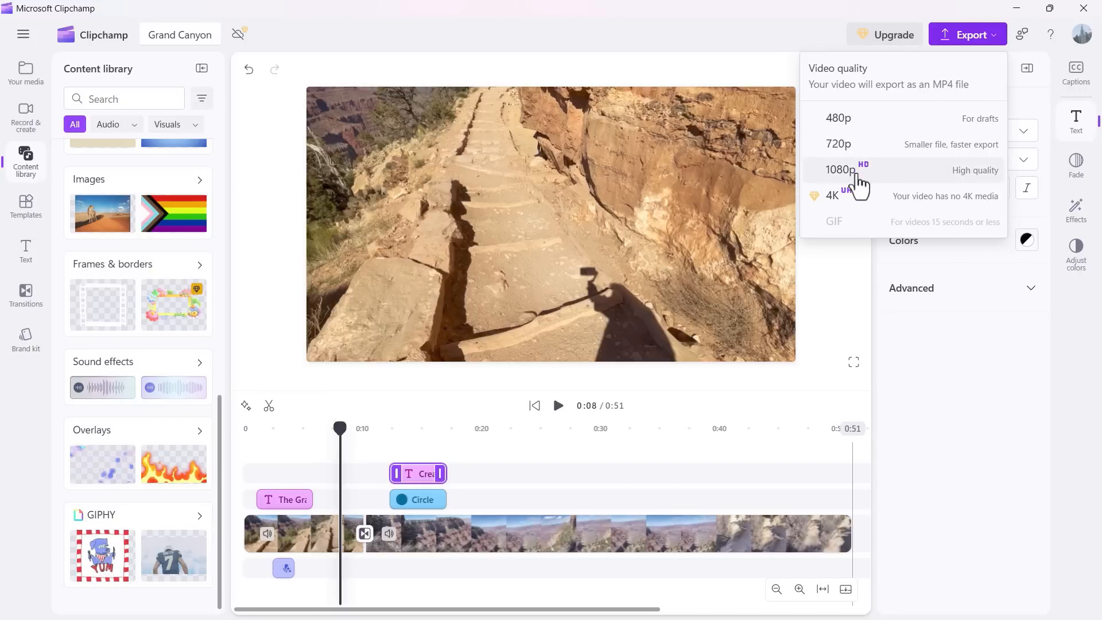
{"action": "mouse_move", "coordinate": [903, 189]}
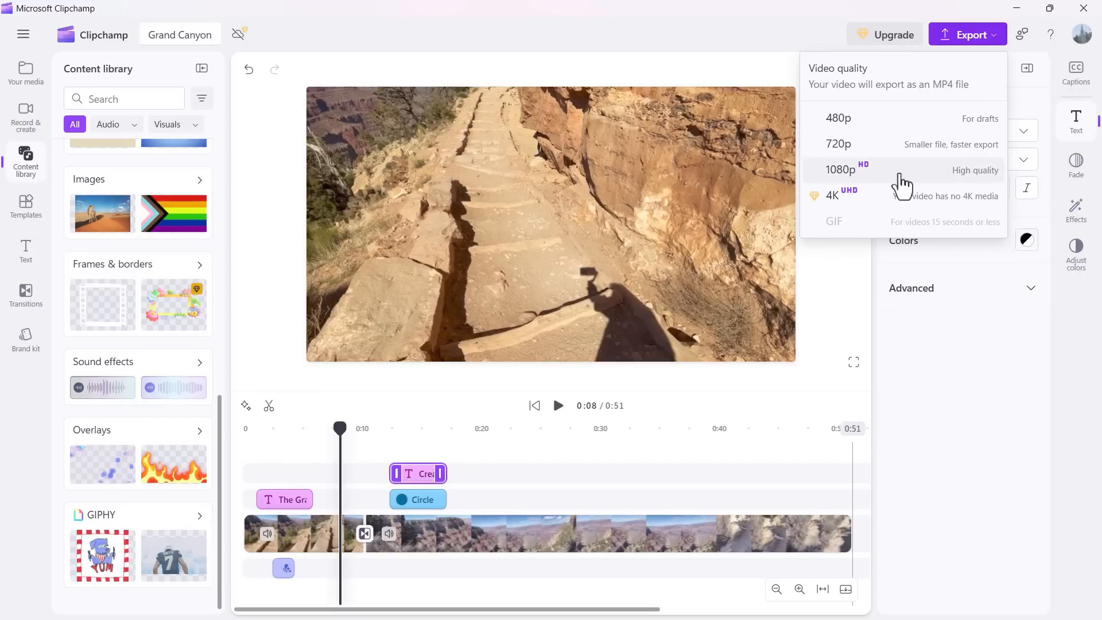
{"action": "left_click", "coordinate": [835, 221]}
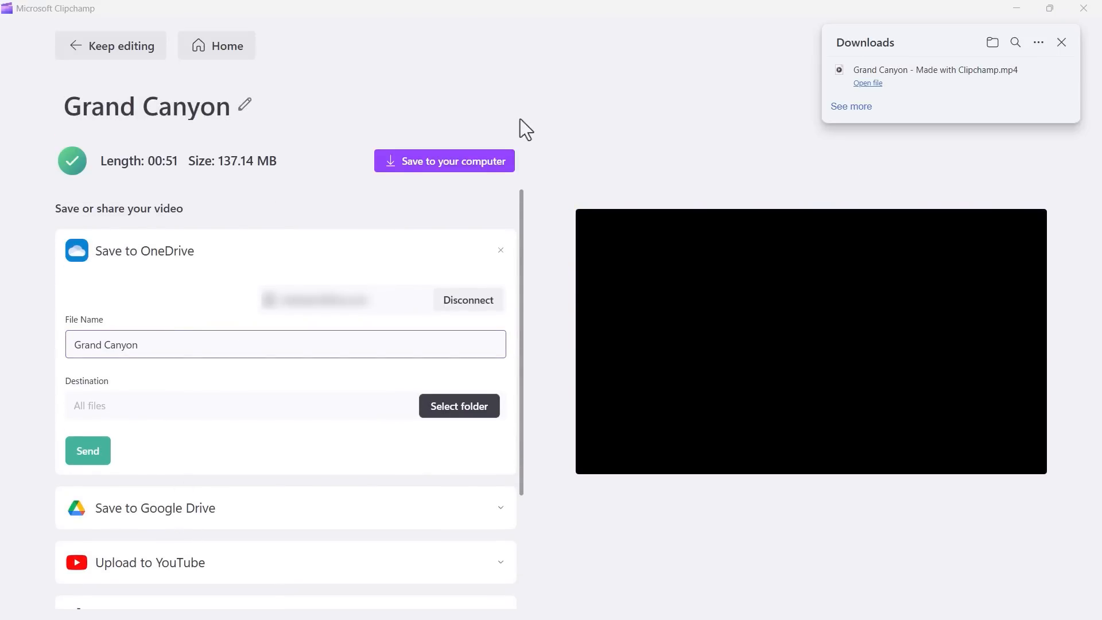
{"action": "mouse_move", "coordinate": [924, 96]}
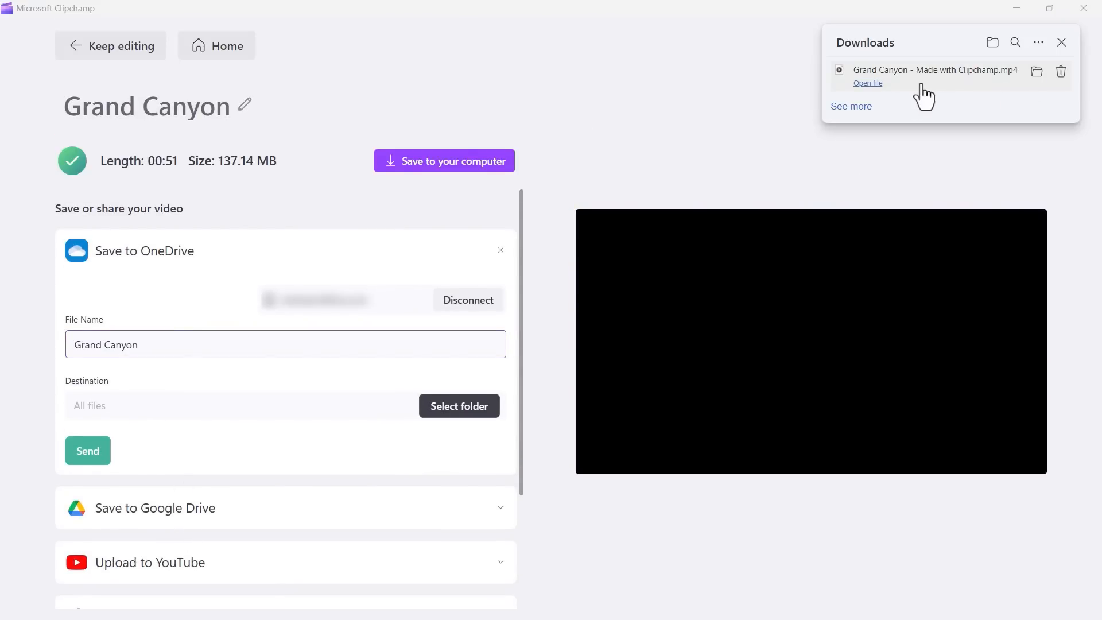
{"action": "mouse_move", "coordinate": [526, 138]}
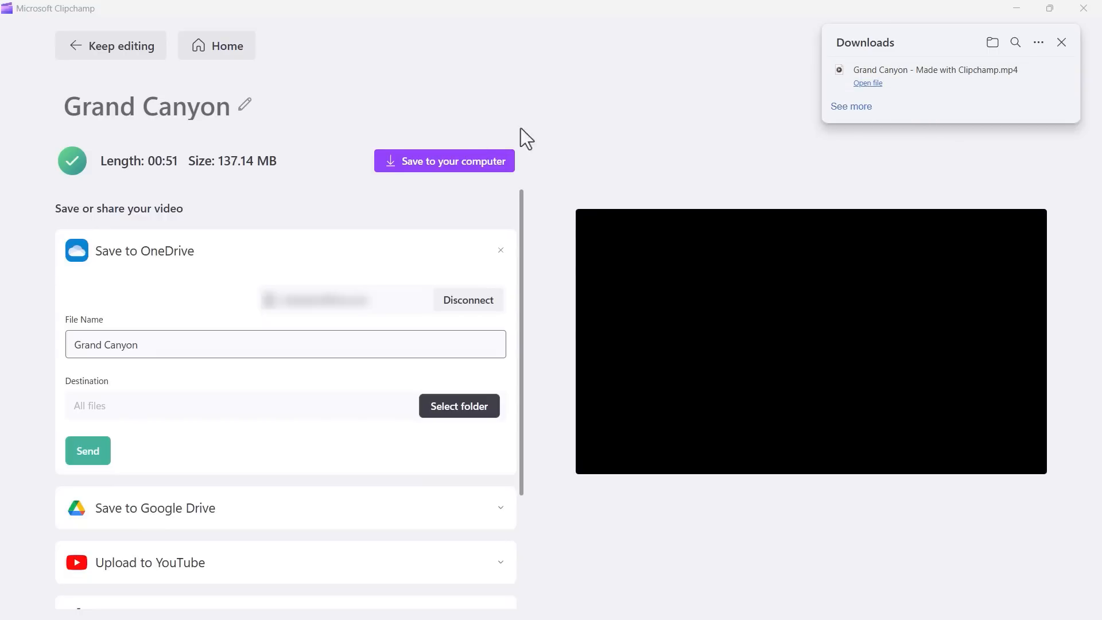
{"action": "mouse_move", "coordinate": [443, 161]}
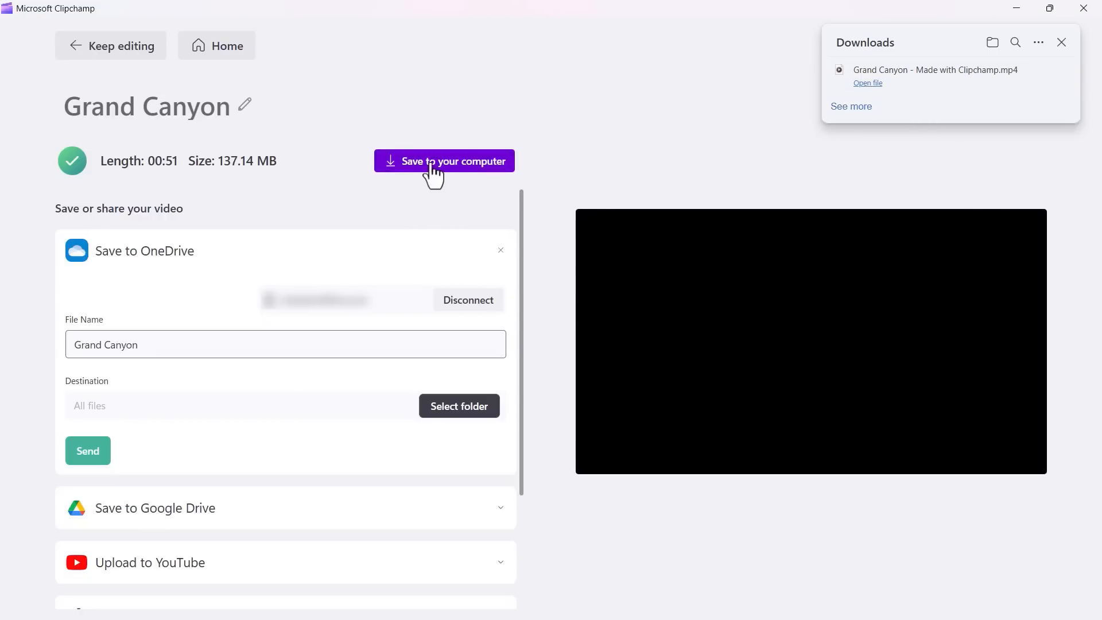
{"action": "left_click", "coordinate": [444, 161]}
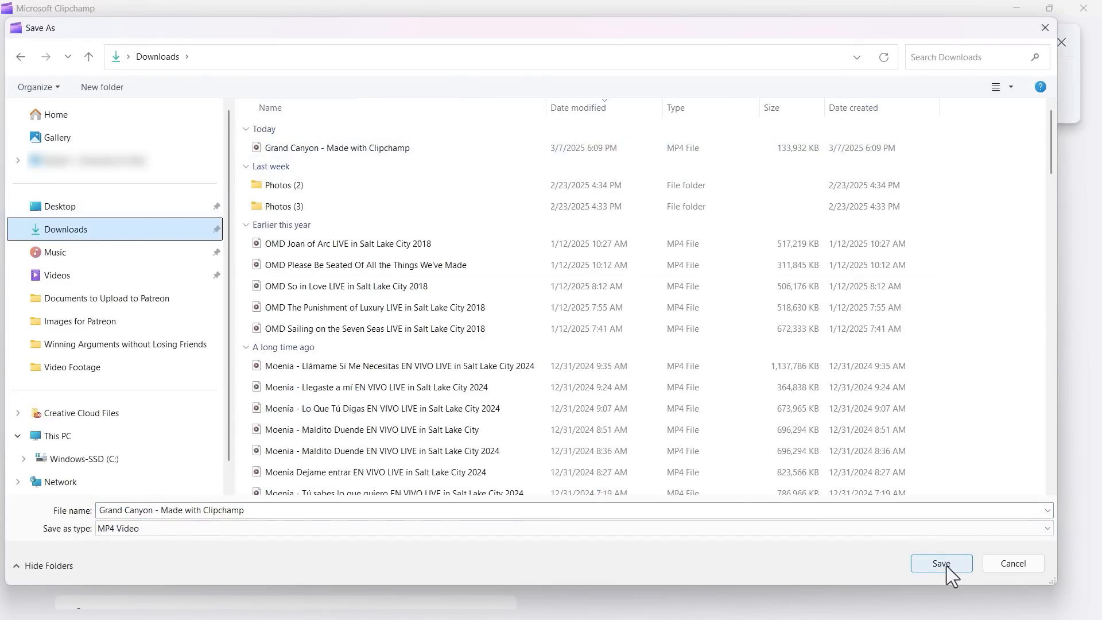
{"action": "mouse_move", "coordinate": [998, 566]}
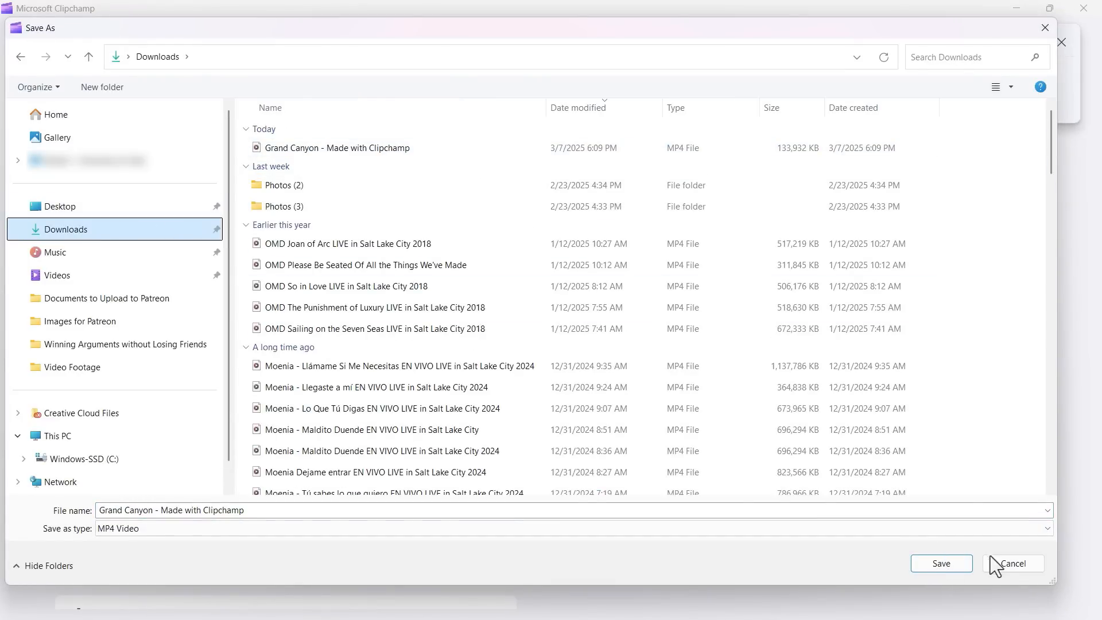
{"action": "left_click", "coordinate": [940, 563]}
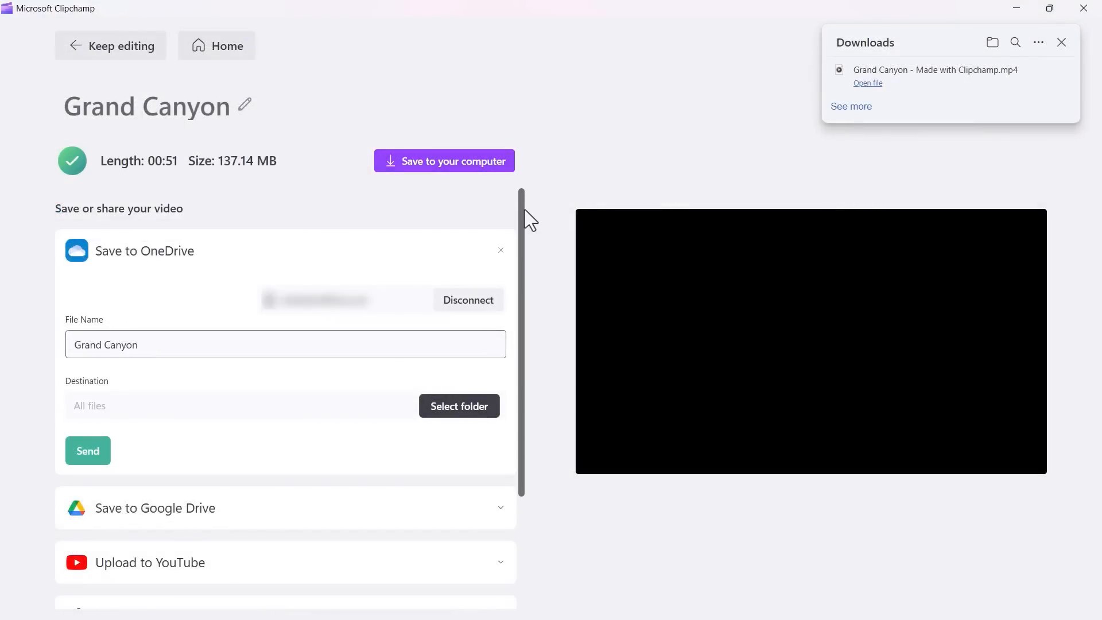
{"action": "scroll", "scroll_direction": "down", "scroll_amount": 3}
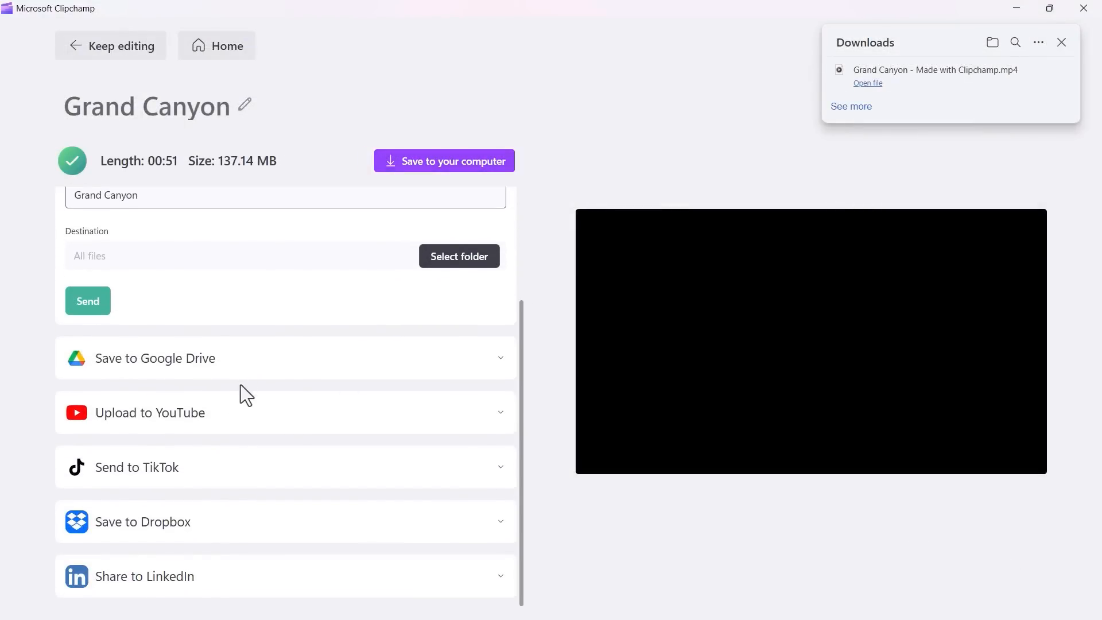
{"action": "mouse_move", "coordinate": [269, 427]}
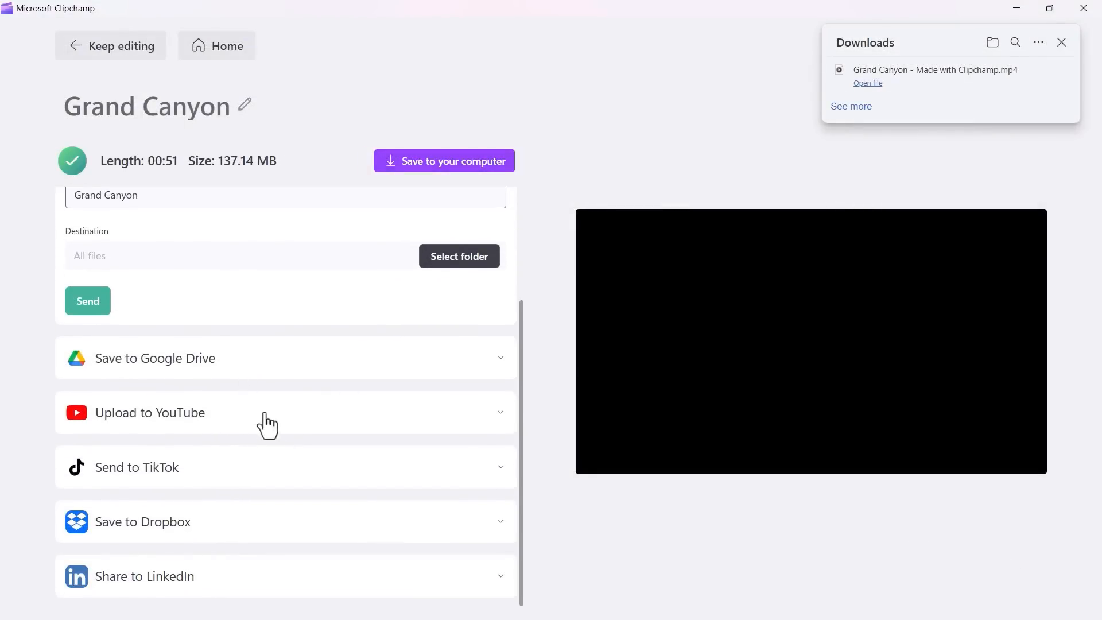
{"action": "mouse_move", "coordinate": [953, 119]}
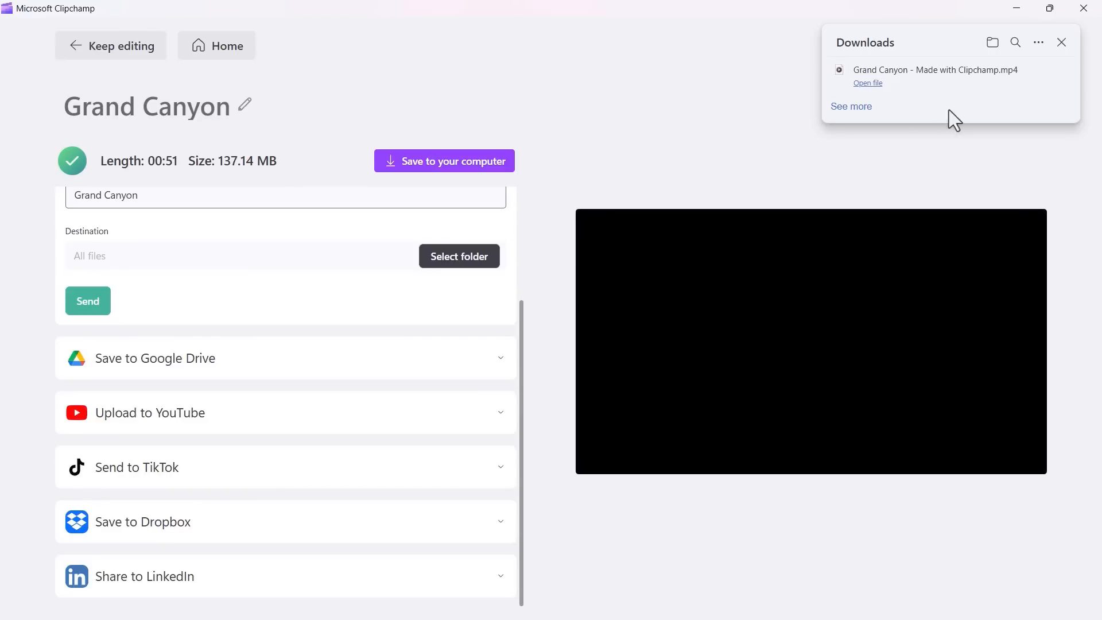
{"action": "mouse_move", "coordinate": [928, 84]}
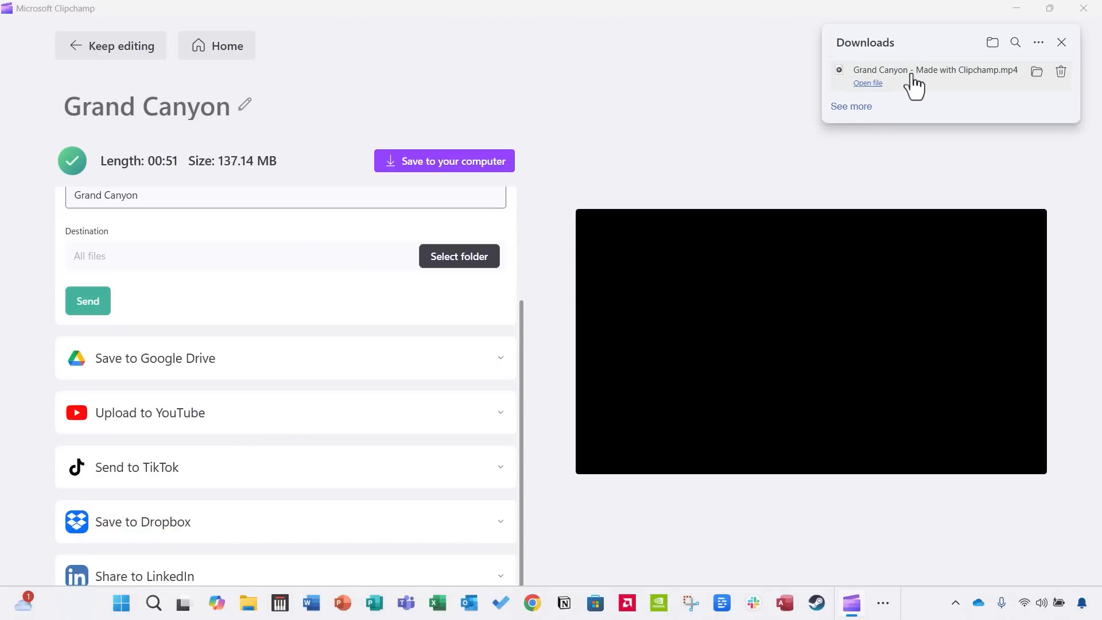
{"action": "mouse_move", "coordinate": [247, 606]}
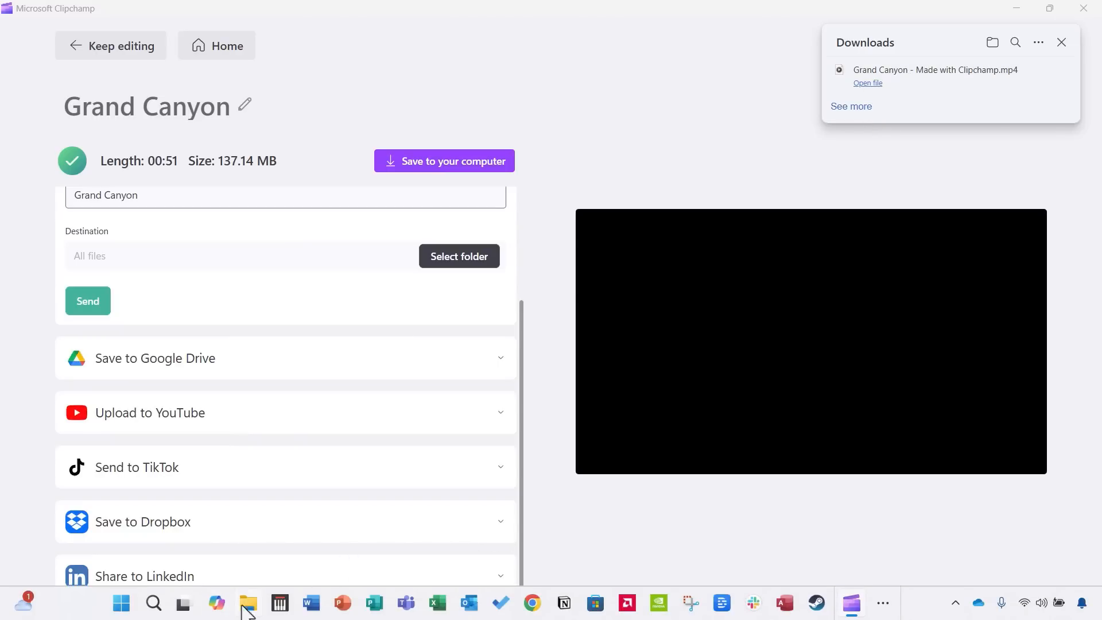
Step: Play the exported Grand Canyon MP4 in Media Player, skip ahead, then close the player
{"action": "left_click", "coordinate": [868, 82]}
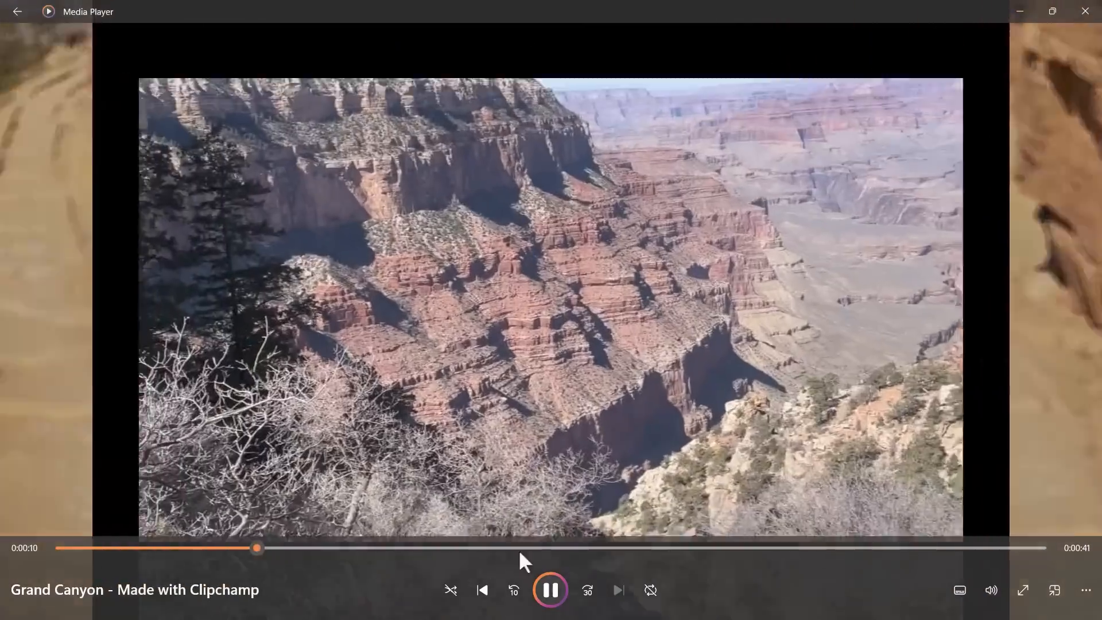
{"action": "left_click", "coordinate": [550, 591]}
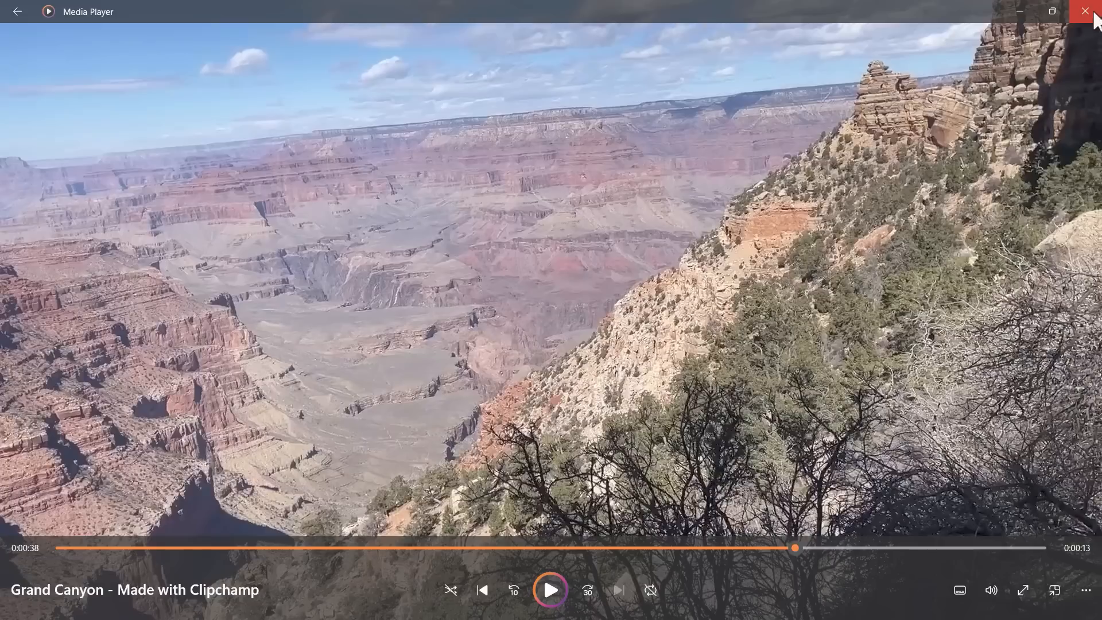
{"action": "left_click", "coordinate": [1092, 11]}
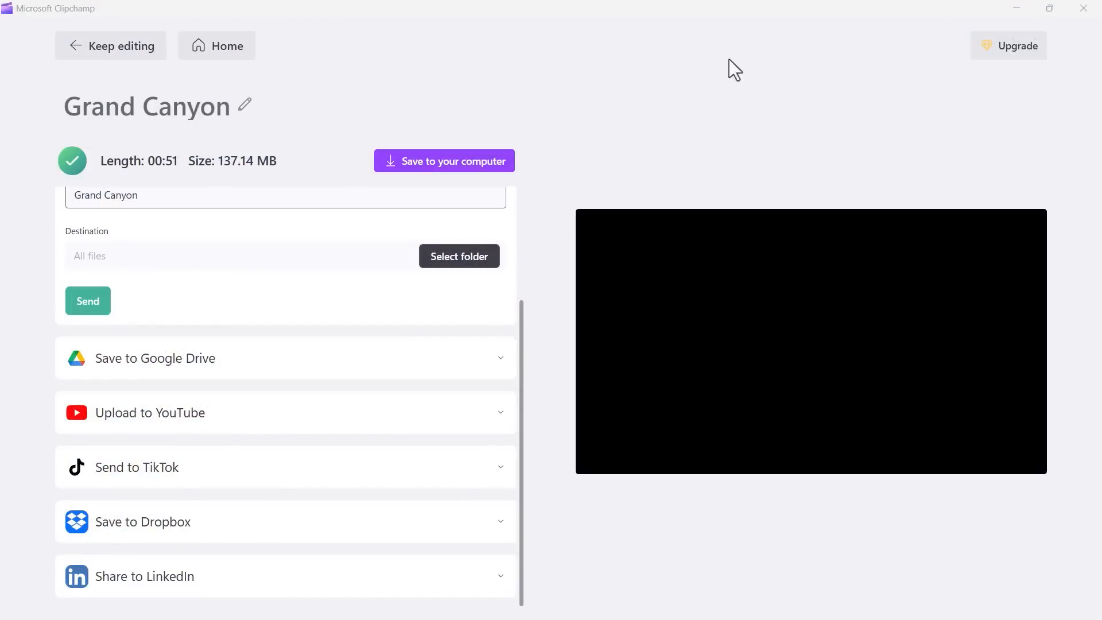
Step: Choose Keep editing to reopen the Grand Canyon project in the editor
{"action": "left_click", "coordinate": [111, 46]}
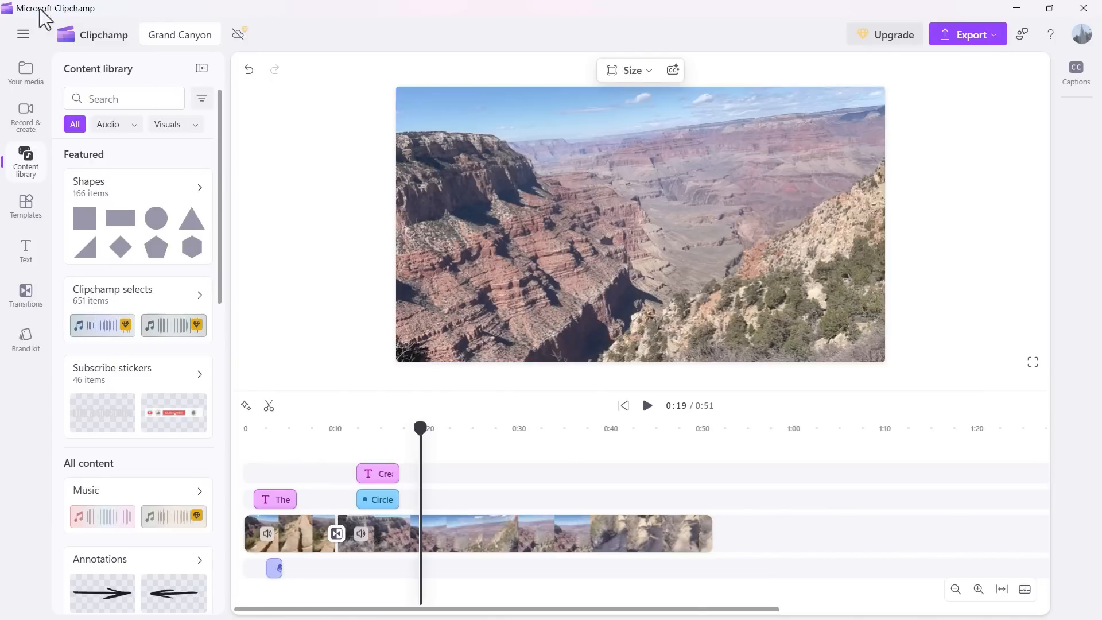
{"action": "mouse_move", "coordinate": [377, 246]}
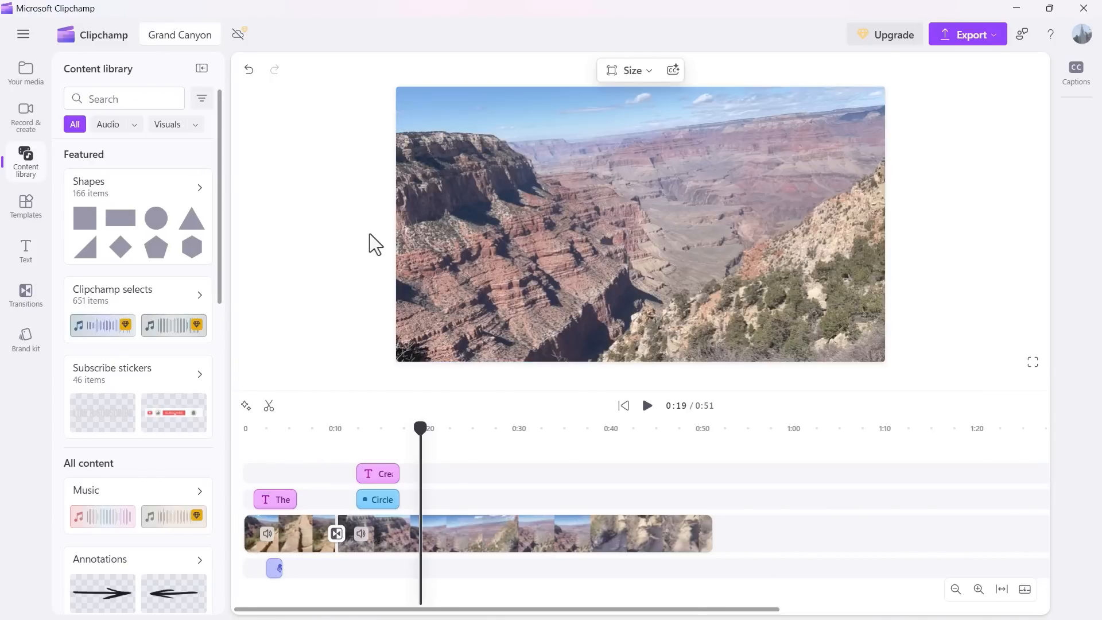